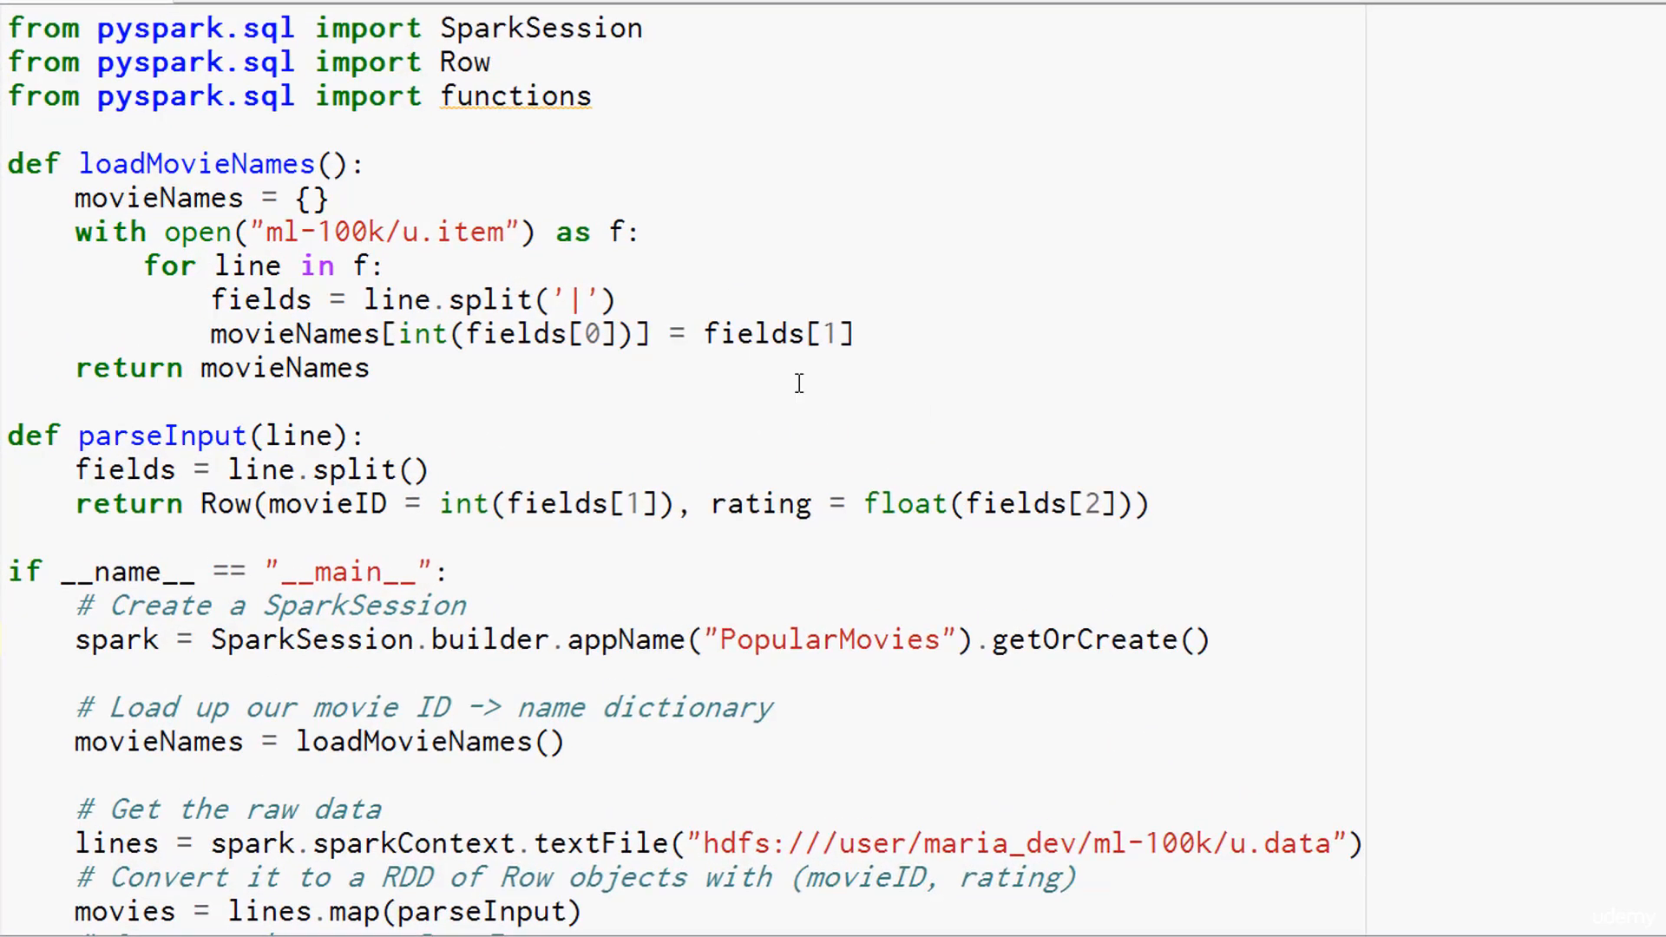
pyautogui.moveTo(515, 205)
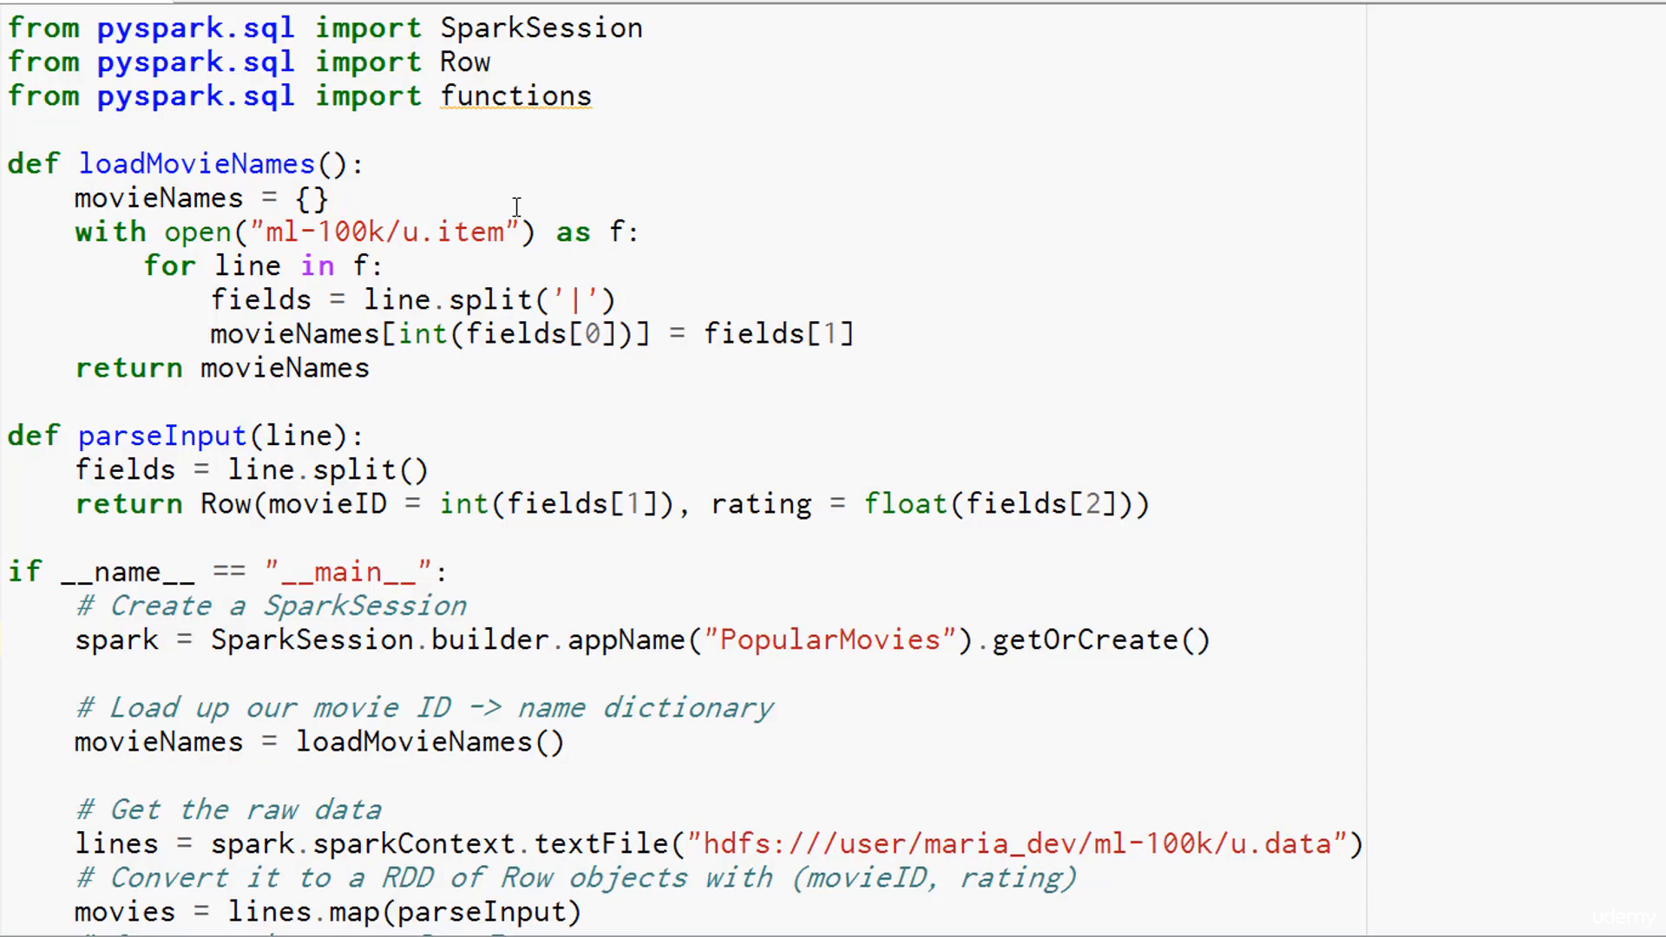
pyautogui.moveTo(345, 135)
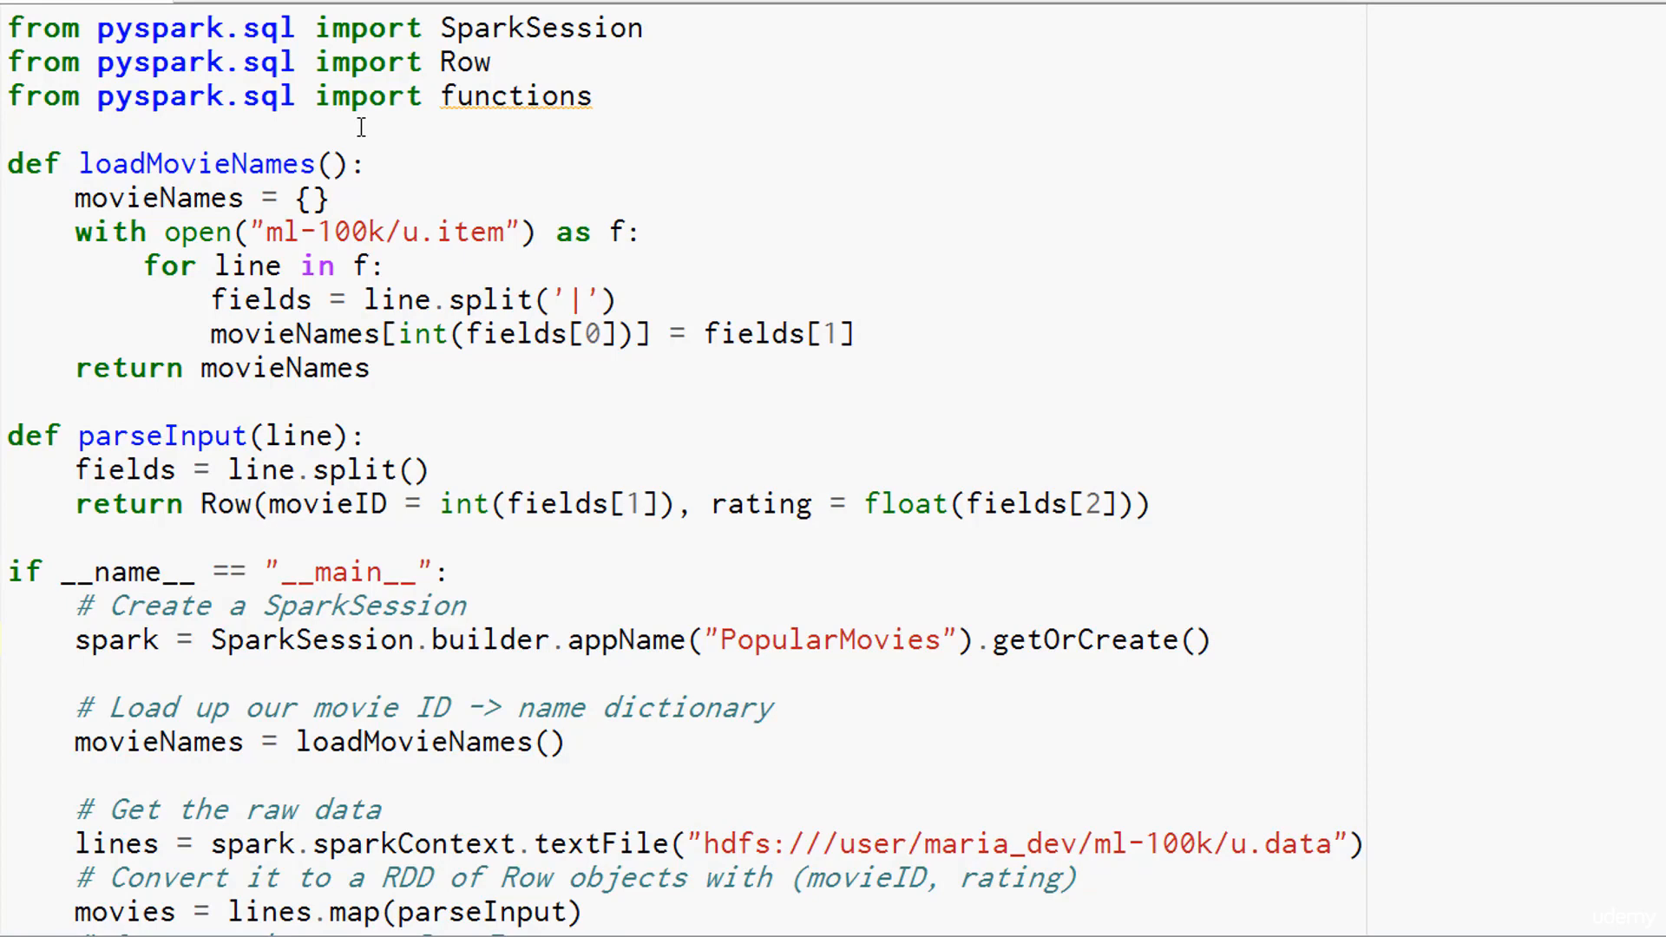
pyautogui.moveTo(461, 146)
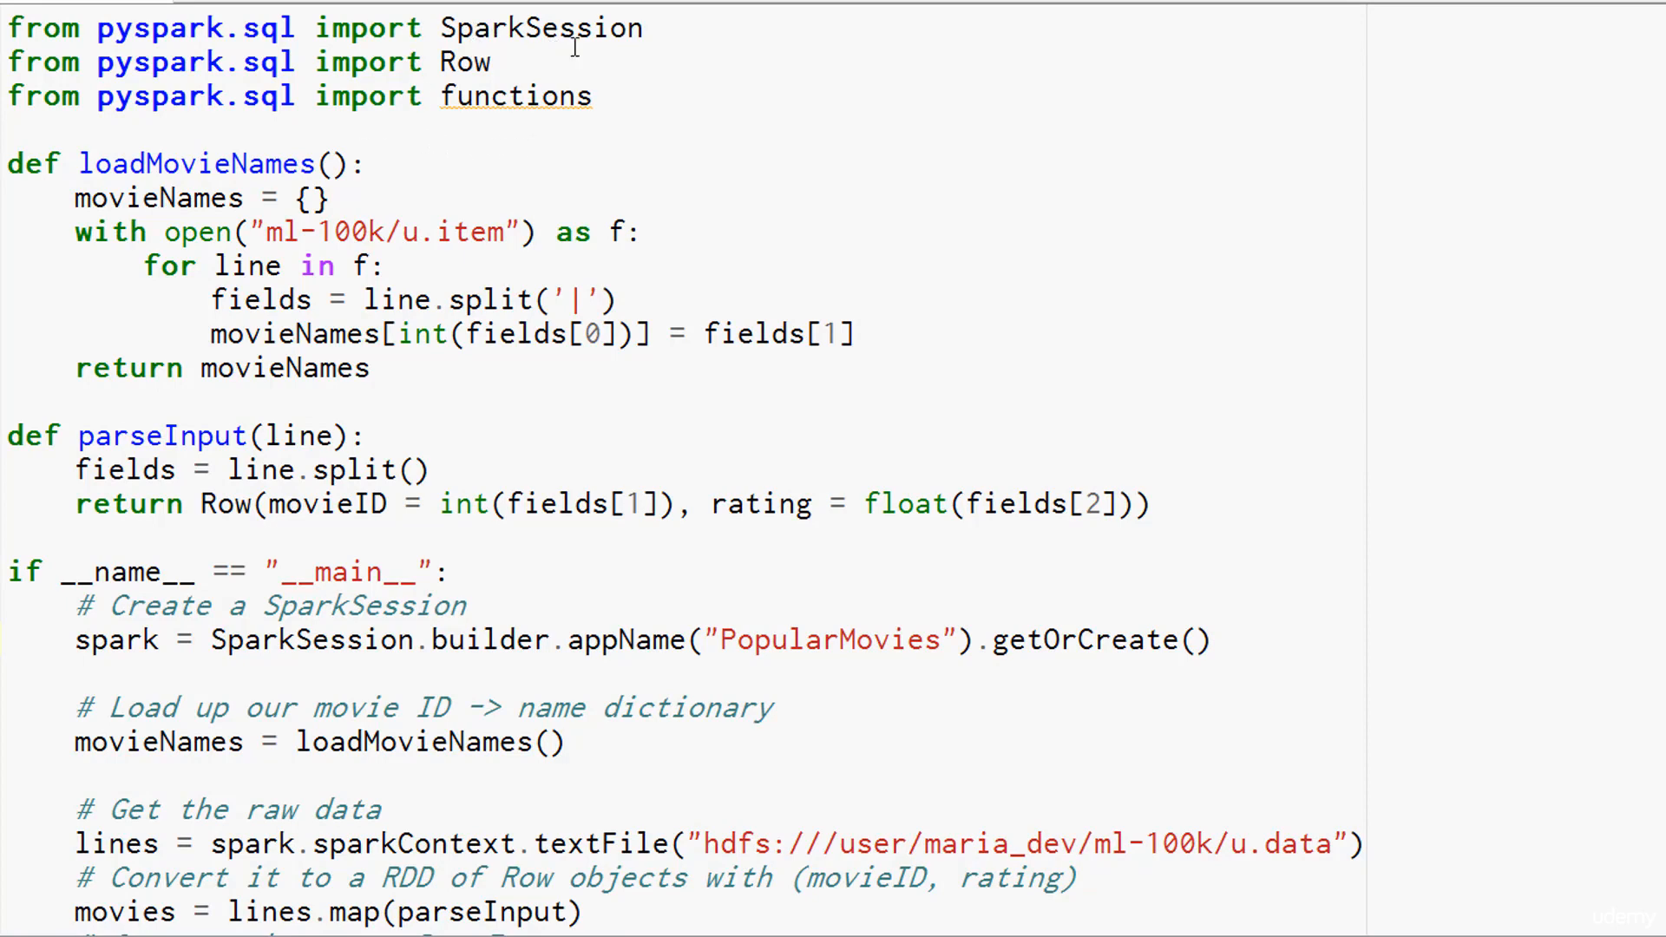
pyautogui.moveTo(691, 35)
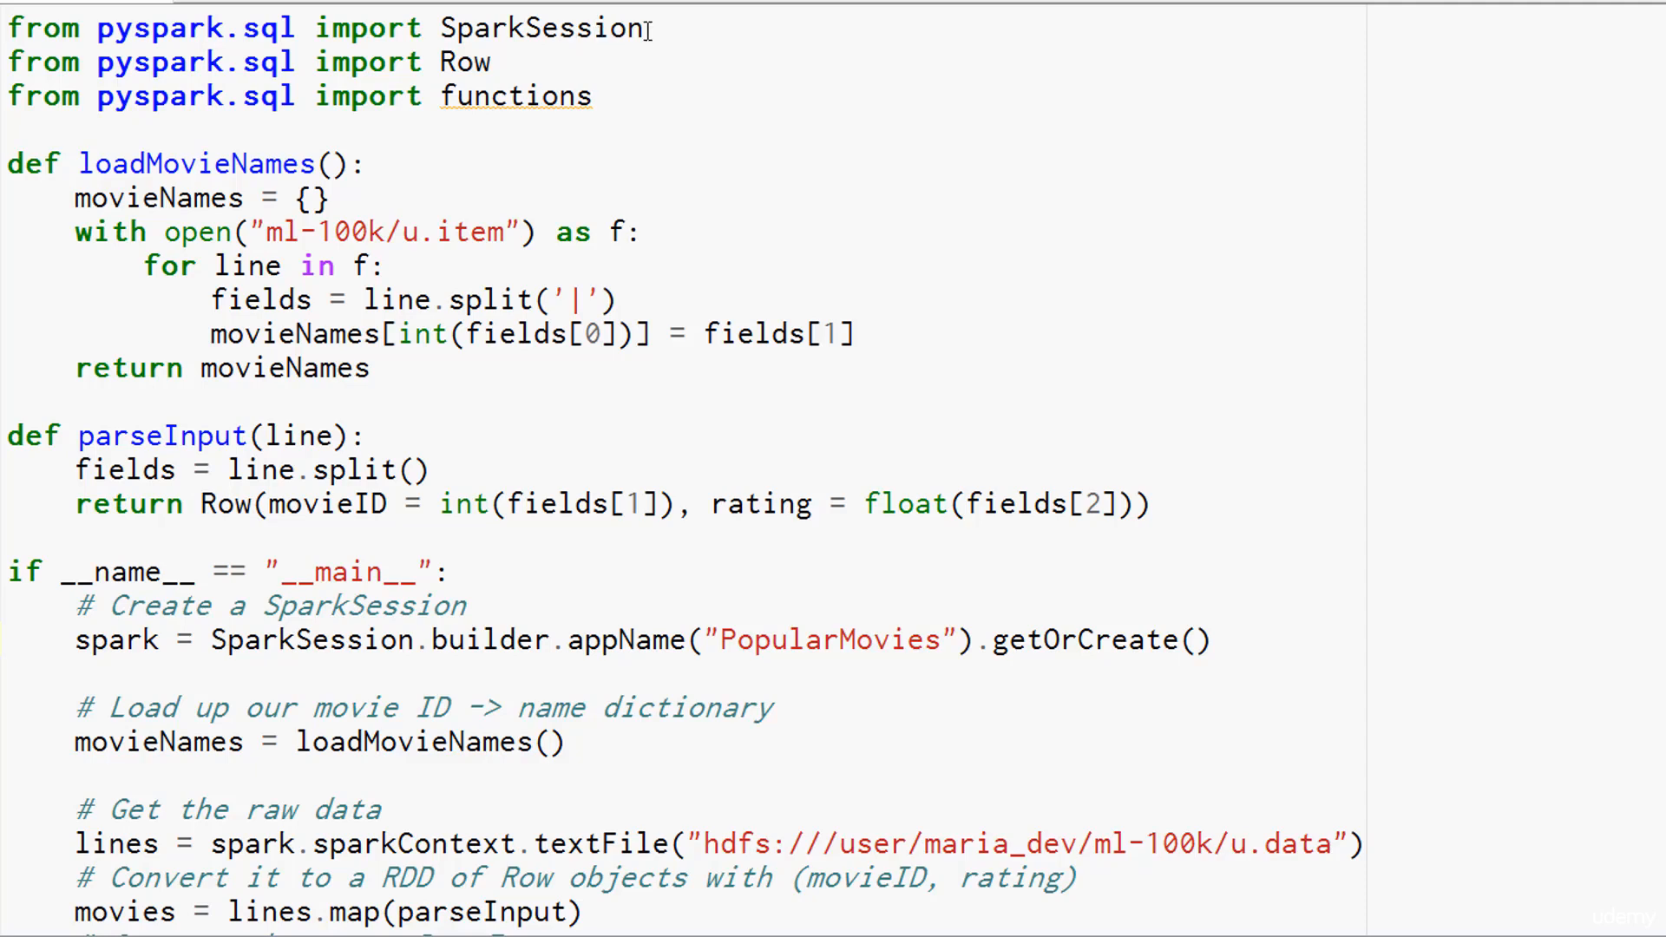
pyautogui.moveTo(736, 76)
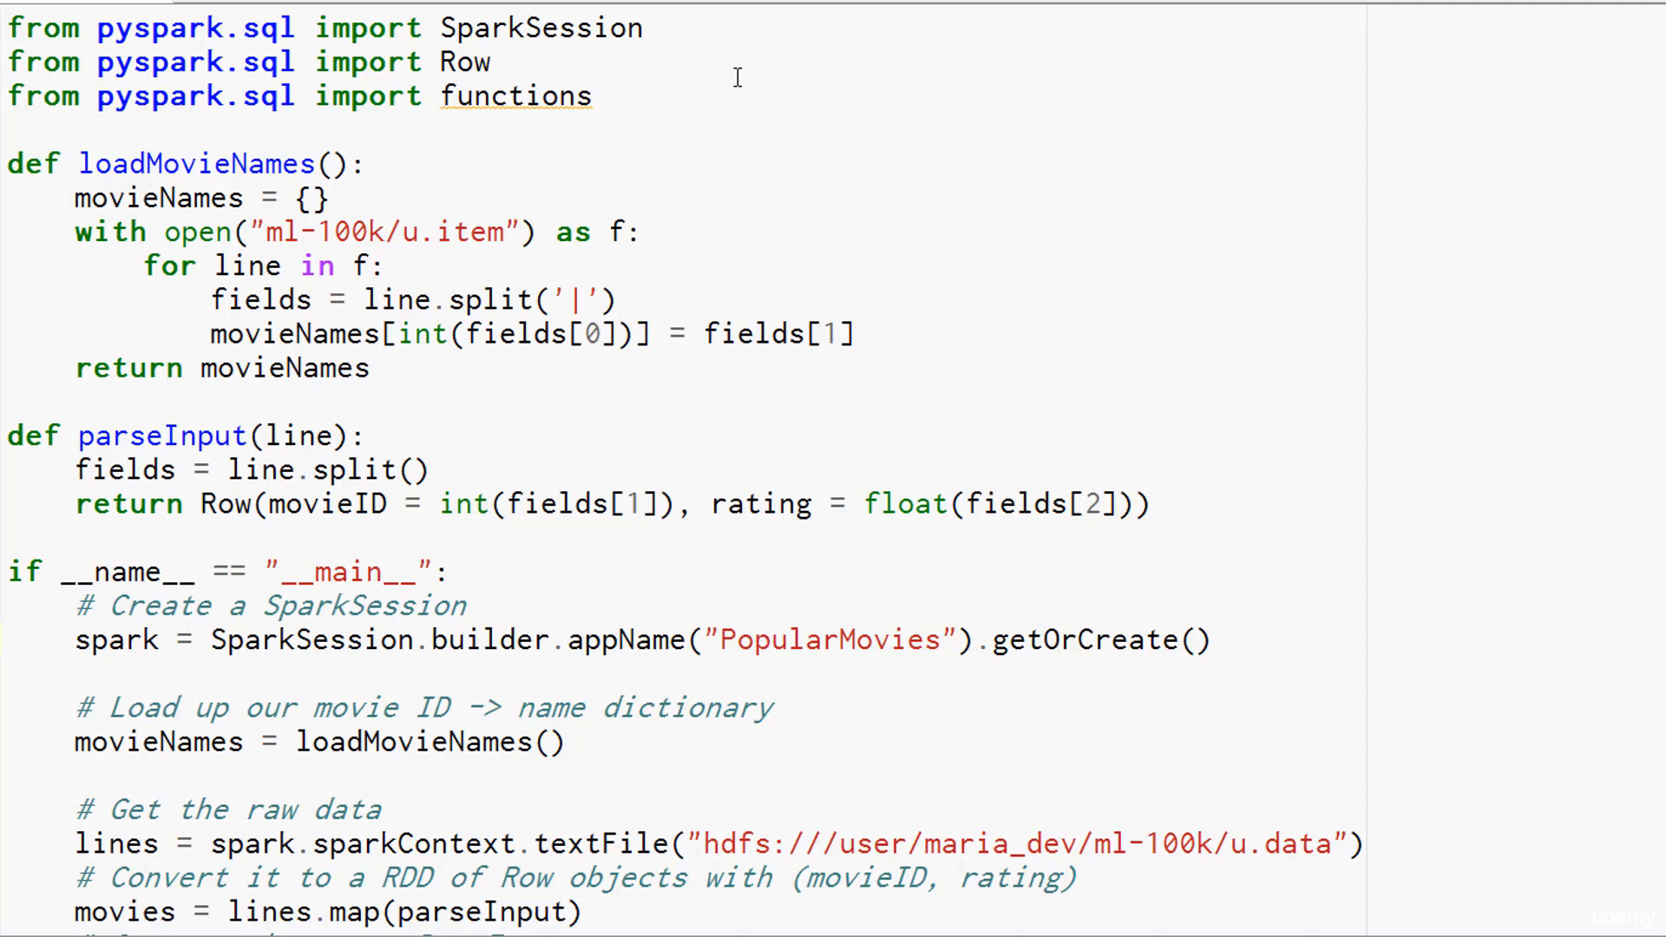
pyautogui.moveTo(816, 97)
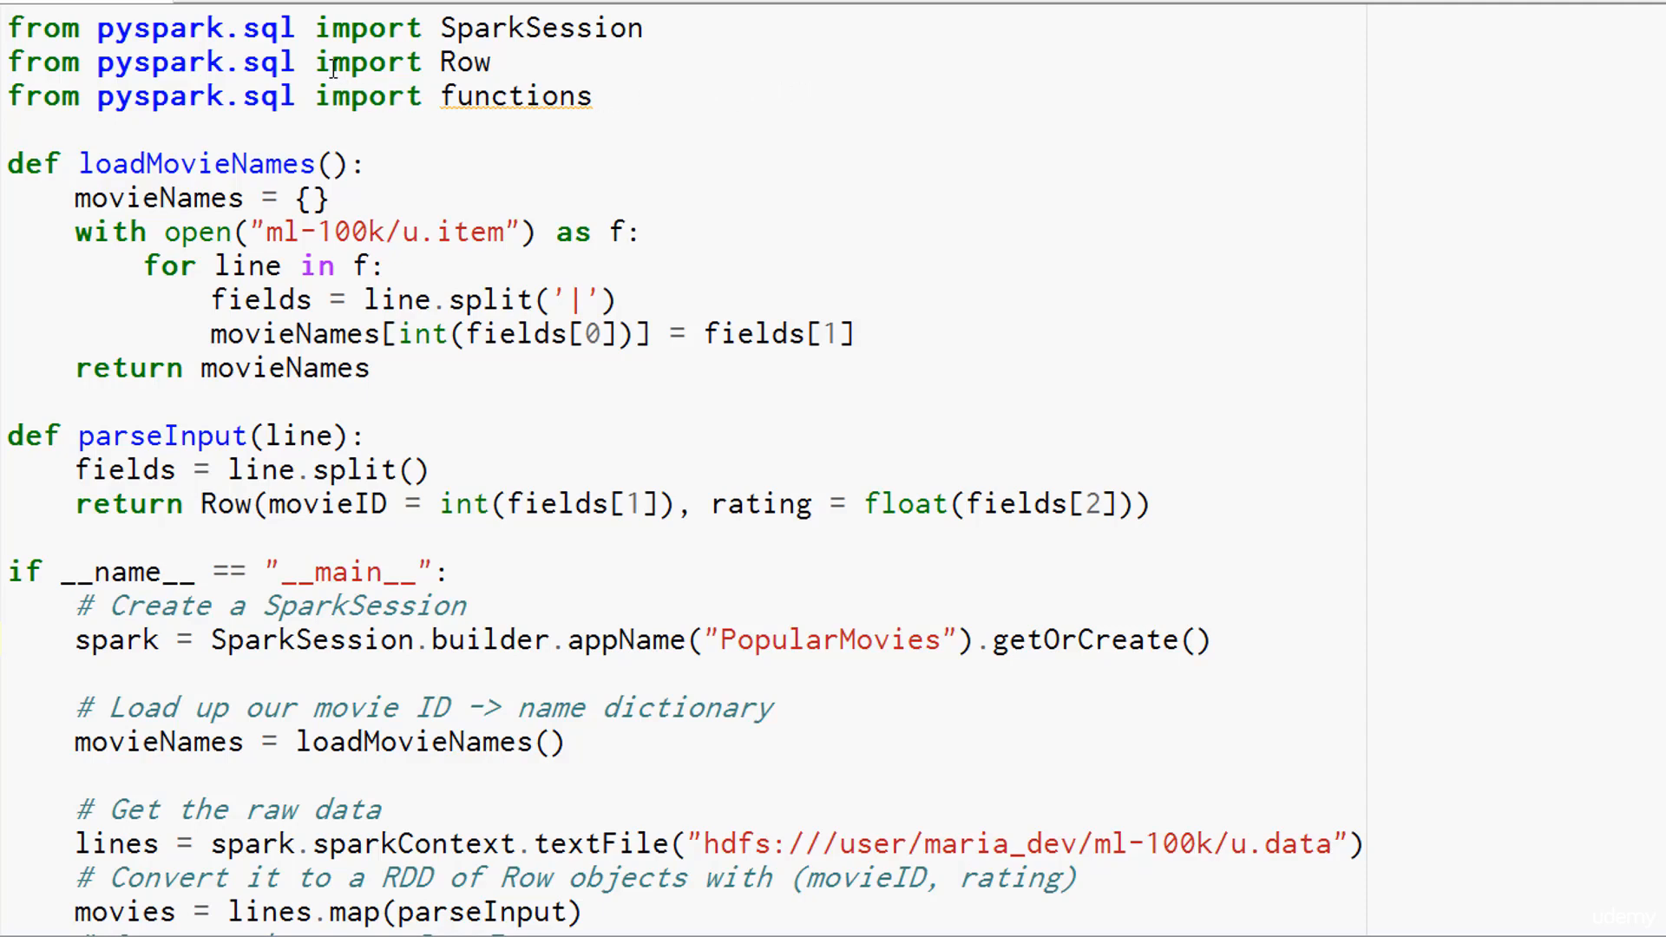
pyautogui.moveTo(510, 66)
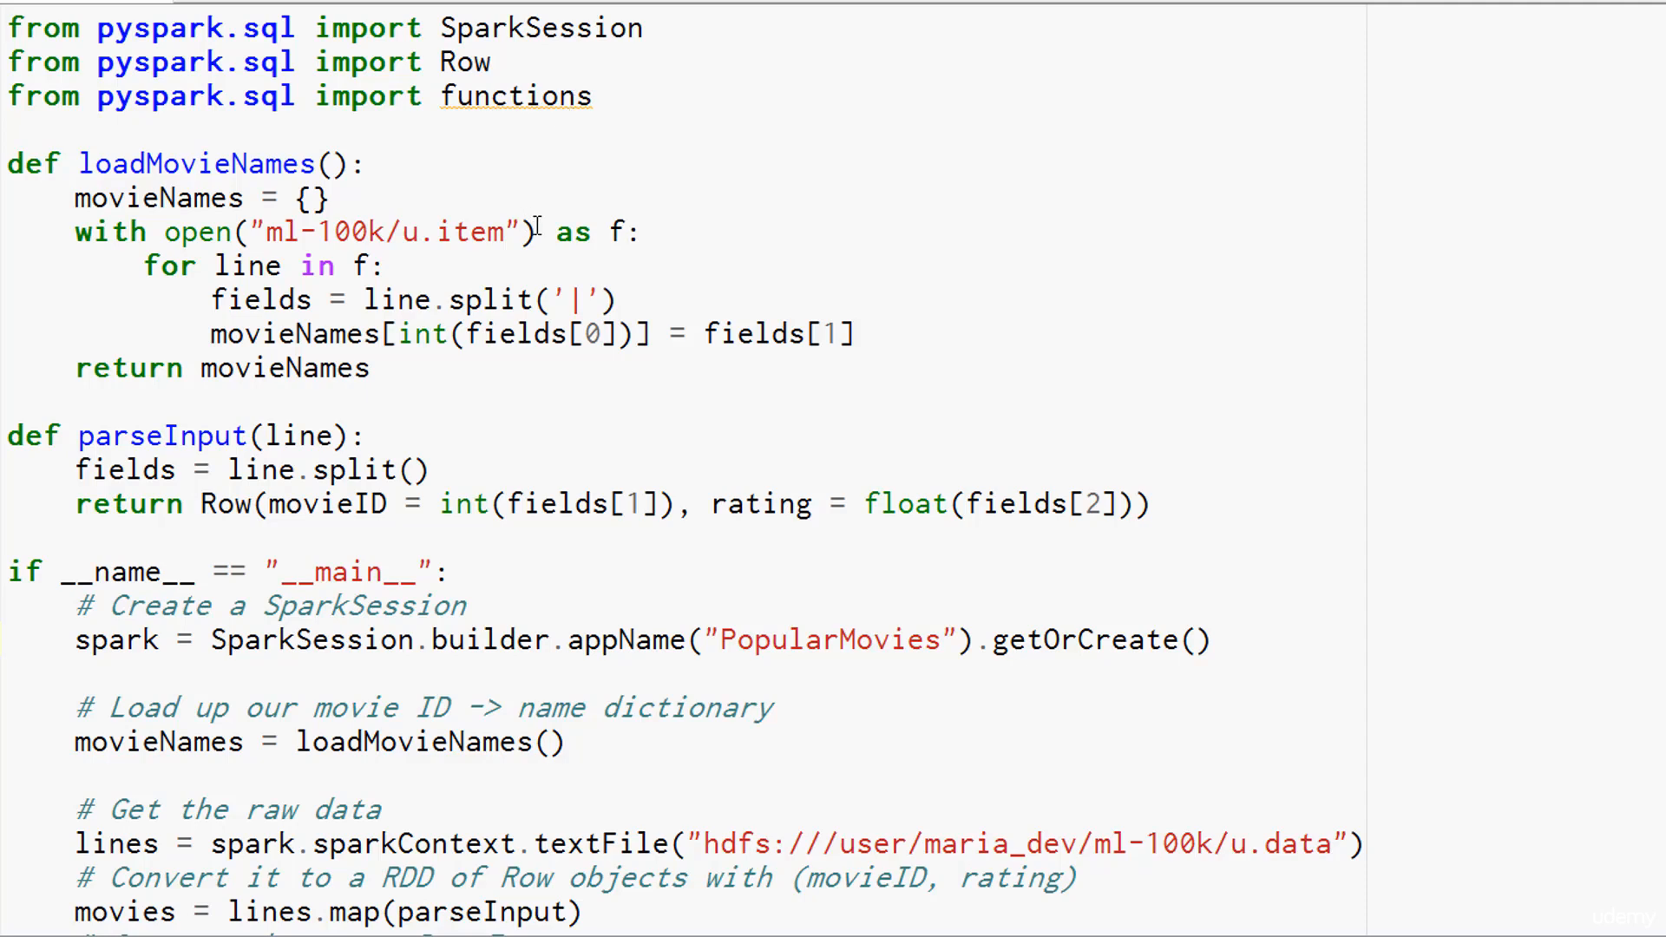
pyautogui.moveTo(75, 151)
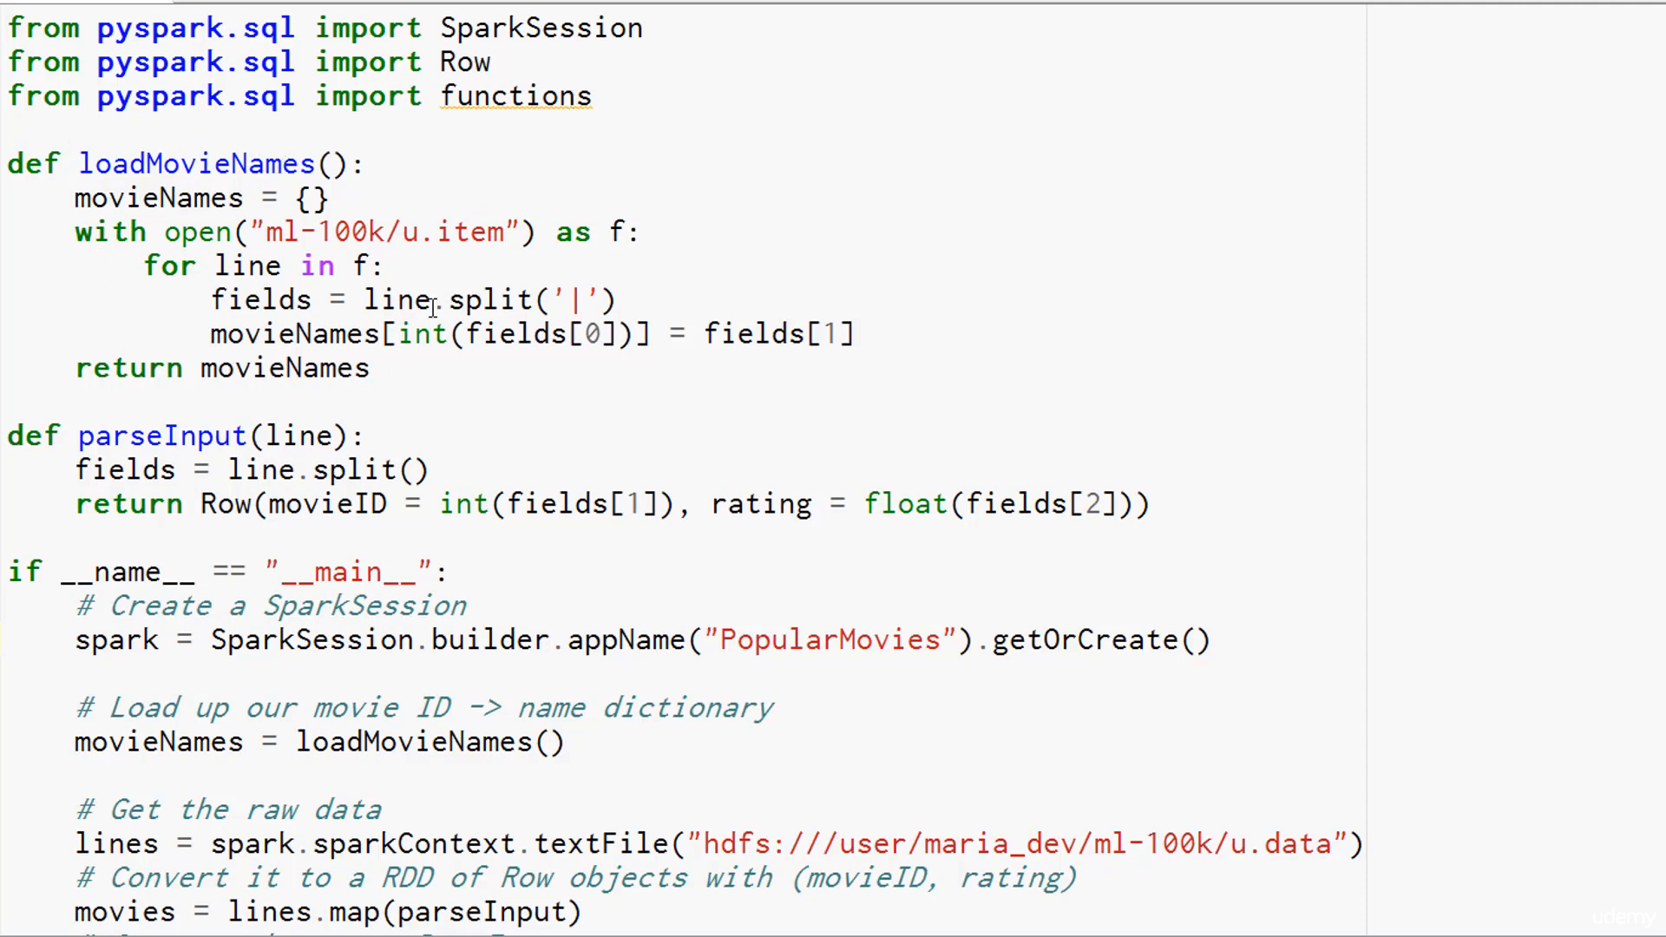
pyautogui.moveTo(179, 146)
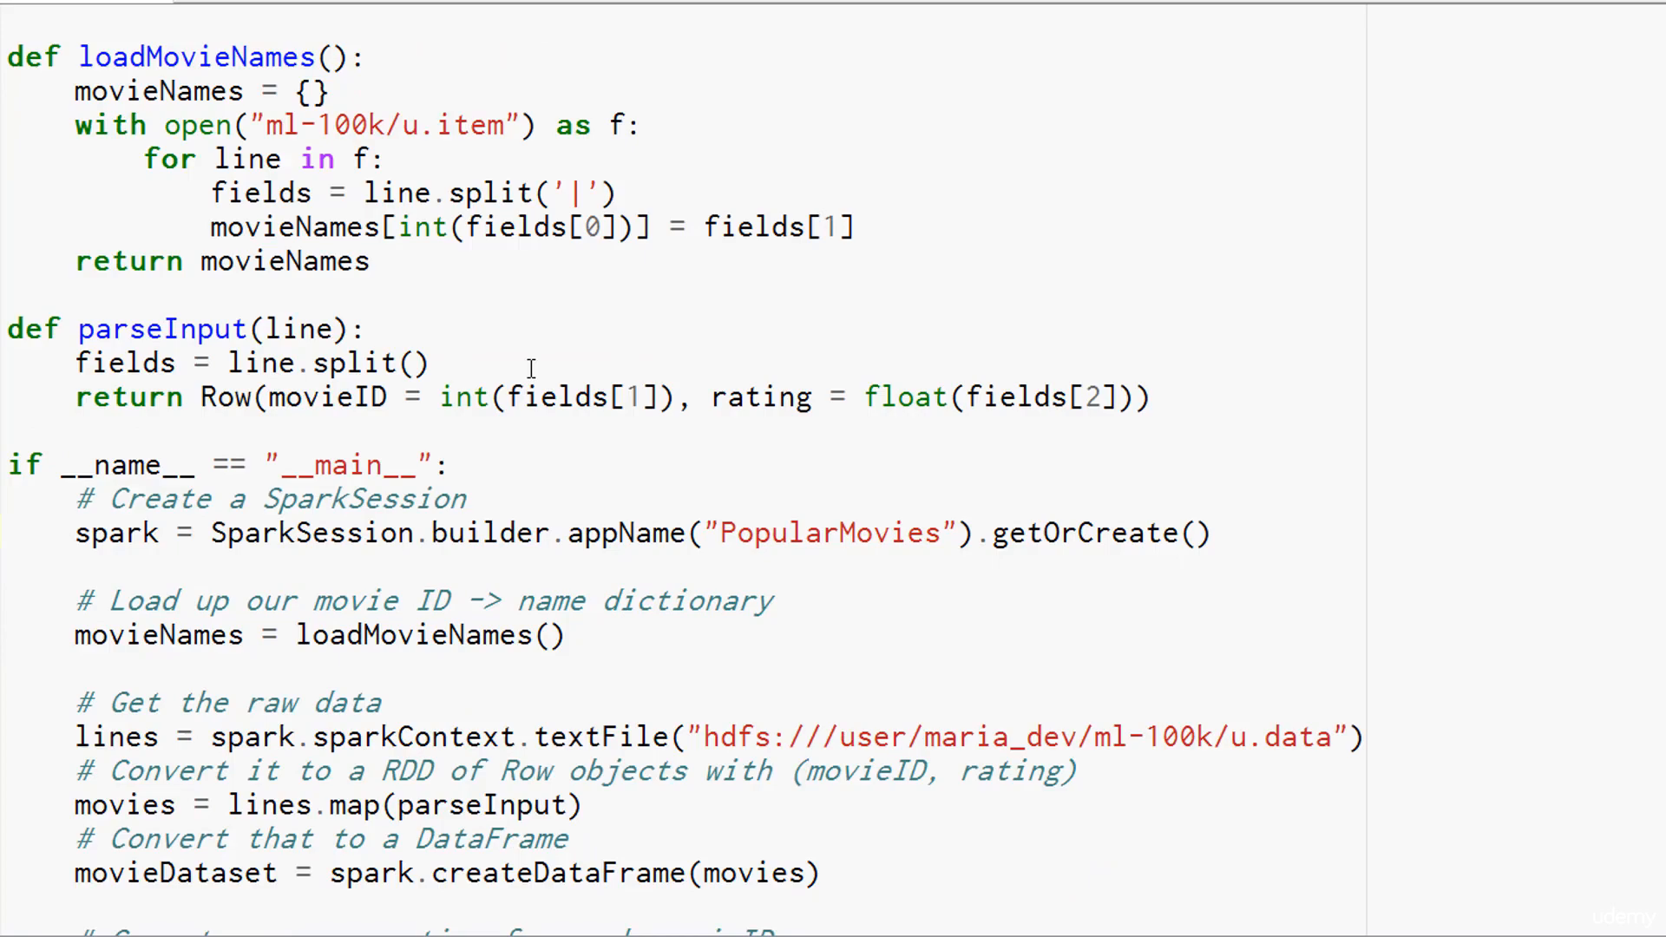
# Step: Scroll through the LowestRatedMovieDataFrame.py script to review its contents
pyautogui.scroll(-3)
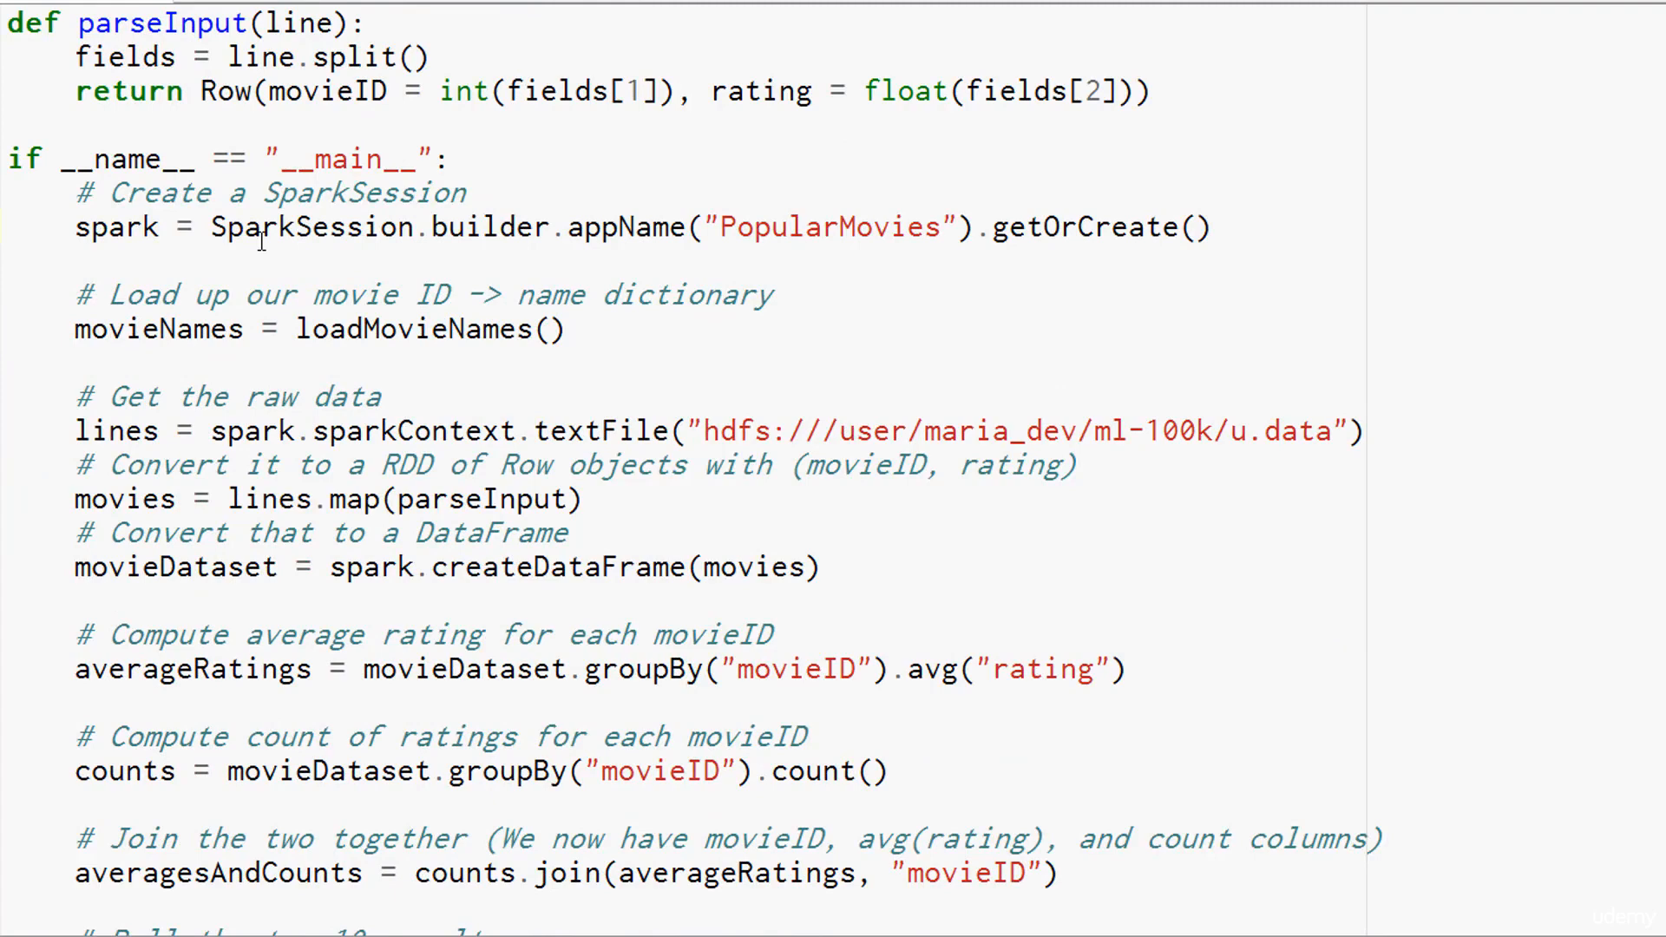
pyautogui.moveTo(414, 236)
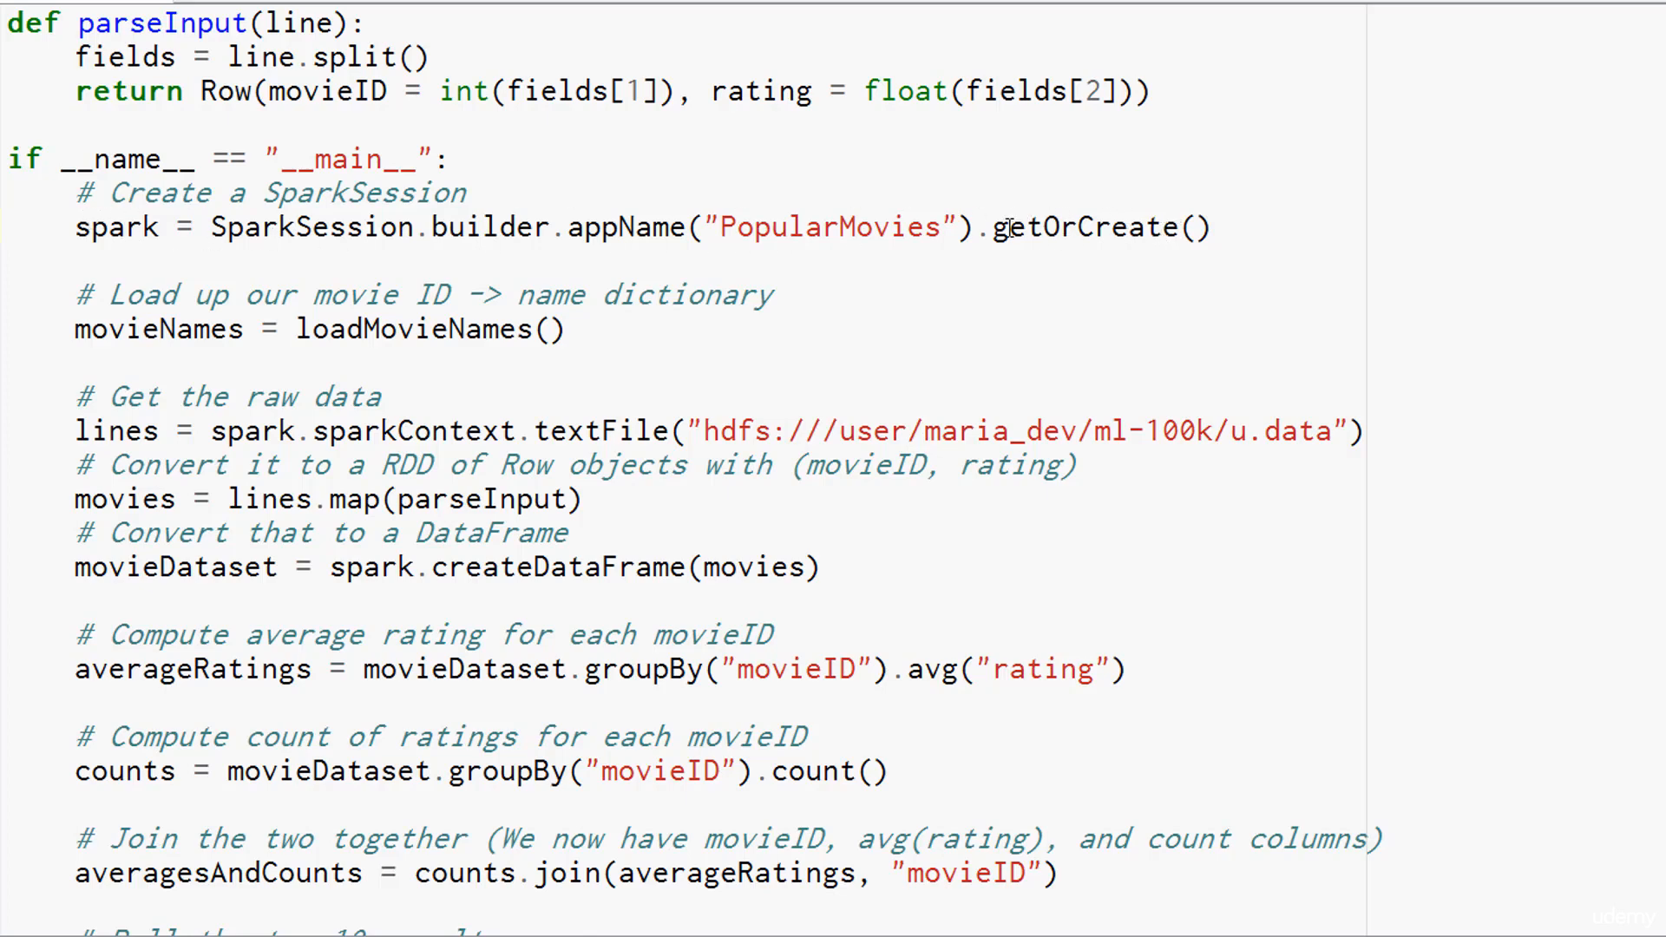
pyautogui.moveTo(1218, 231)
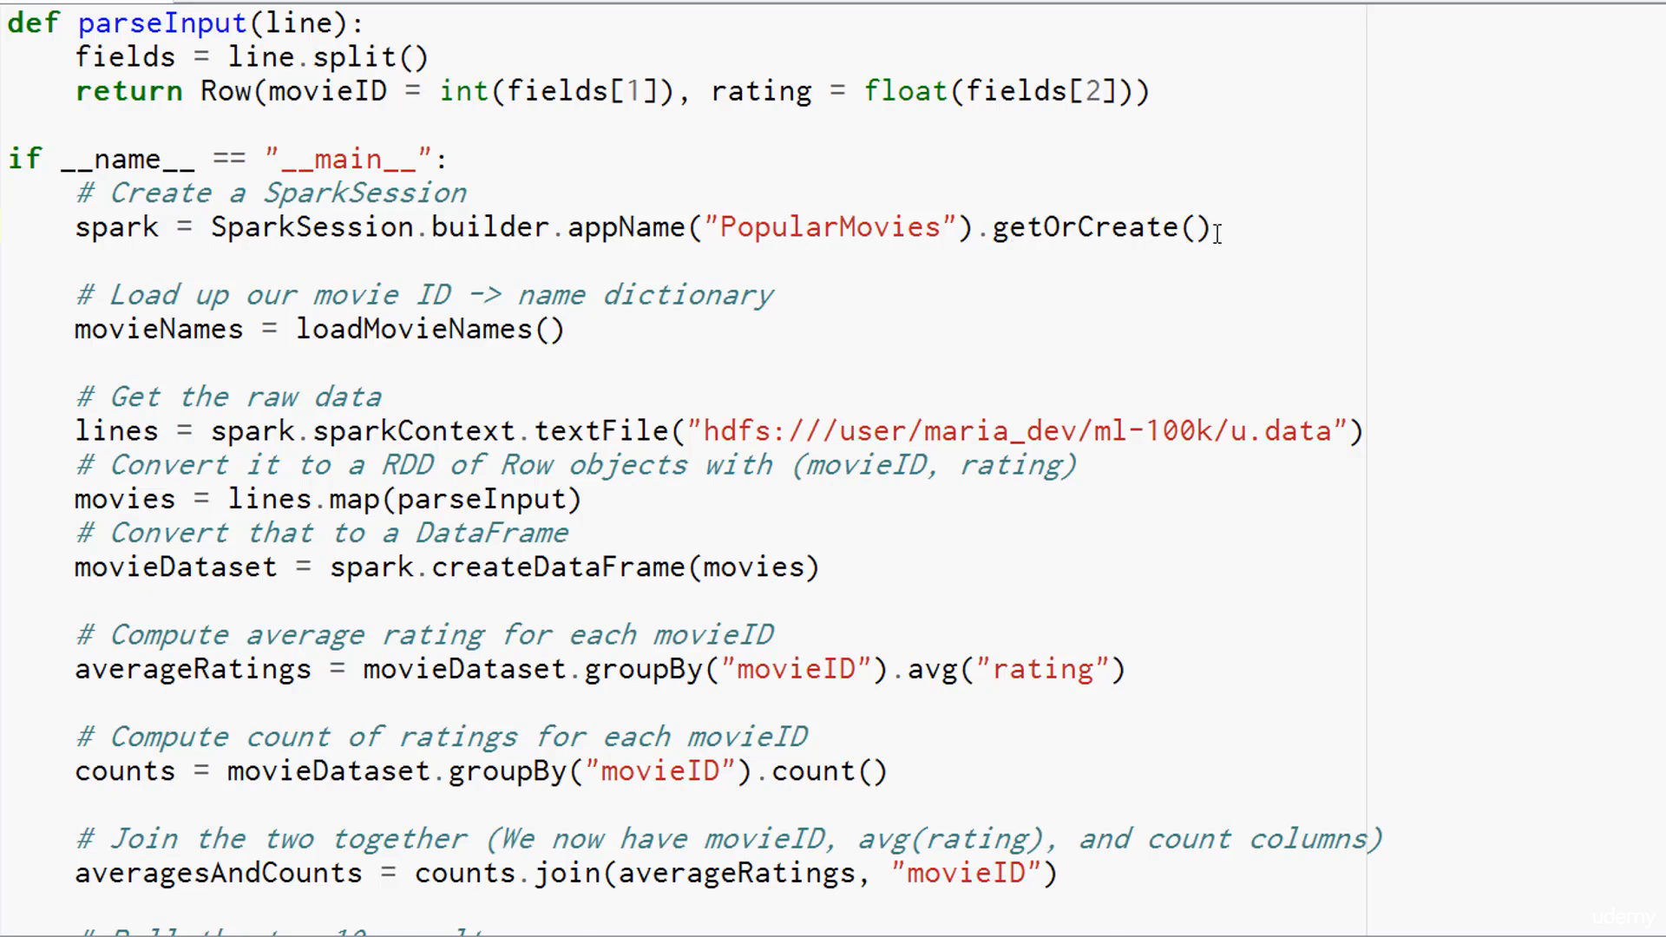
pyautogui.moveTo(1150, 231)
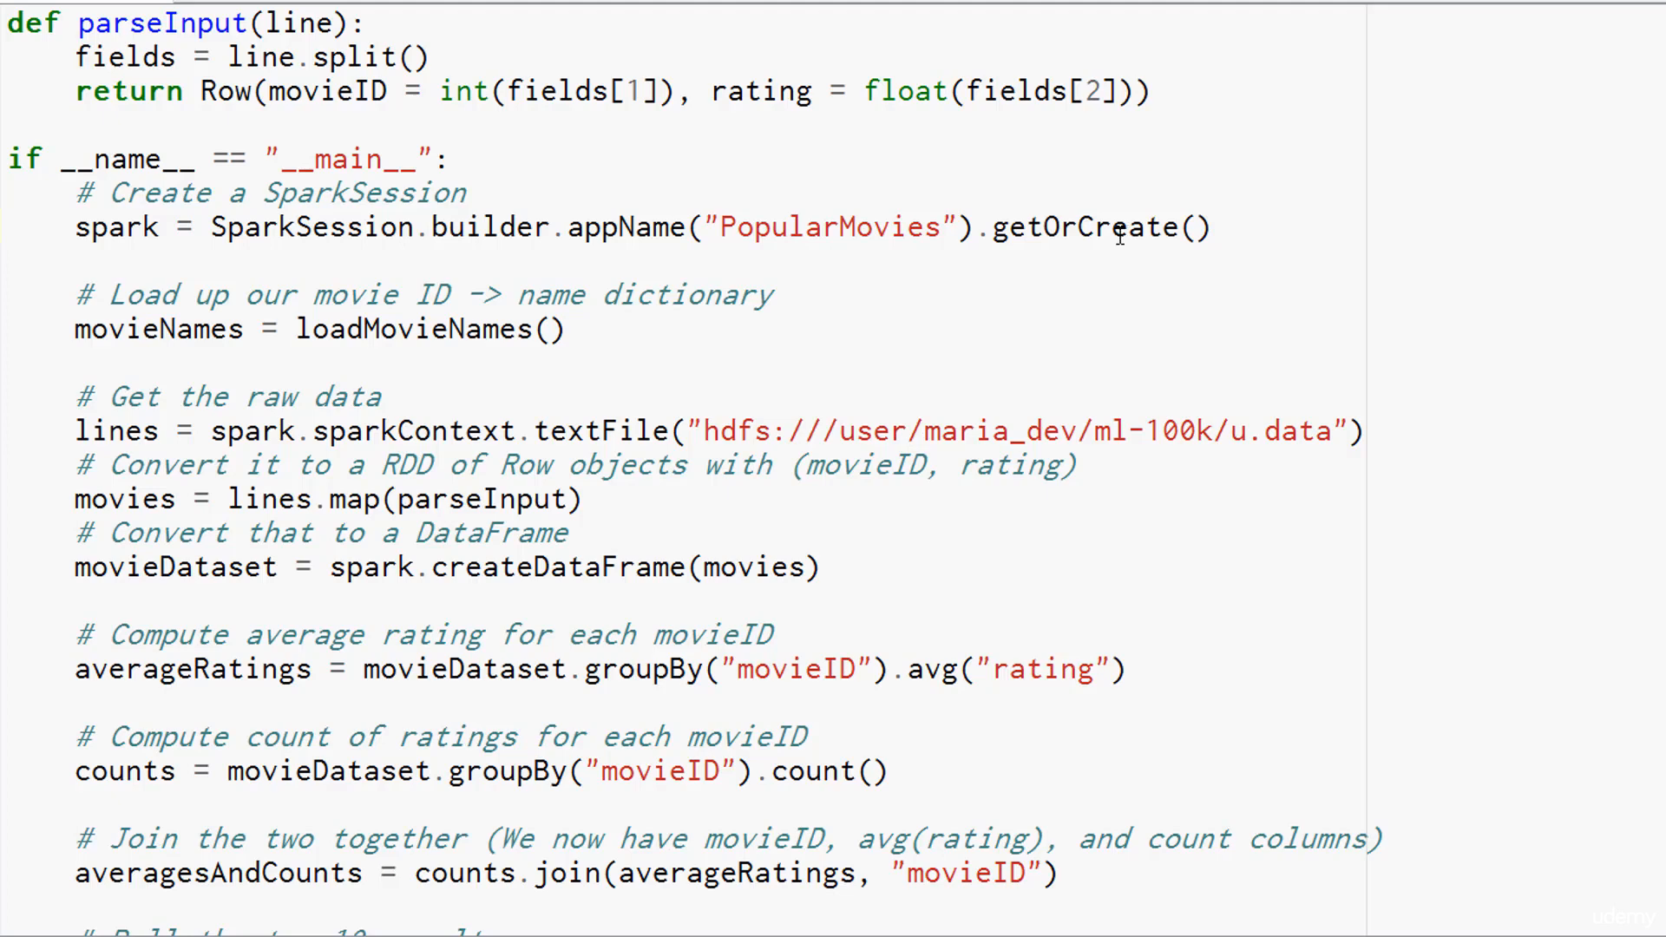
pyautogui.moveTo(1061, 299)
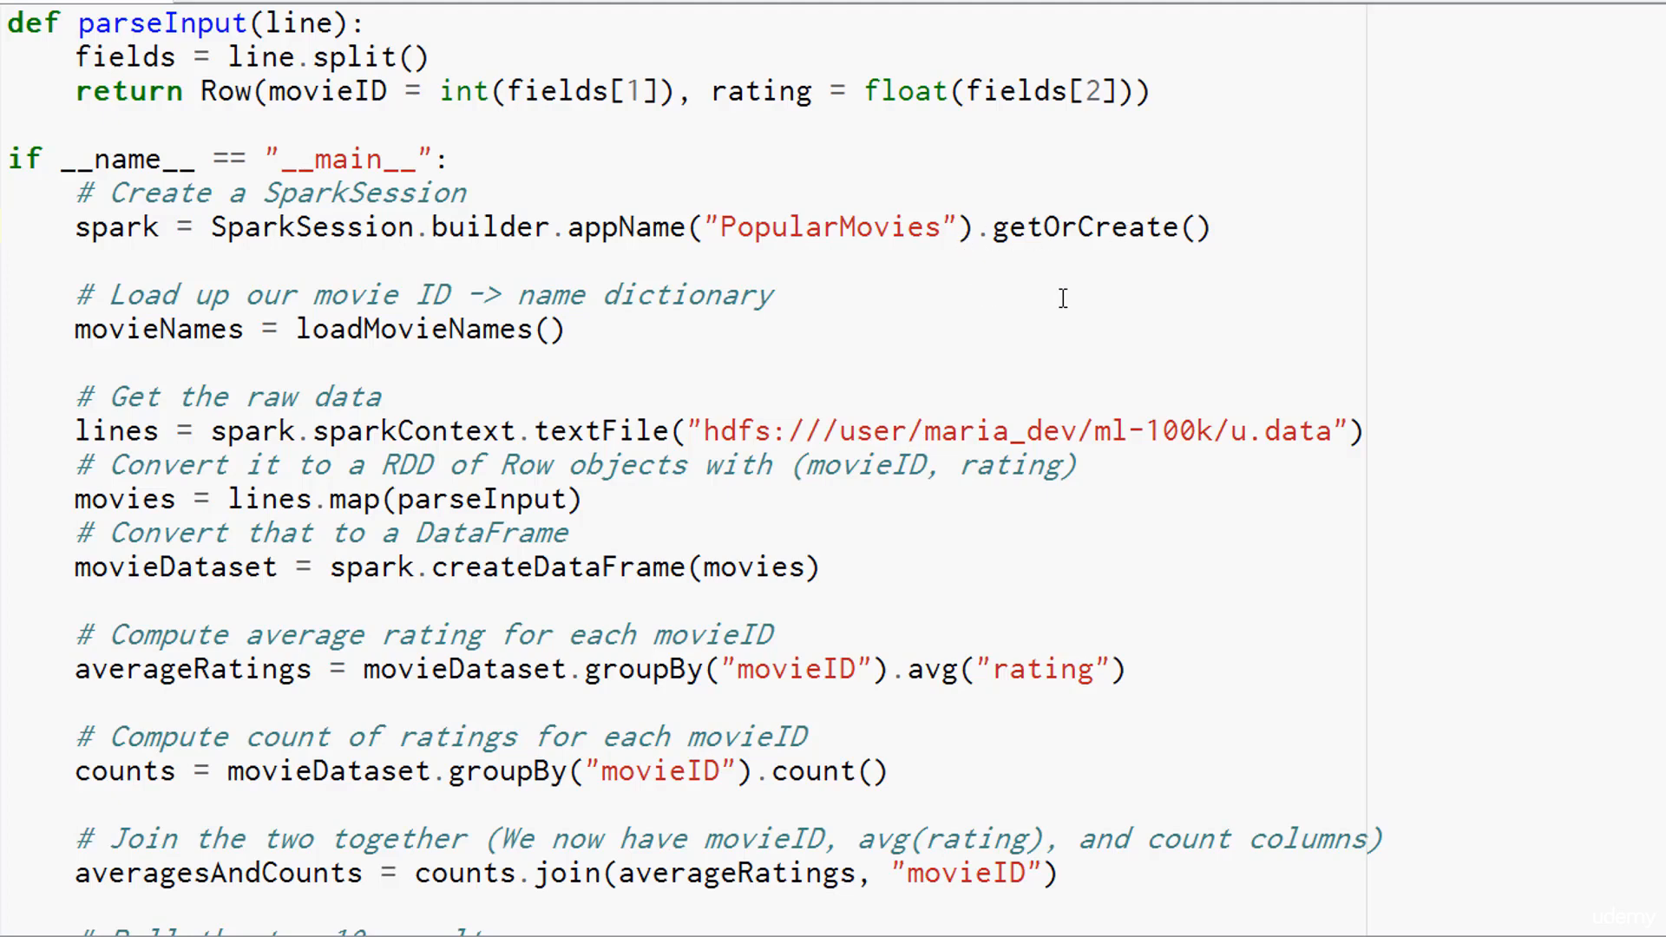
pyautogui.moveTo(1142, 228)
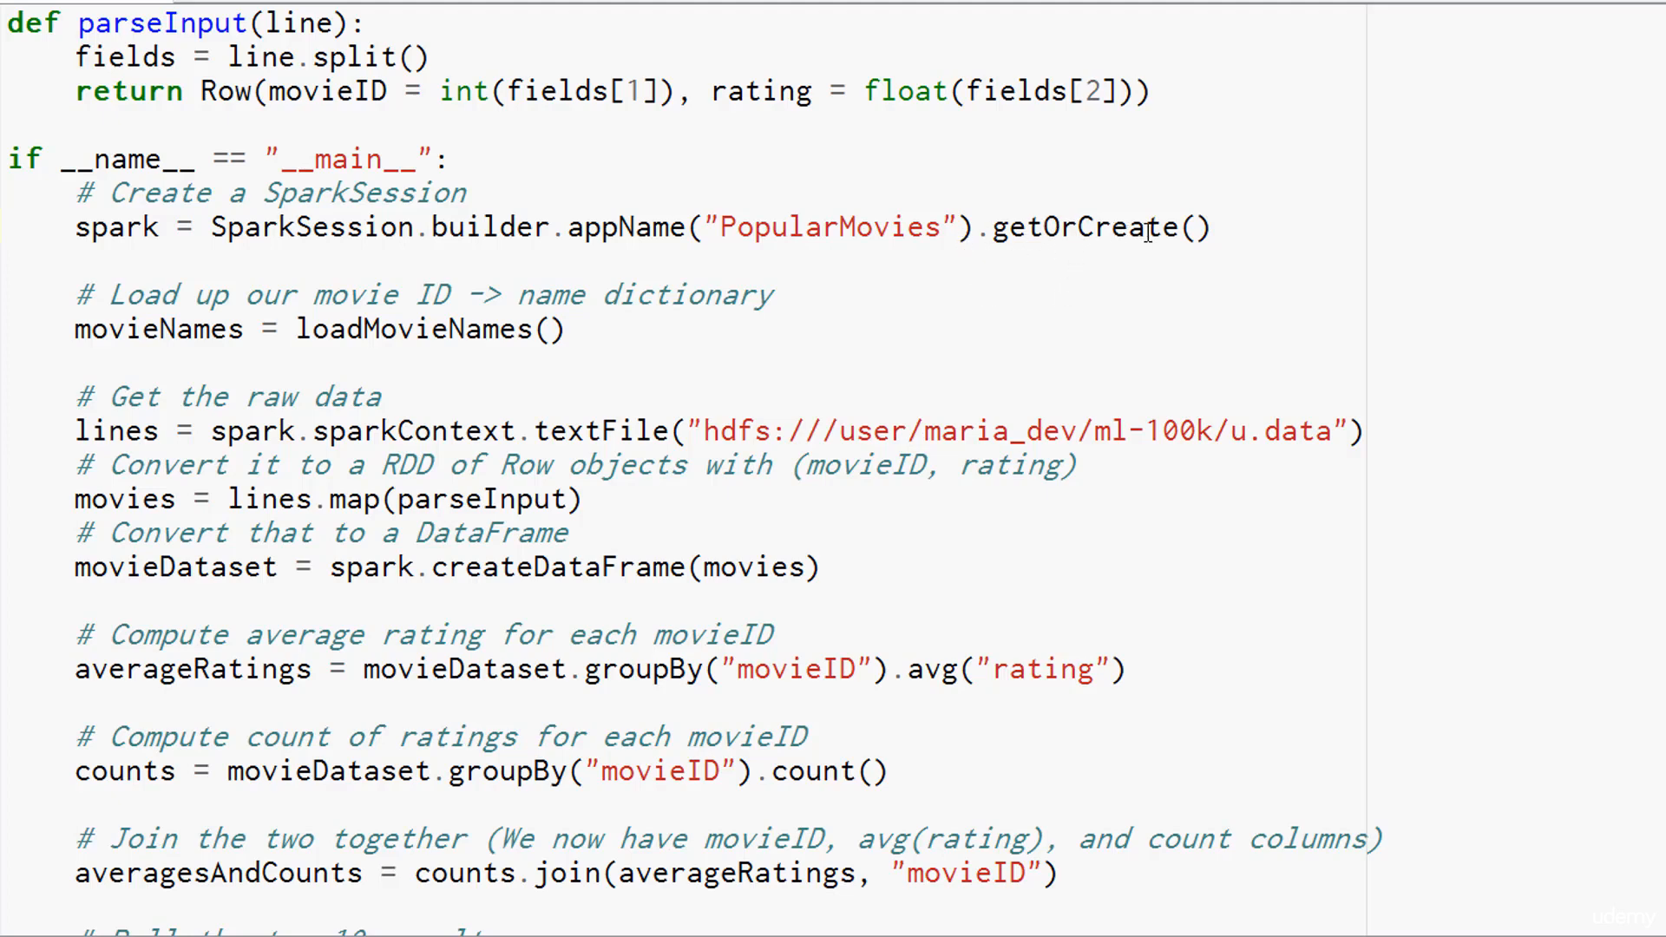
pyautogui.moveTo(236, 225)
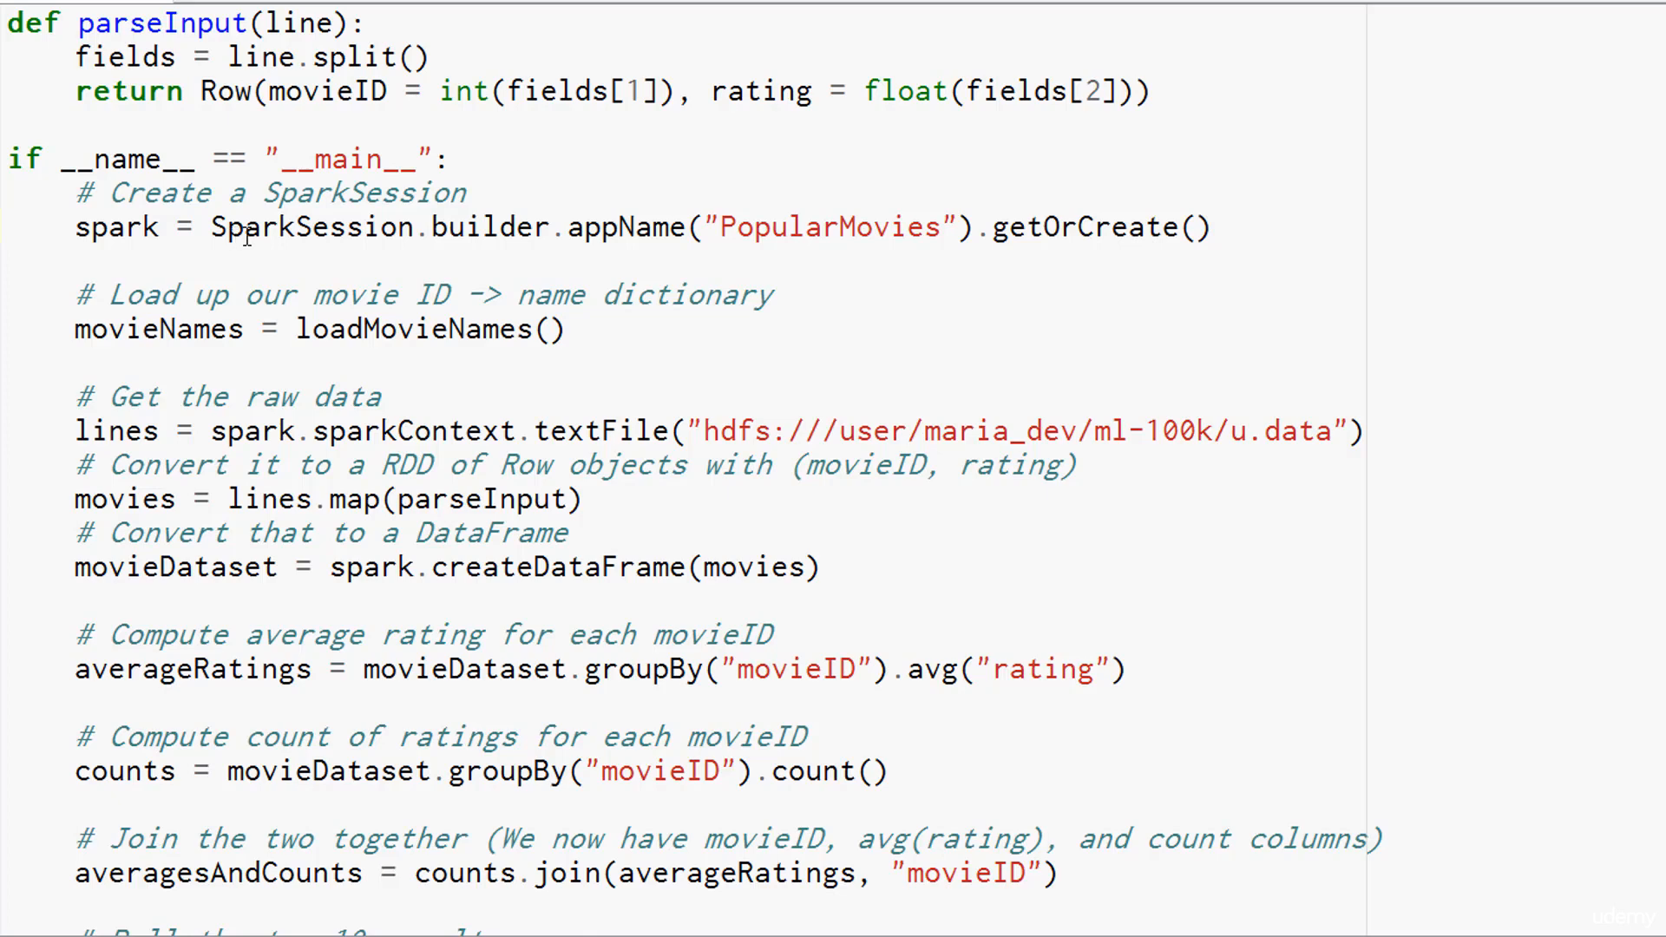
pyautogui.moveTo(1151, 241)
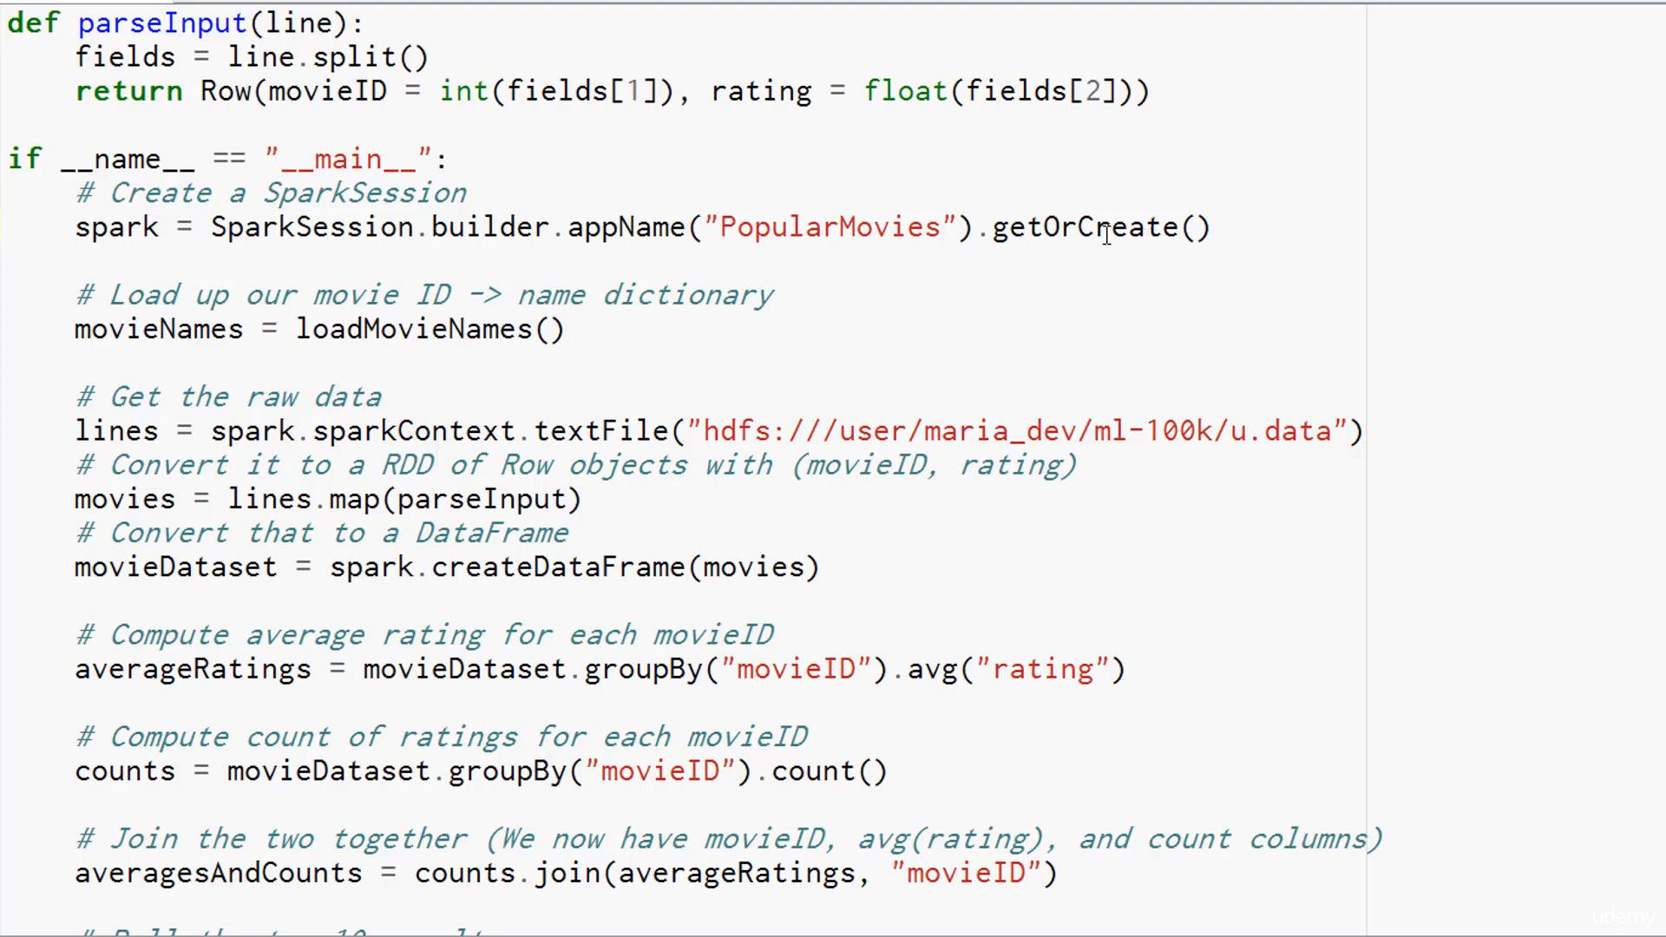
pyautogui.moveTo(404, 234)
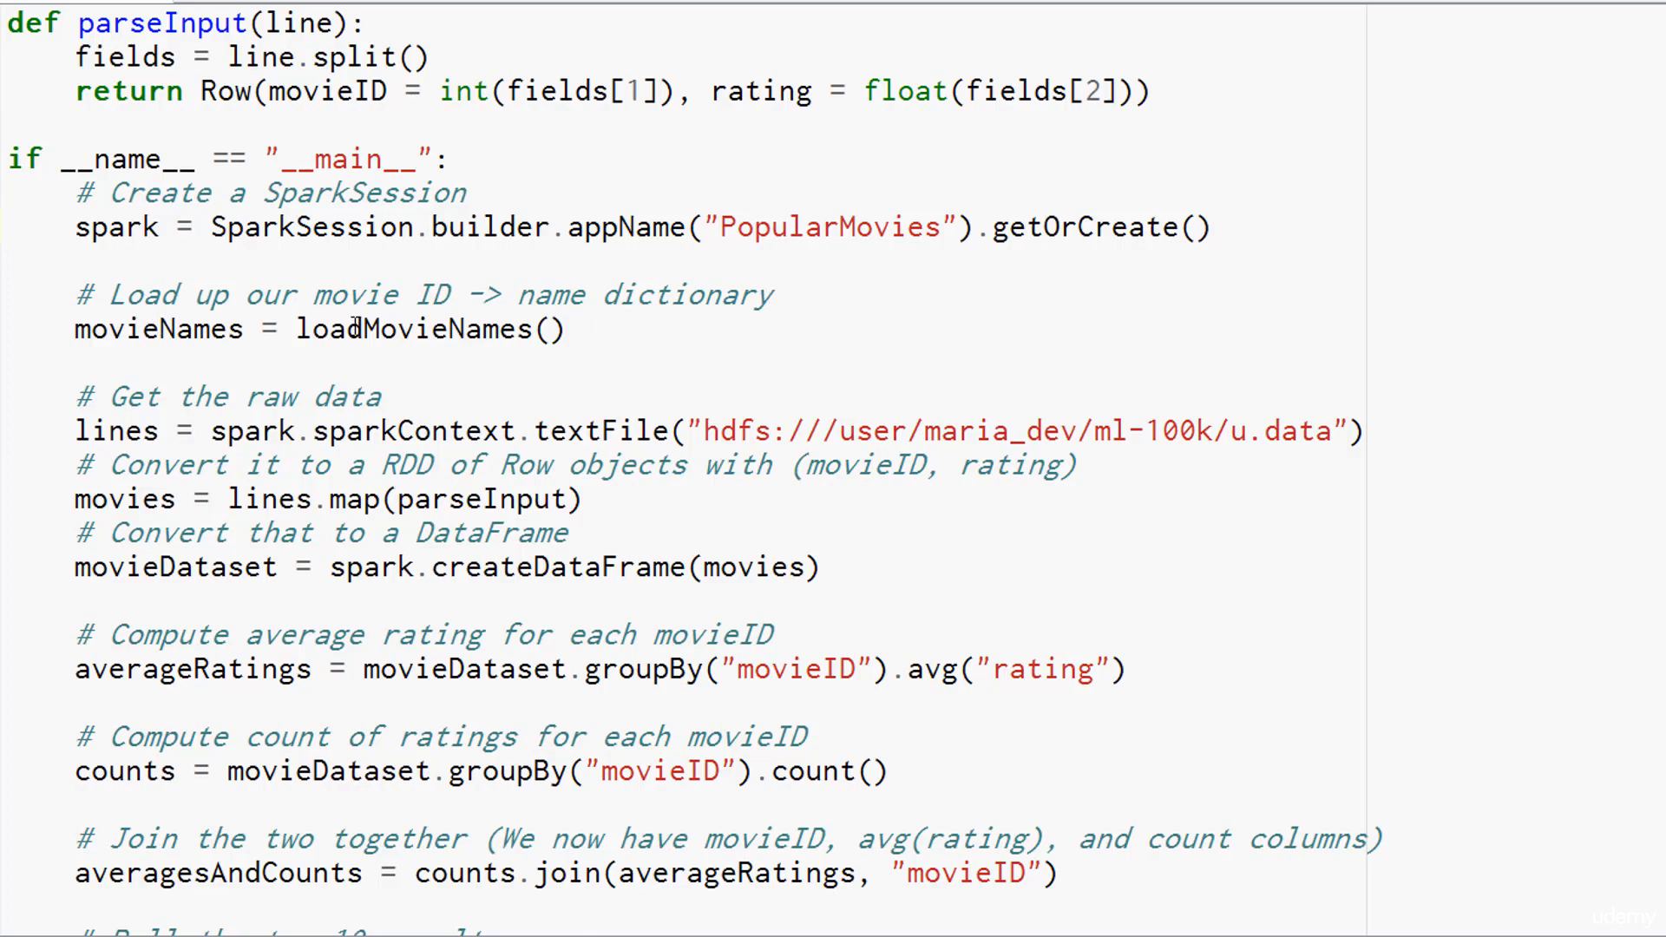
pyautogui.scroll(-3)
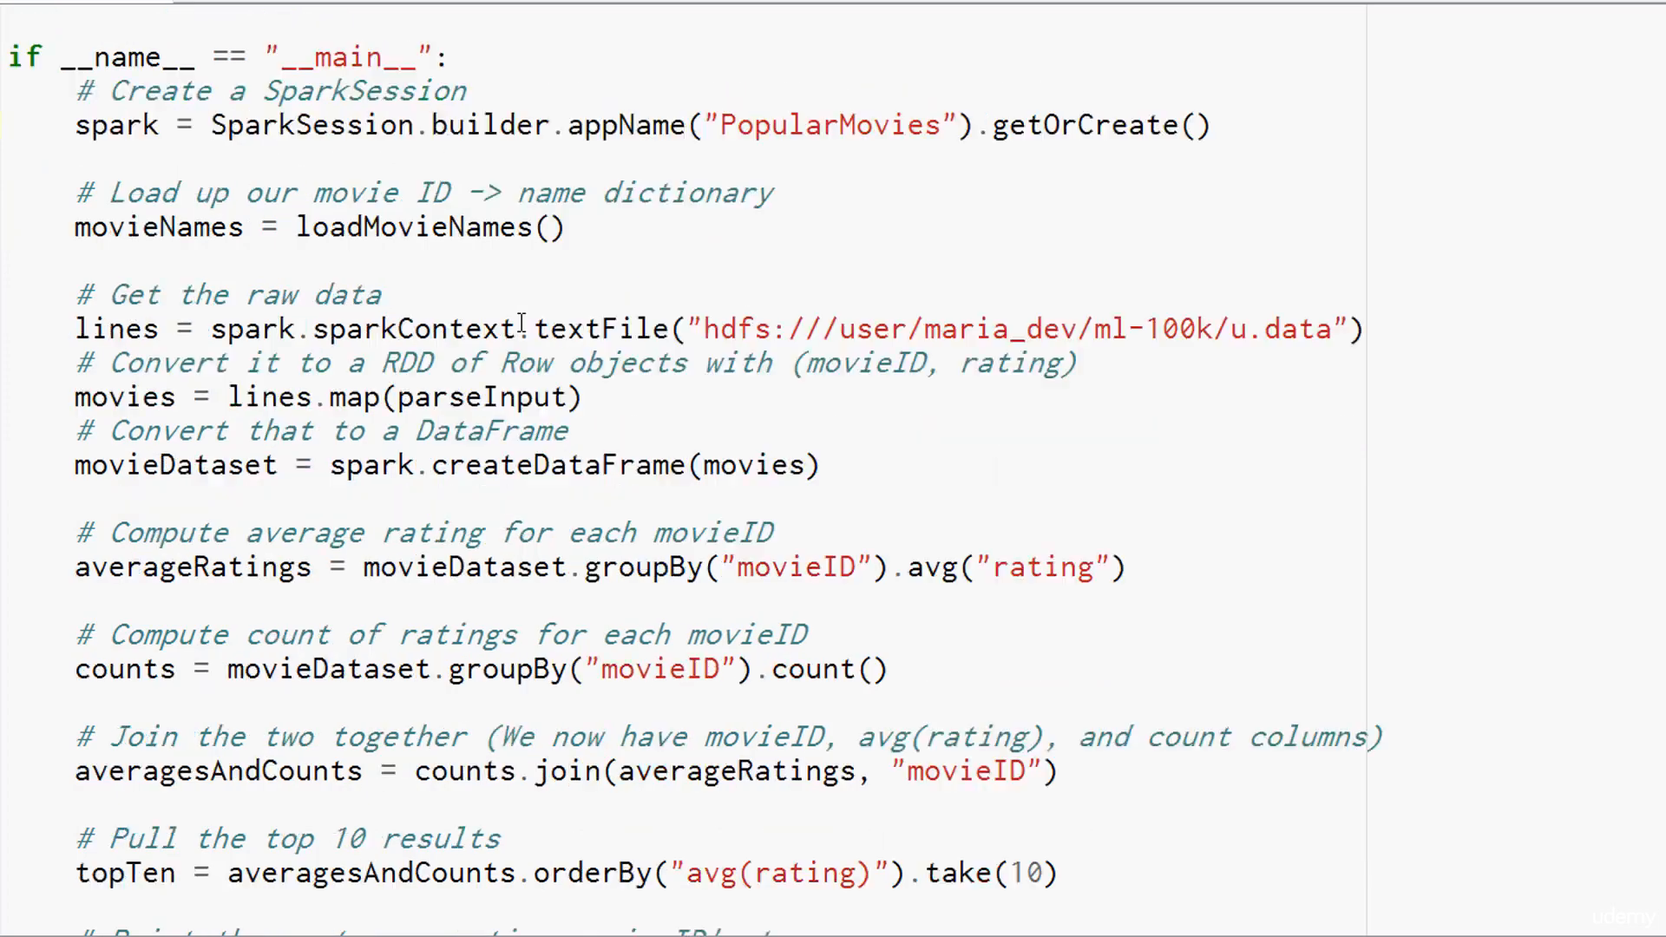
pyautogui.scroll(-3)
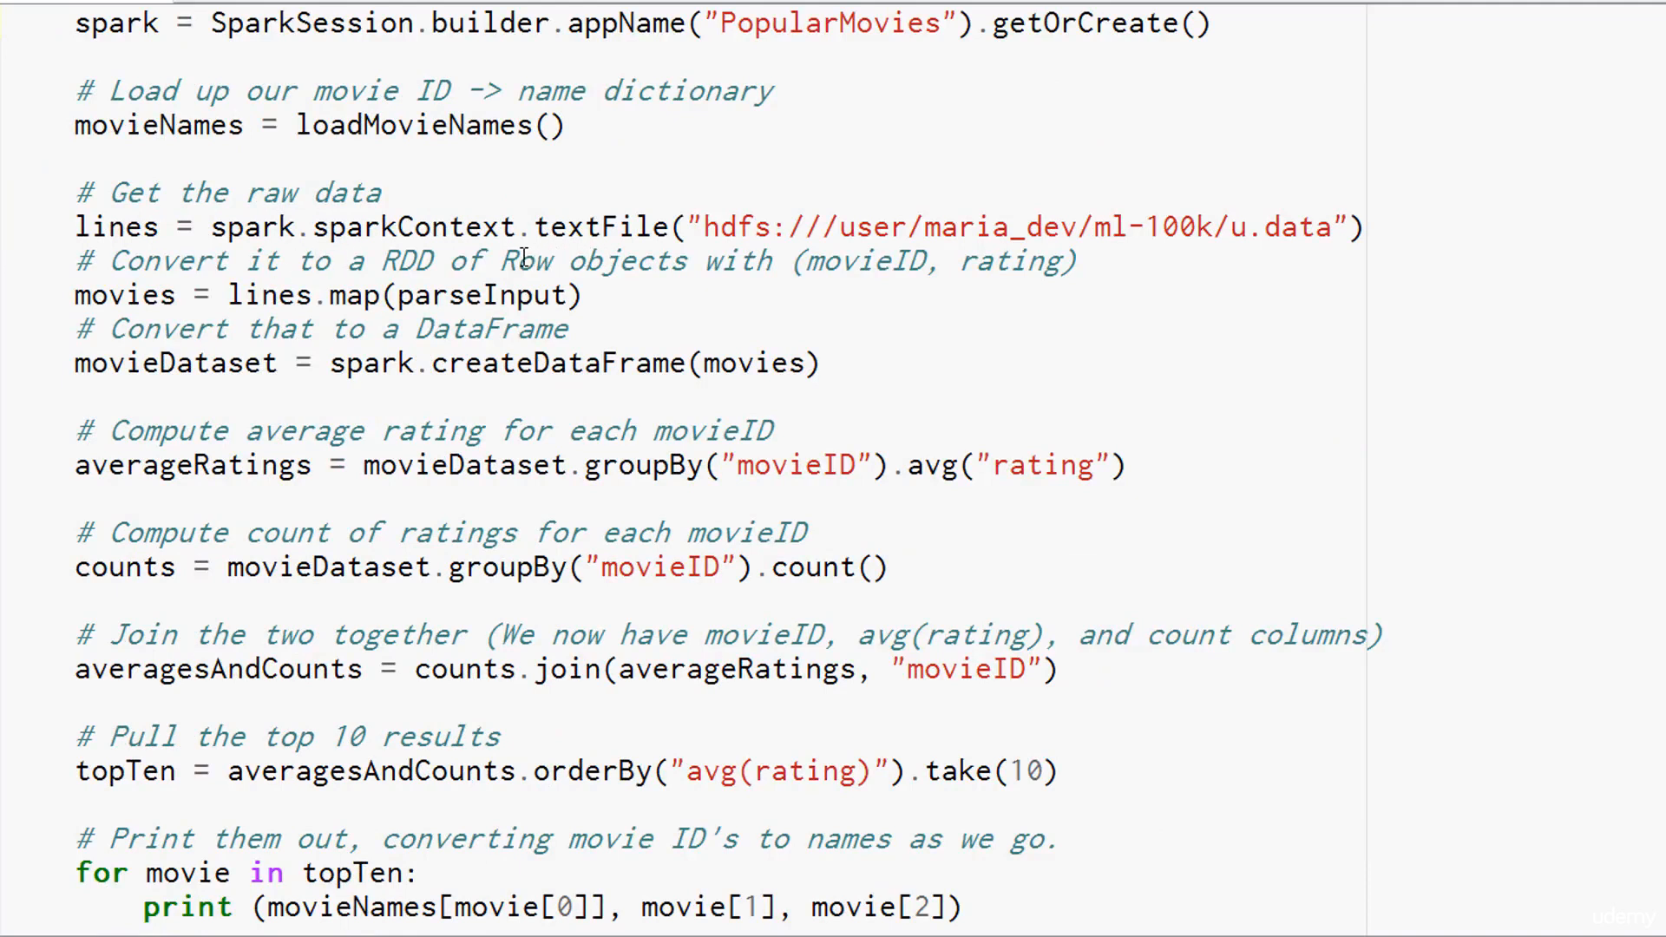
pyautogui.moveTo(329, 105)
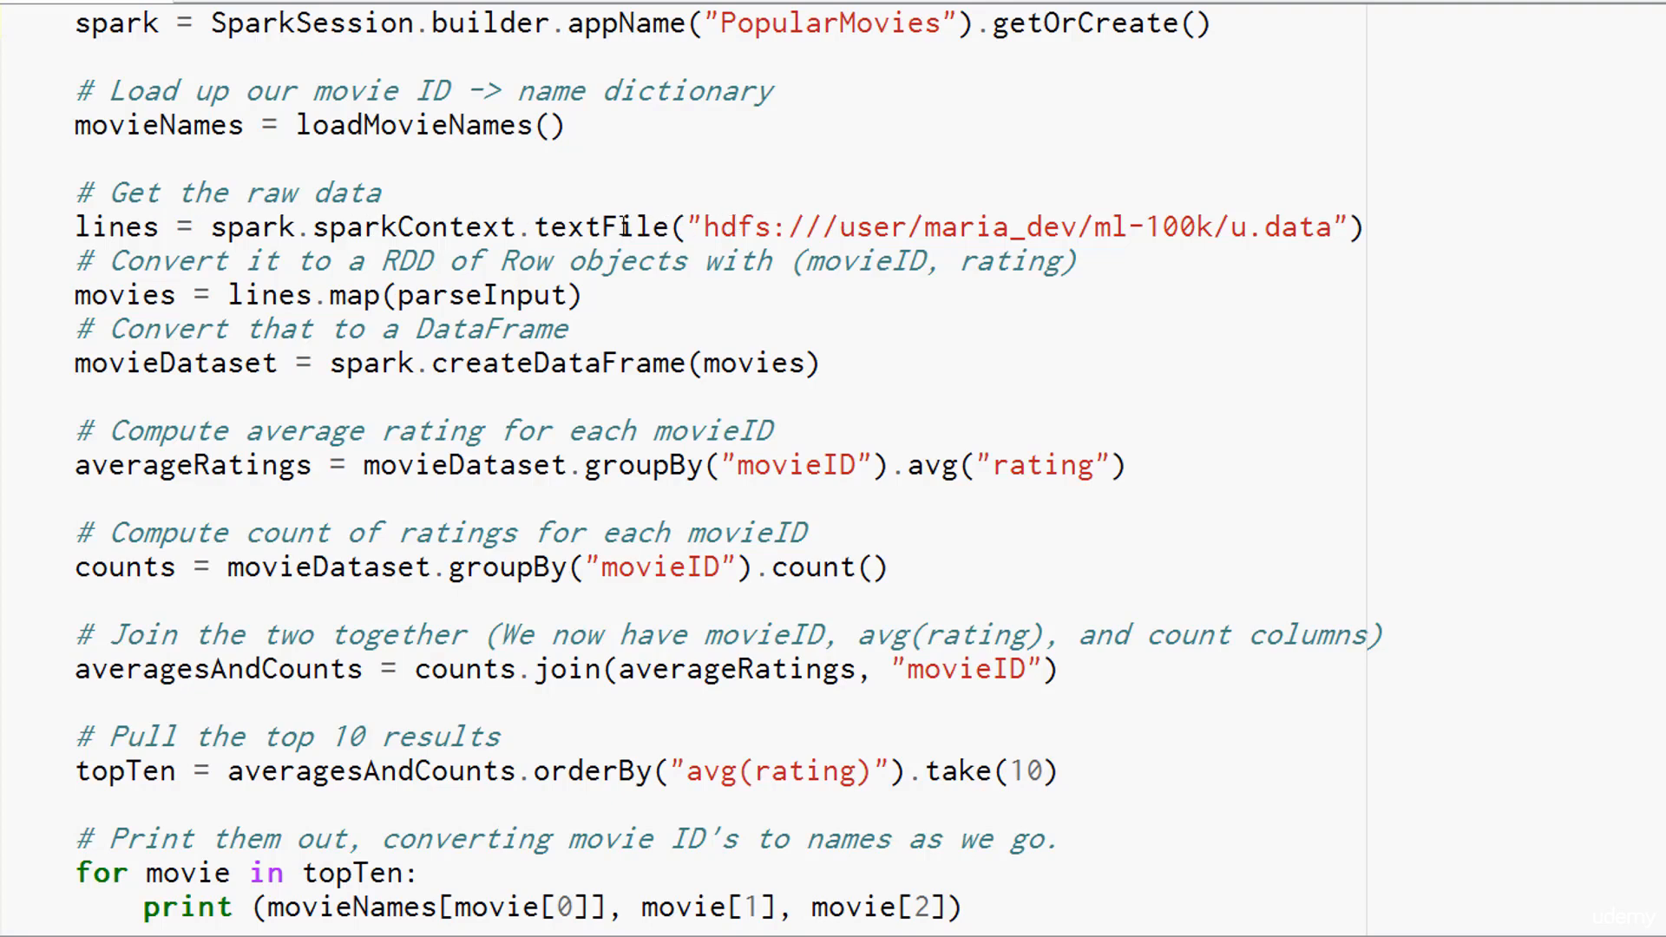
pyautogui.moveTo(1395, 249)
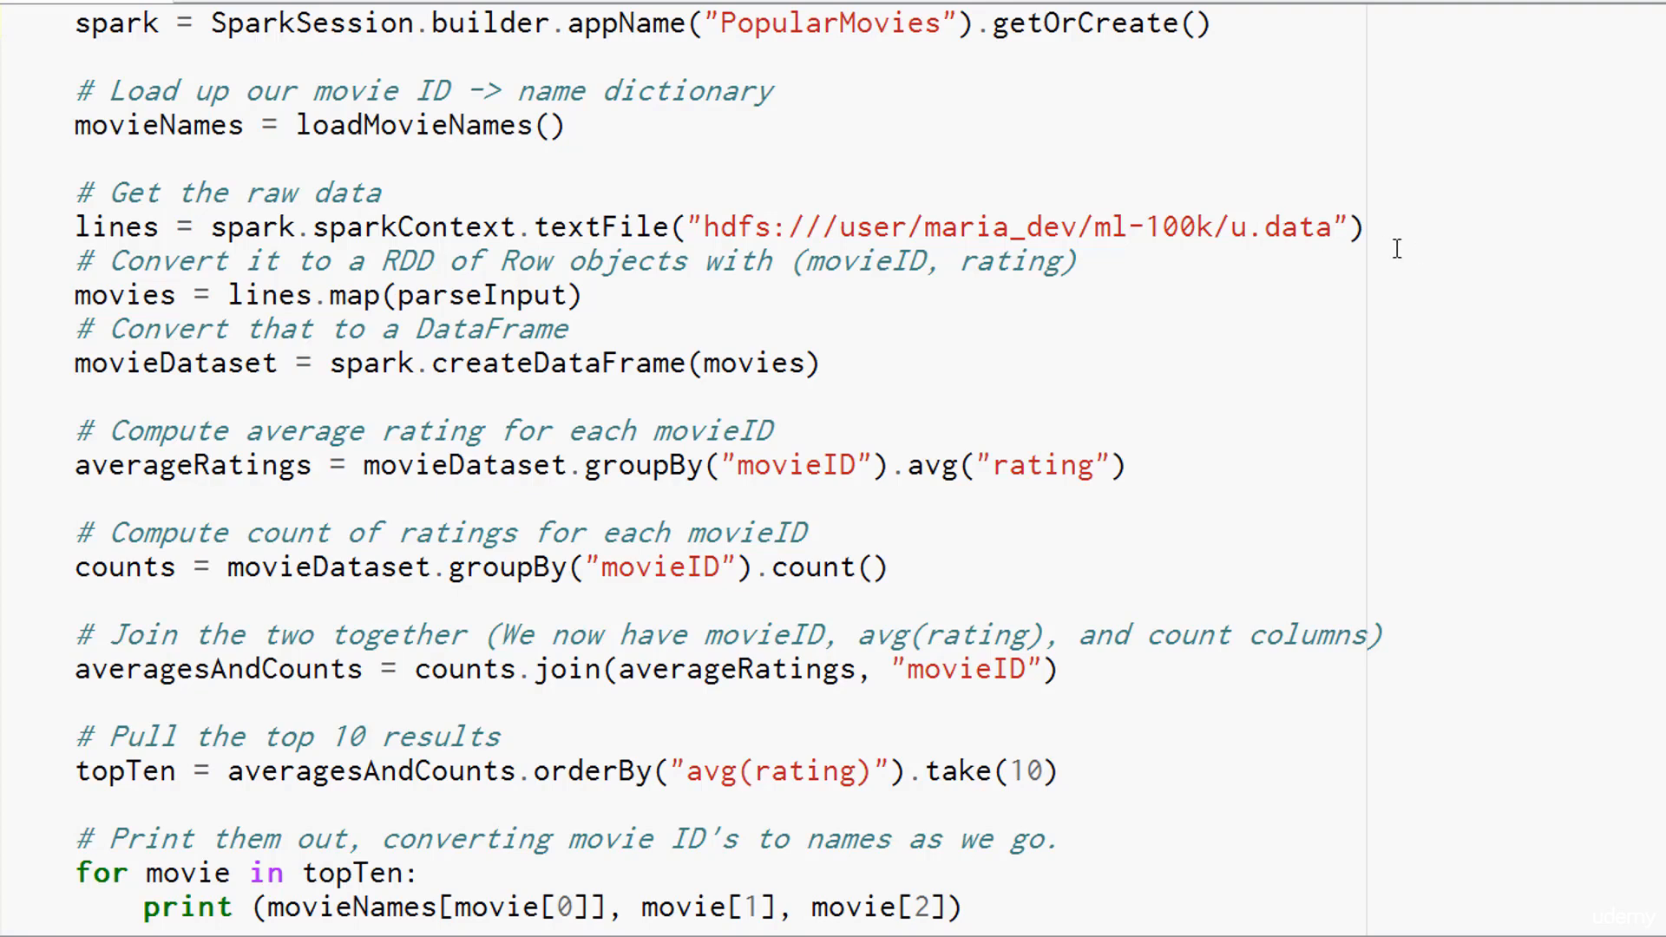
pyautogui.moveTo(1140, 235)
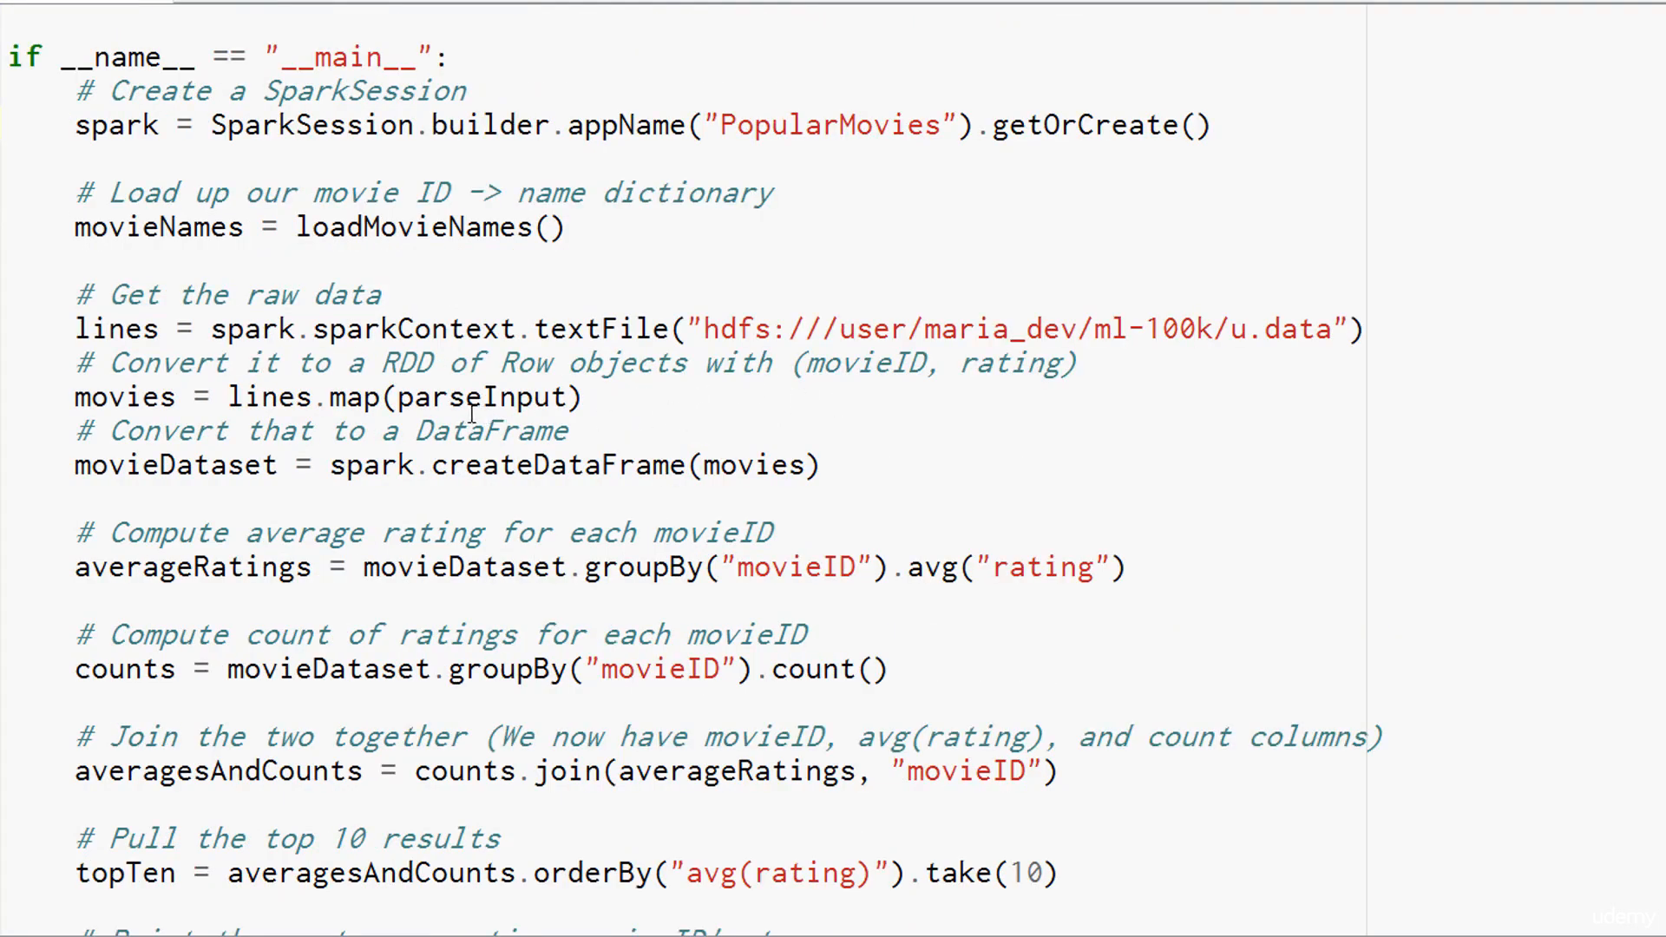
pyautogui.moveTo(621, 394)
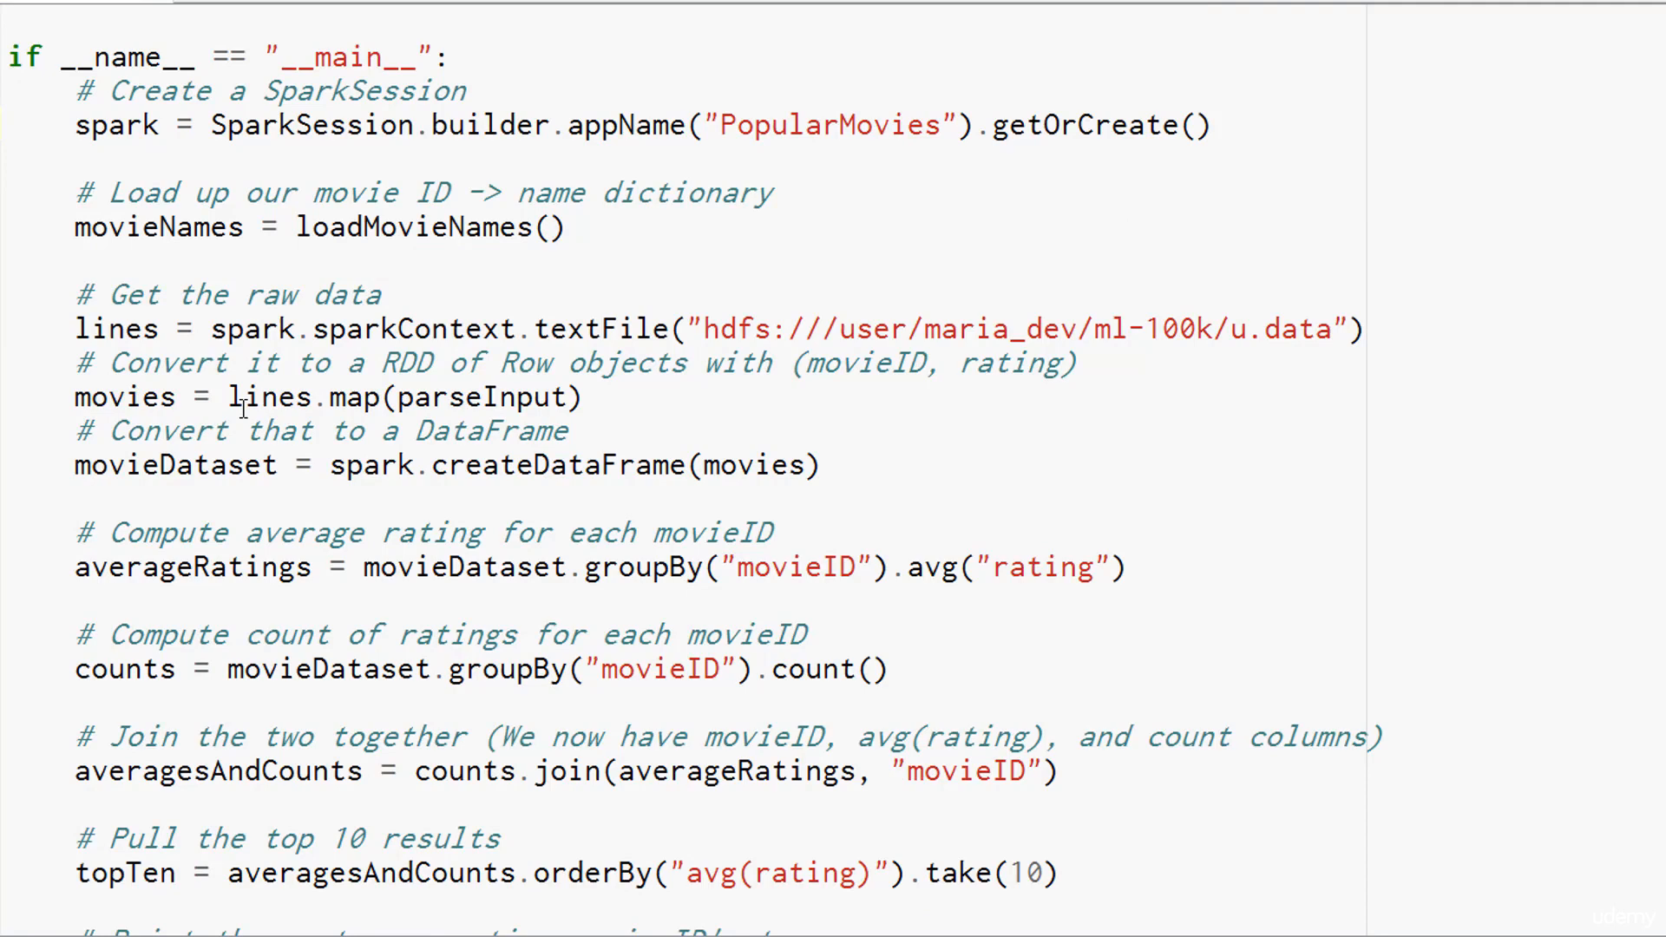
pyautogui.moveTo(380, 399)
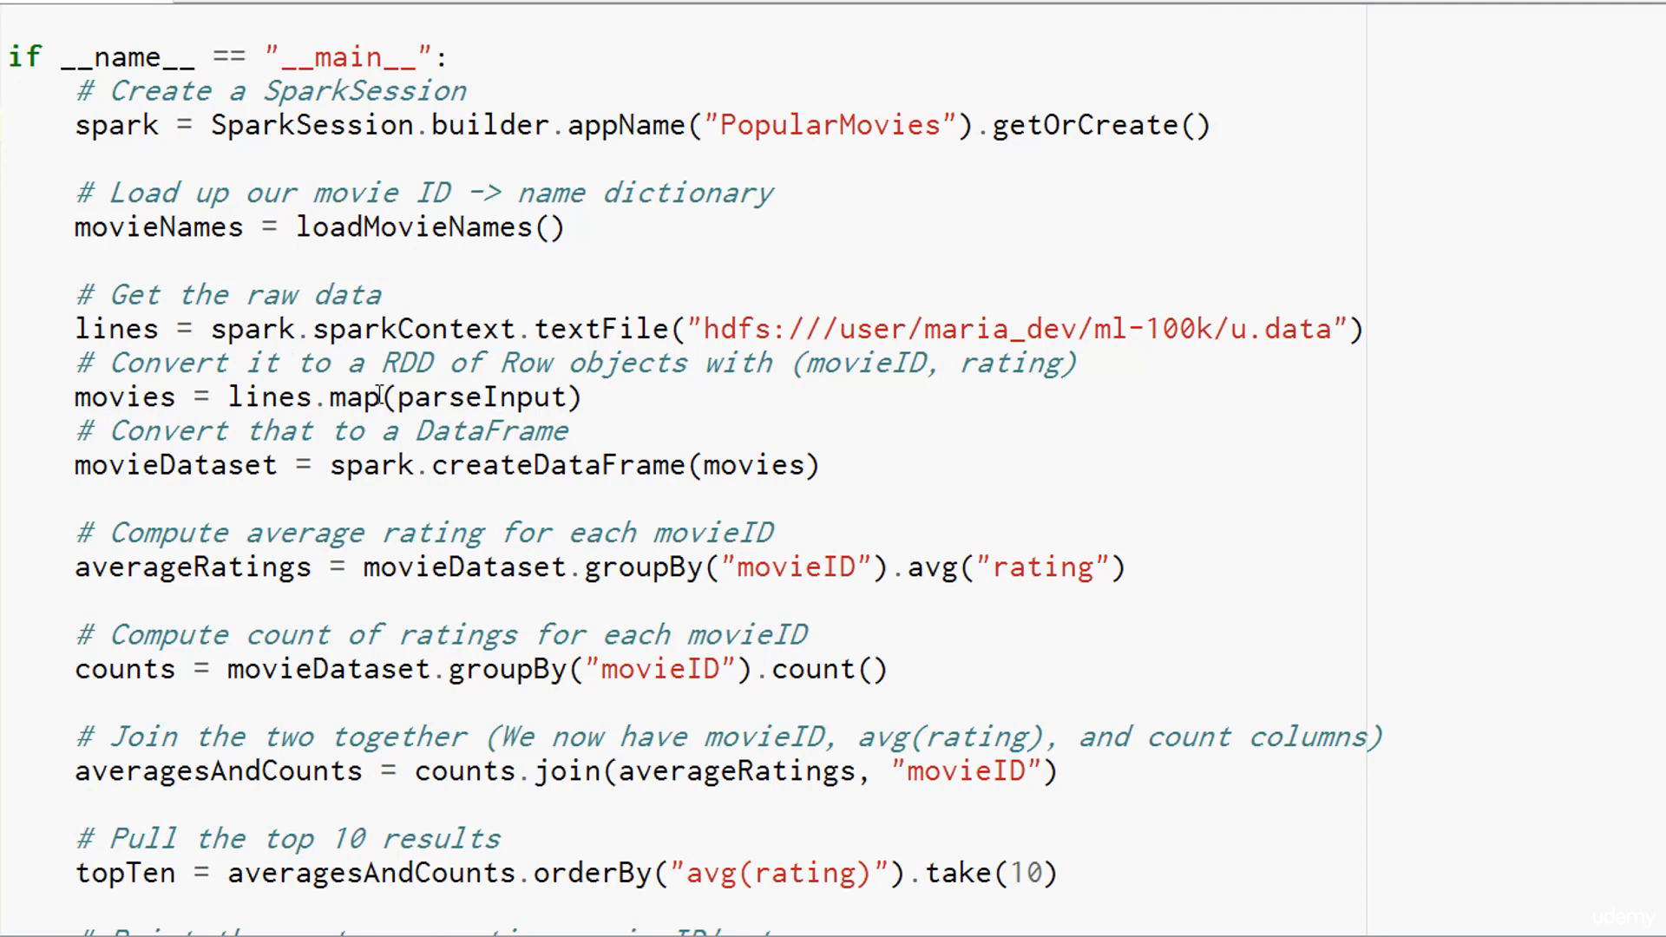
pyautogui.moveTo(620, 390)
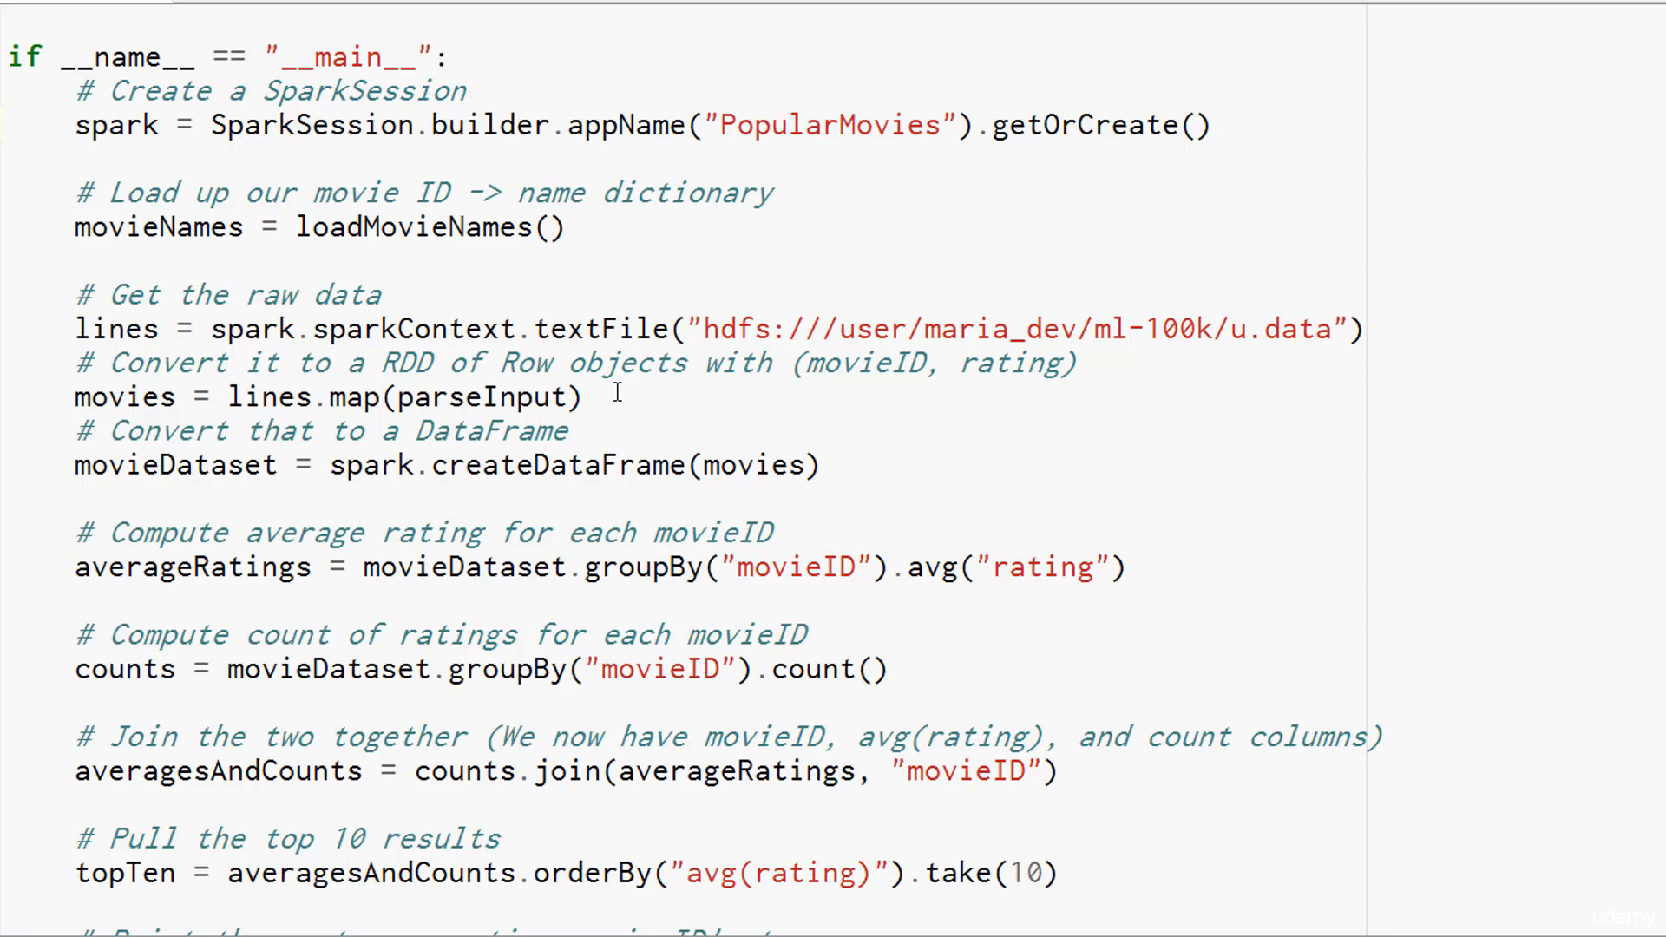
pyautogui.moveTo(583, 377)
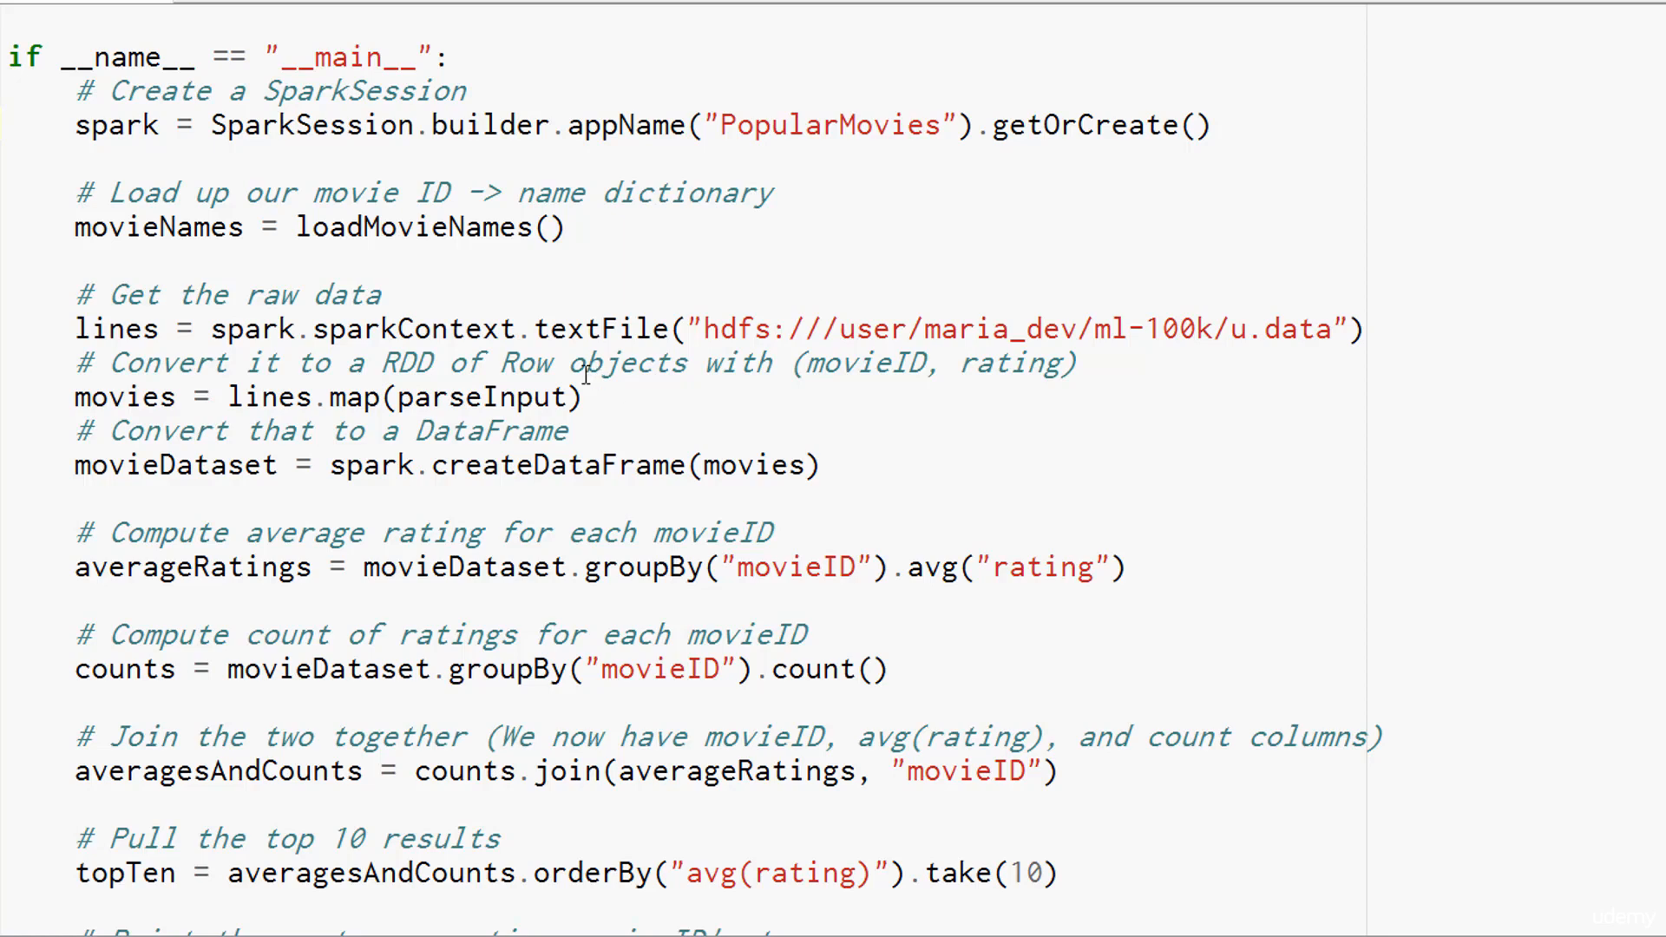
pyautogui.moveTo(922, 363)
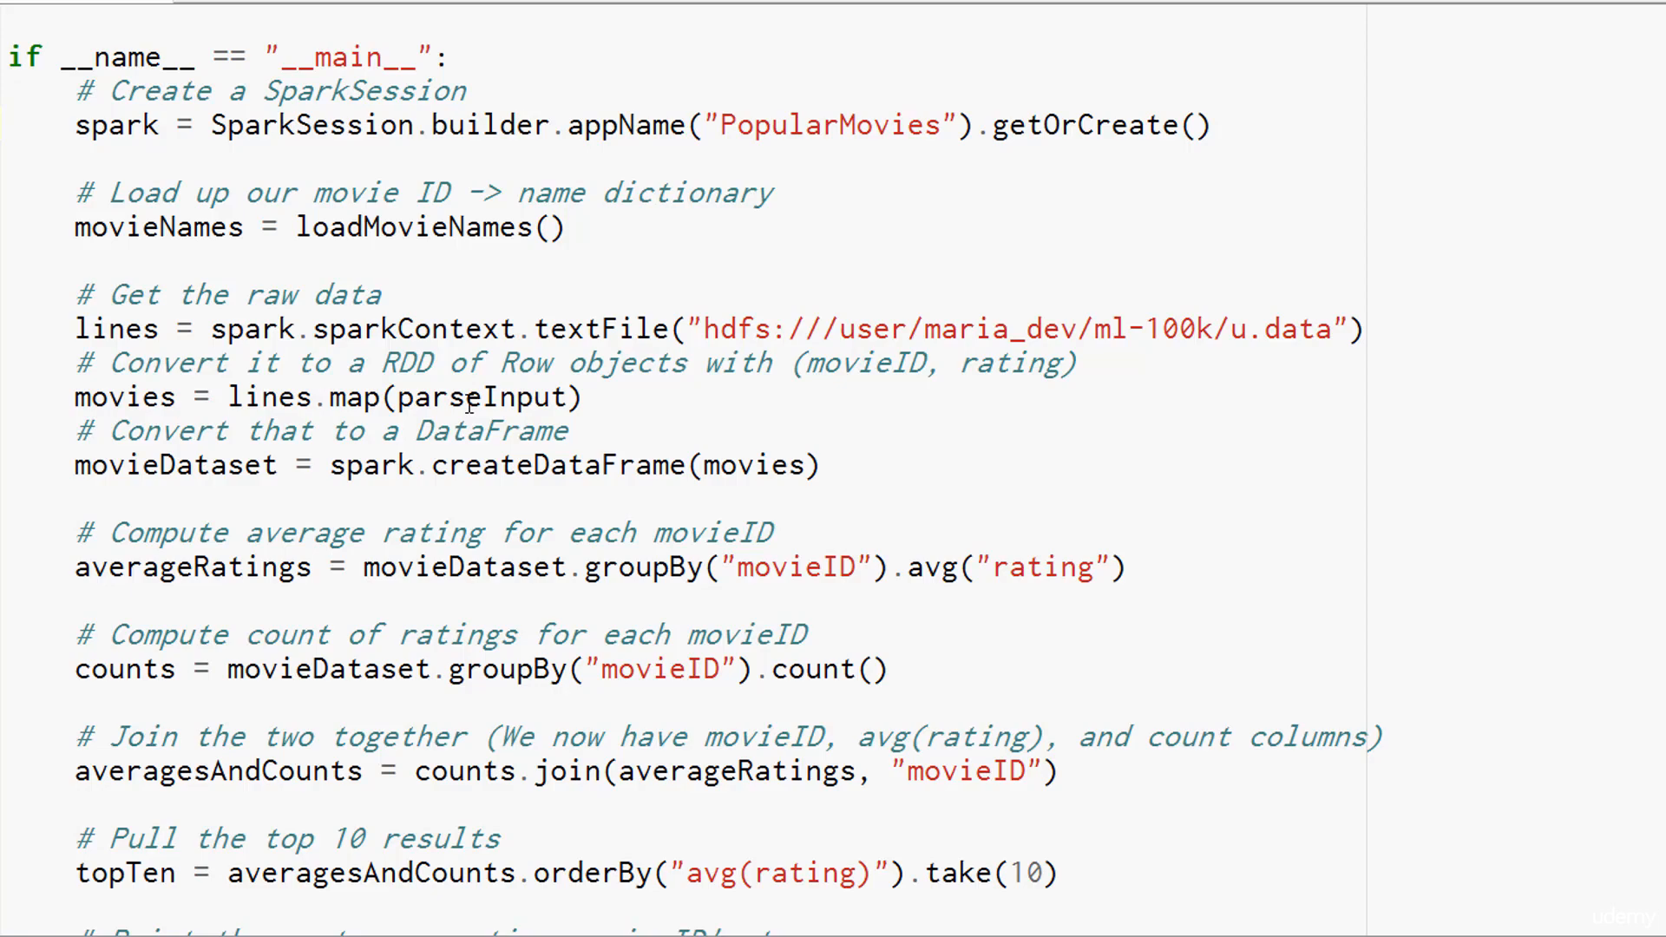
pyautogui.scroll(3)
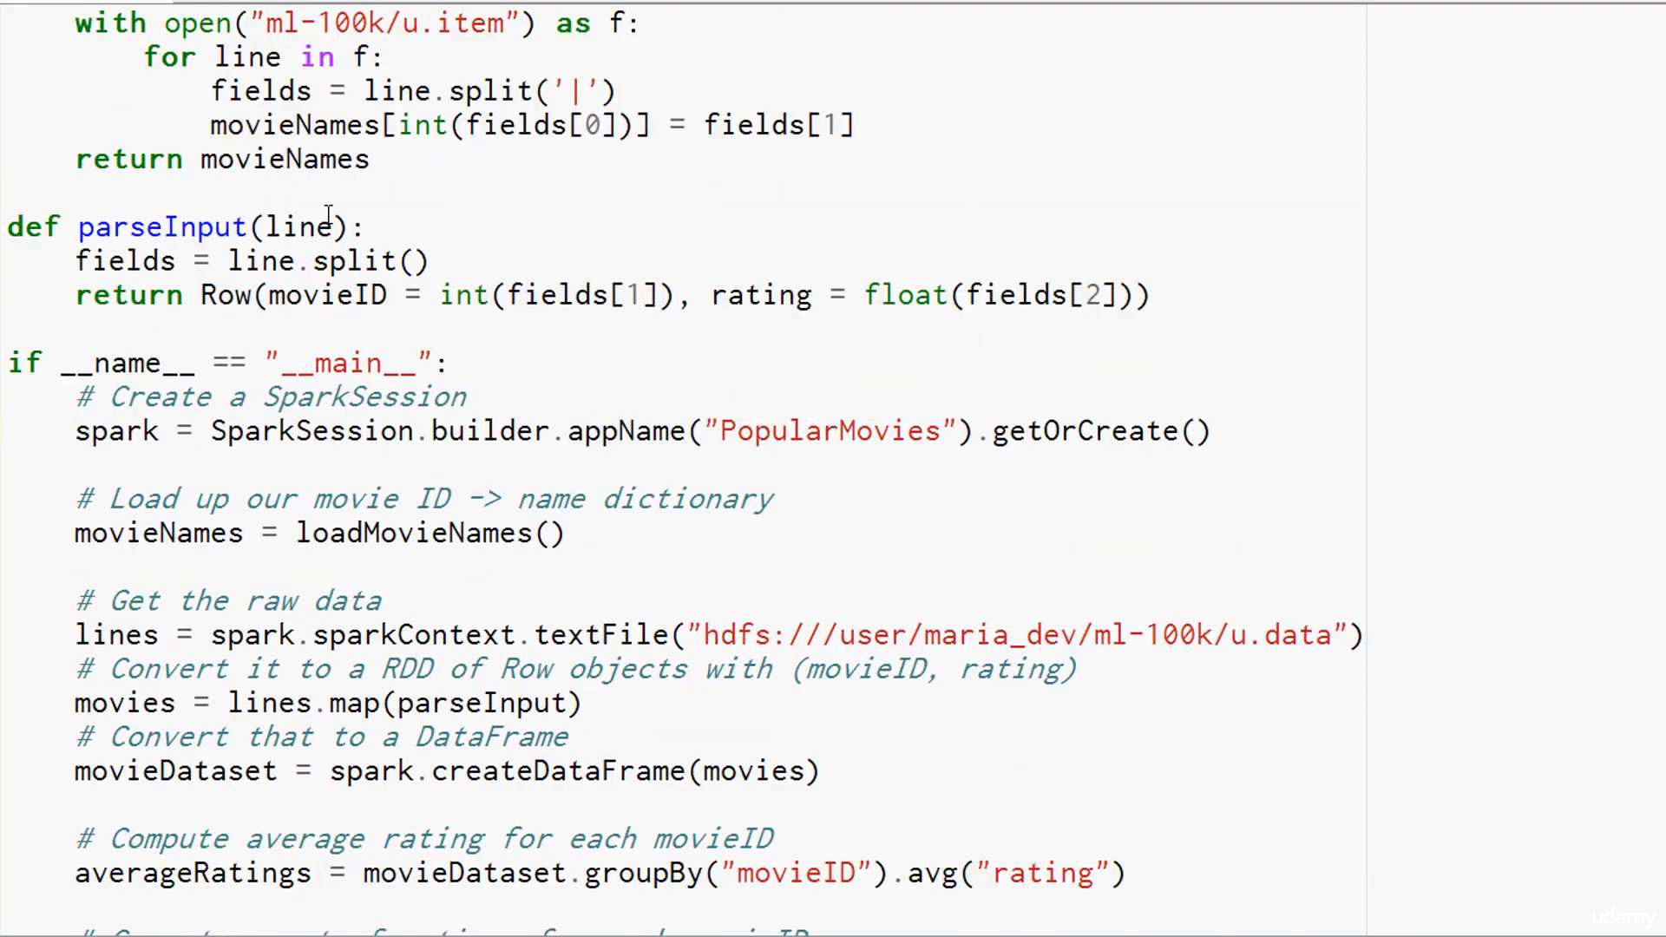
pyautogui.moveTo(346, 260)
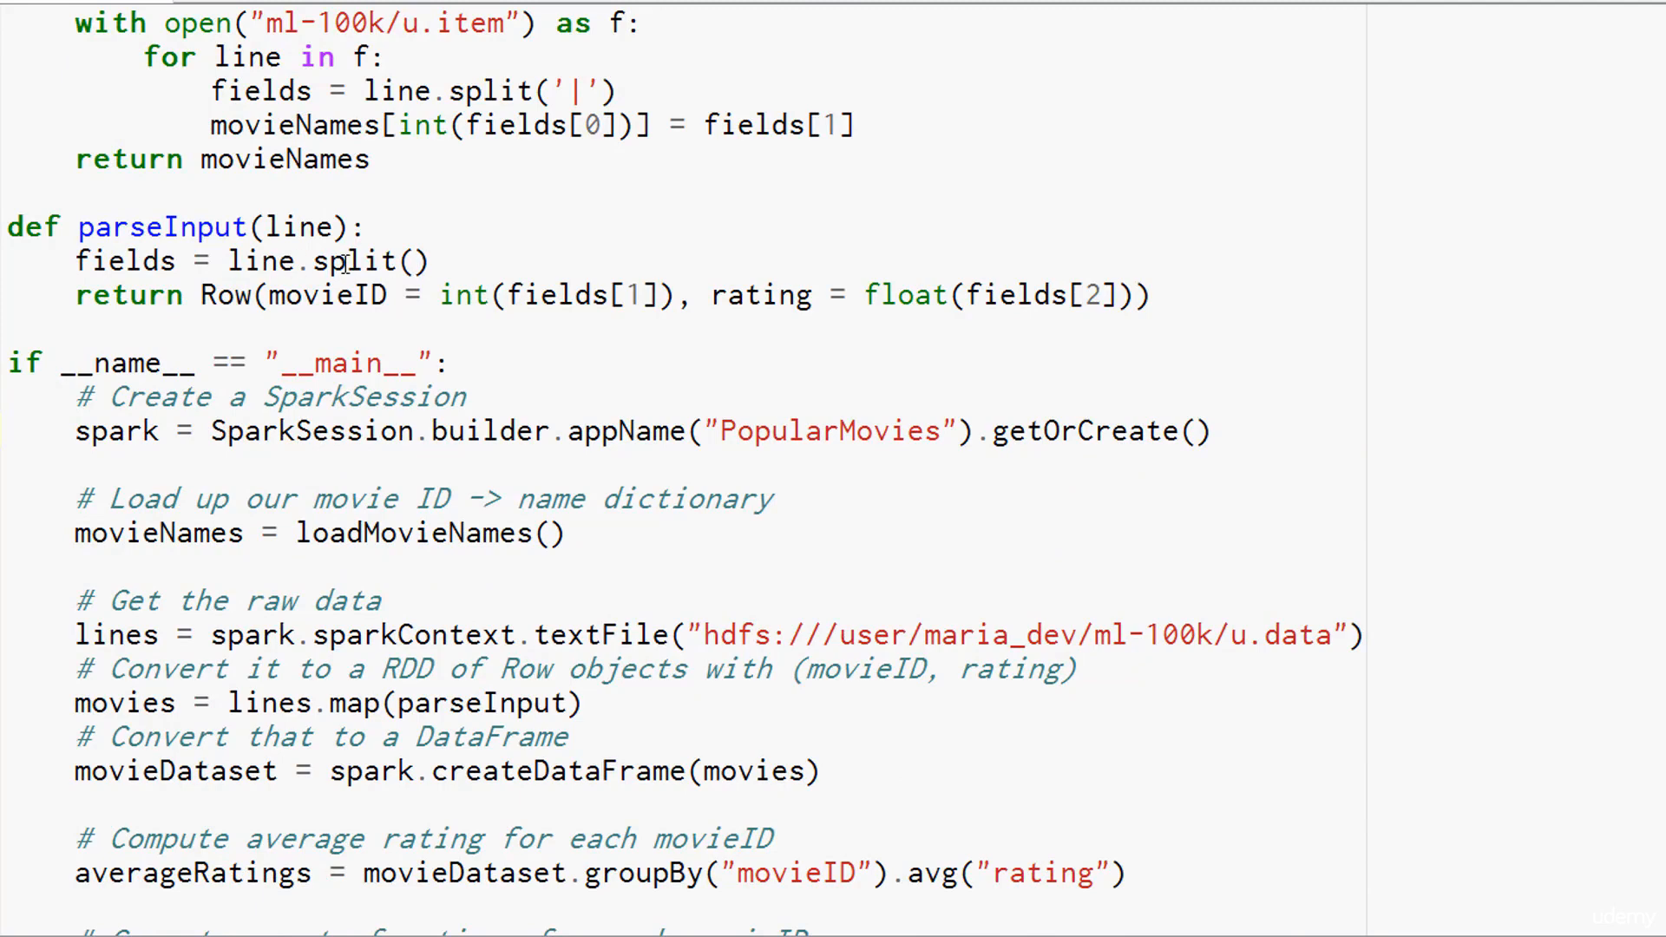
pyautogui.moveTo(465, 295)
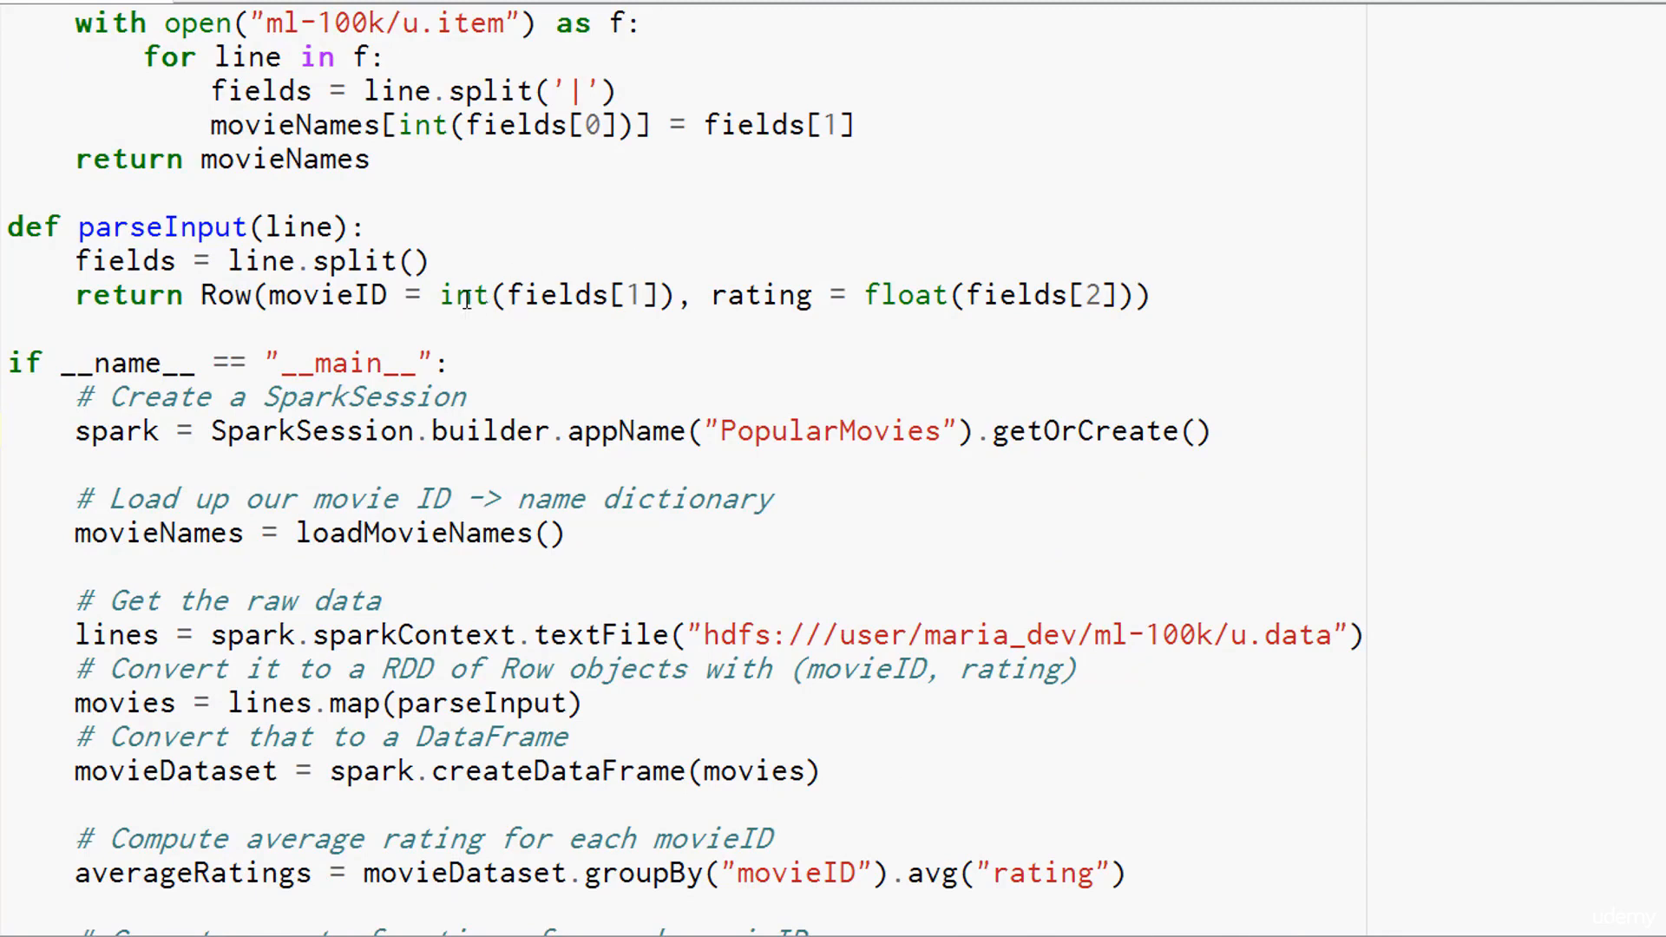
pyautogui.moveTo(1046, 297)
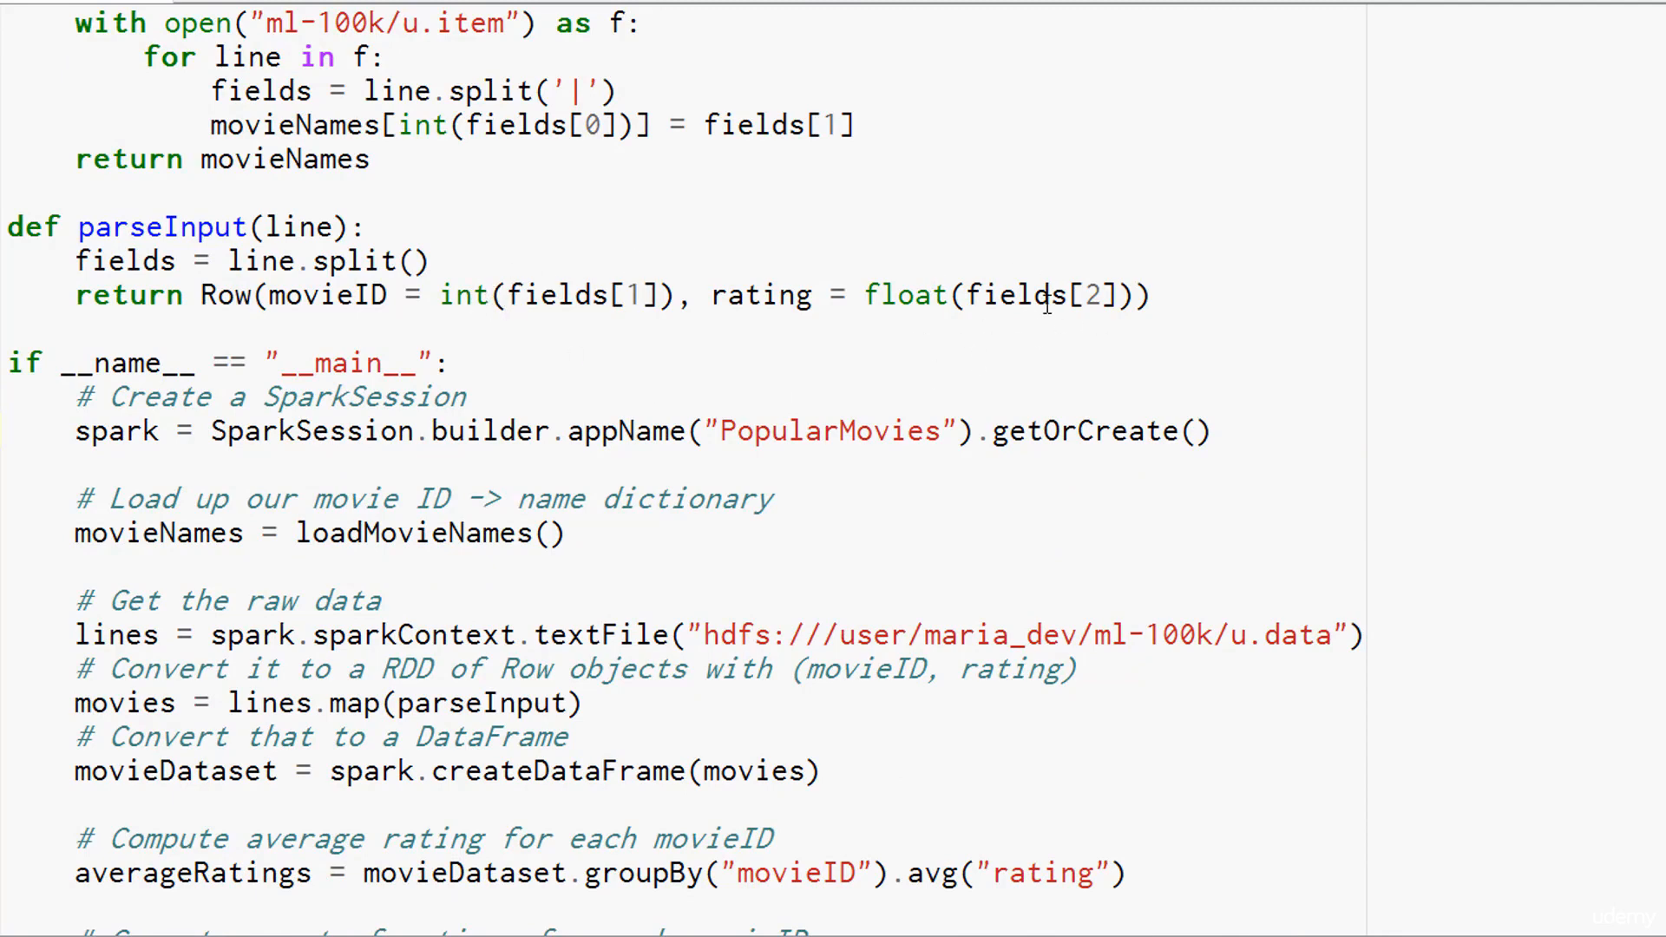
pyautogui.moveTo(951, 295)
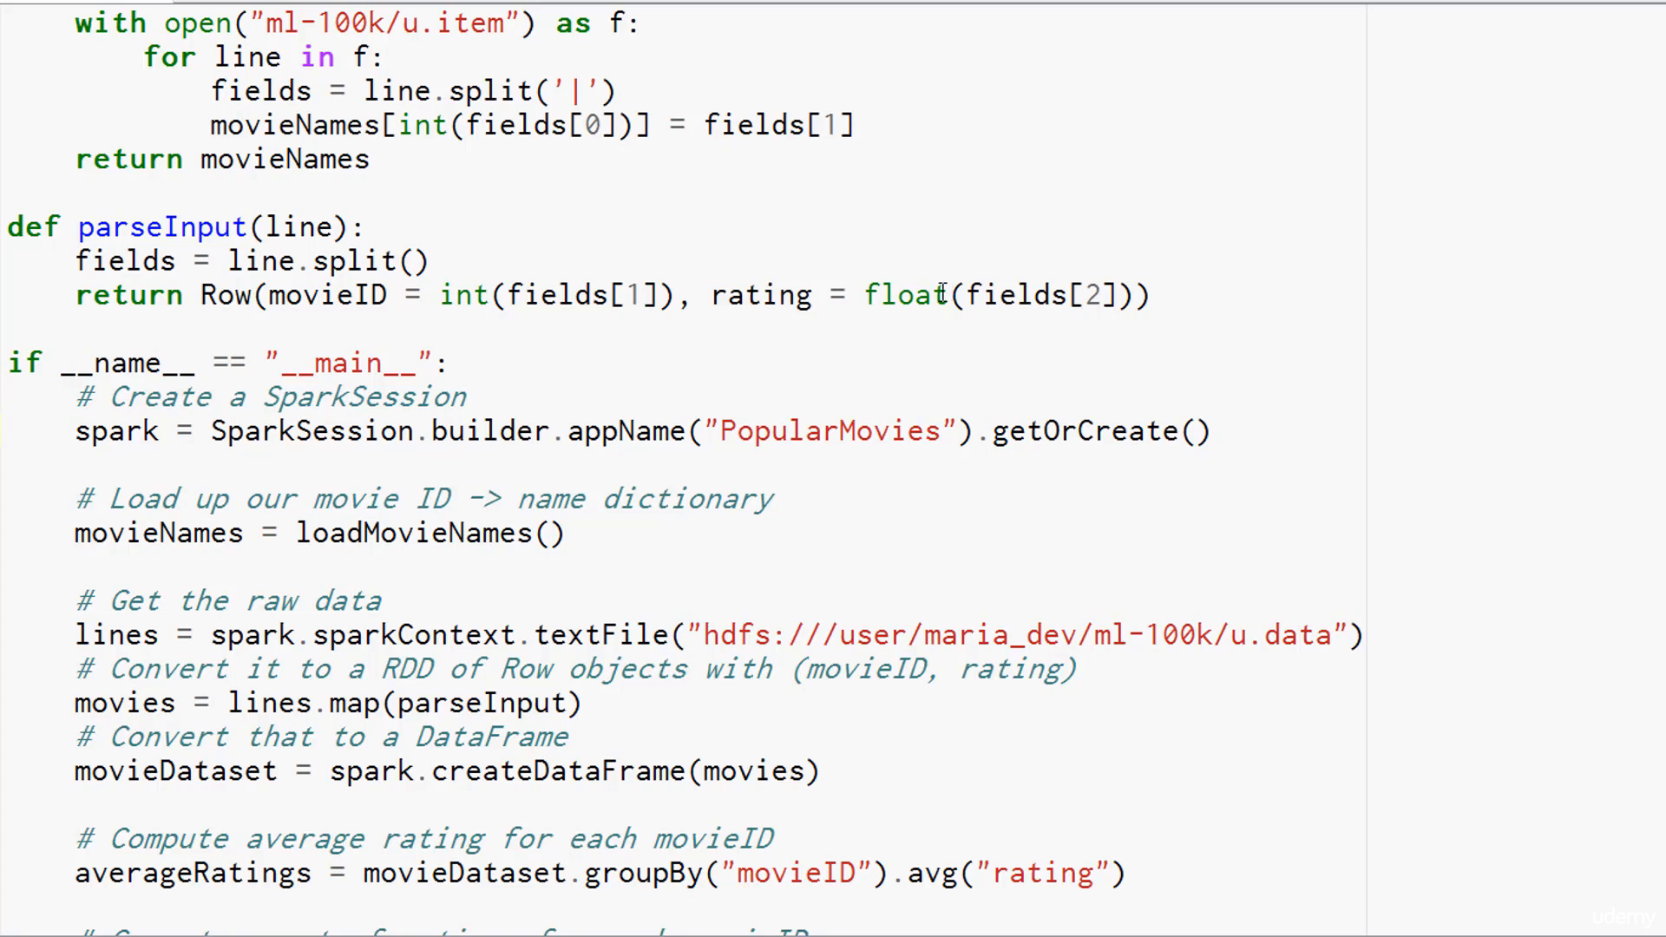
pyautogui.moveTo(122, 300)
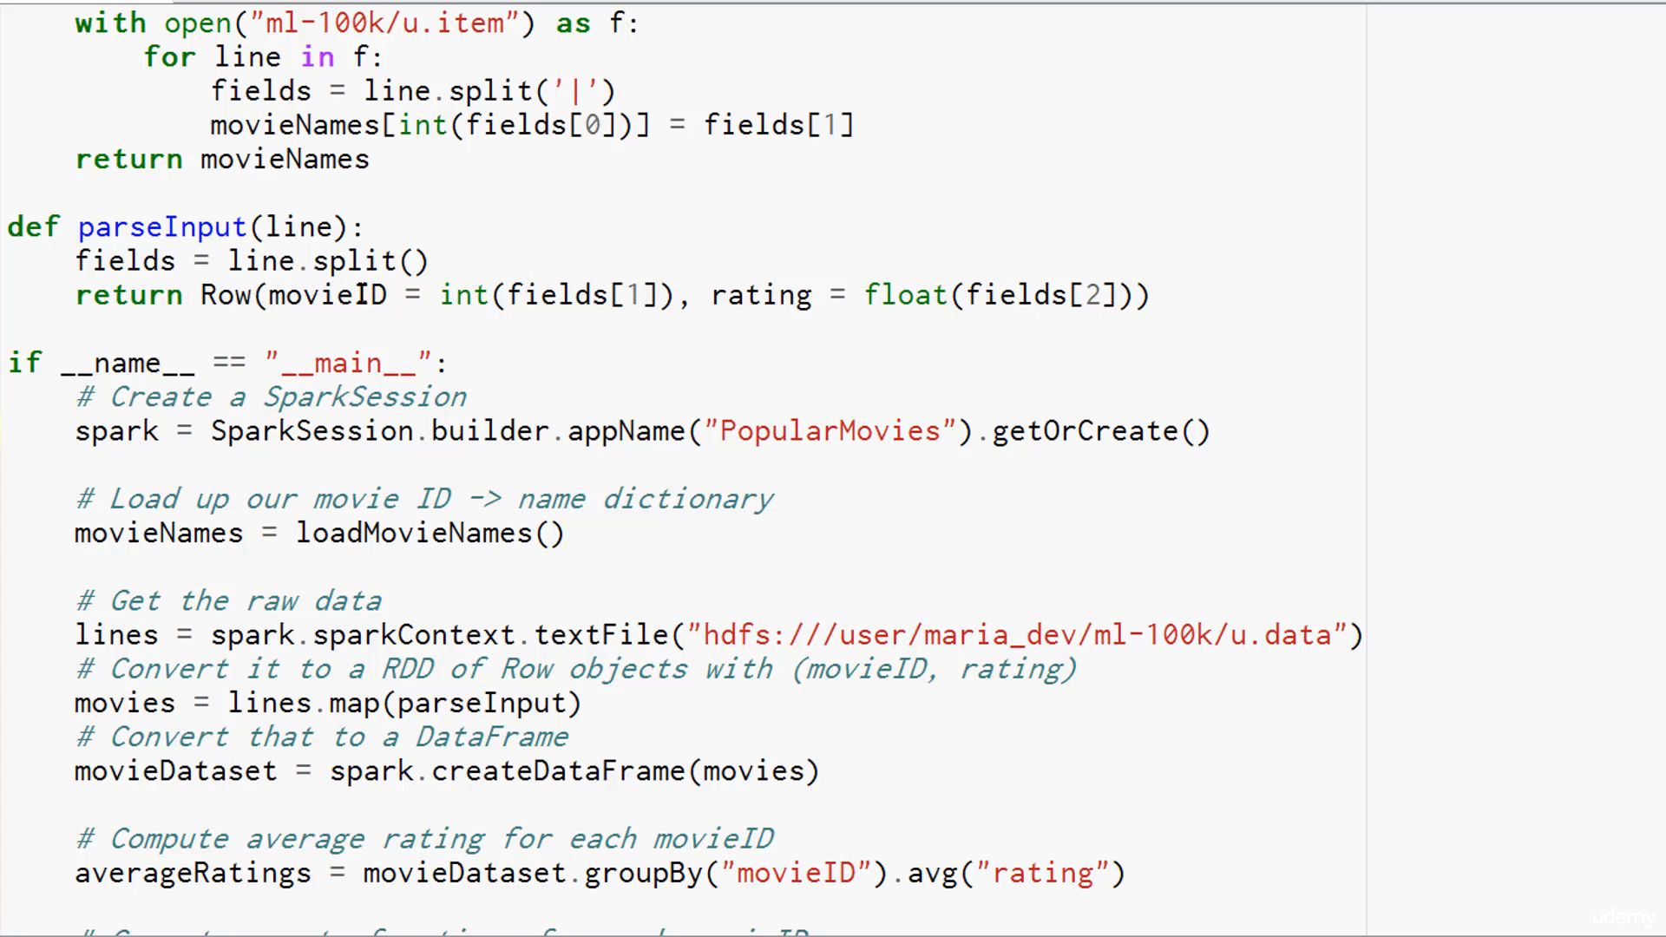
pyautogui.moveTo(357, 295)
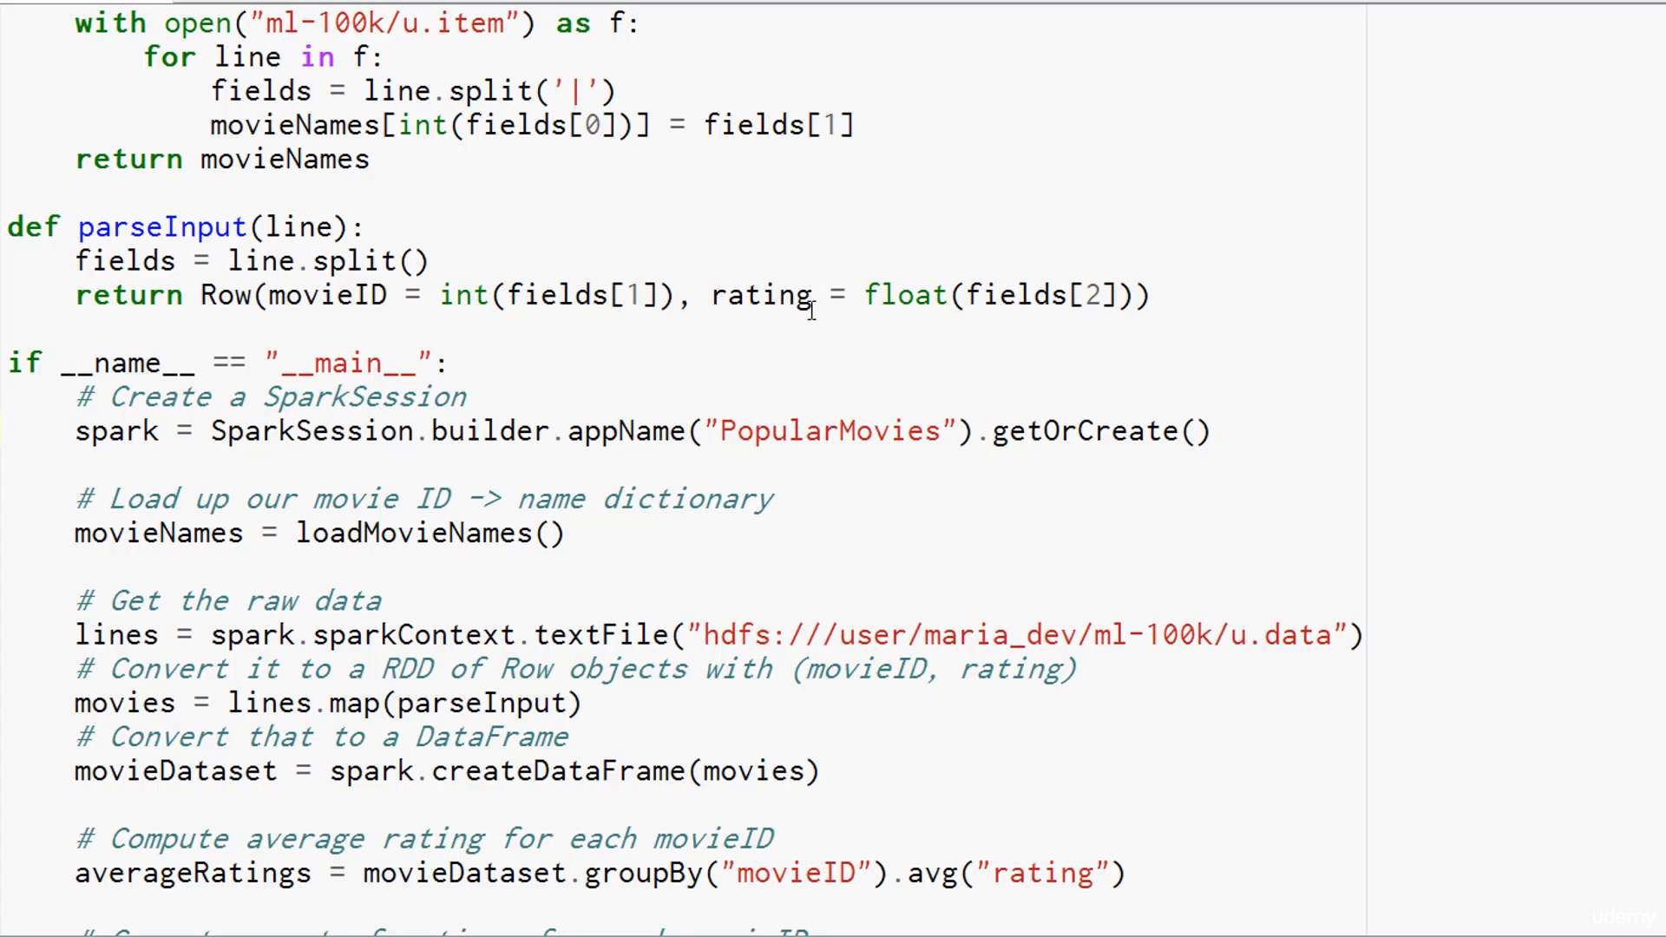
pyautogui.moveTo(429, 621)
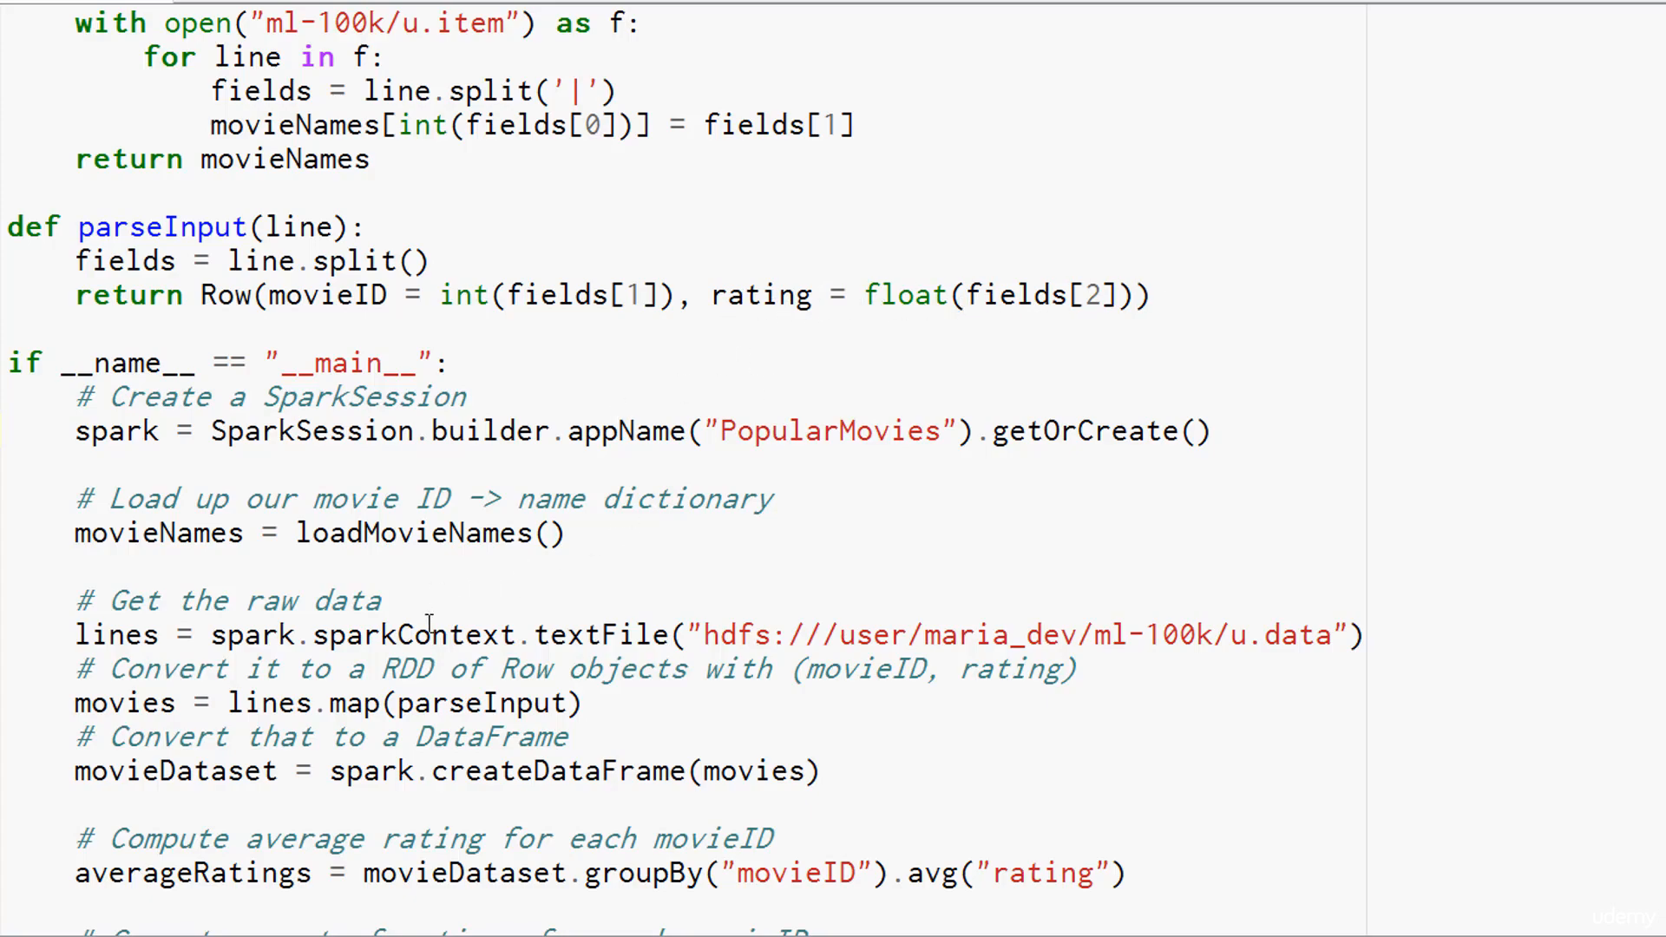
pyautogui.scroll(-3)
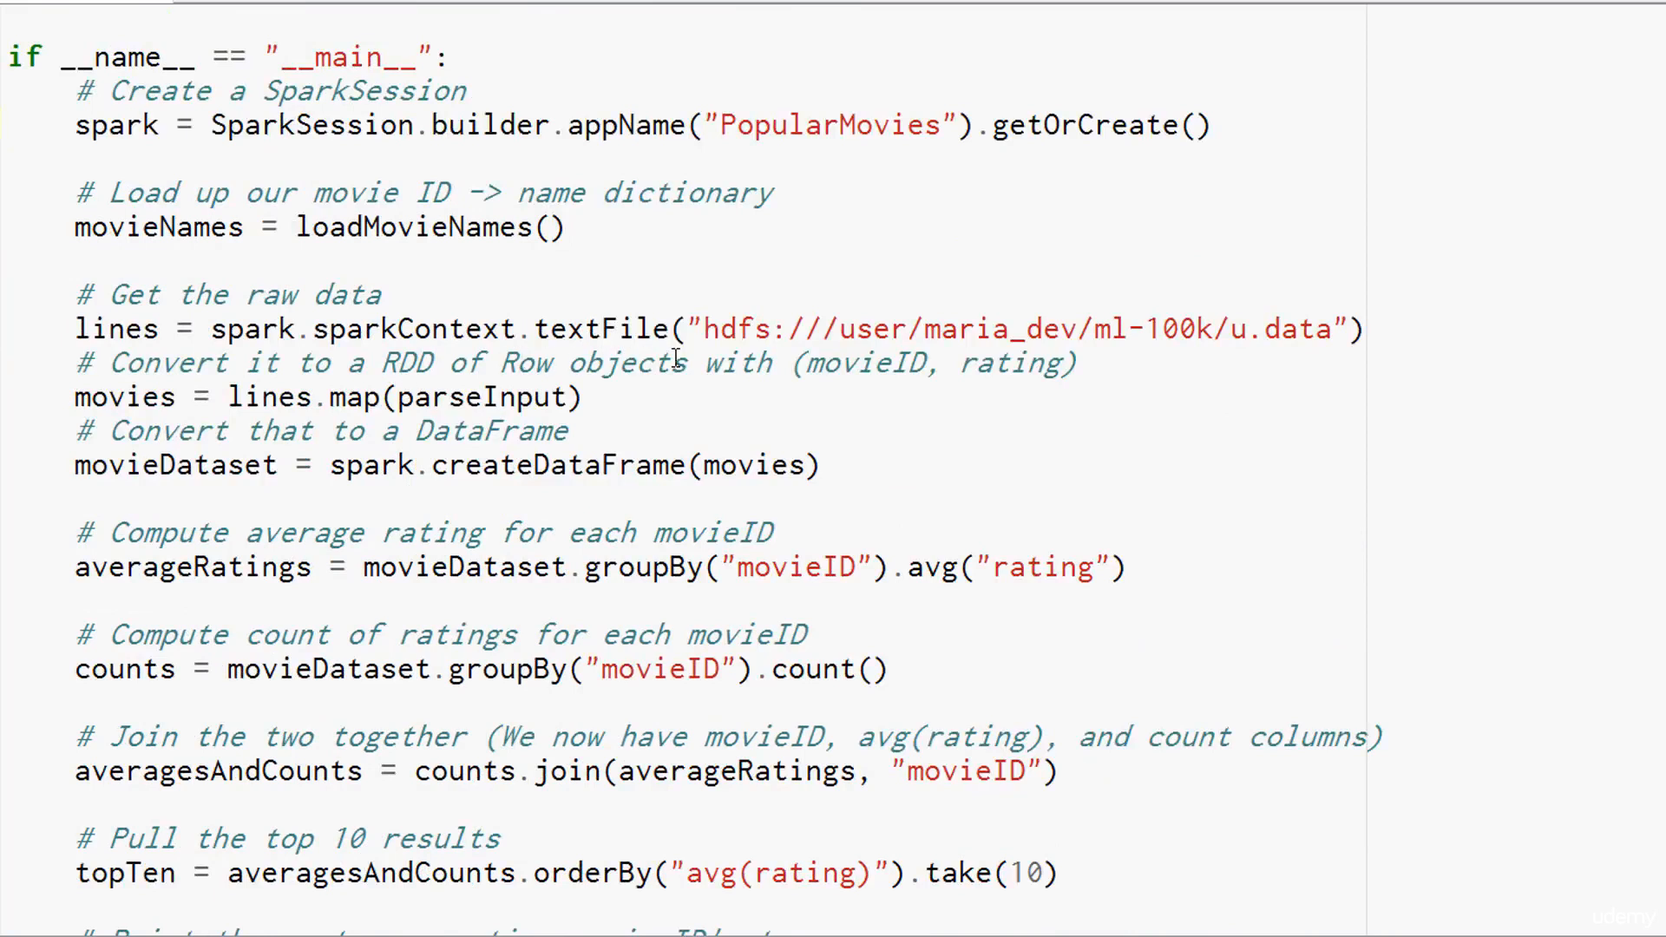
pyautogui.moveTo(1015, 364)
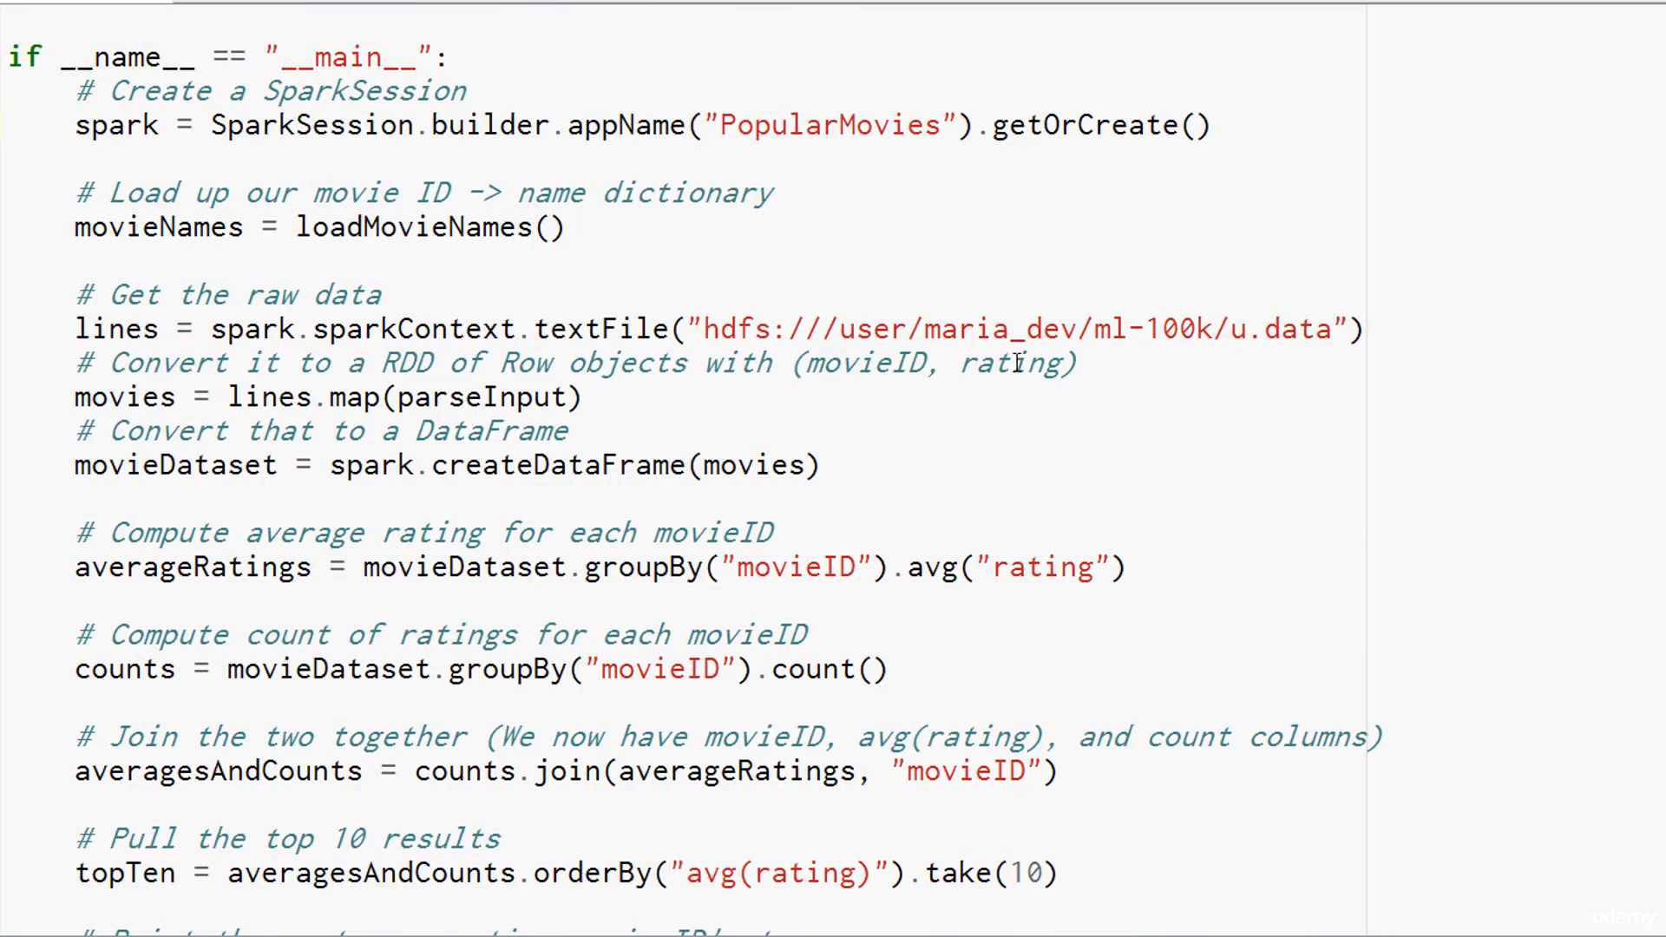
pyautogui.moveTo(347, 472)
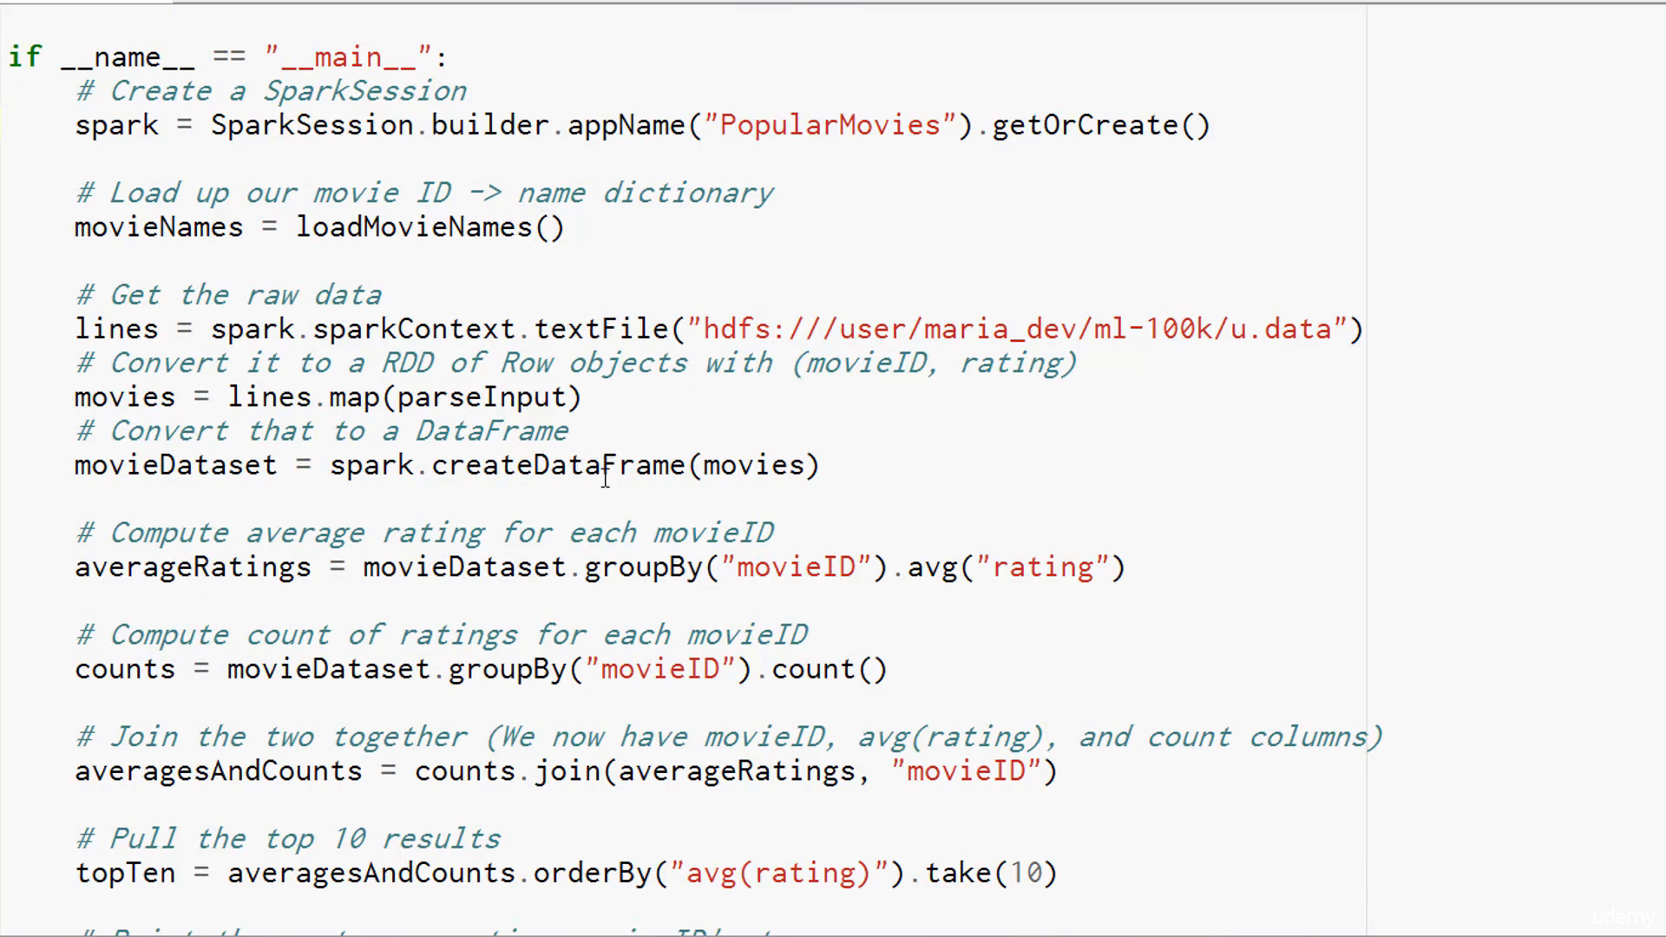
pyautogui.moveTo(666, 434)
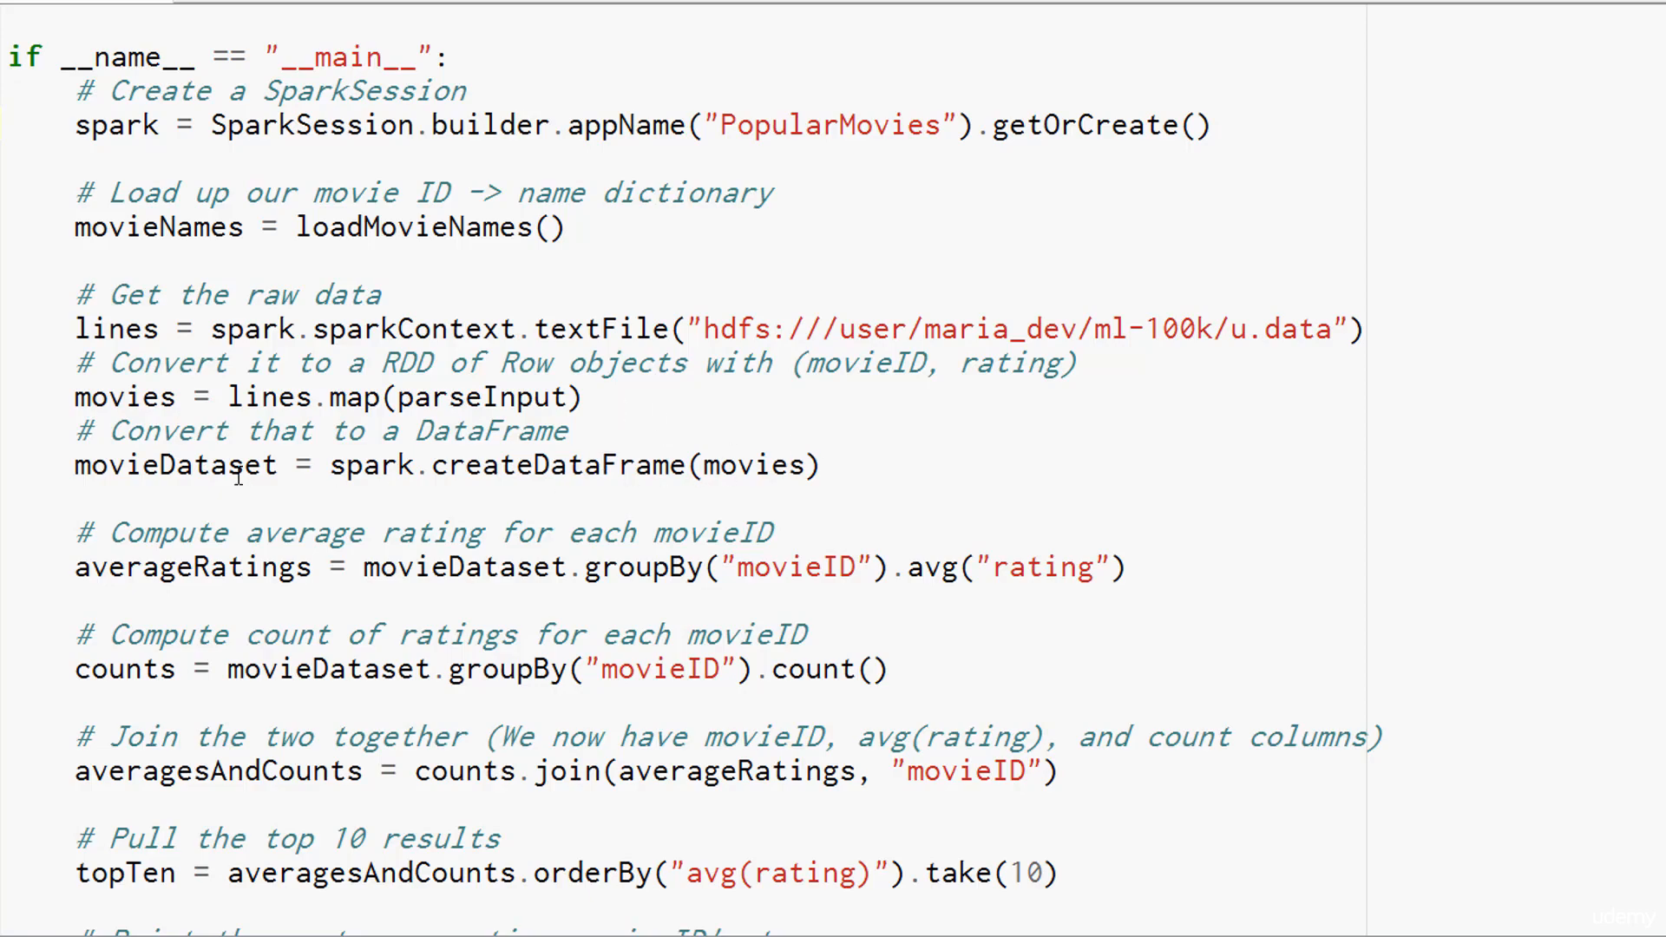
pyautogui.scroll(-3)
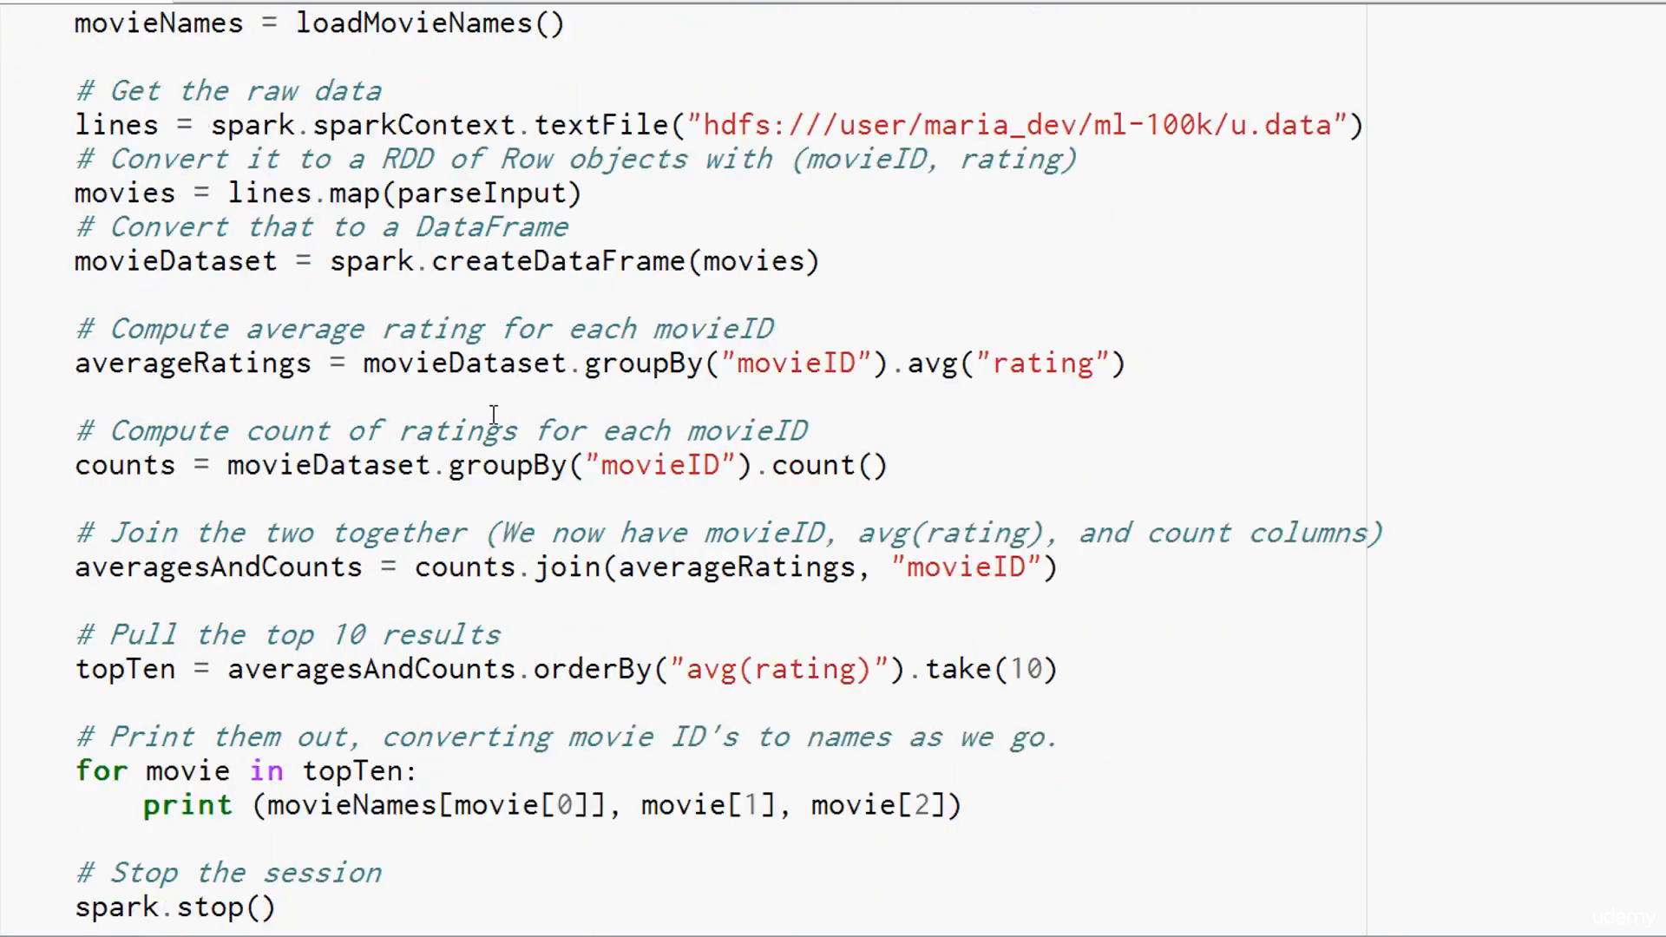
pyautogui.moveTo(380, 255)
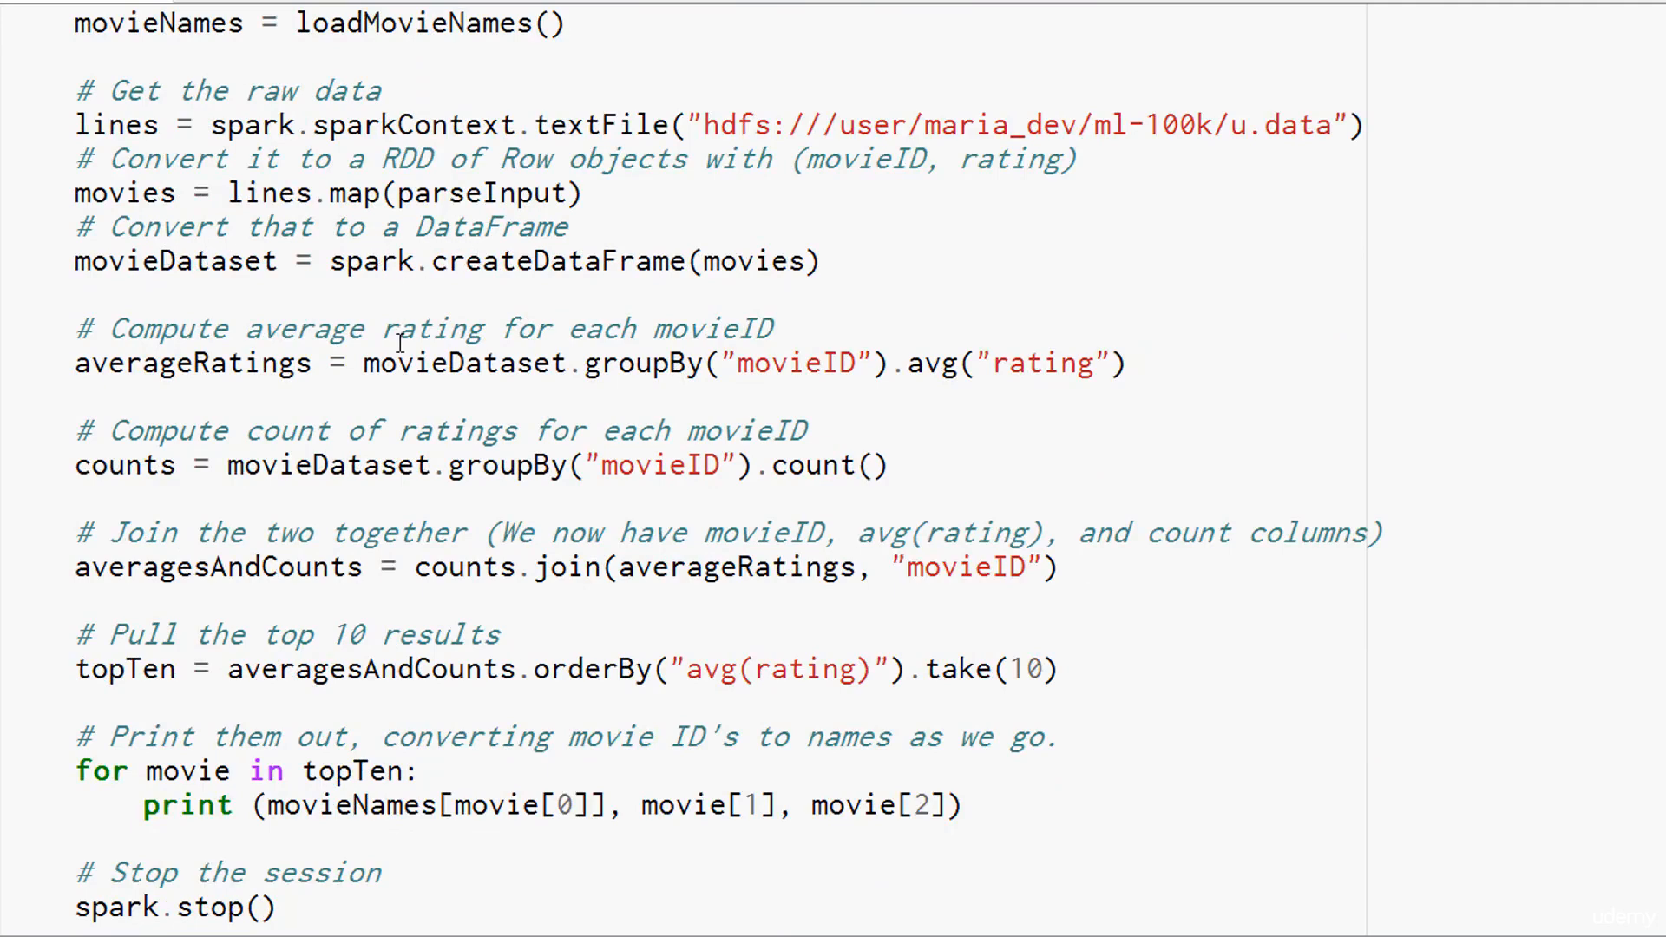
pyautogui.moveTo(400, 367)
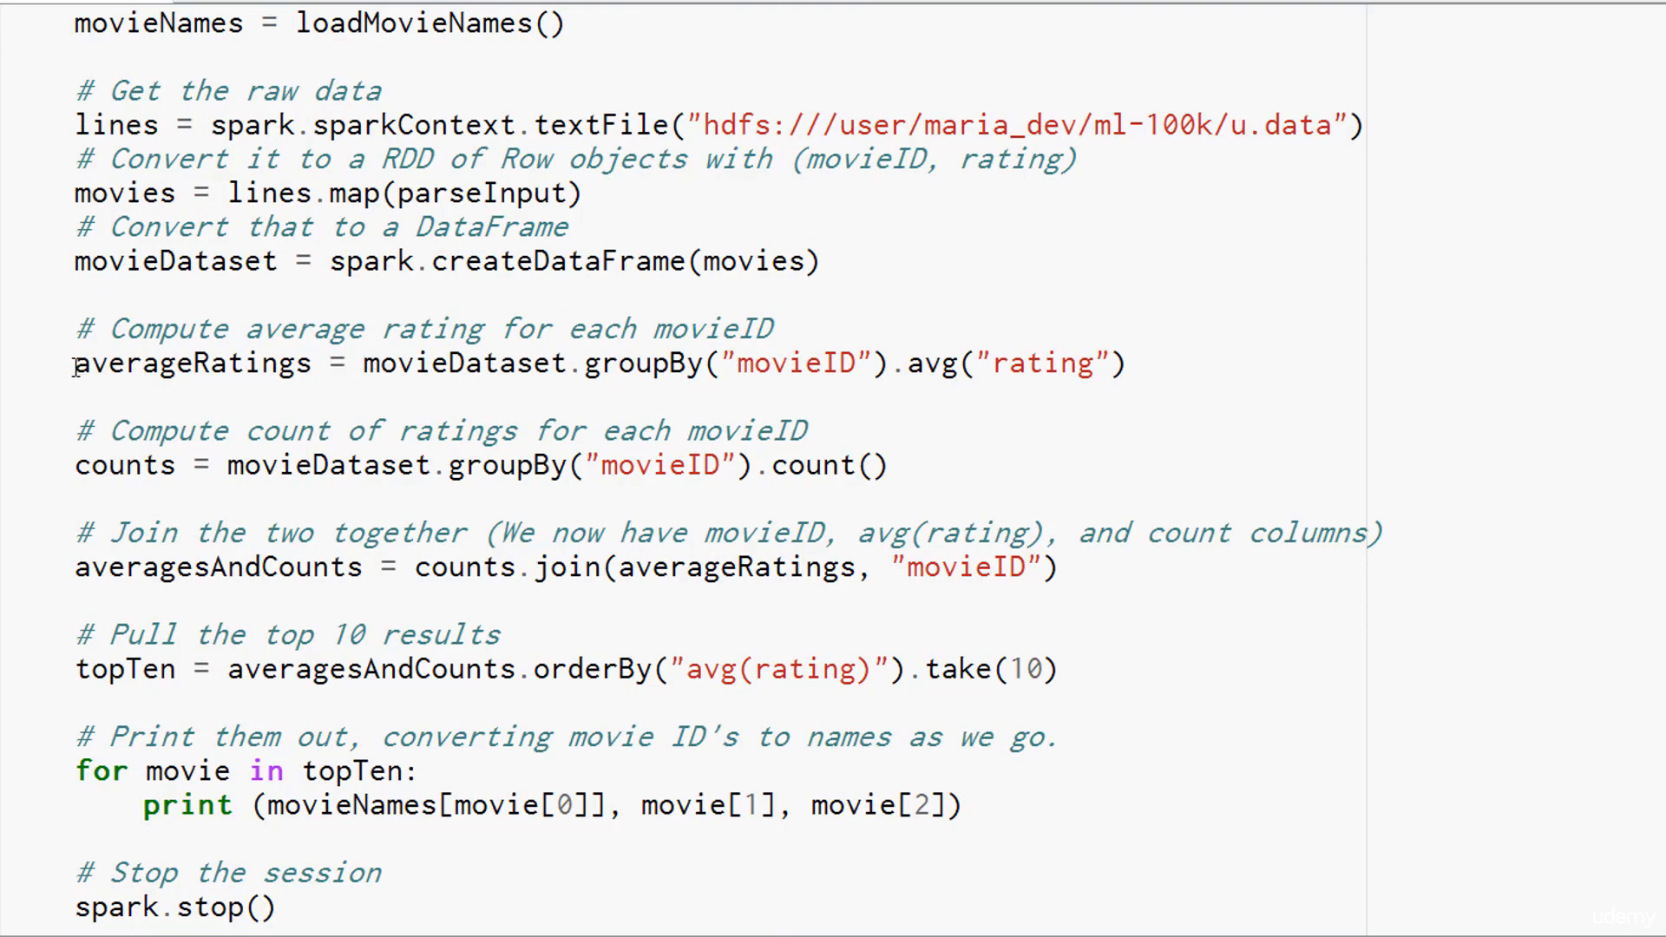
pyautogui.moveTo(409, 363)
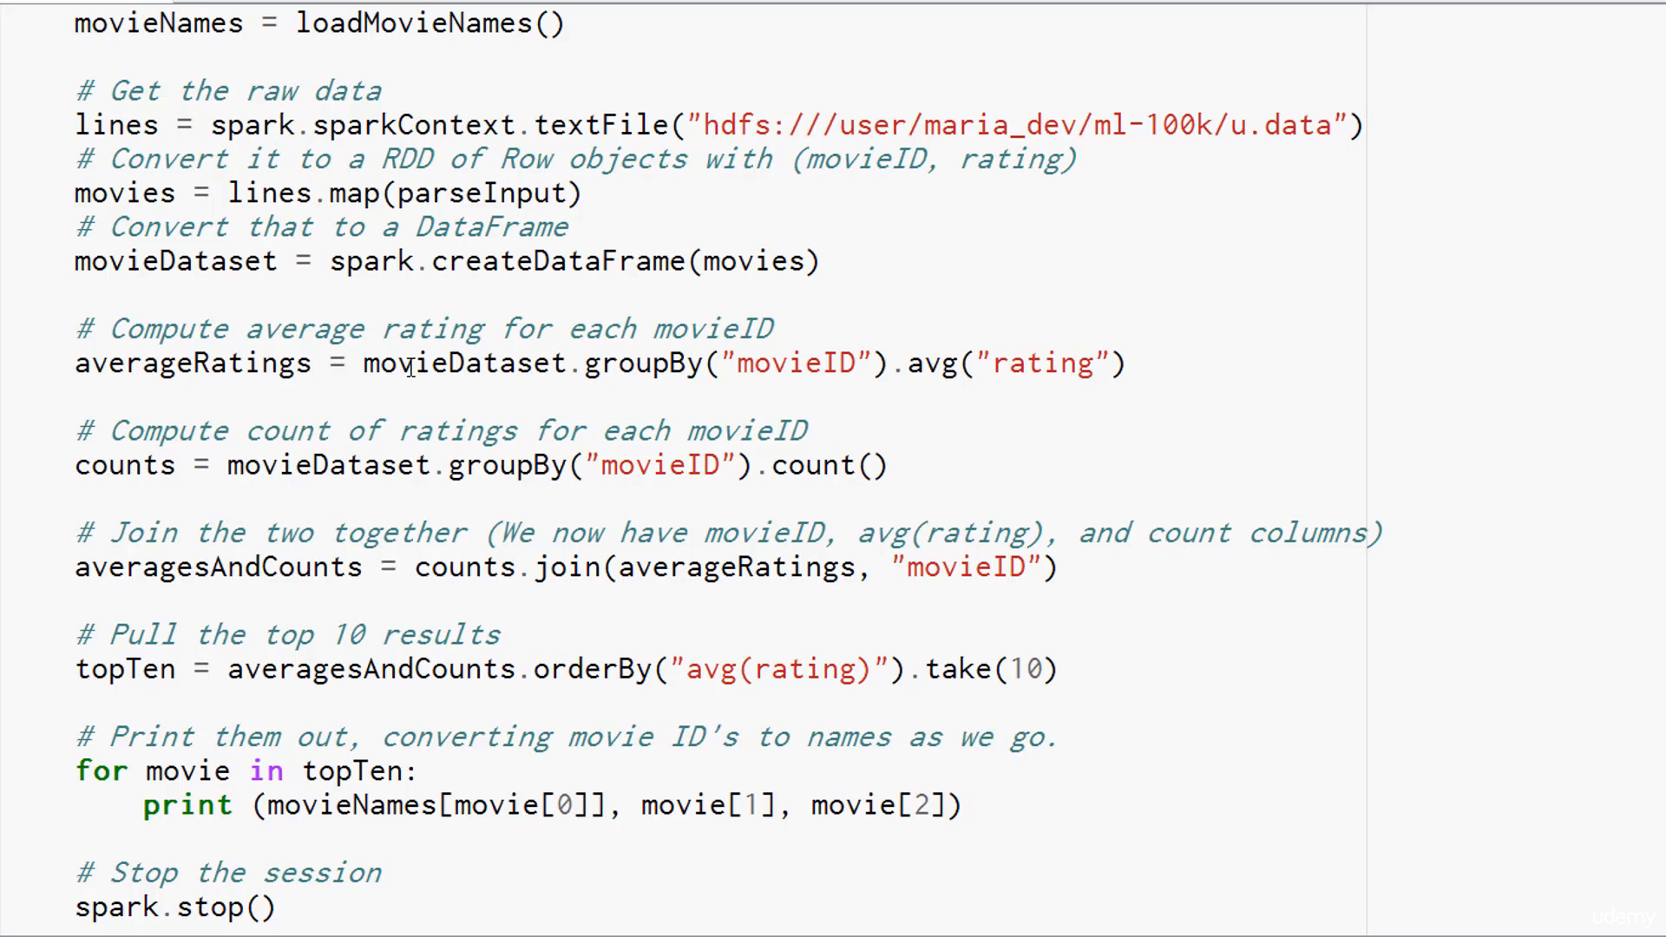
pyautogui.moveTo(645, 363)
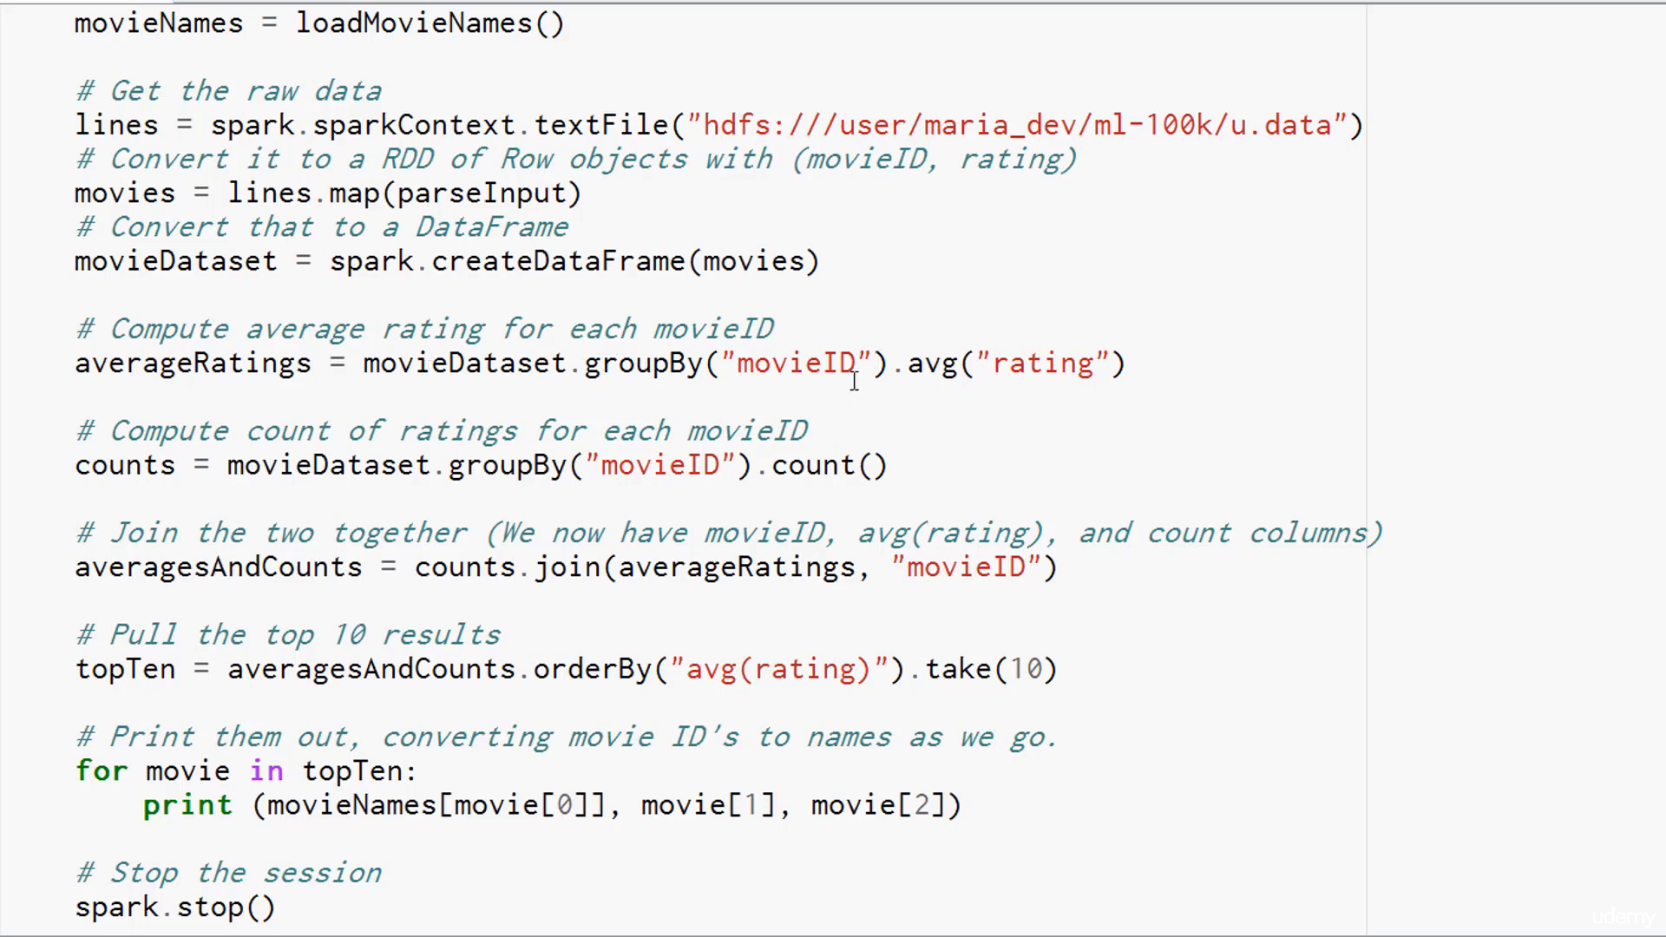
pyautogui.moveTo(589, 364)
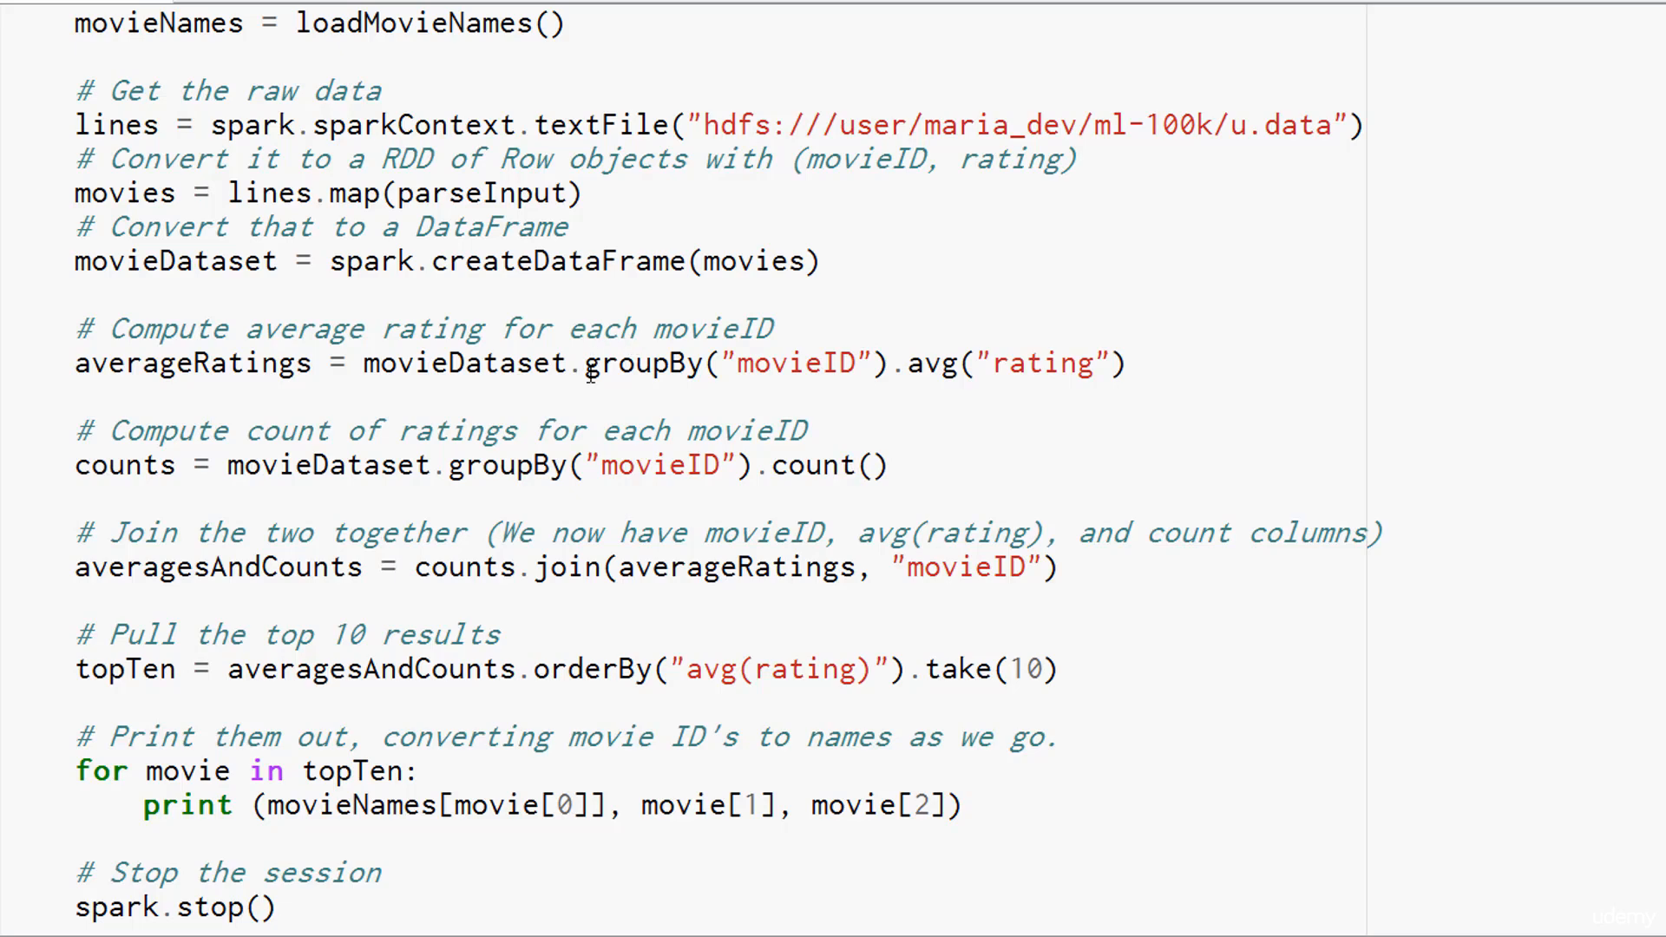
pyautogui.moveTo(654, 372)
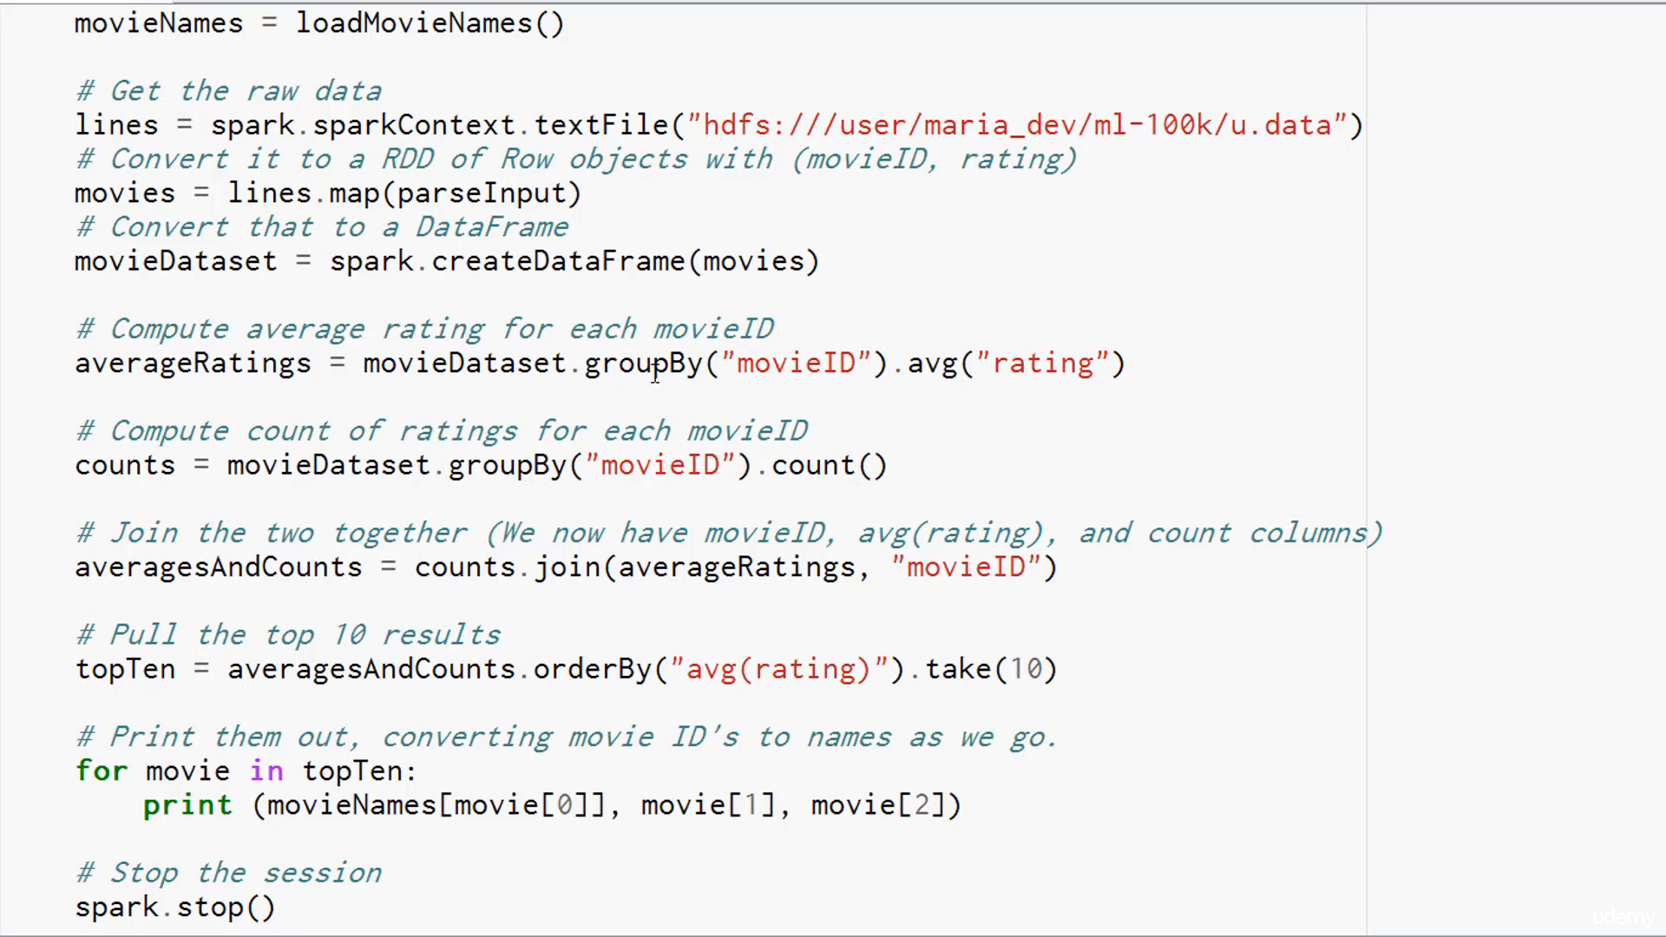
pyautogui.moveTo(886, 371)
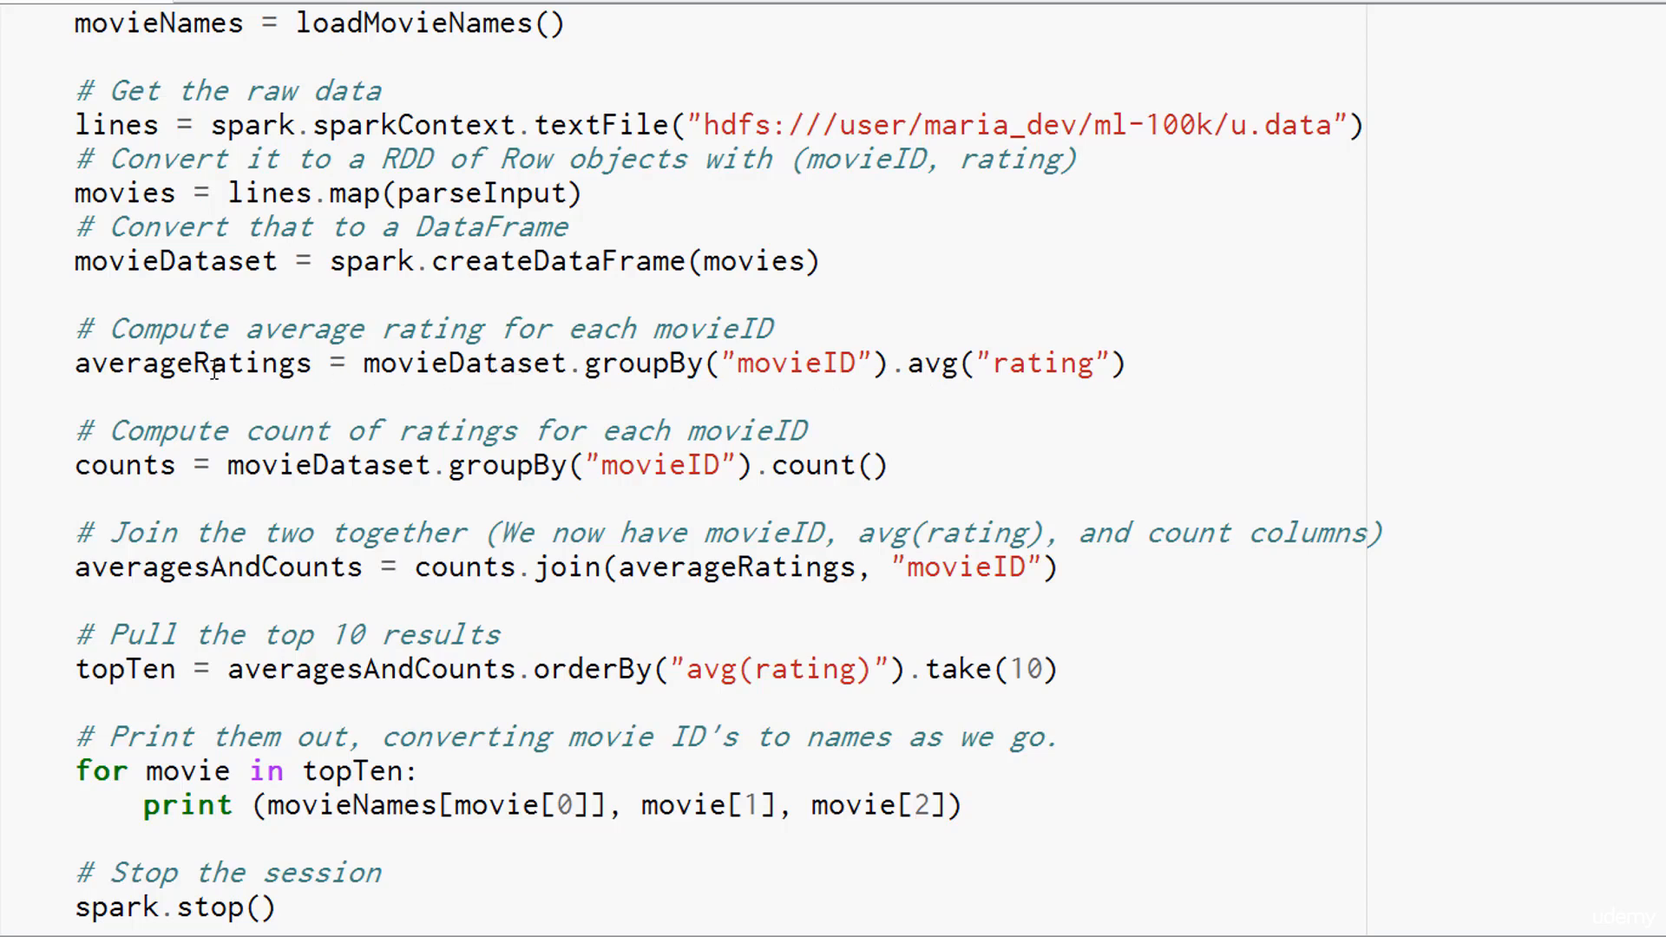
pyautogui.moveTo(725, 609)
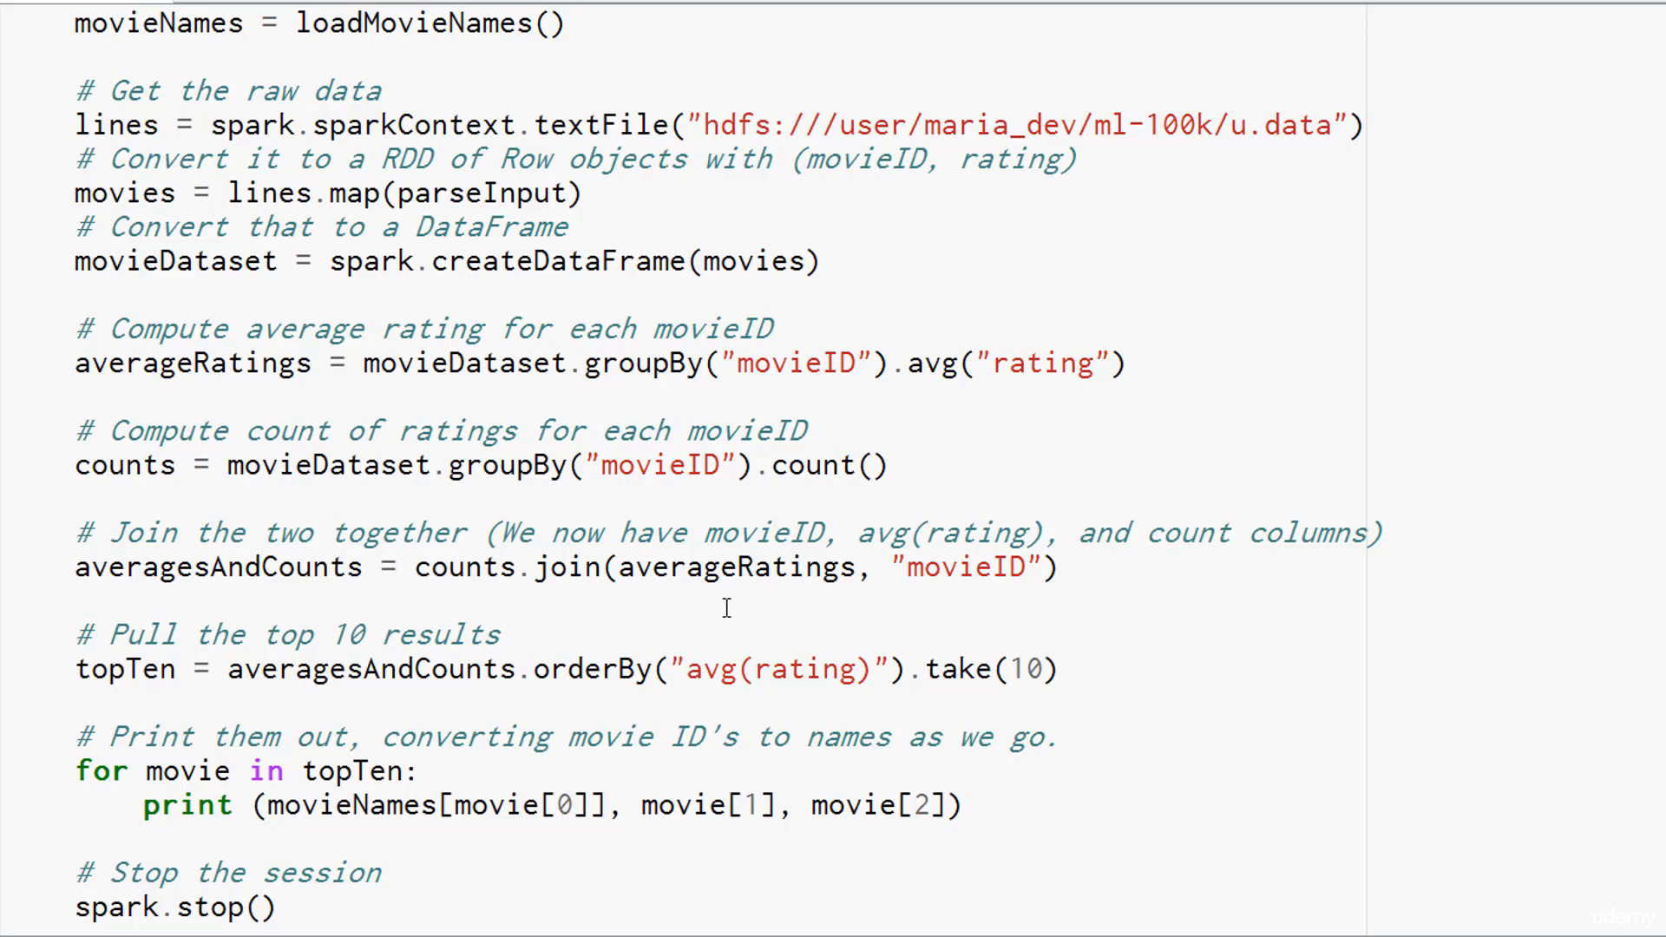
# Step: Select and inspect lines of the script in the editor window
pyautogui.doubleClick(778, 670)
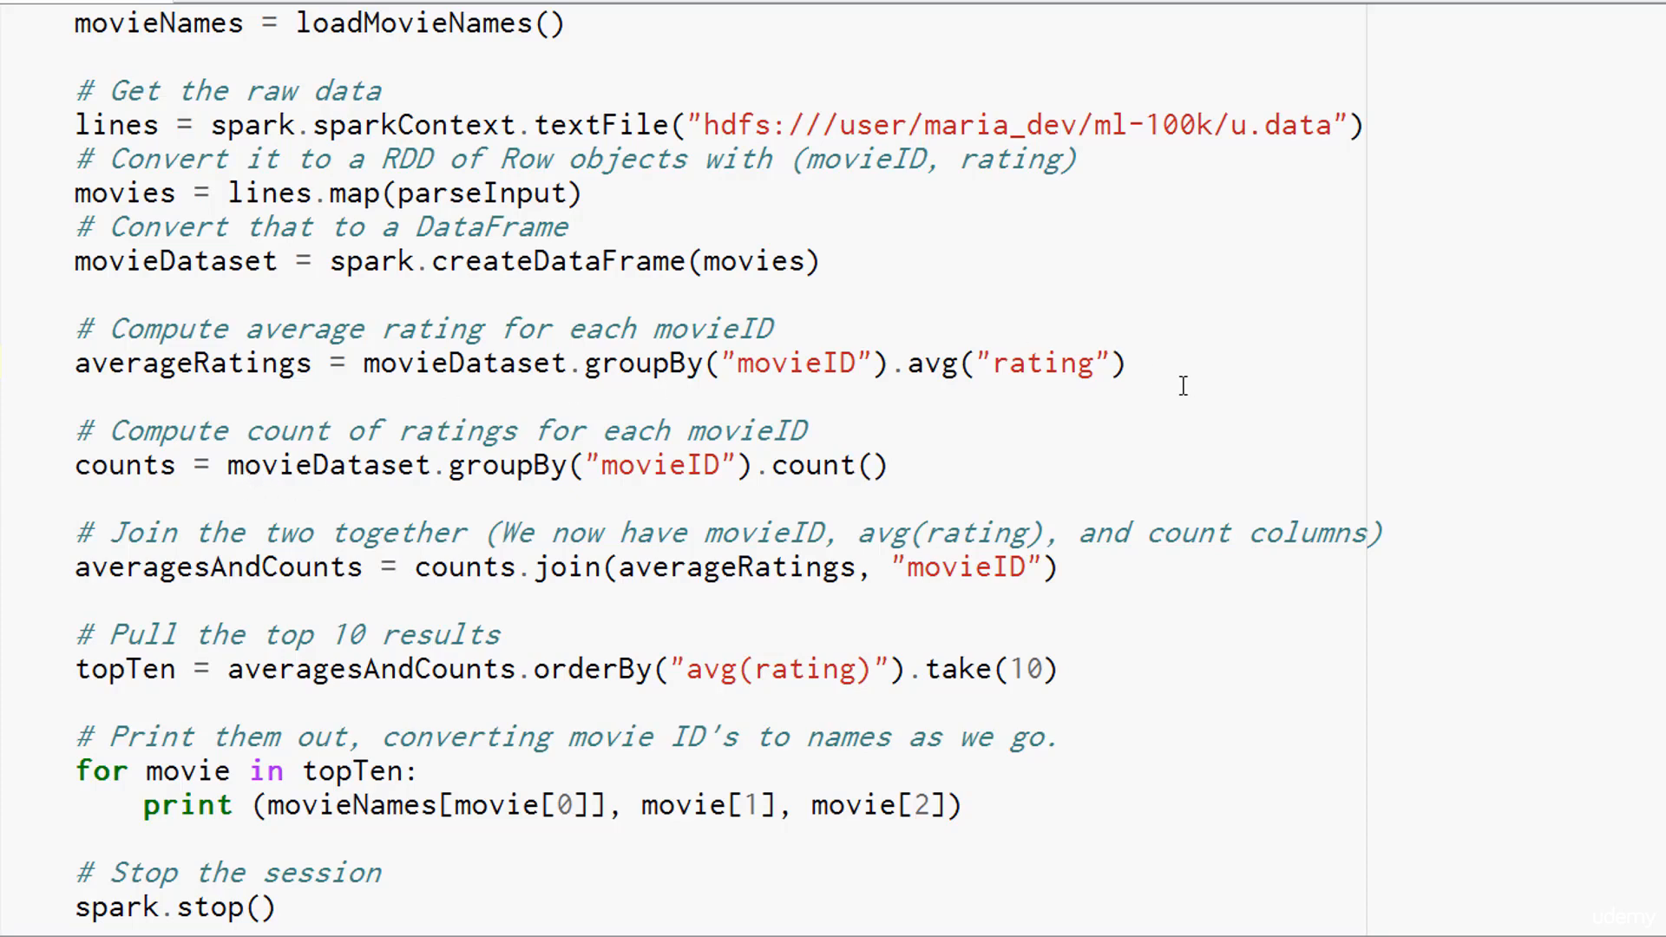
pyautogui.click(1131, 363)
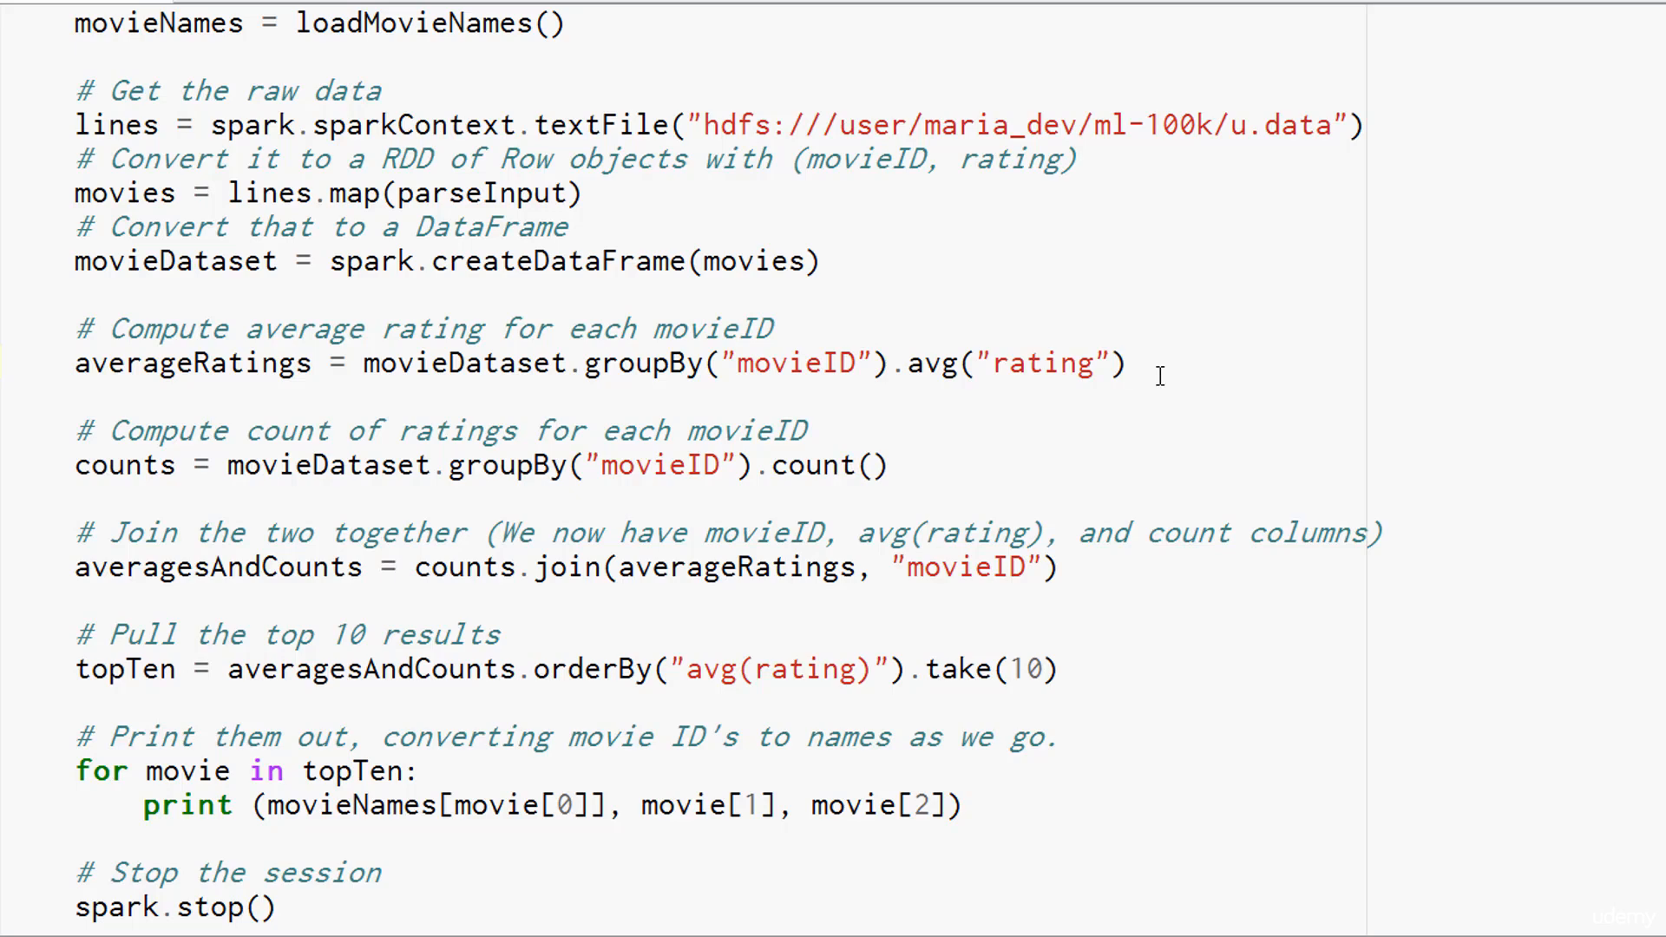
pyautogui.click(1128, 362)
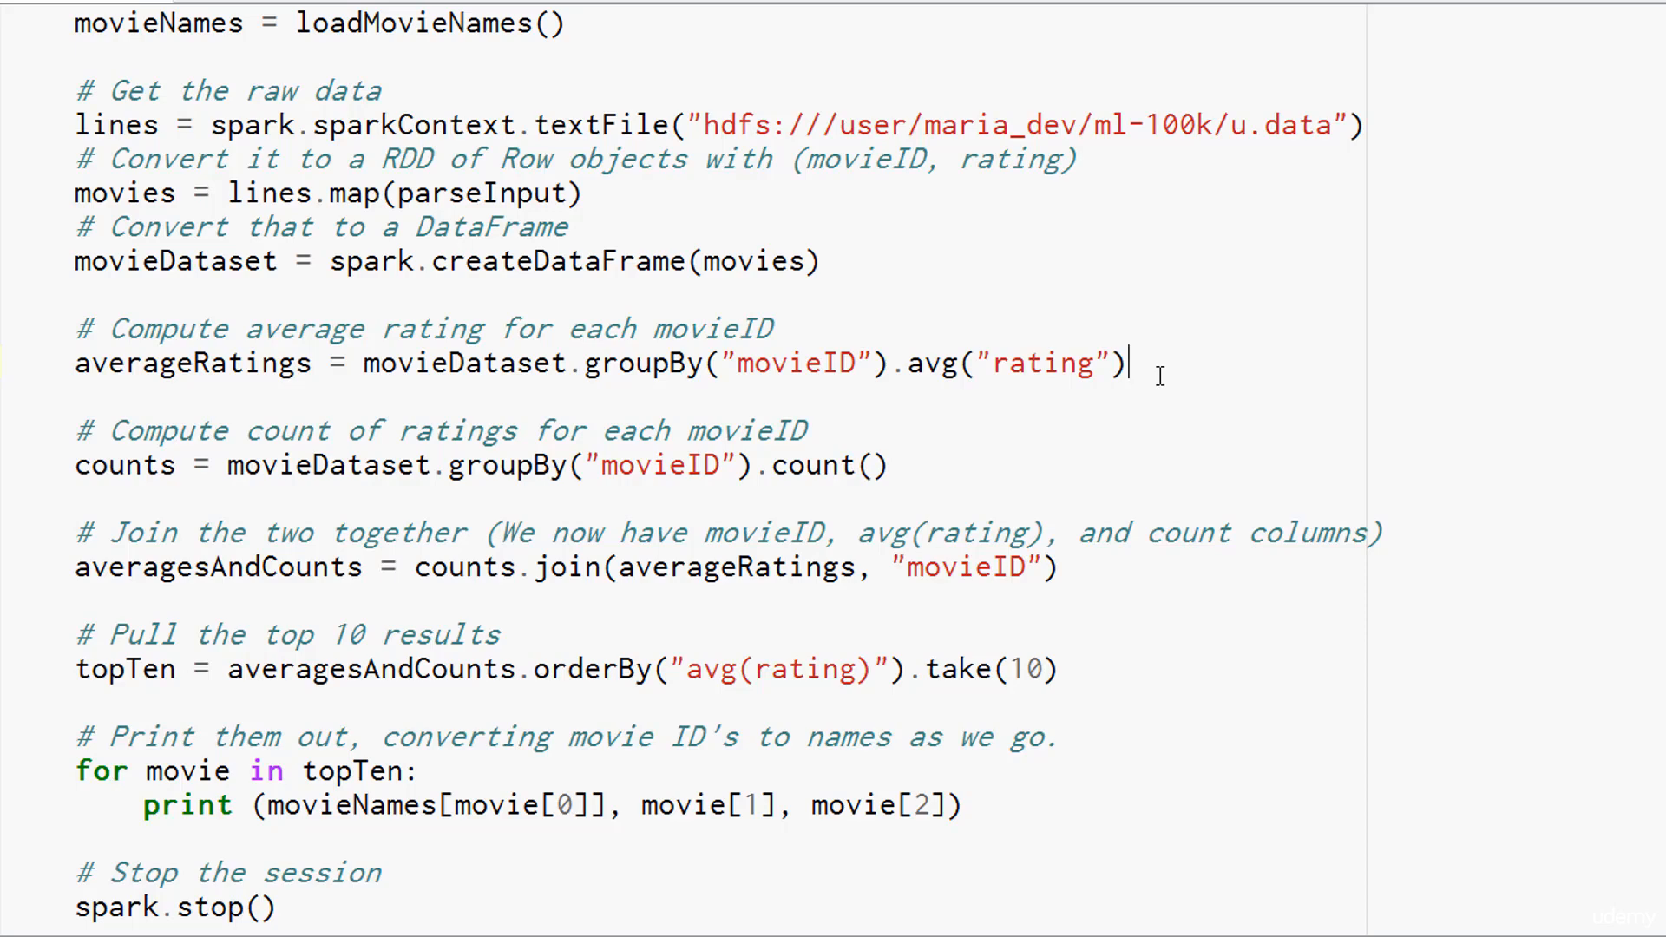
pyautogui.moveTo(978, 404)
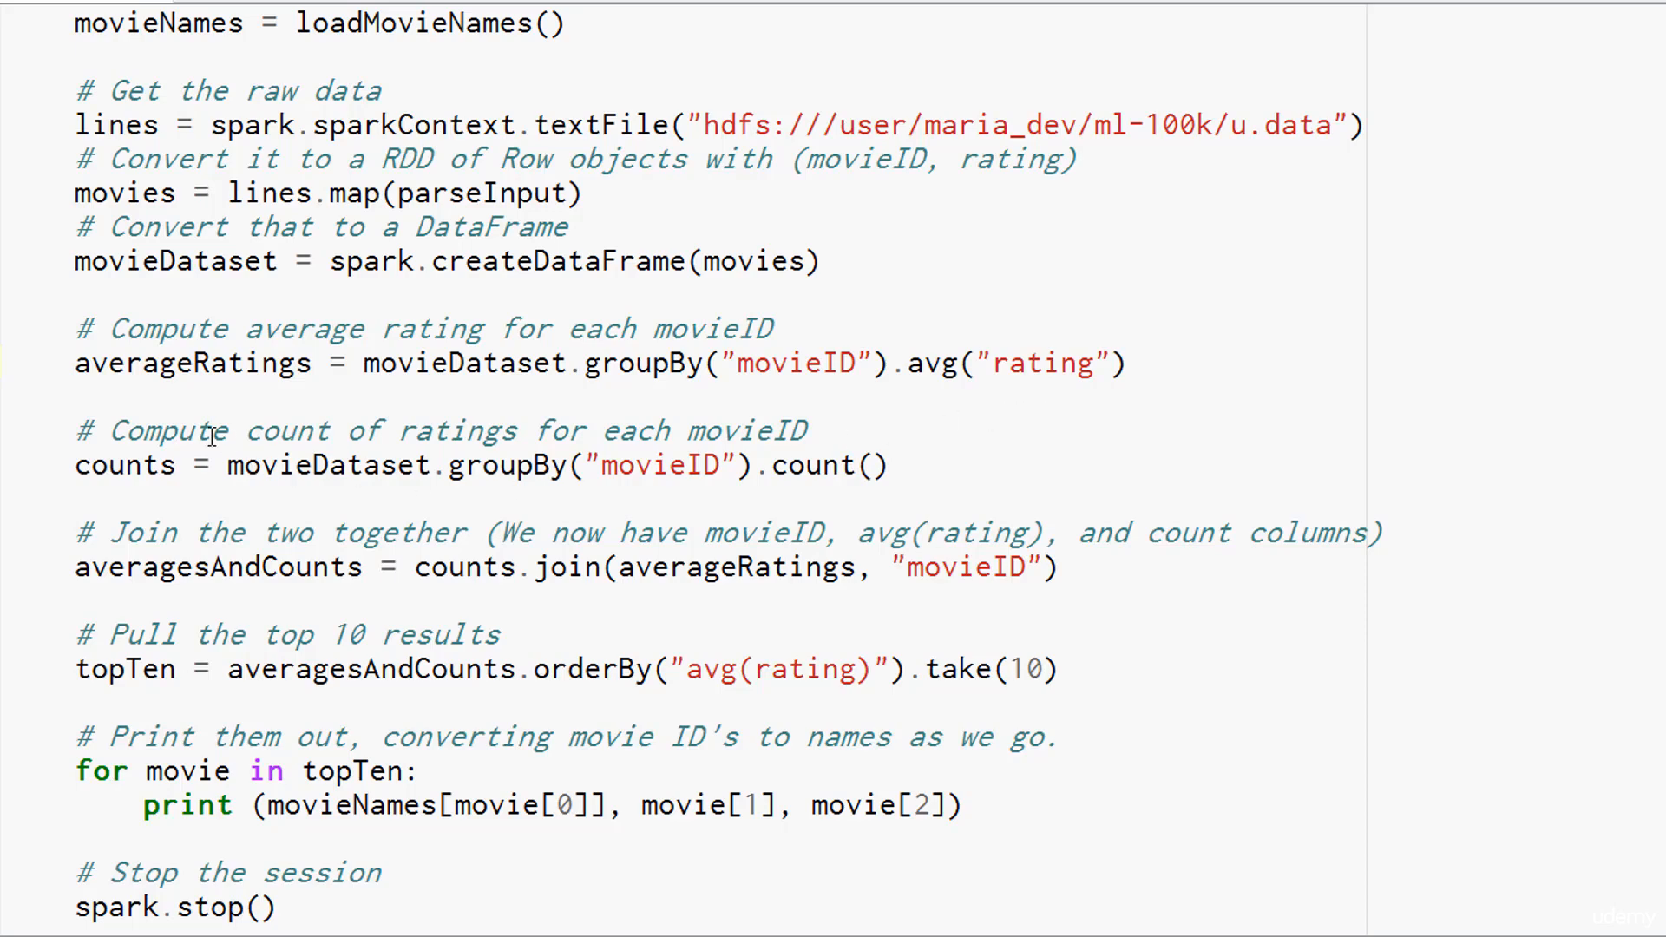
pyautogui.moveTo(552, 387)
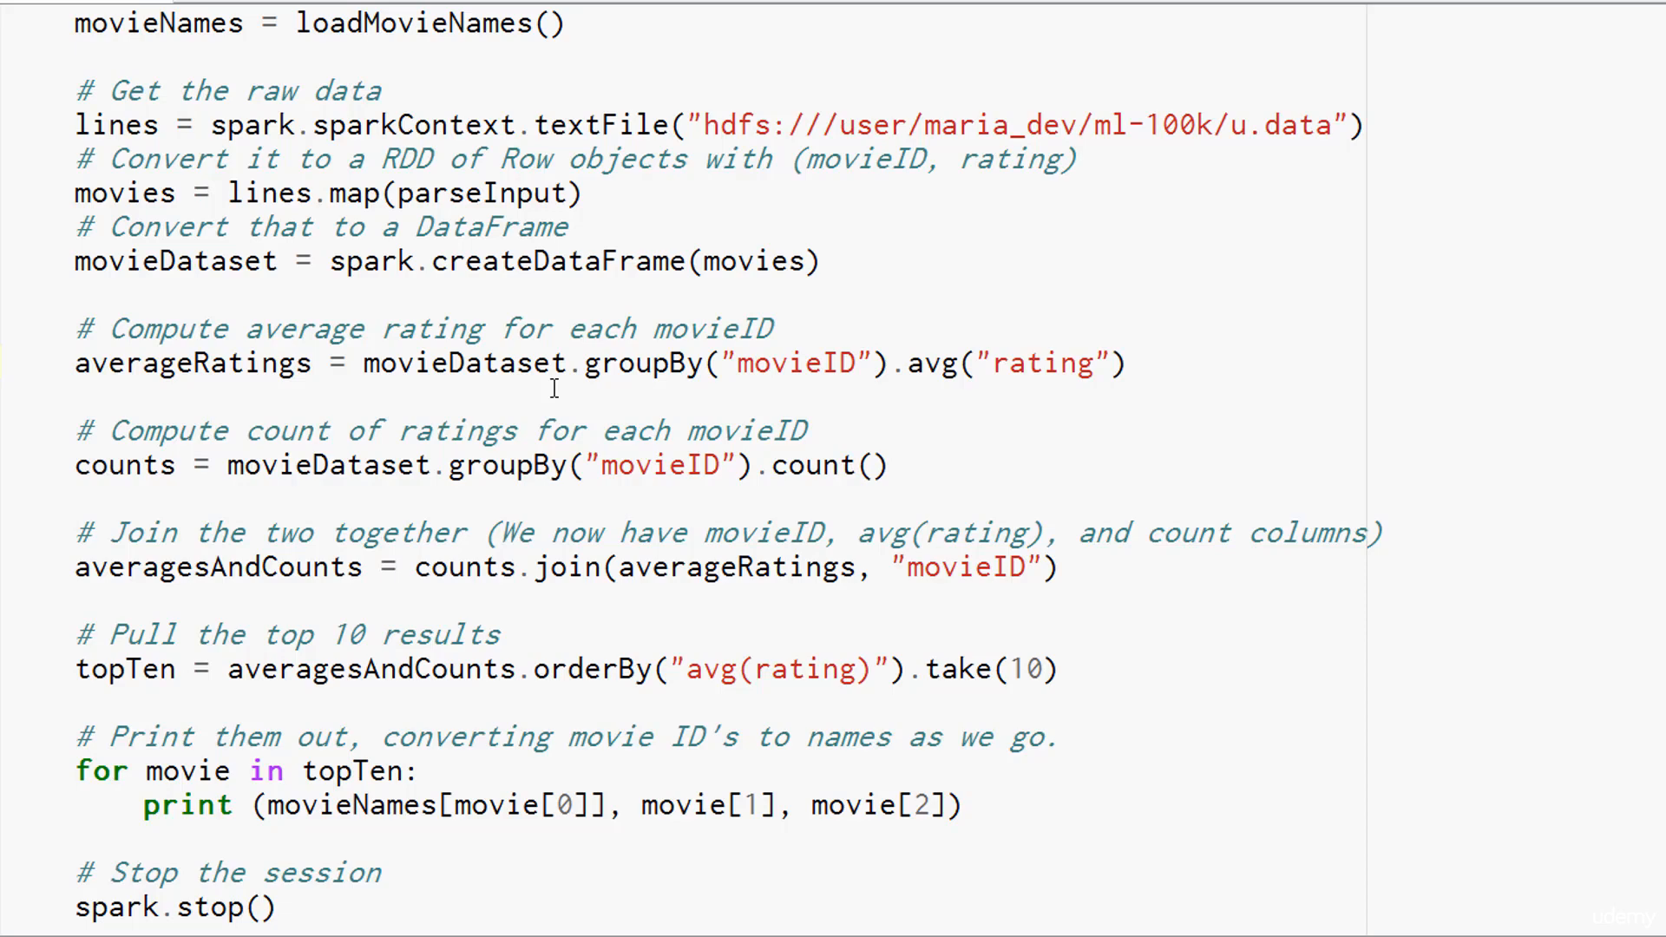
pyautogui.moveTo(305, 260)
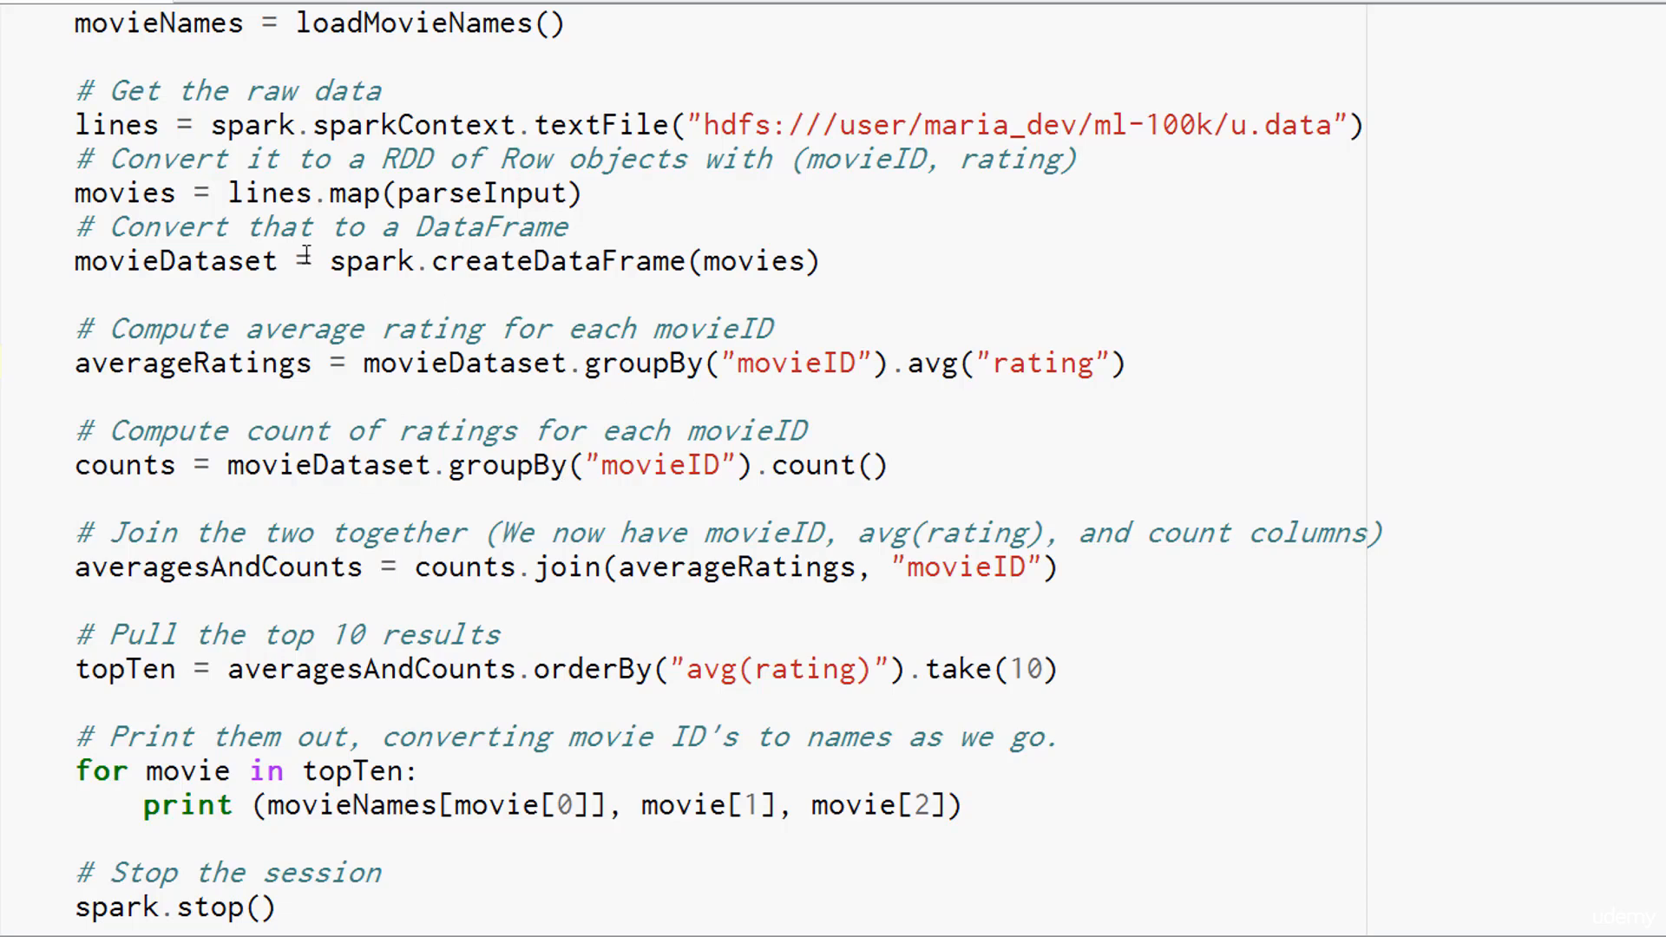
pyautogui.moveTo(614, 467)
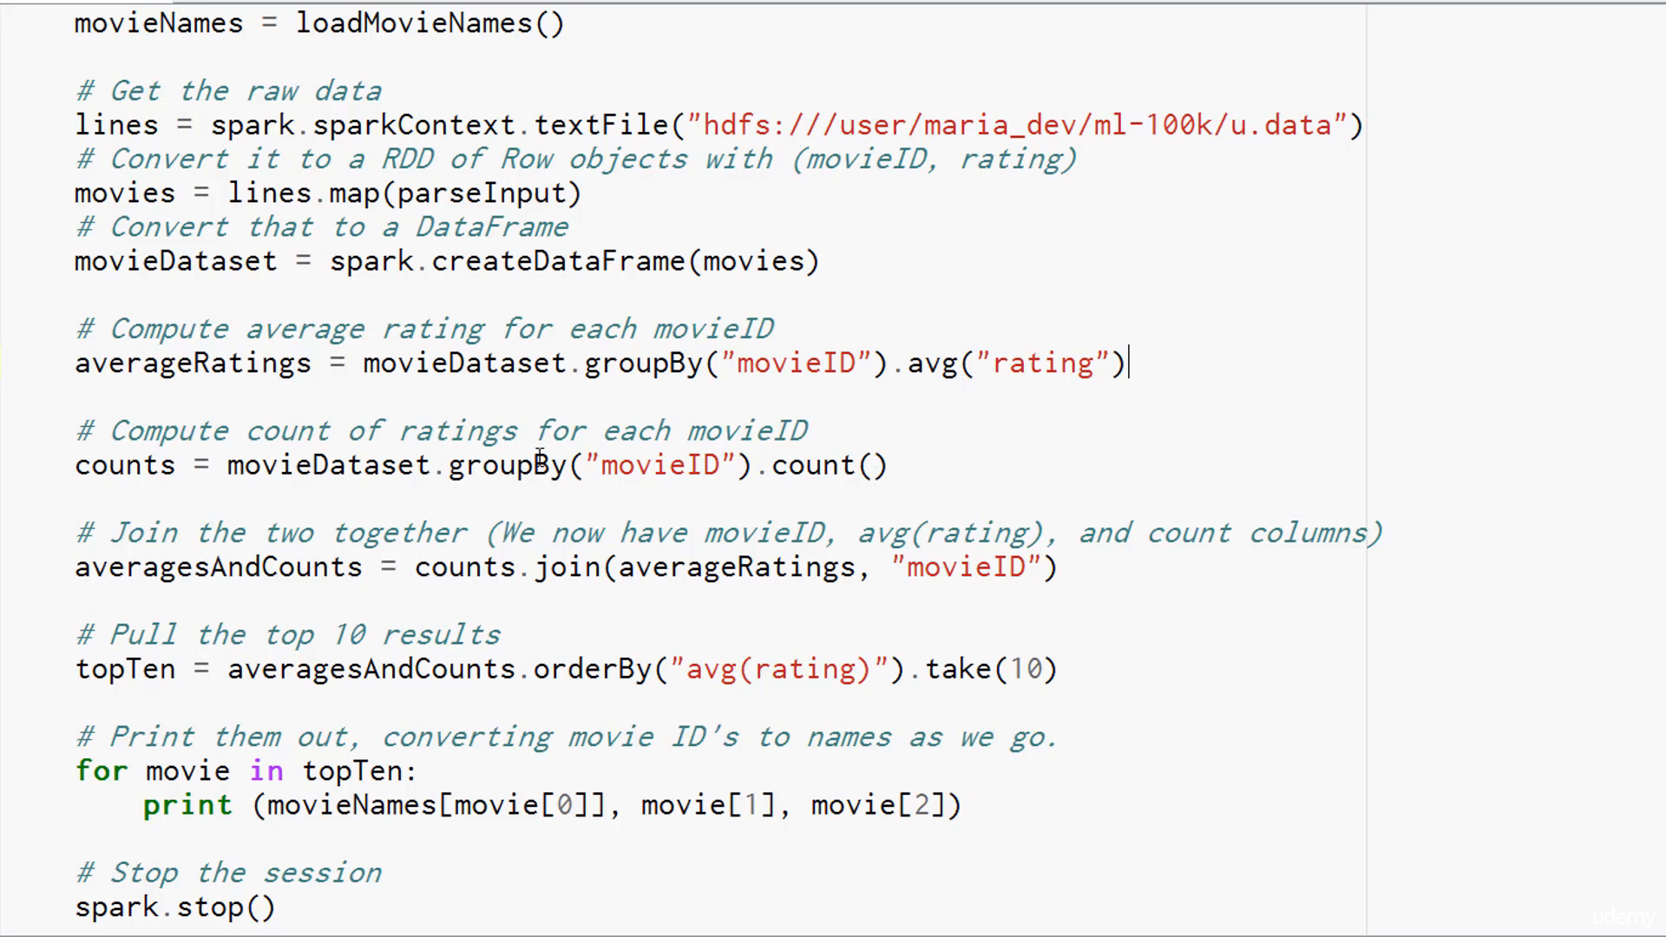
pyautogui.moveTo(115, 484)
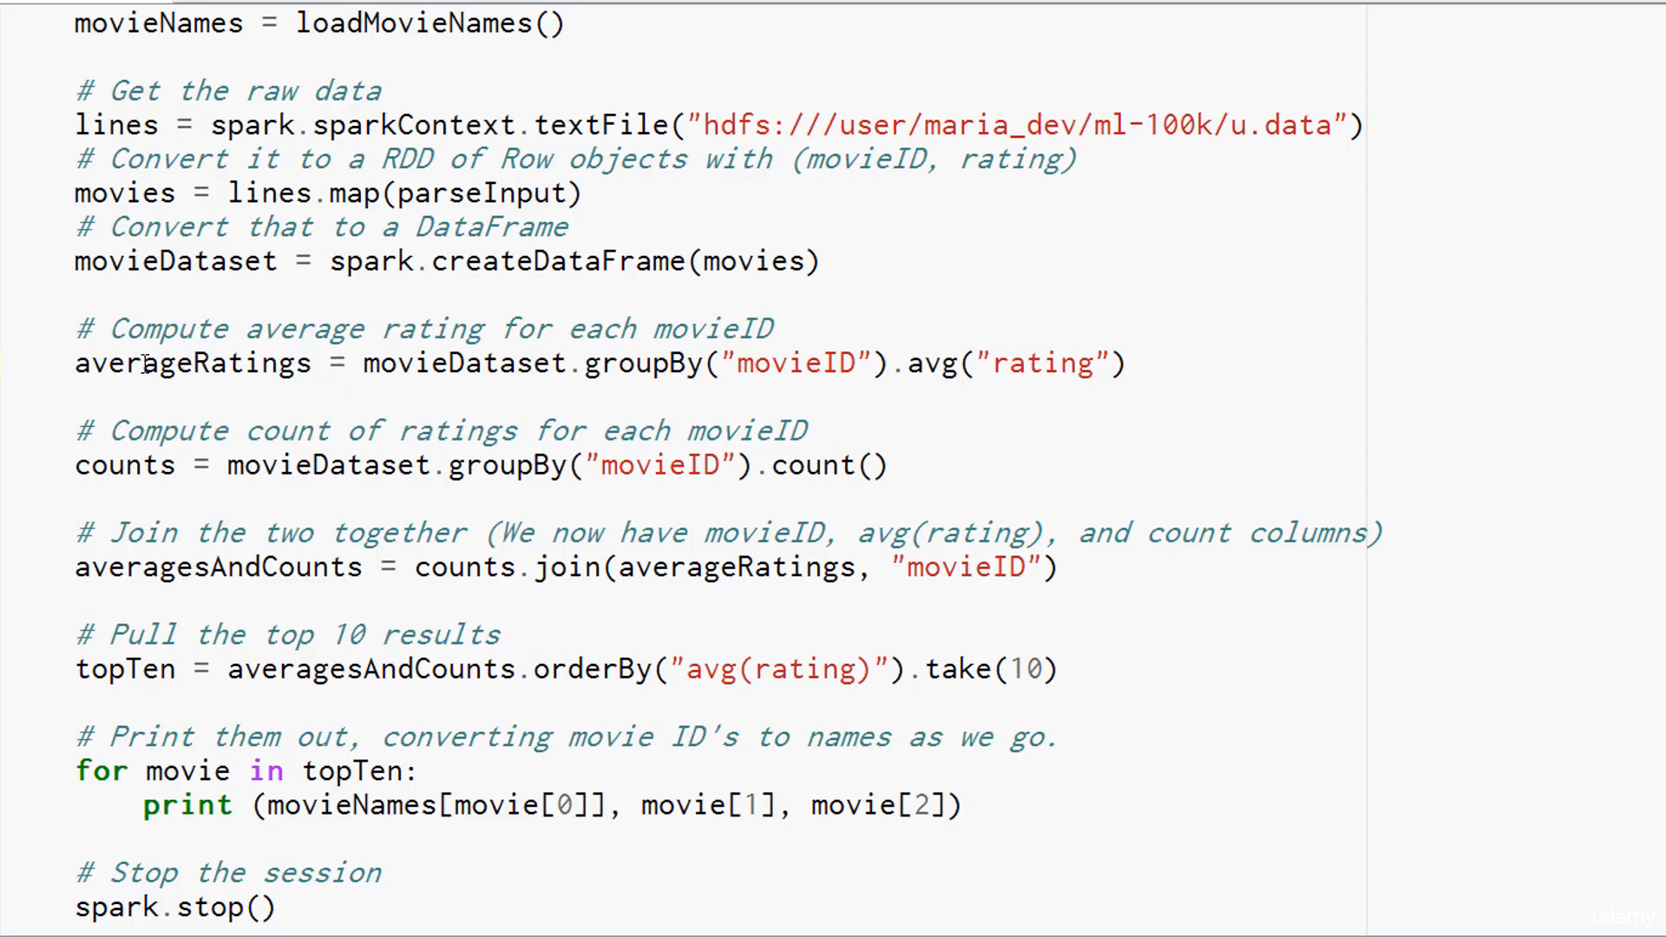
pyautogui.moveTo(87, 491)
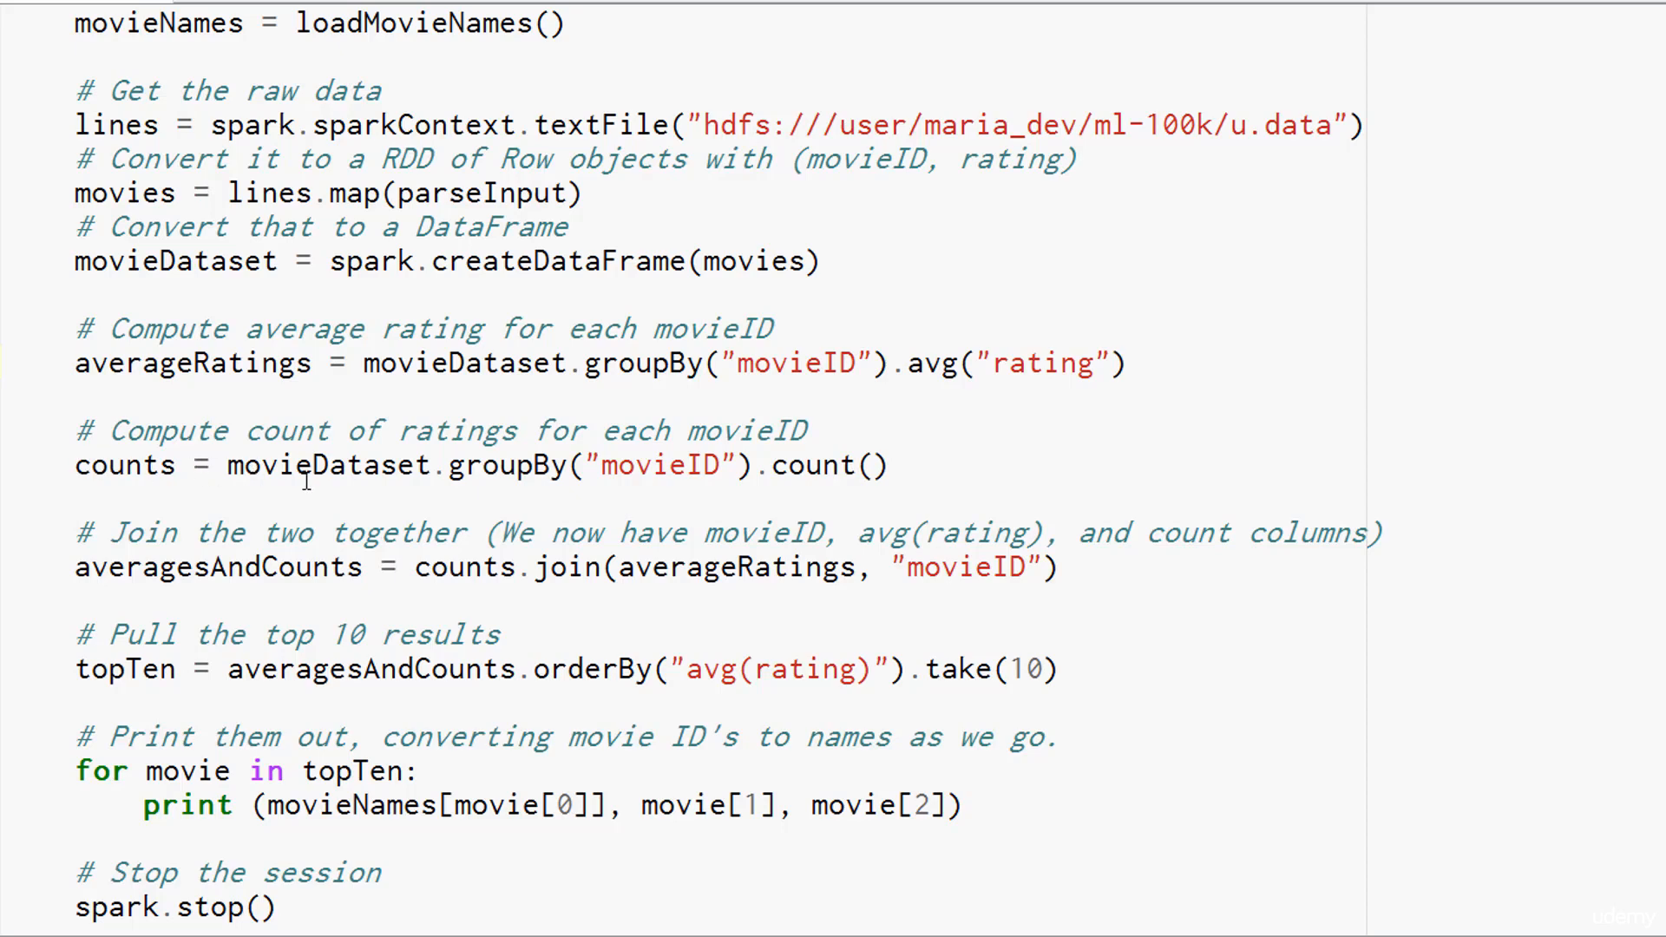
pyautogui.moveTo(144, 538)
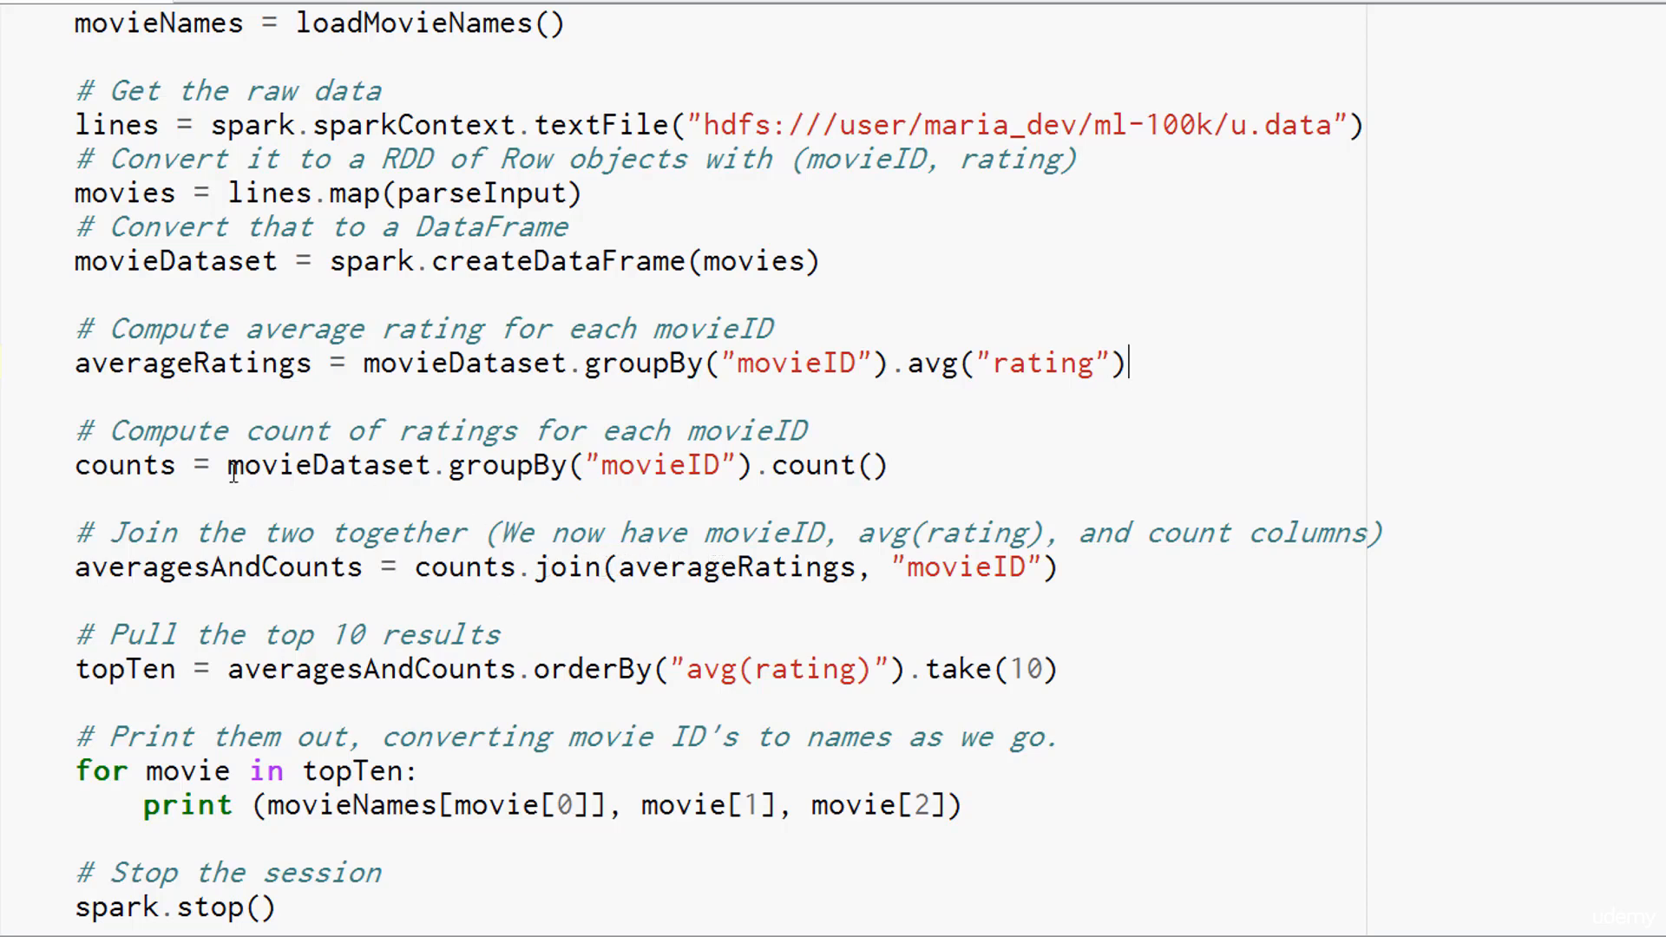
pyautogui.moveTo(817, 566)
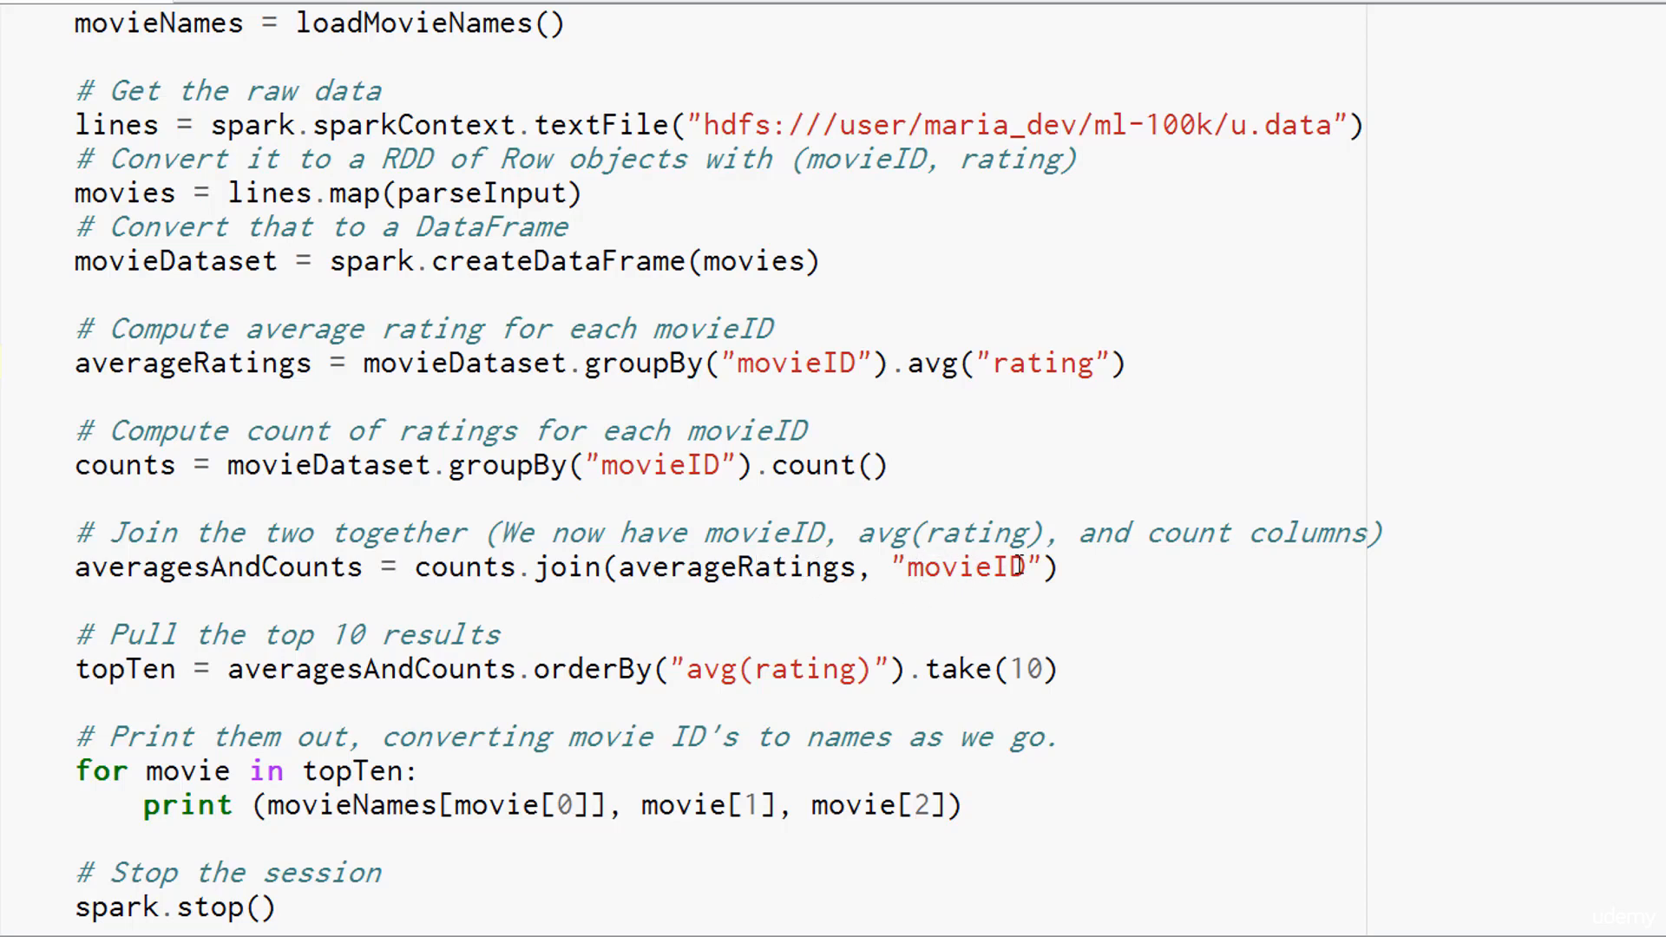
pyautogui.moveTo(594, 612)
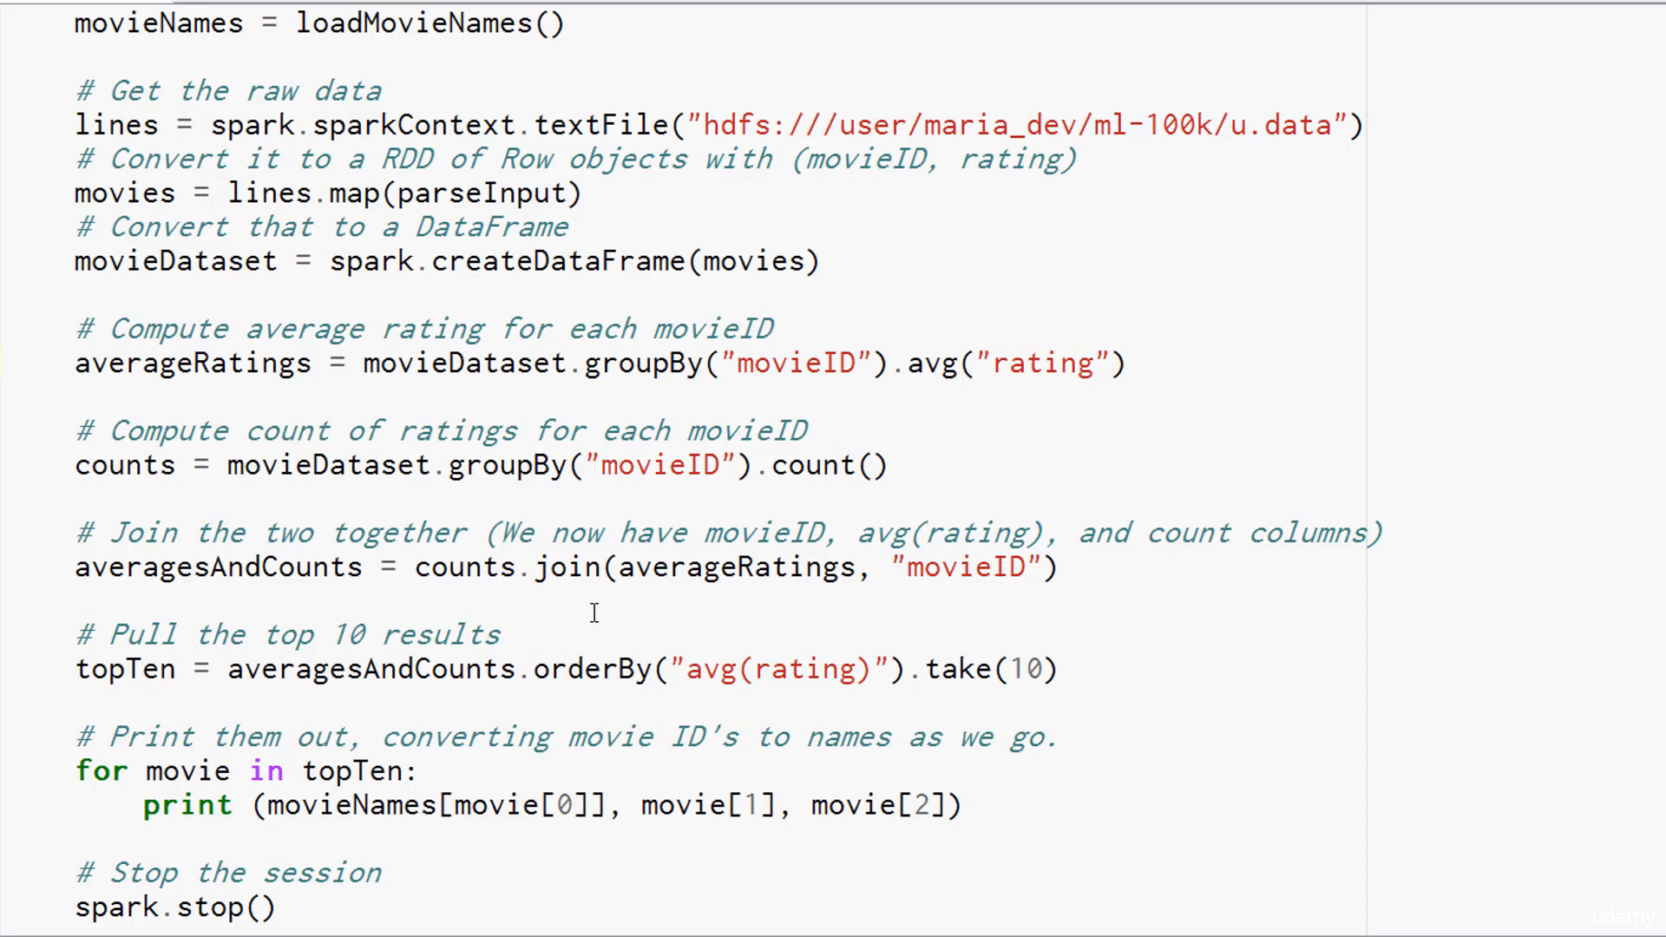
pyautogui.moveTo(873, 673)
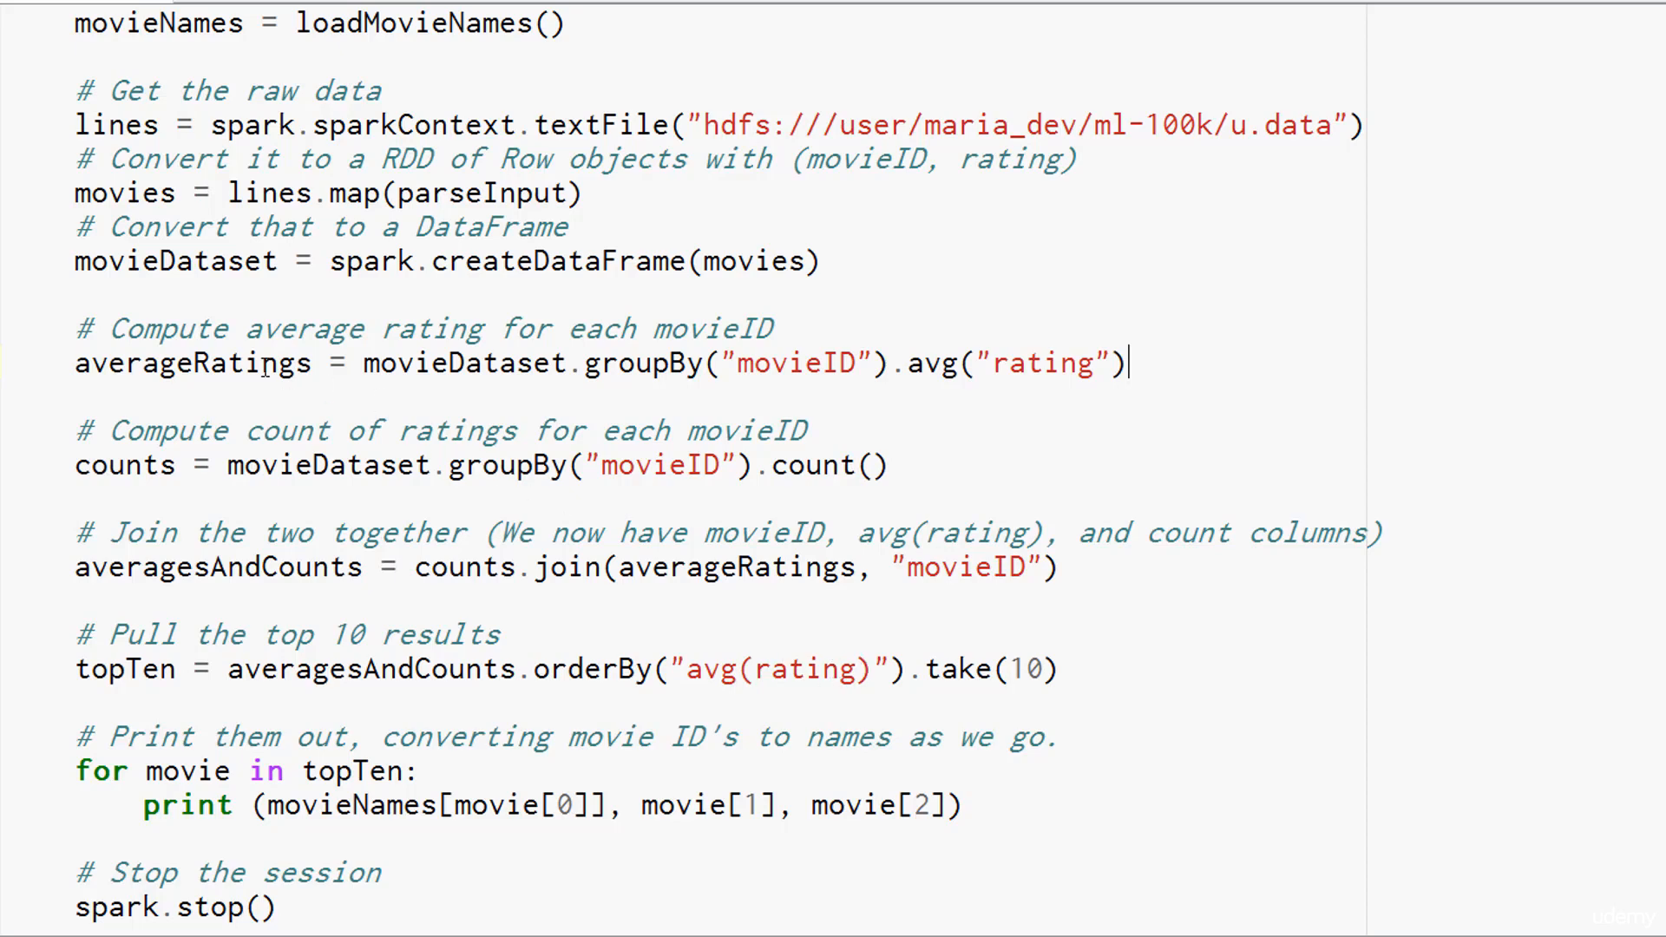
pyautogui.moveTo(312, 720)
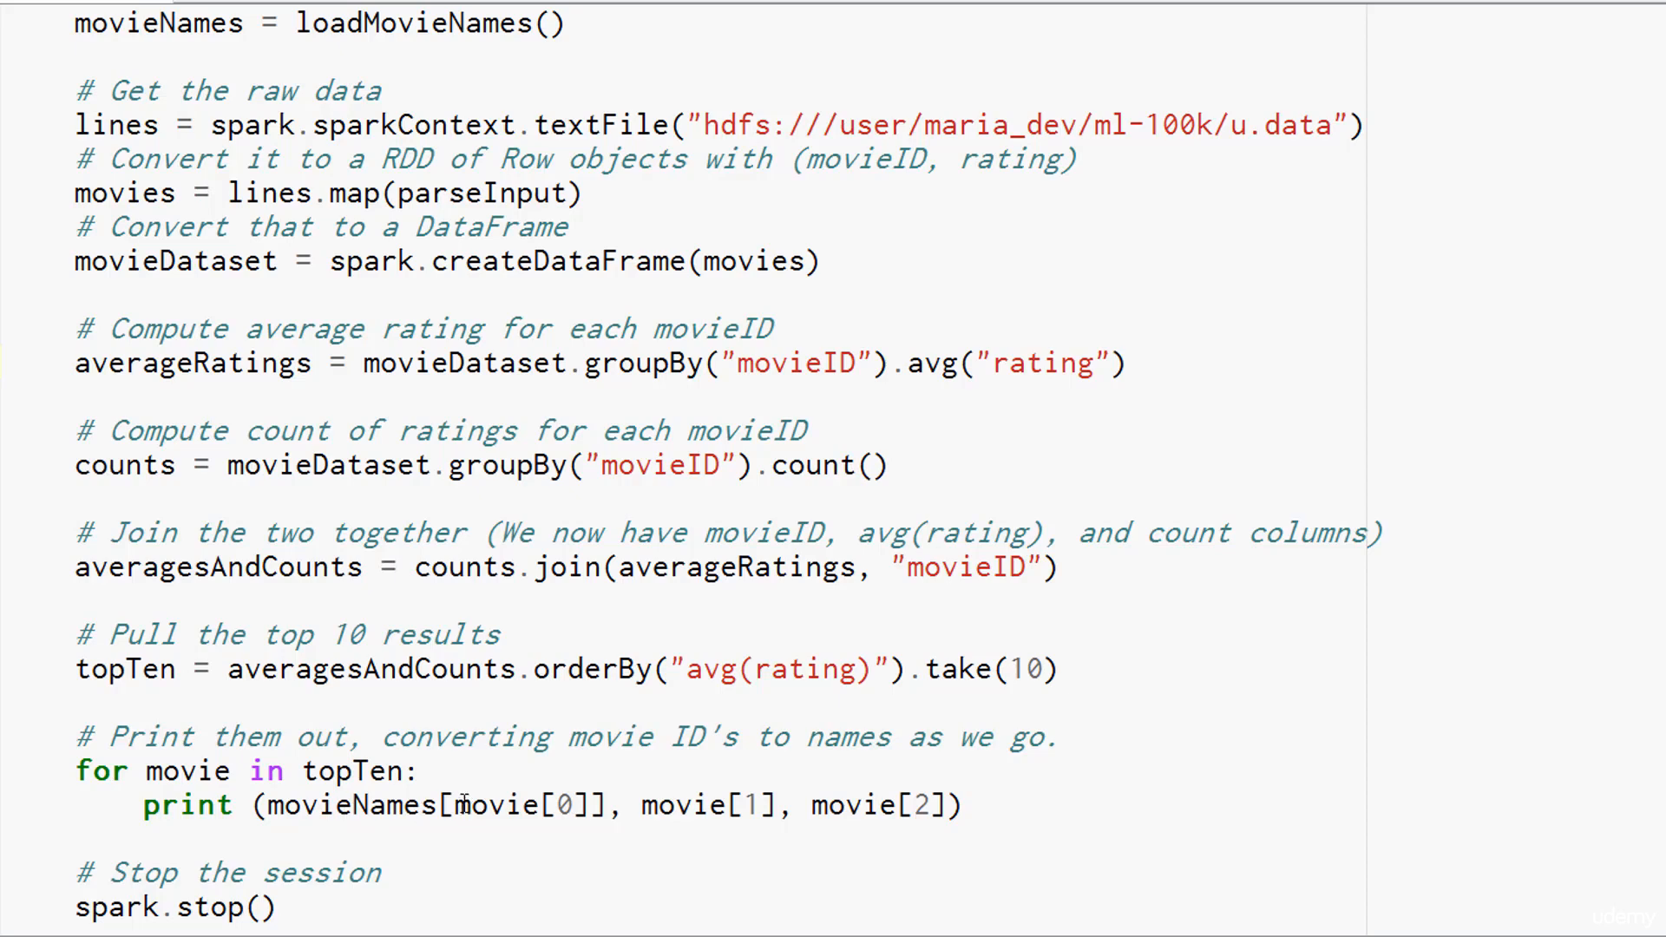
pyautogui.moveTo(812, 693)
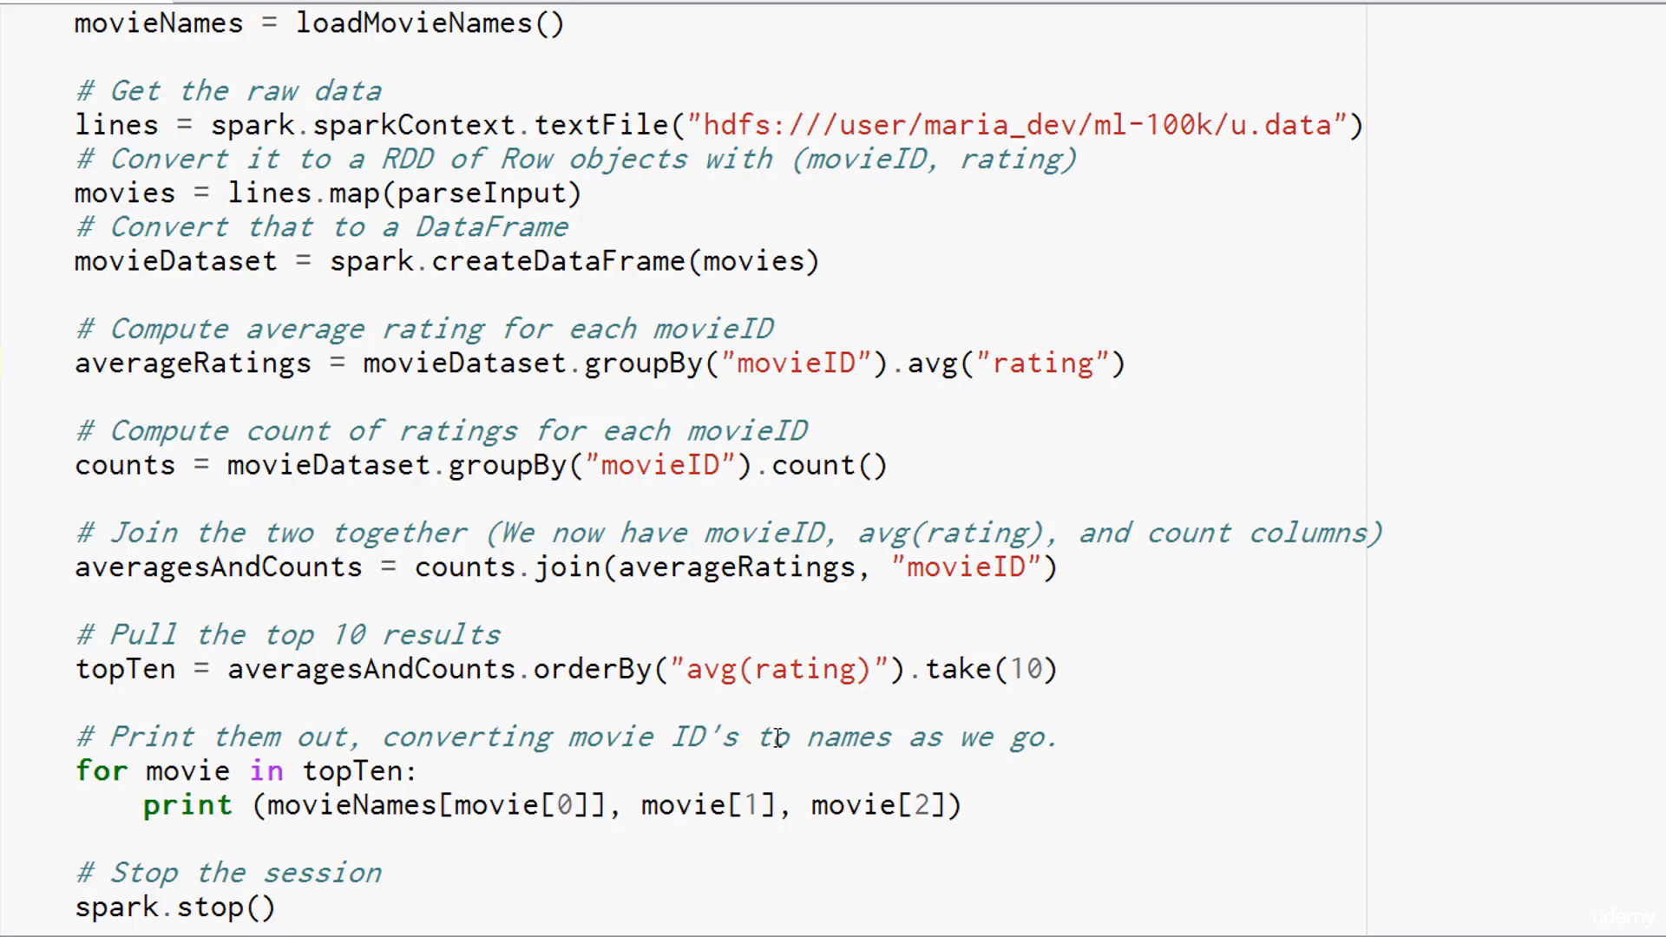
pyautogui.scroll(3)
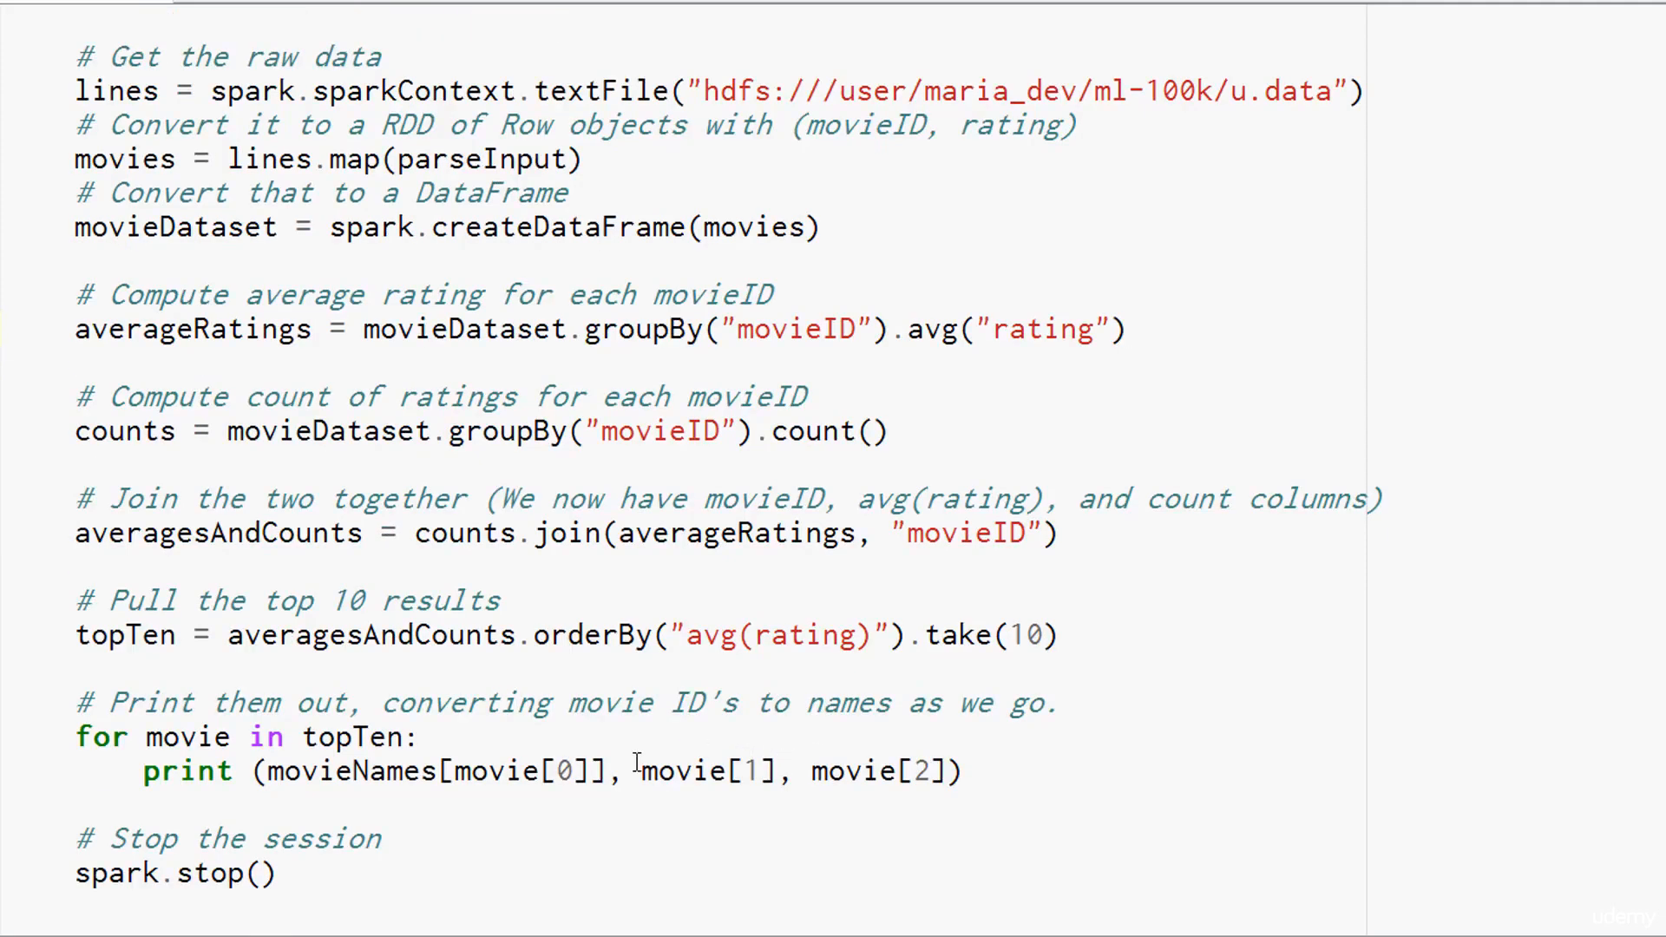
pyautogui.click(1132, 330)
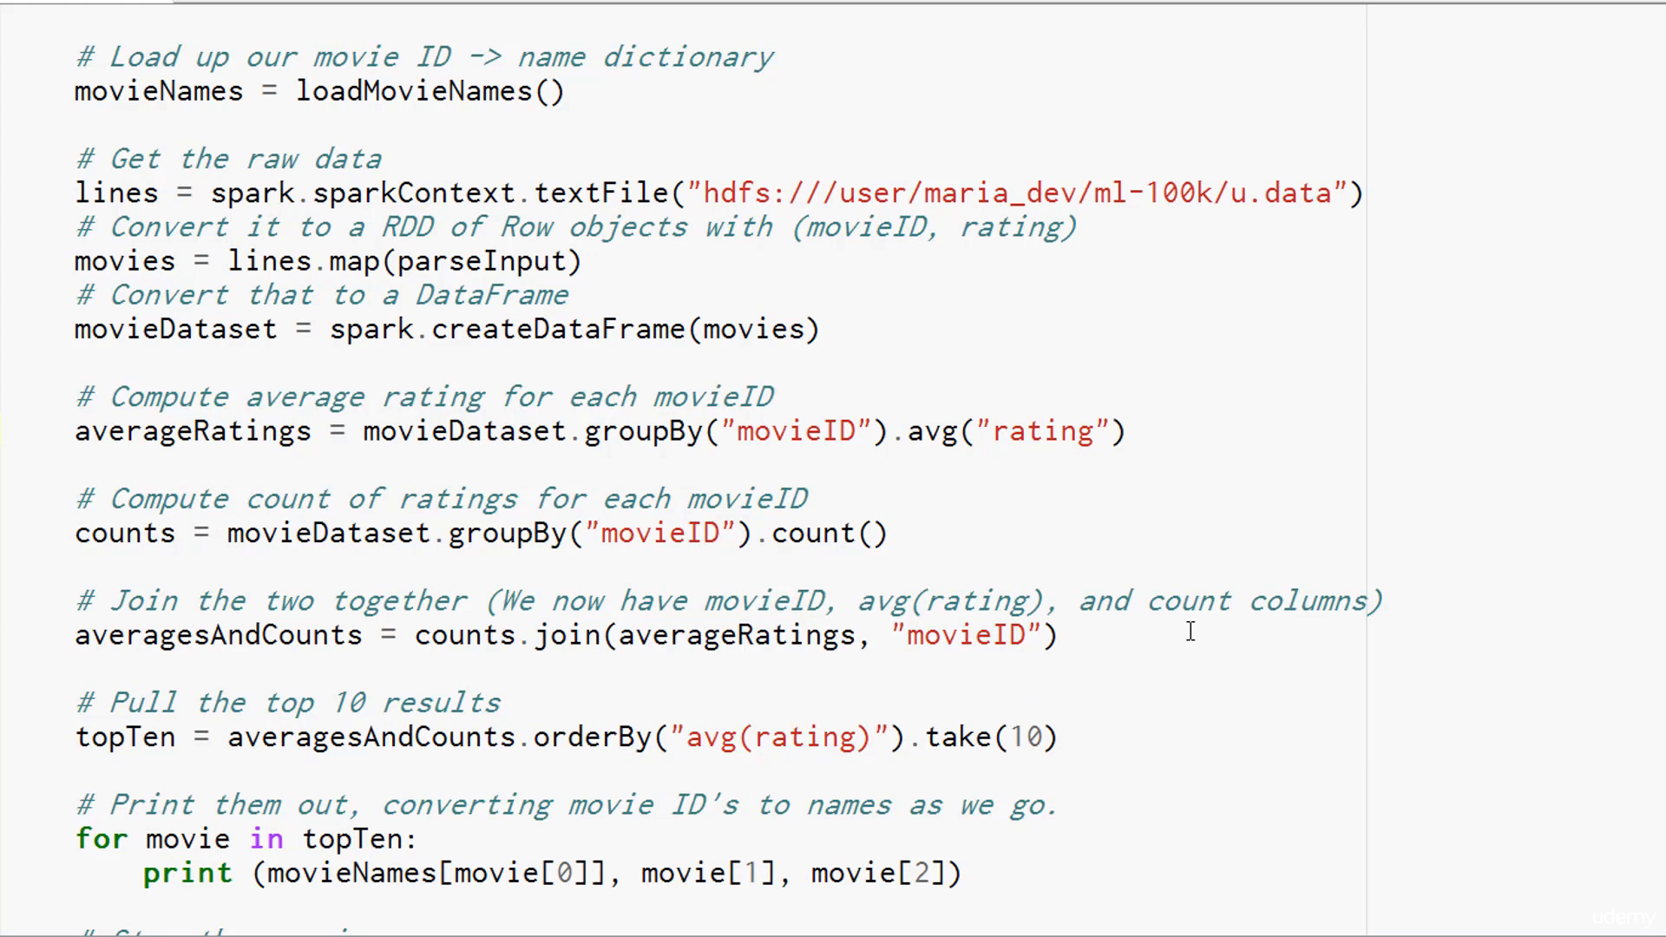
pyautogui.moveTo(654, 430)
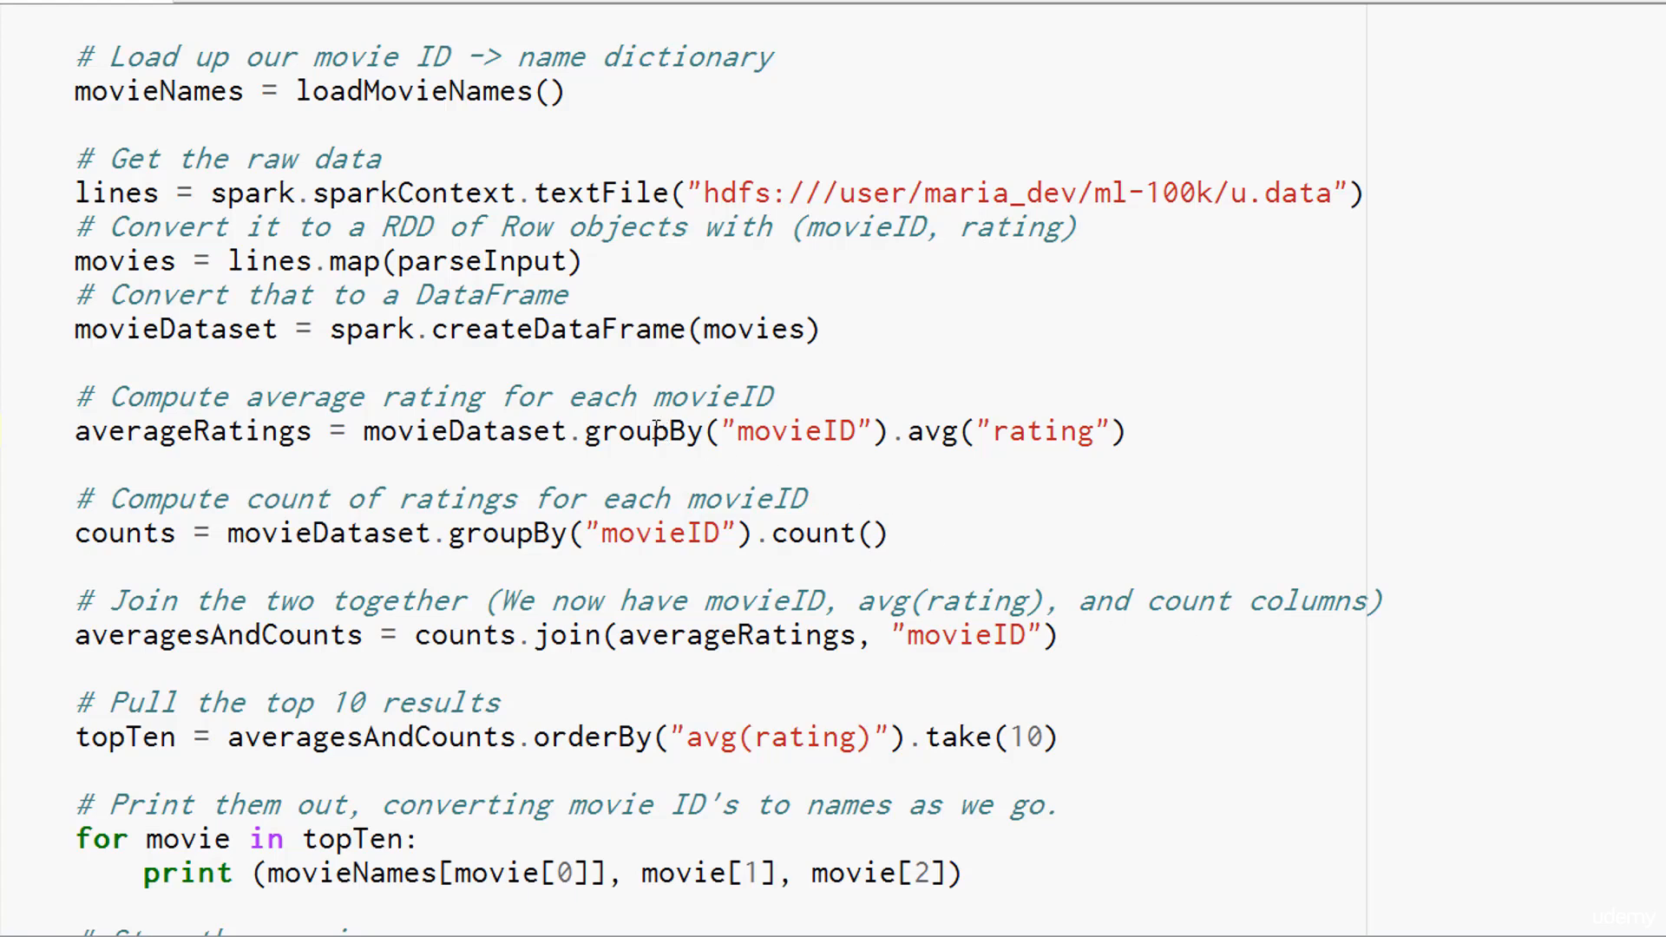
pyautogui.click(1130, 431)
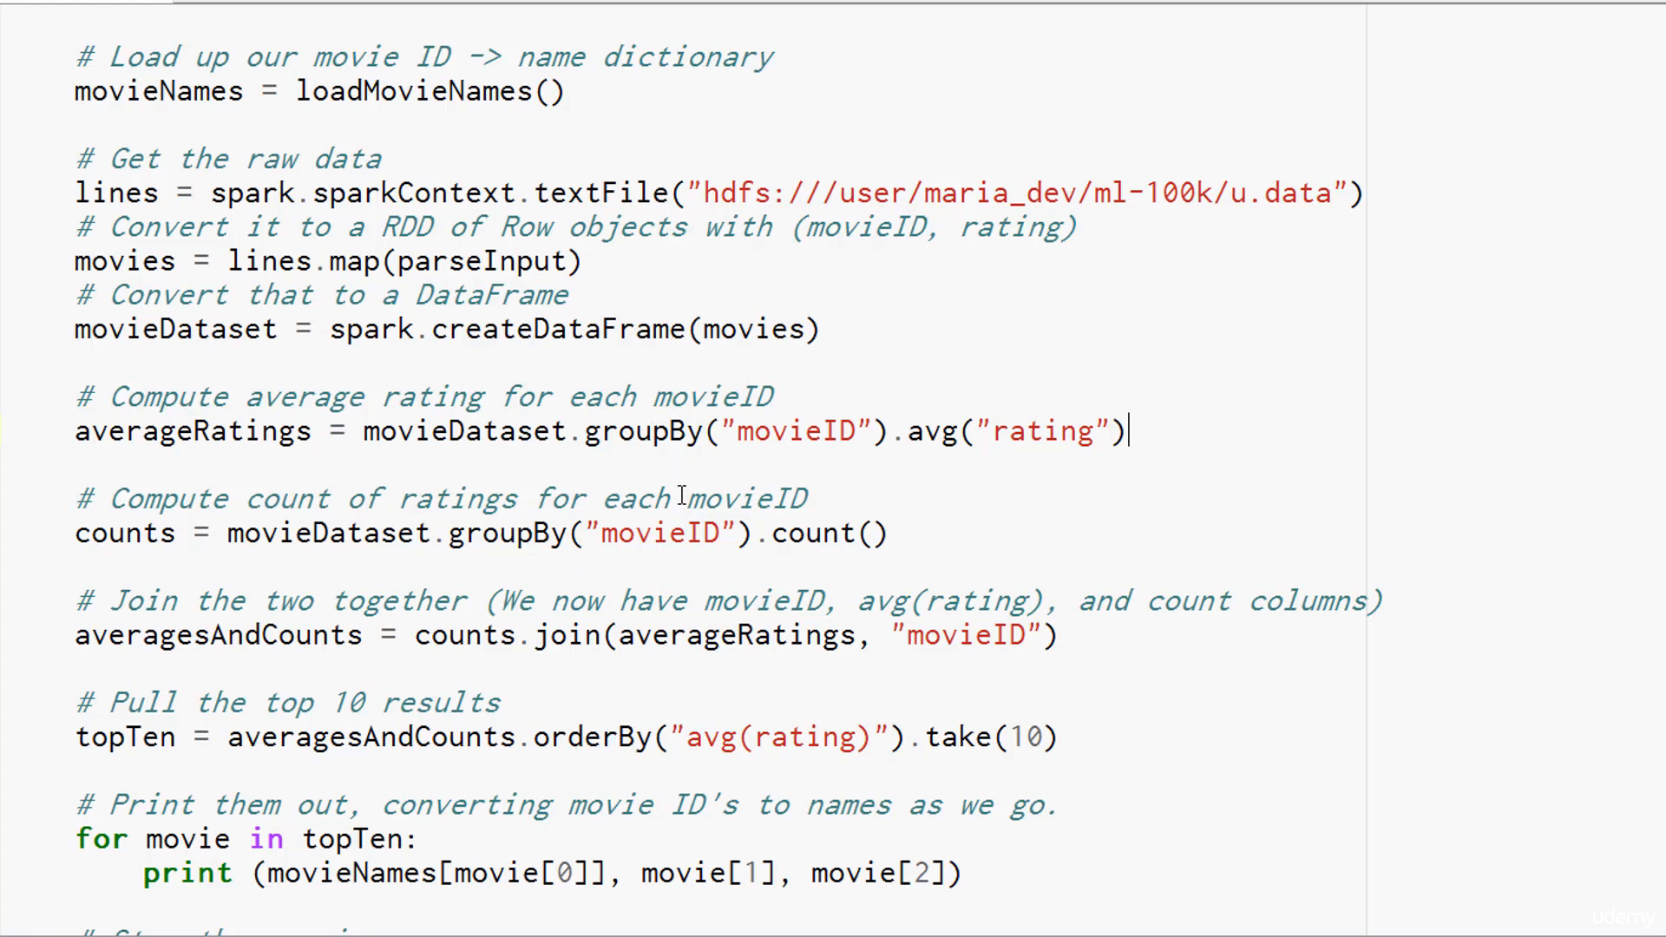
pyautogui.moveTo(1057, 541)
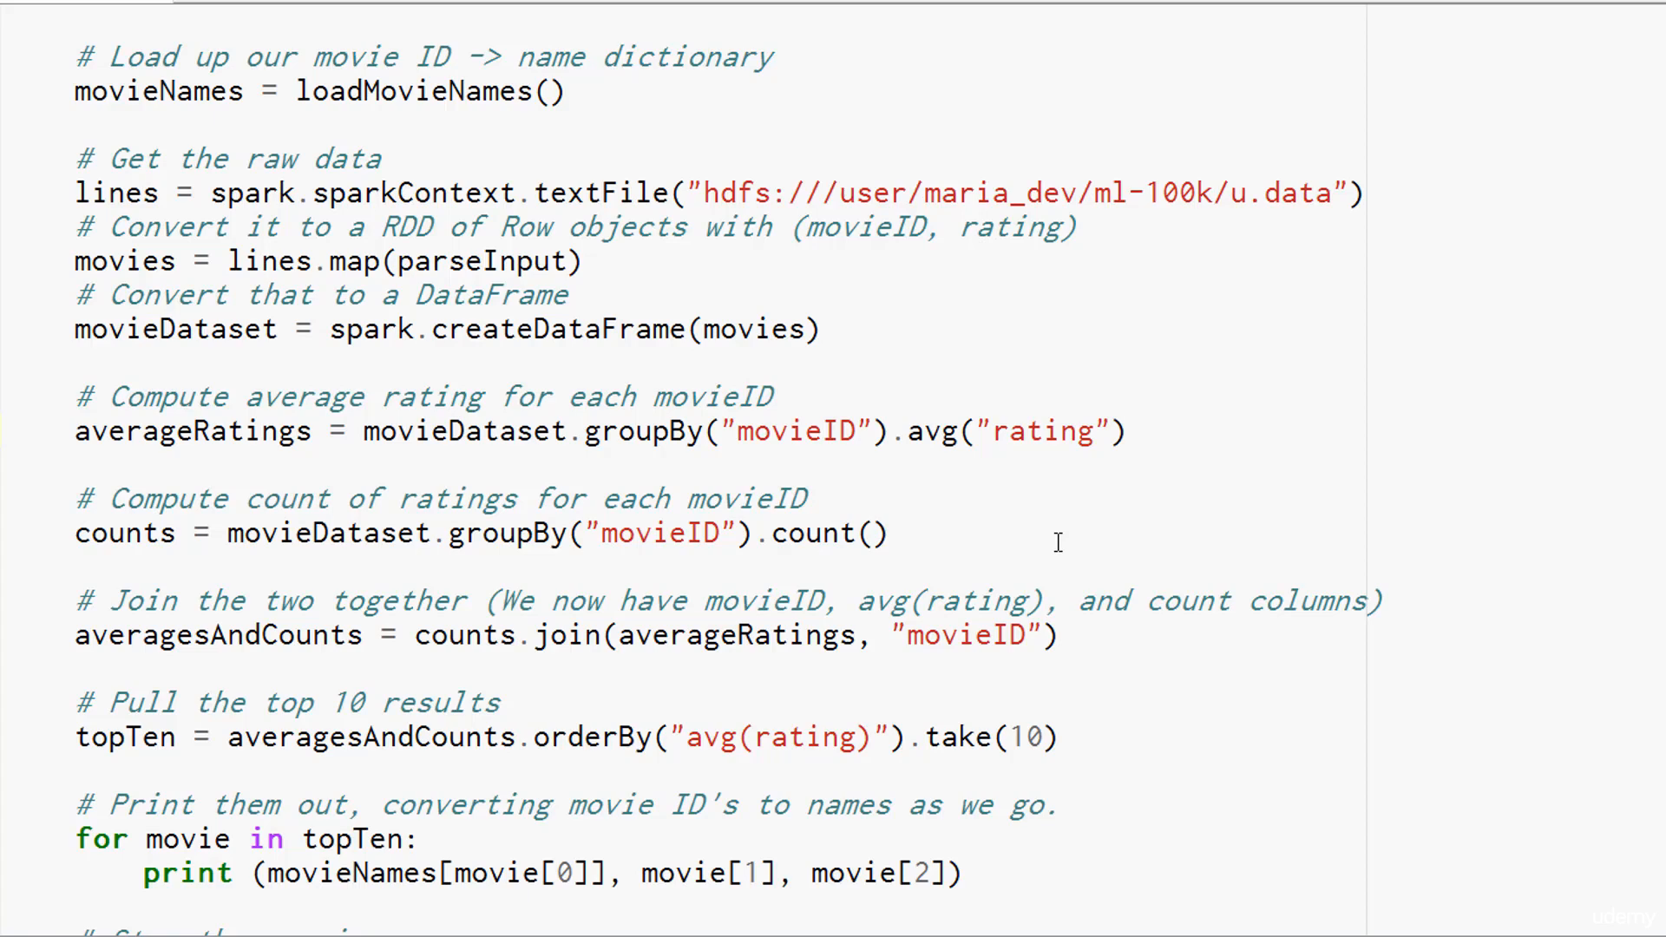
pyautogui.moveTo(97, 533)
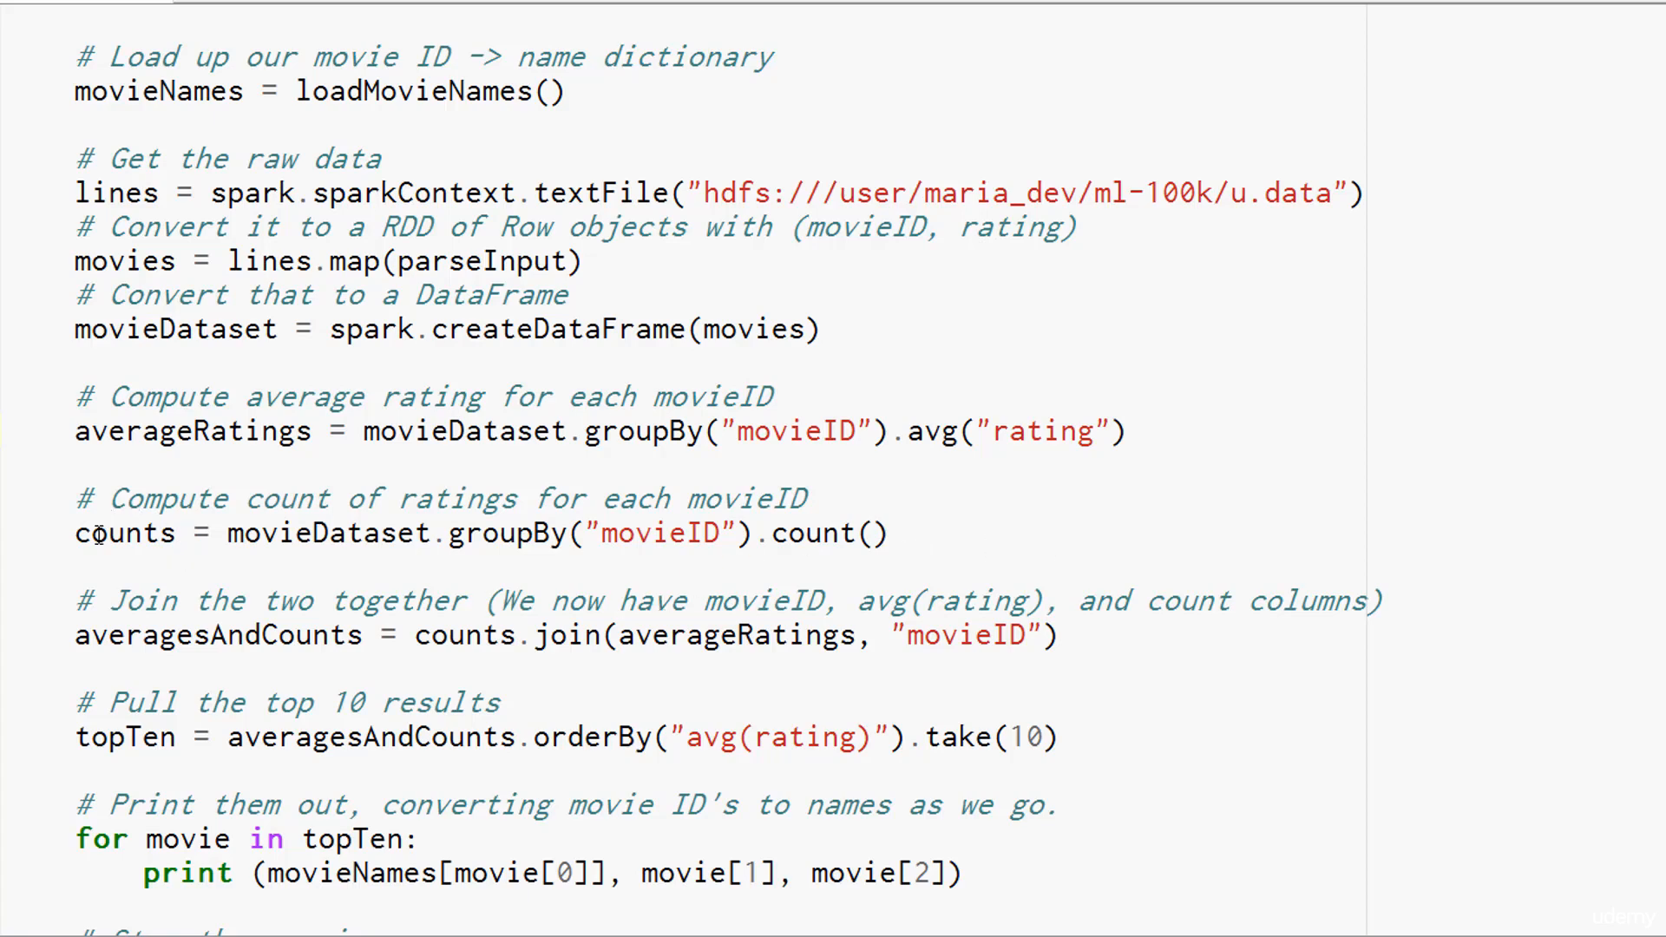
pyautogui.moveTo(109, 533)
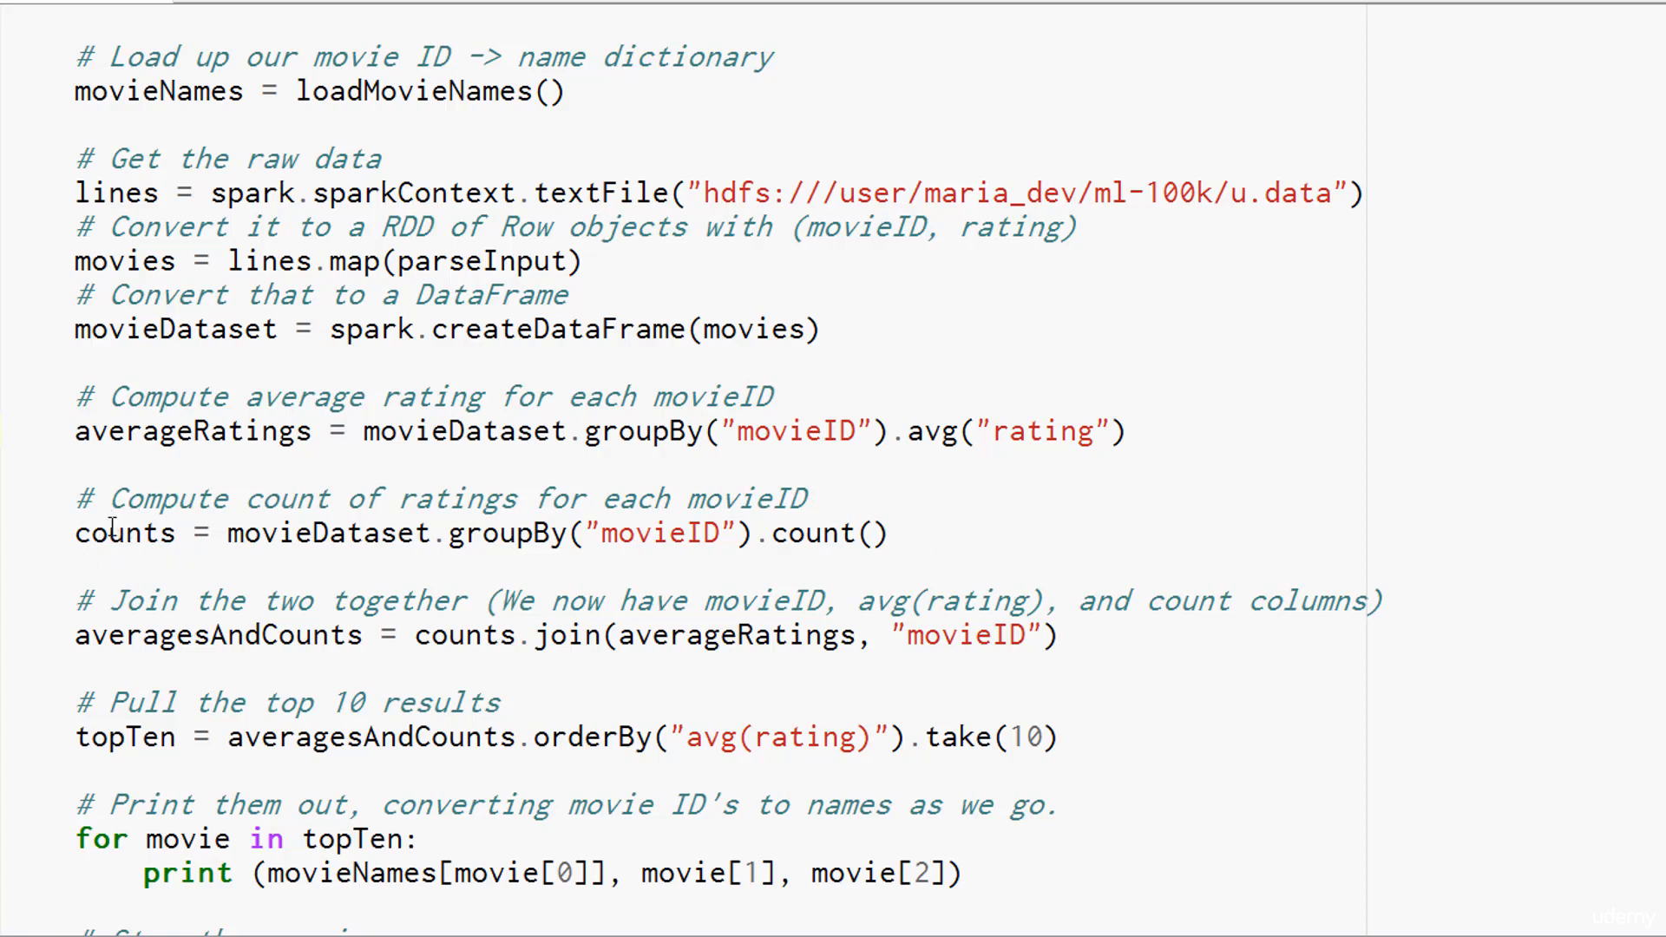
pyautogui.click(1131, 430)
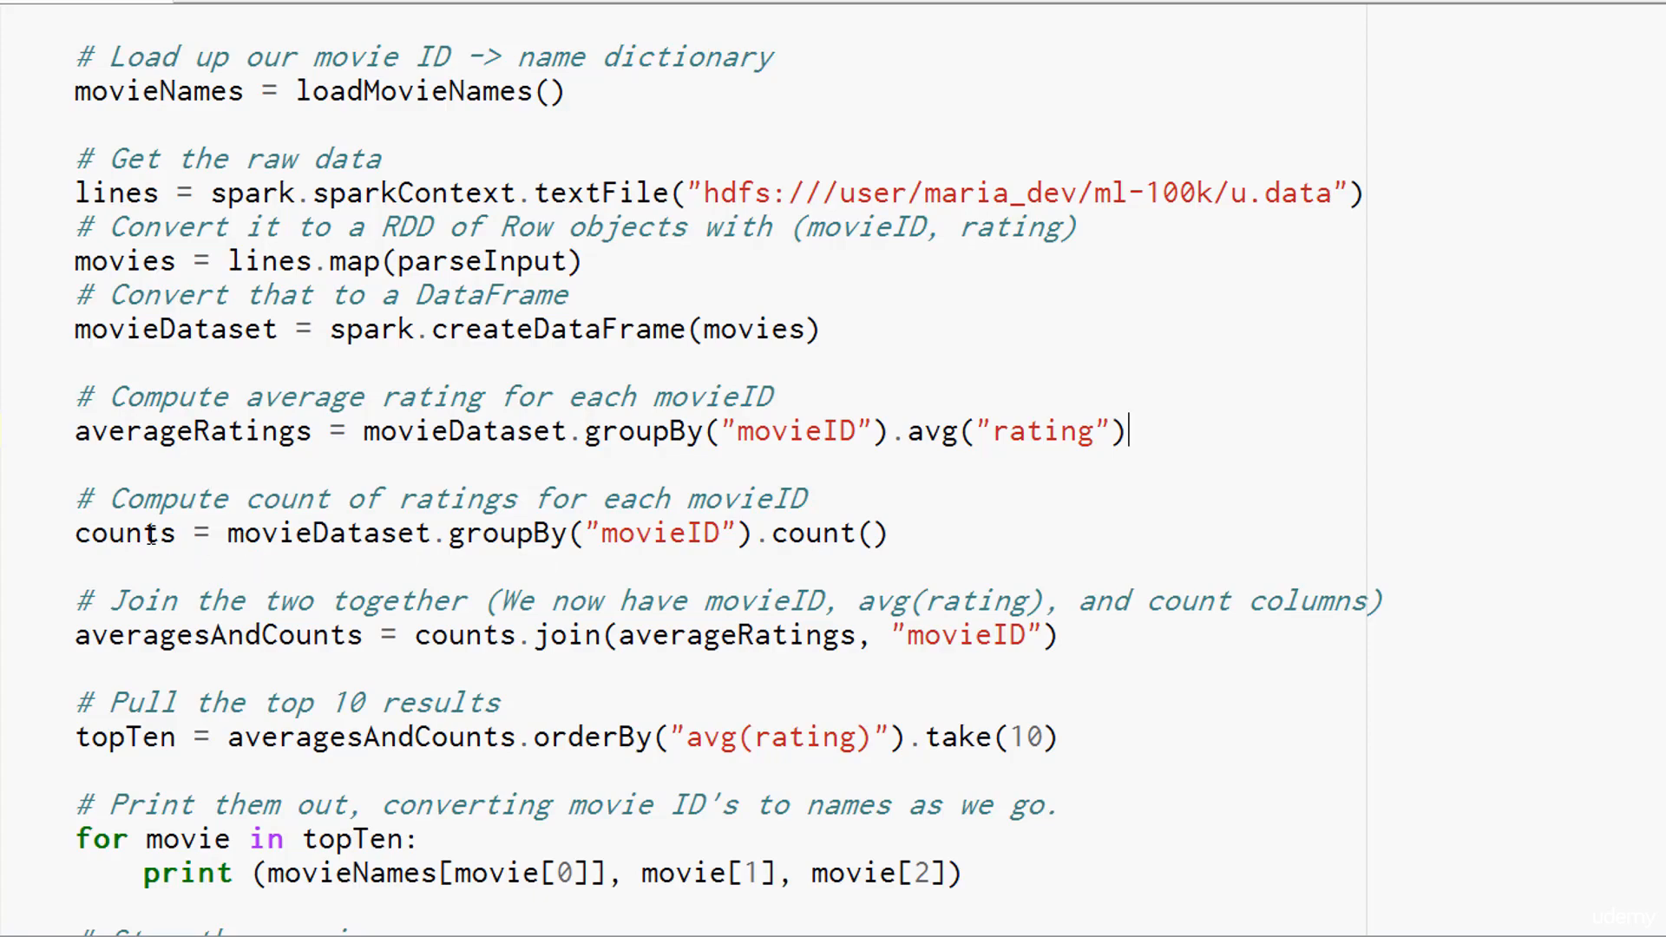
pyautogui.moveTo(1053, 686)
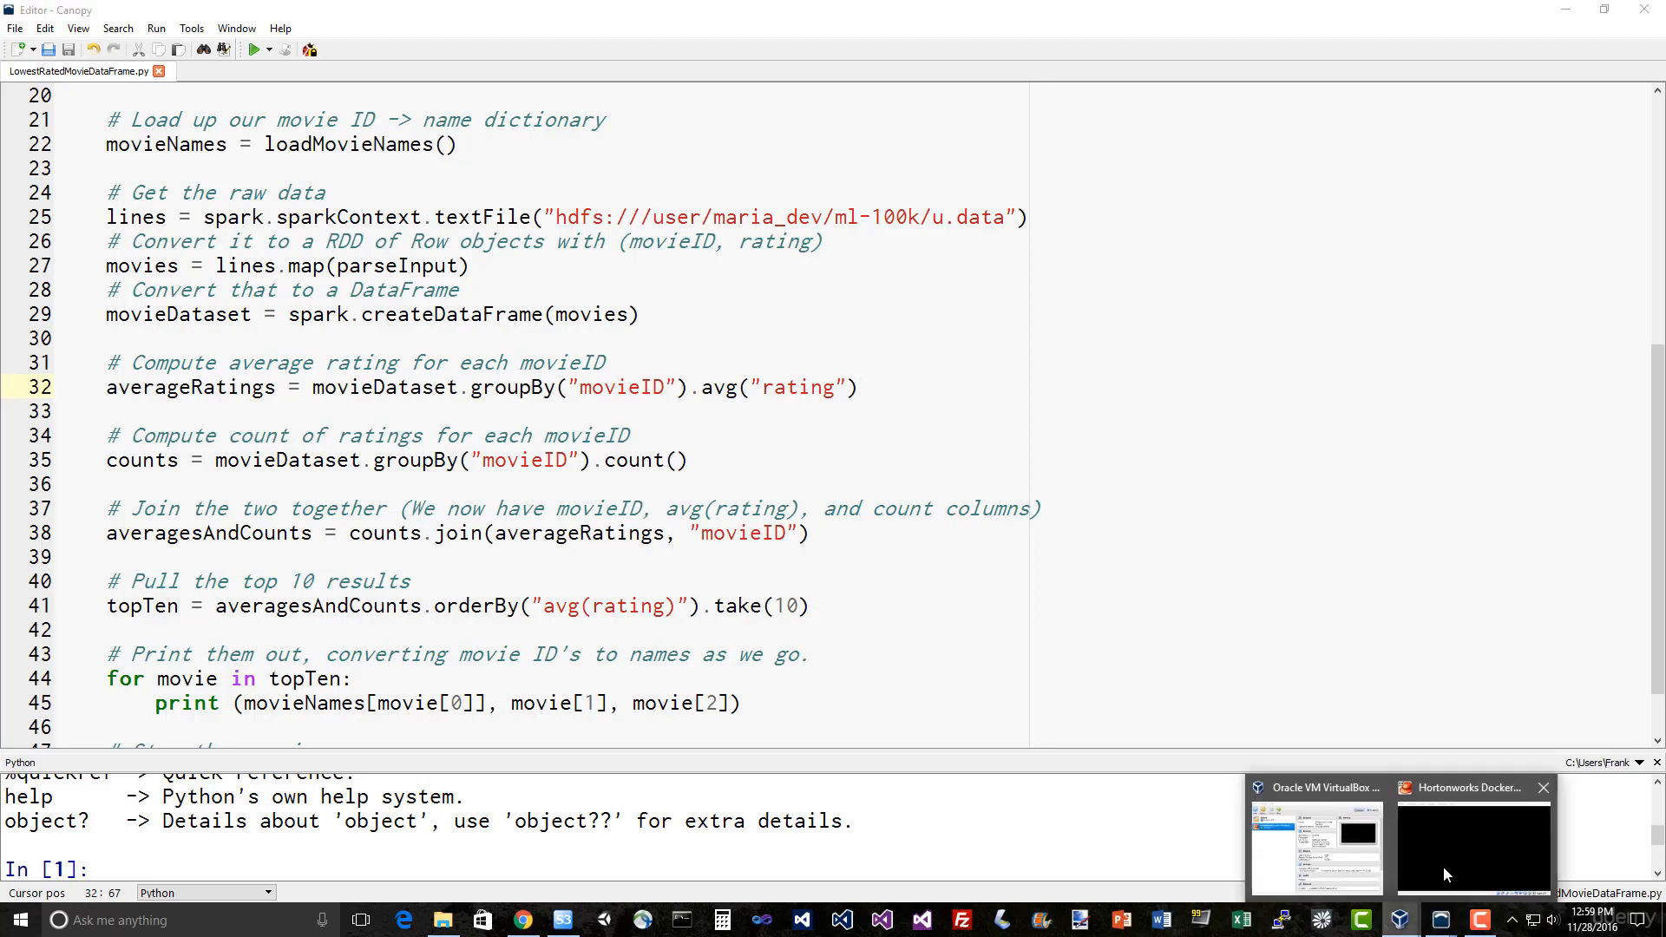
# Step: Switch to the Hortonworks sandbox VM and log into the saved HDP PuTTY session as maria_dev
pyautogui.click(1473, 840)
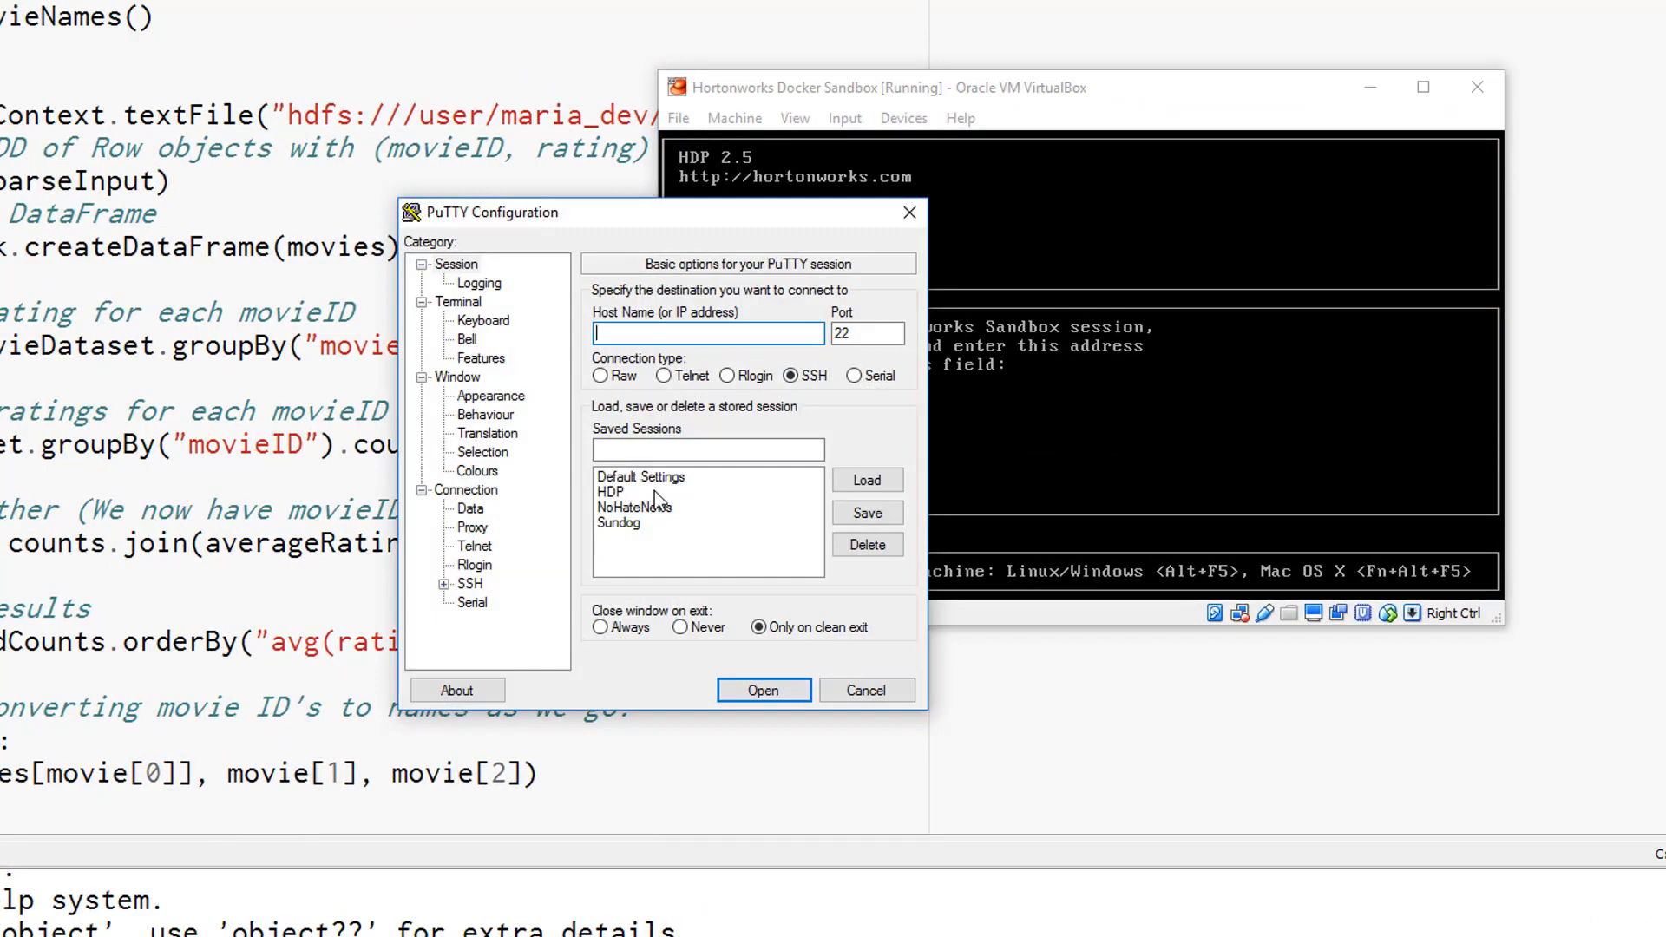
pyautogui.click(761, 689)
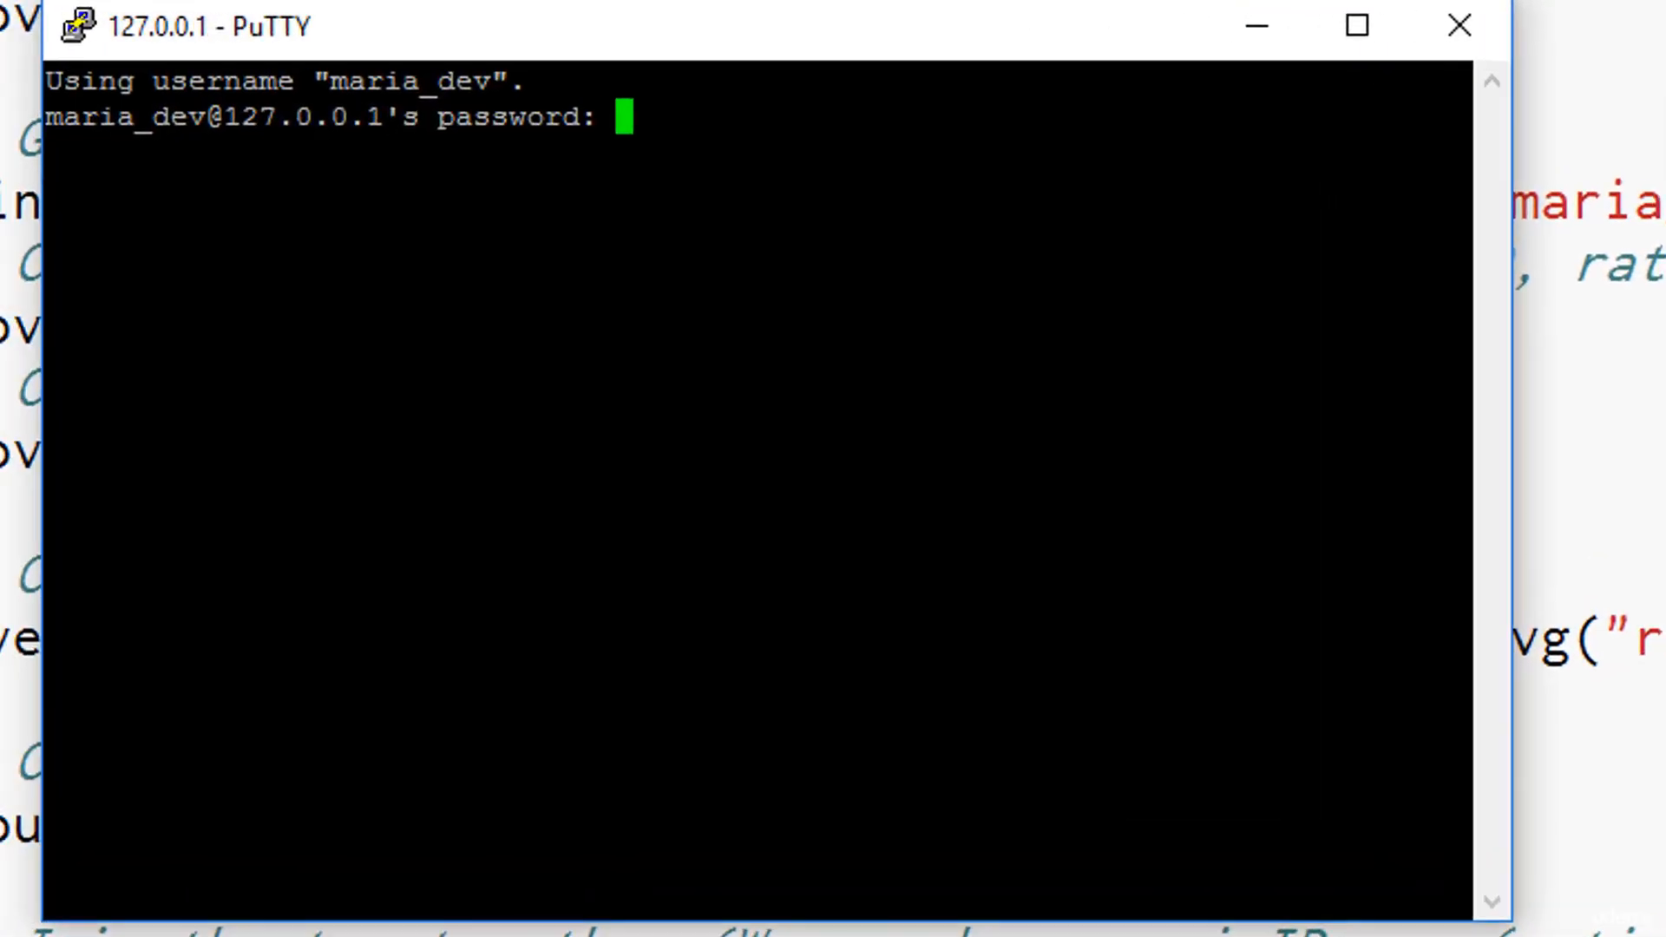
pyautogui.press('Return')
pyautogui.write('ls')
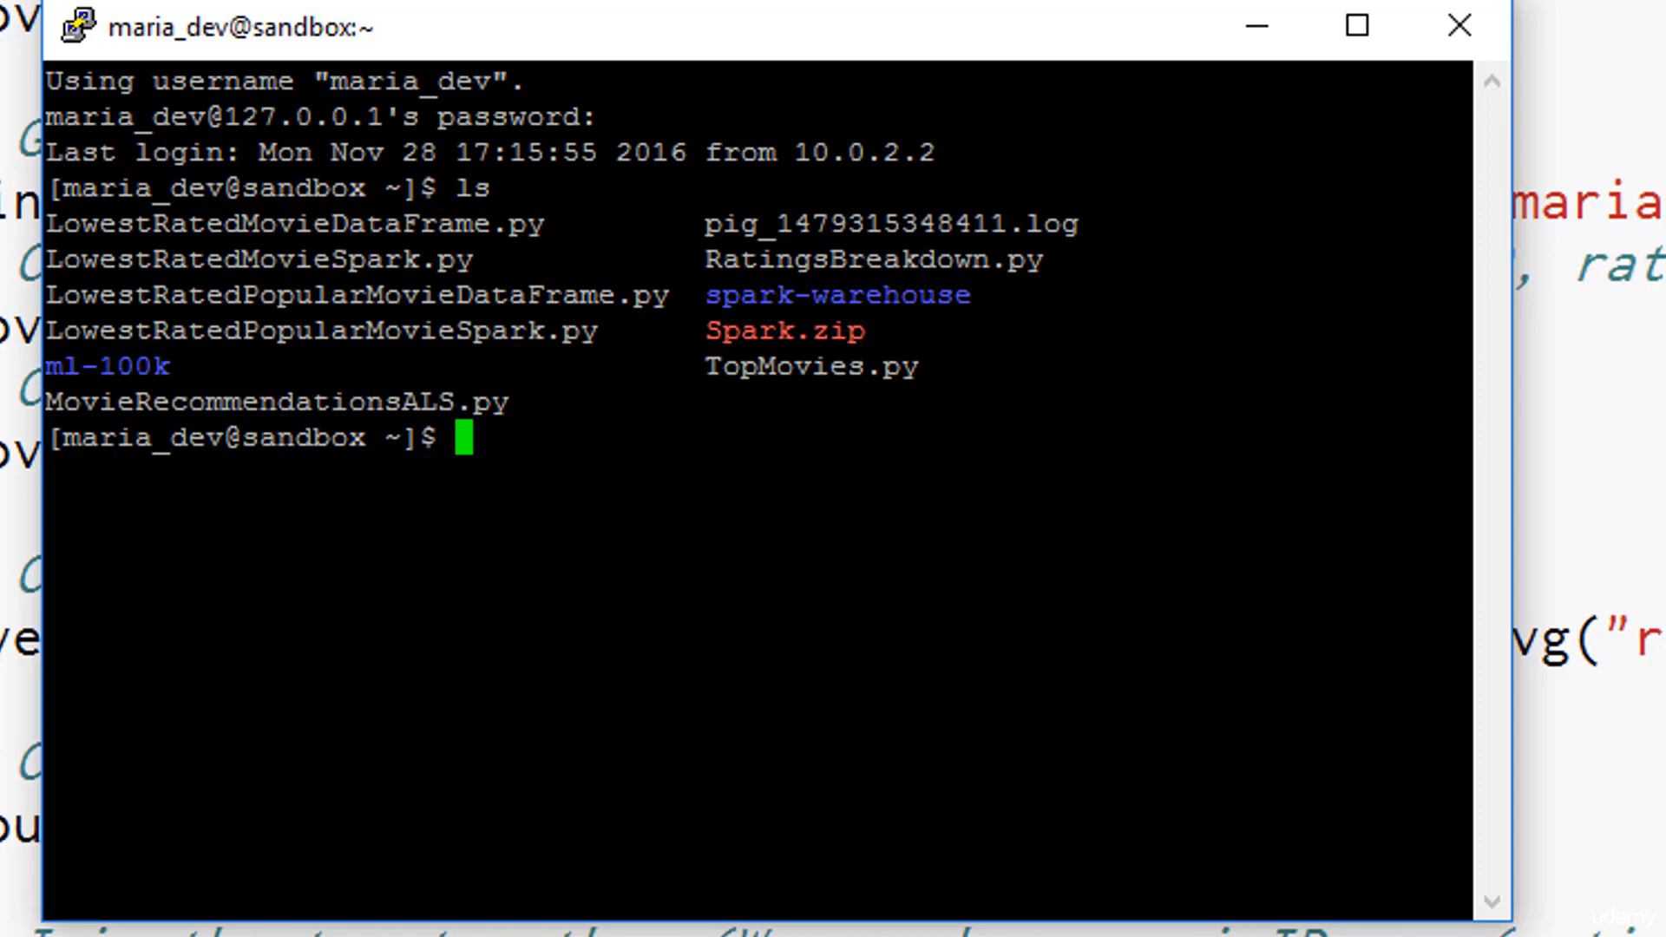
# Step: View LowestRatedMovieDataFrame.py with less
pyautogui.write('les')
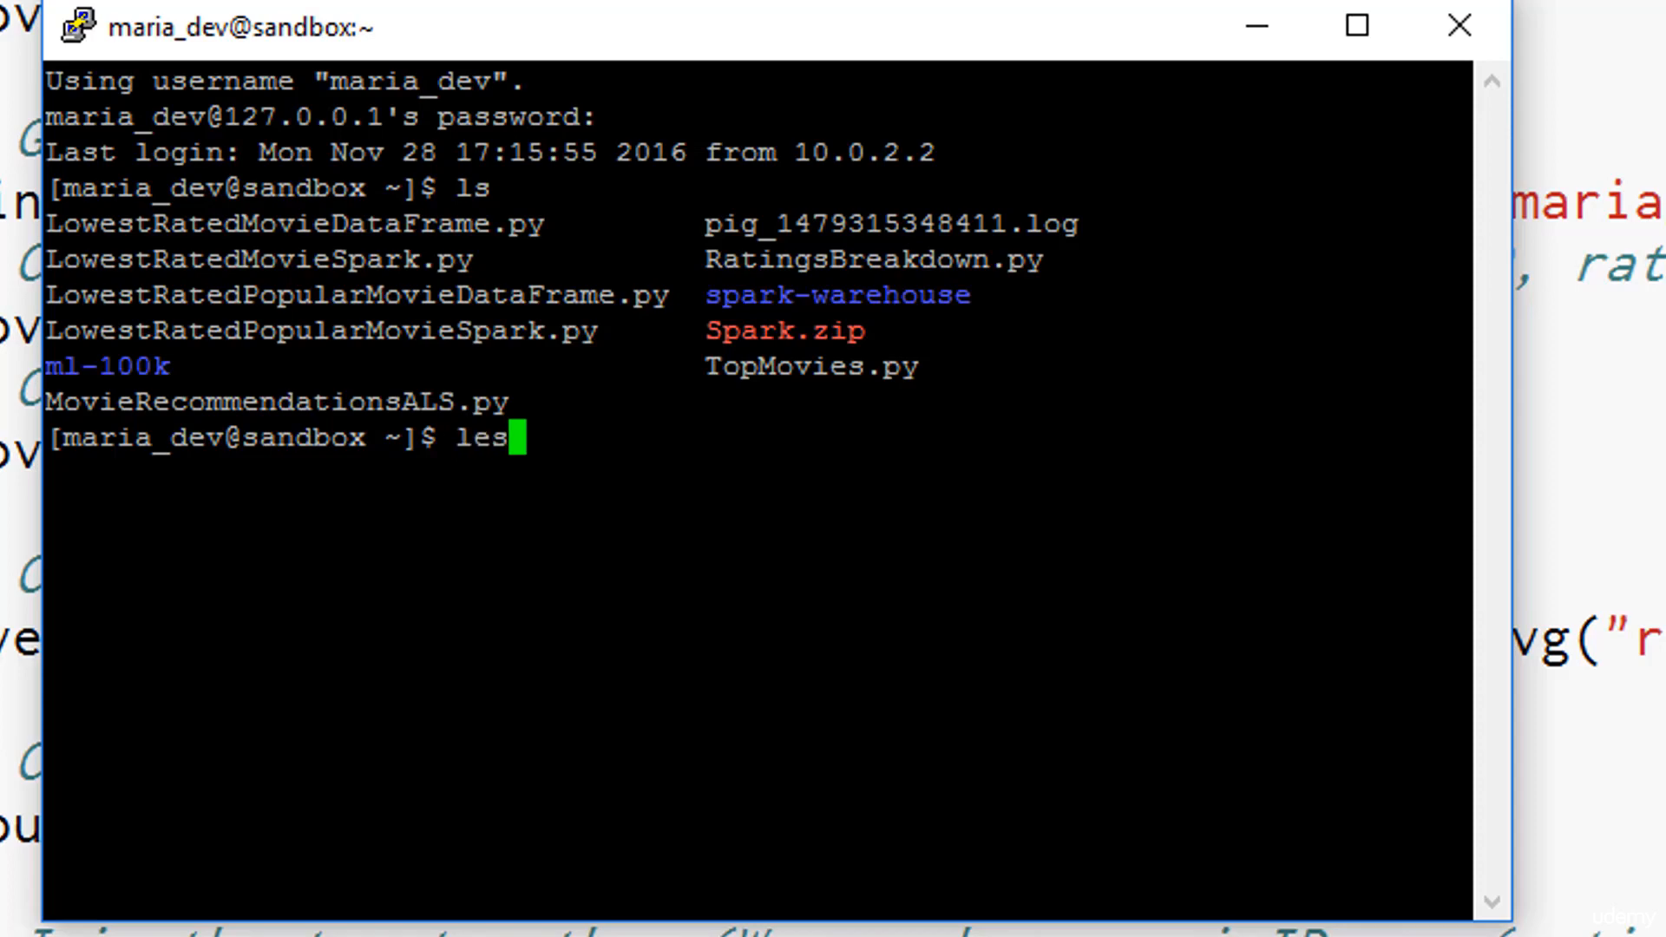
pyautogui.write('s LowestRated')
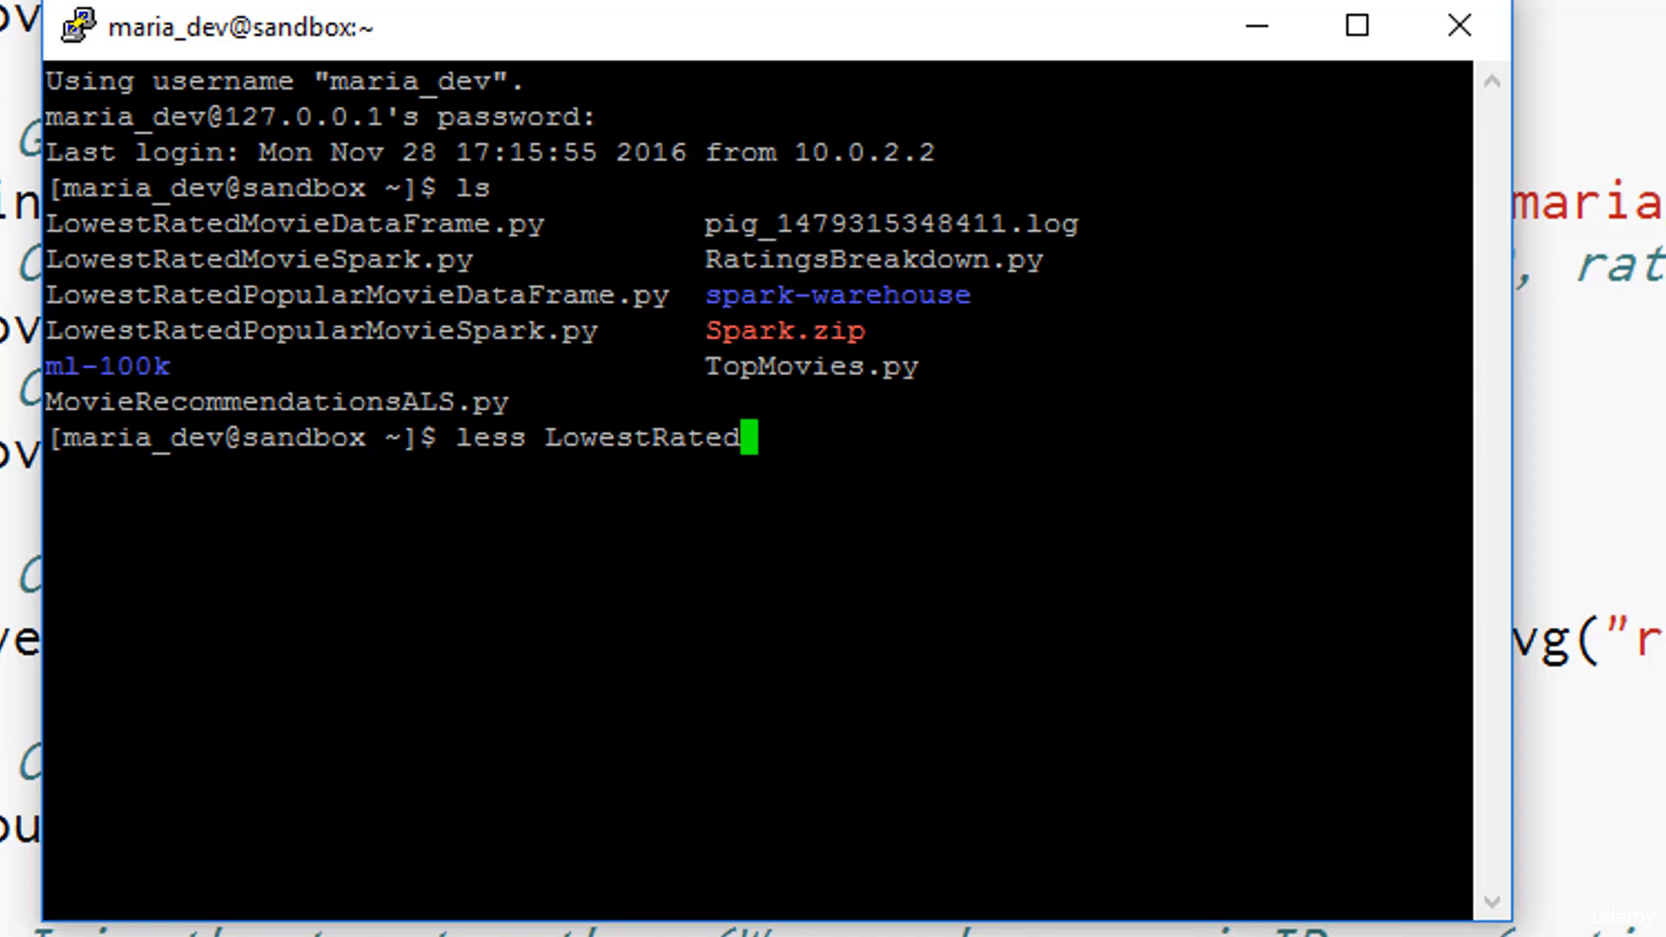
pyautogui.press('Return')
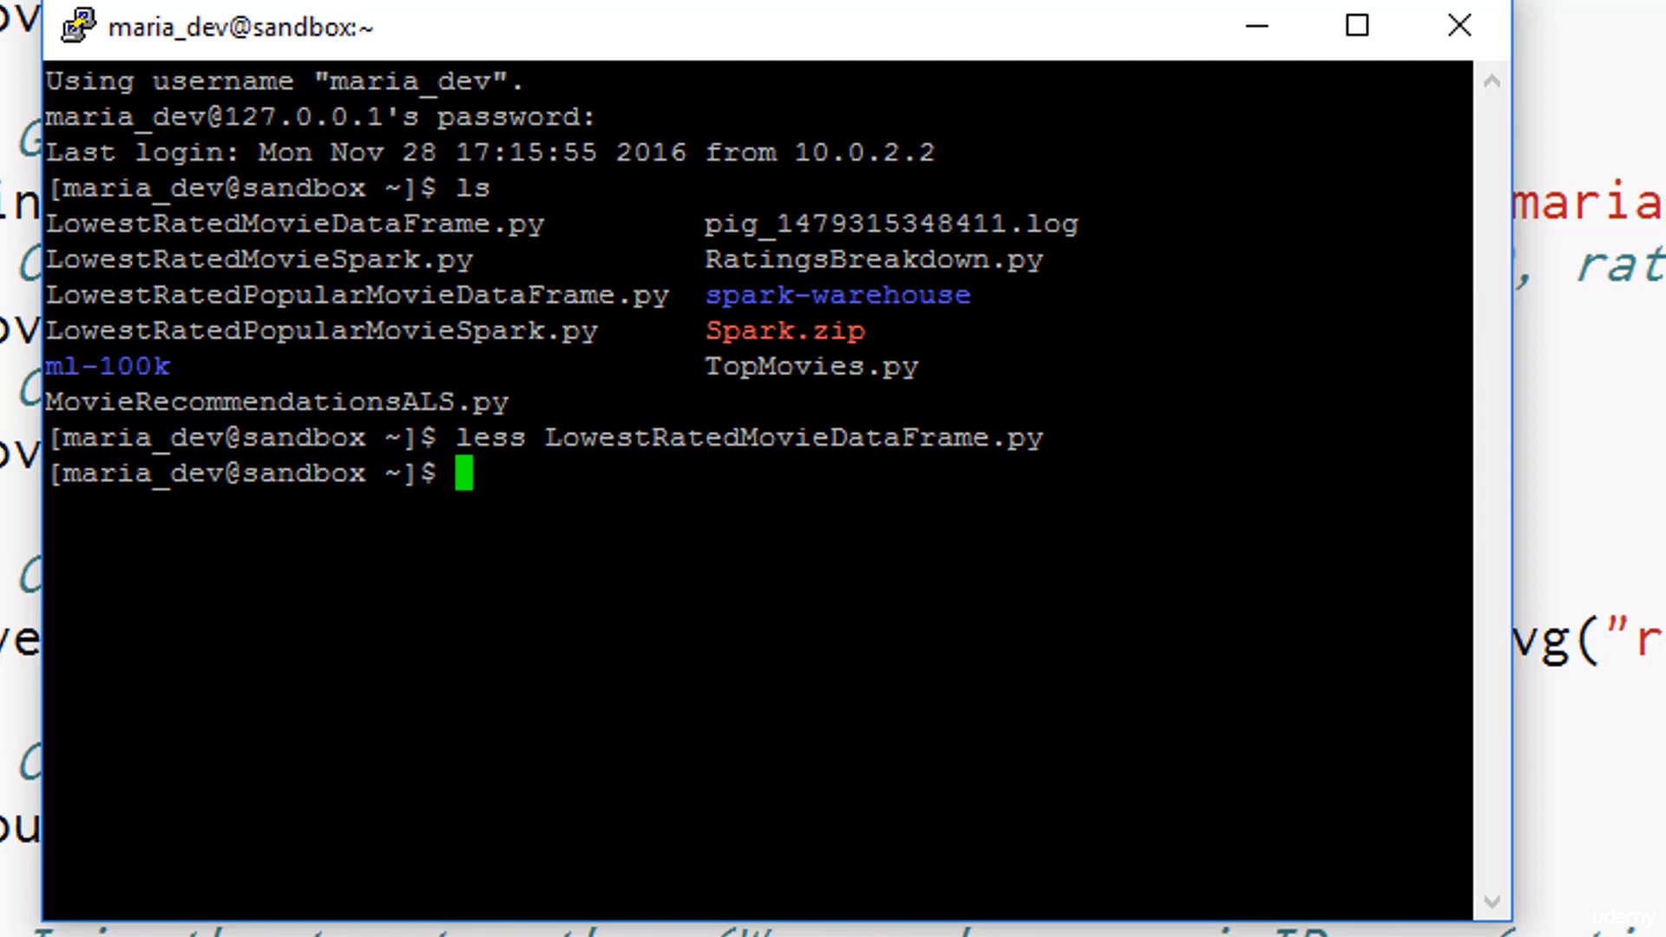
# Step: Check the ml-100k directory for u.item, return home, and begin the export command
pyautogui.write('cd')
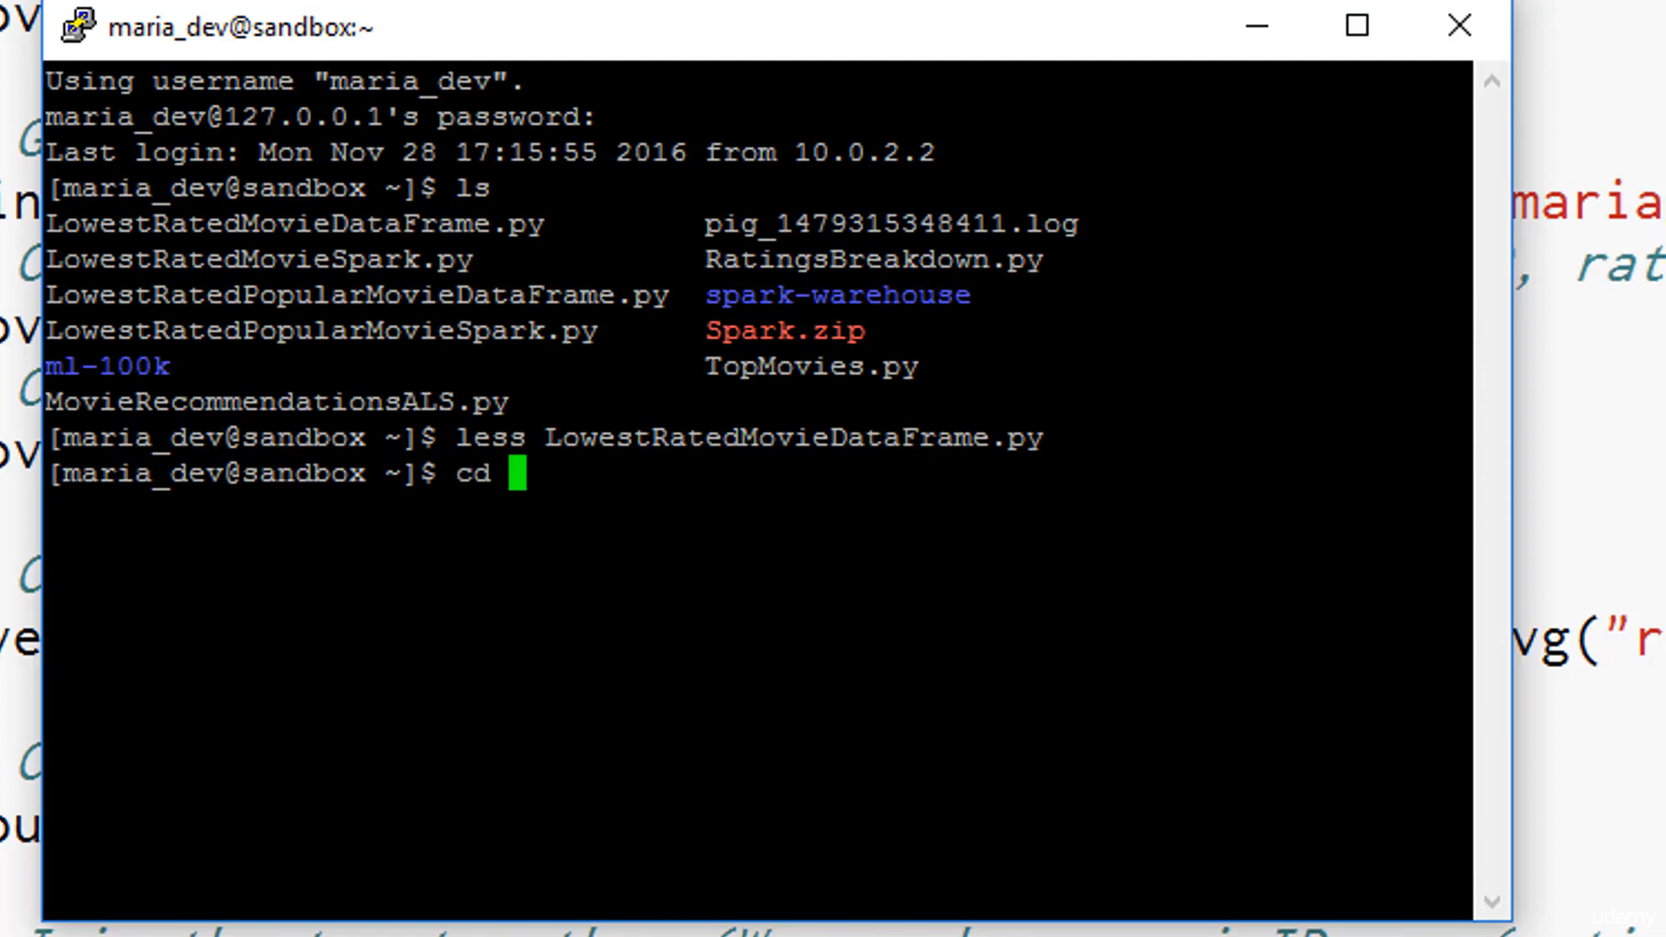
pyautogui.write('ml-100k/')
pyautogui.write('ls')
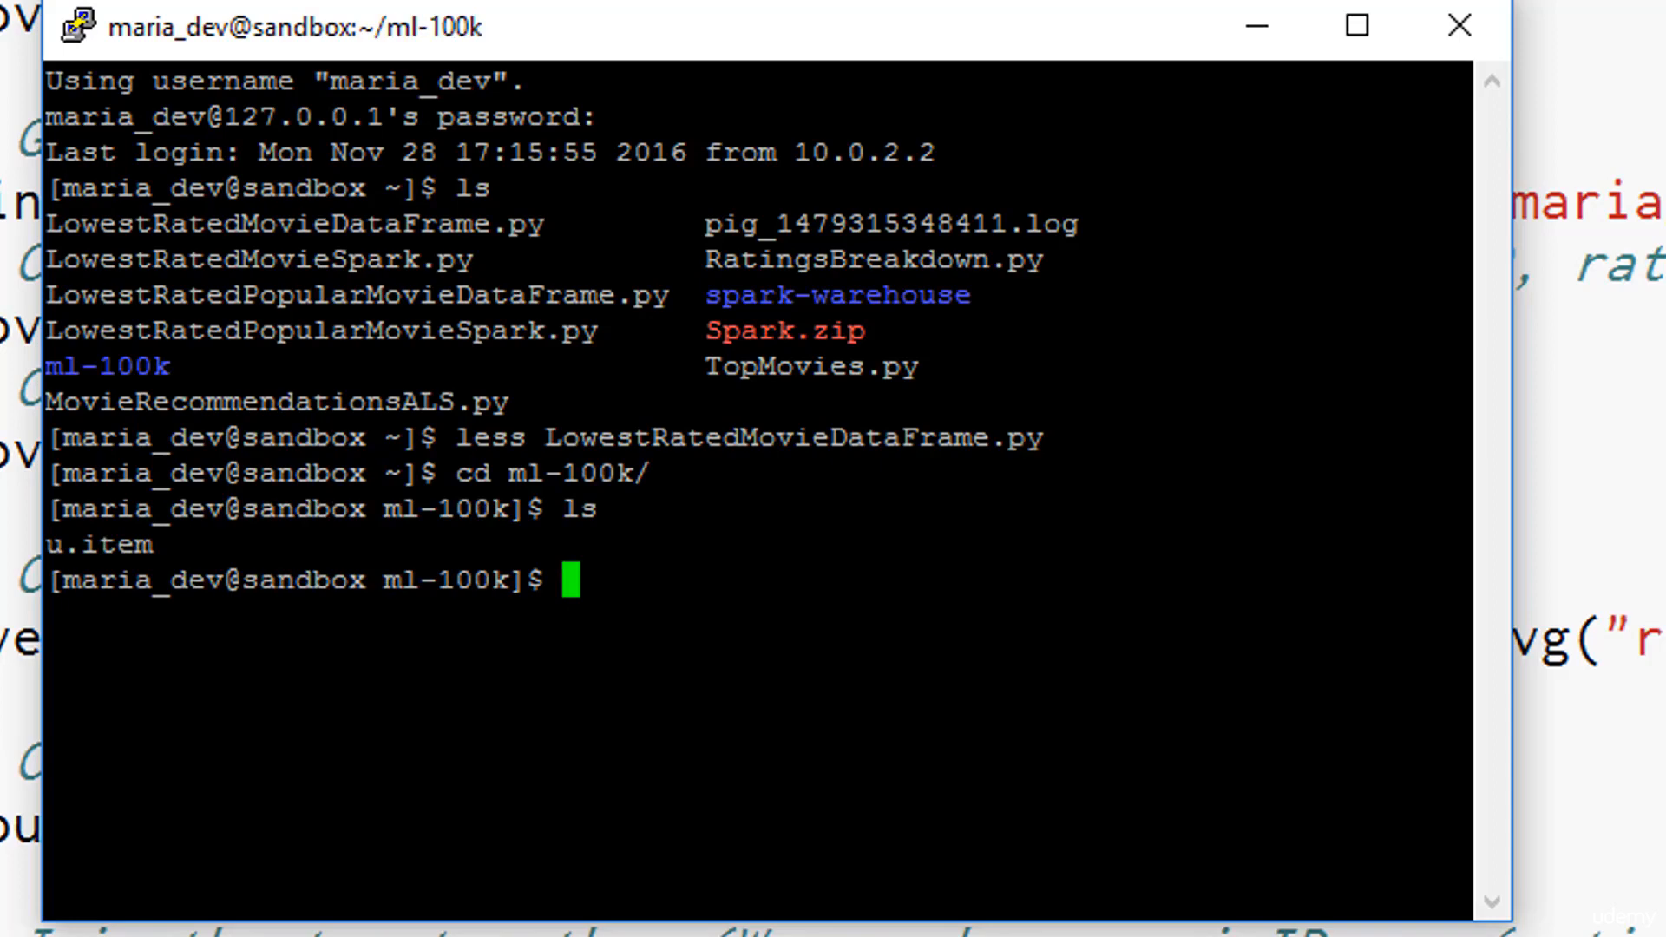
pyautogui.write('cd ..')
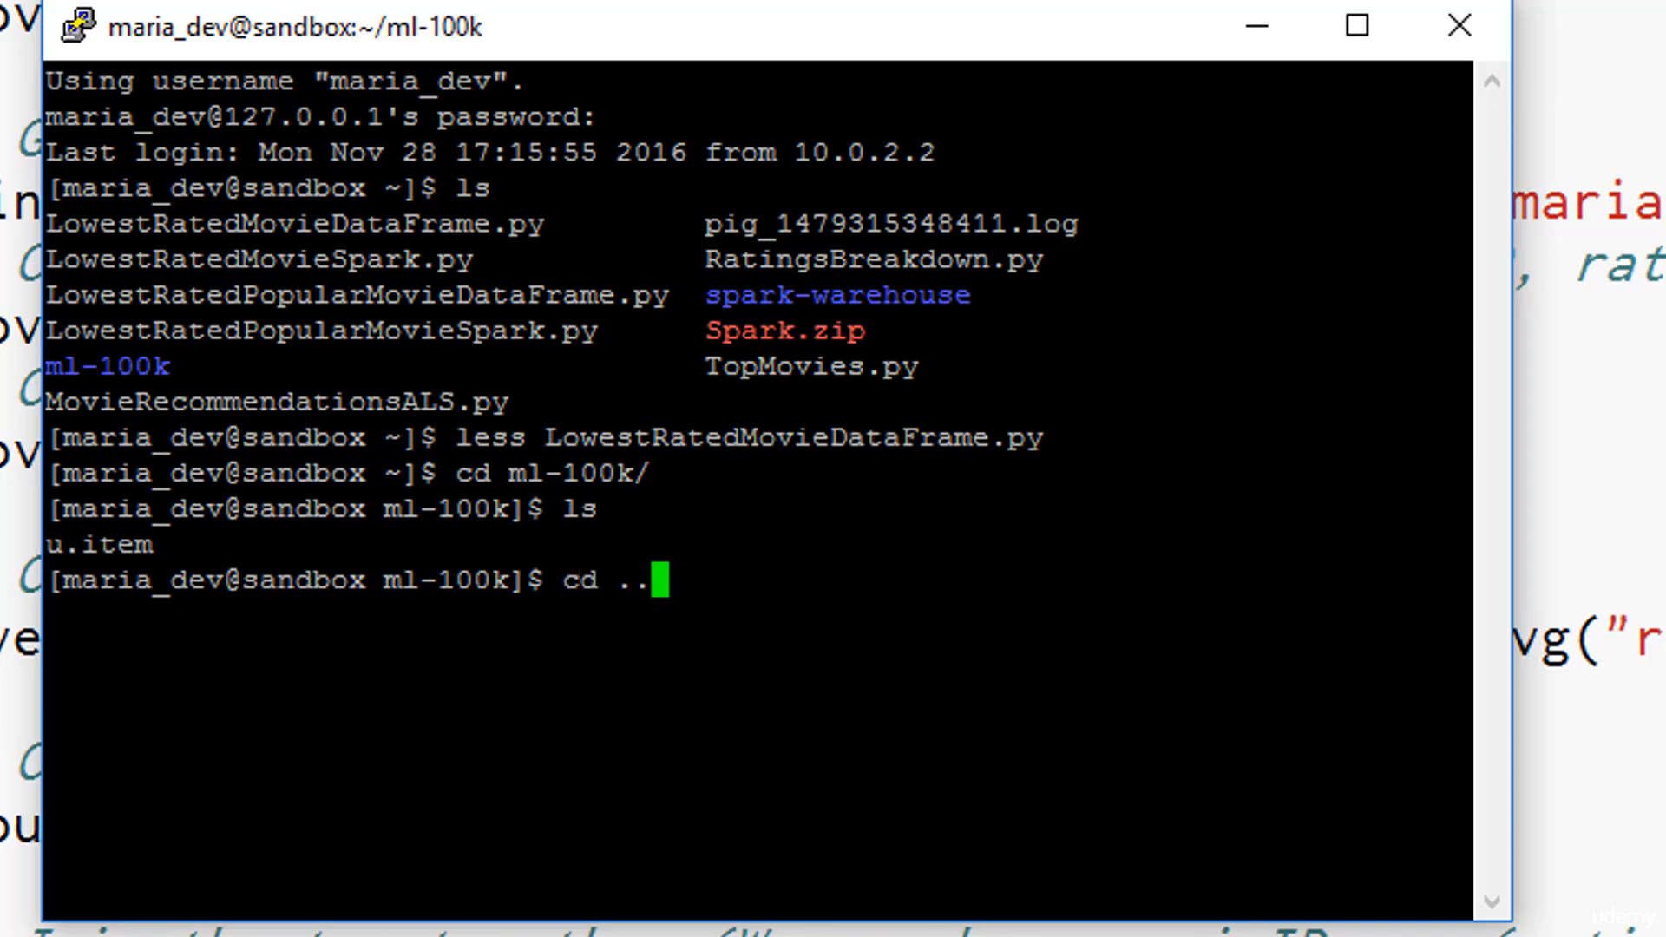
pyautogui.press('Return')
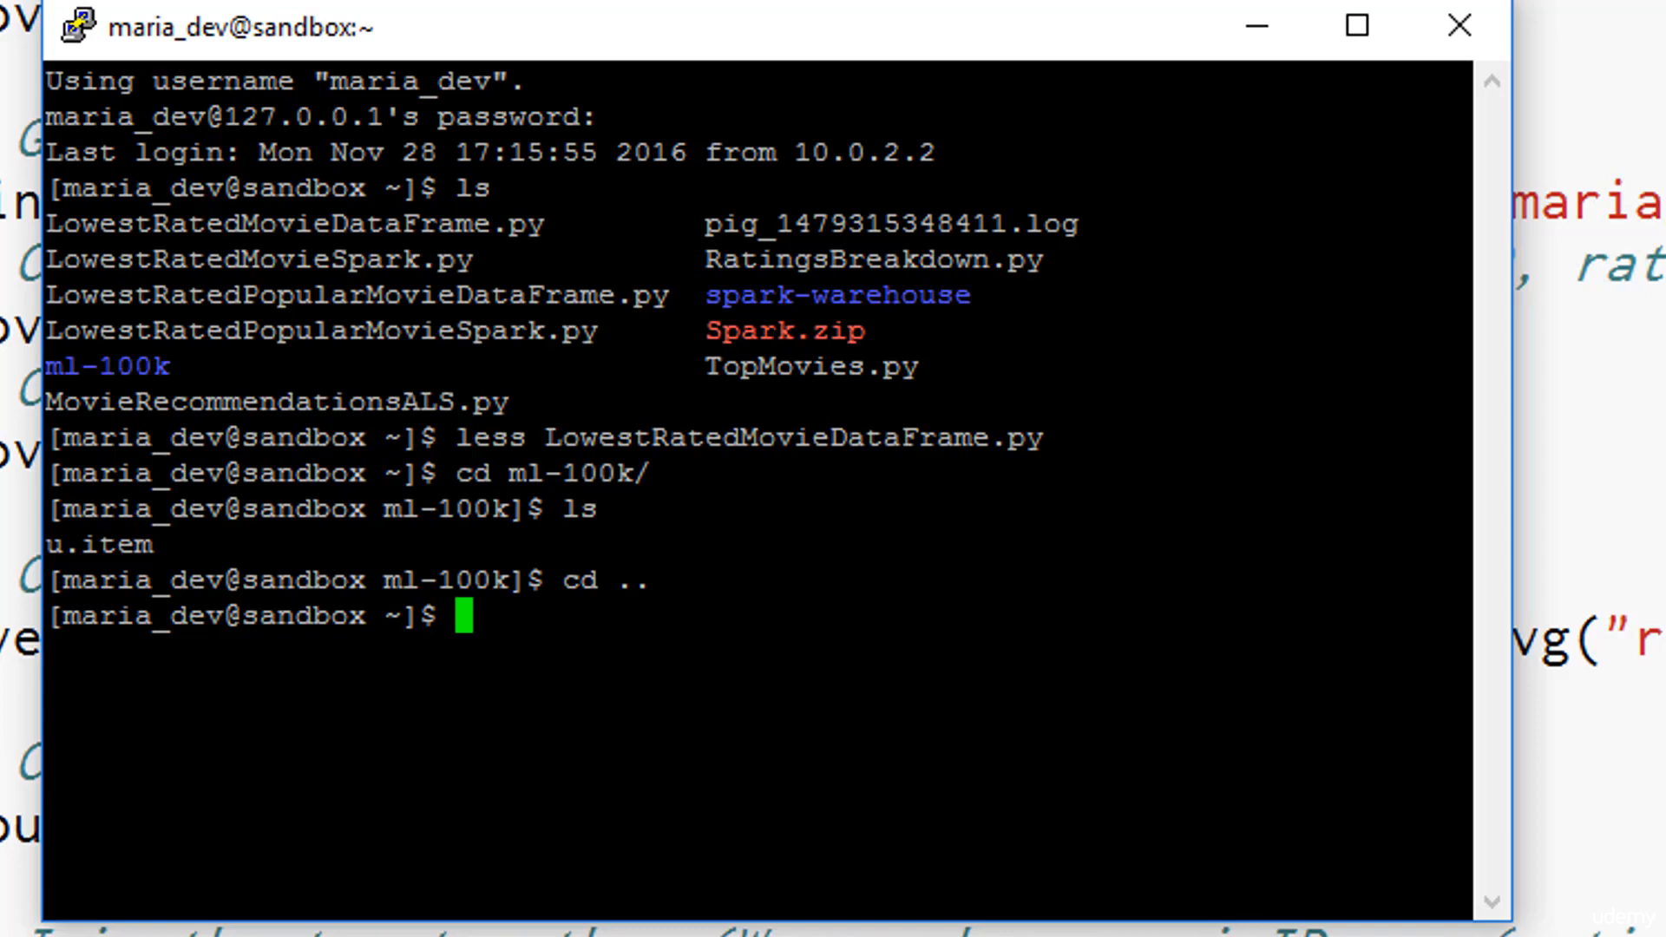
pyautogui.write('export')
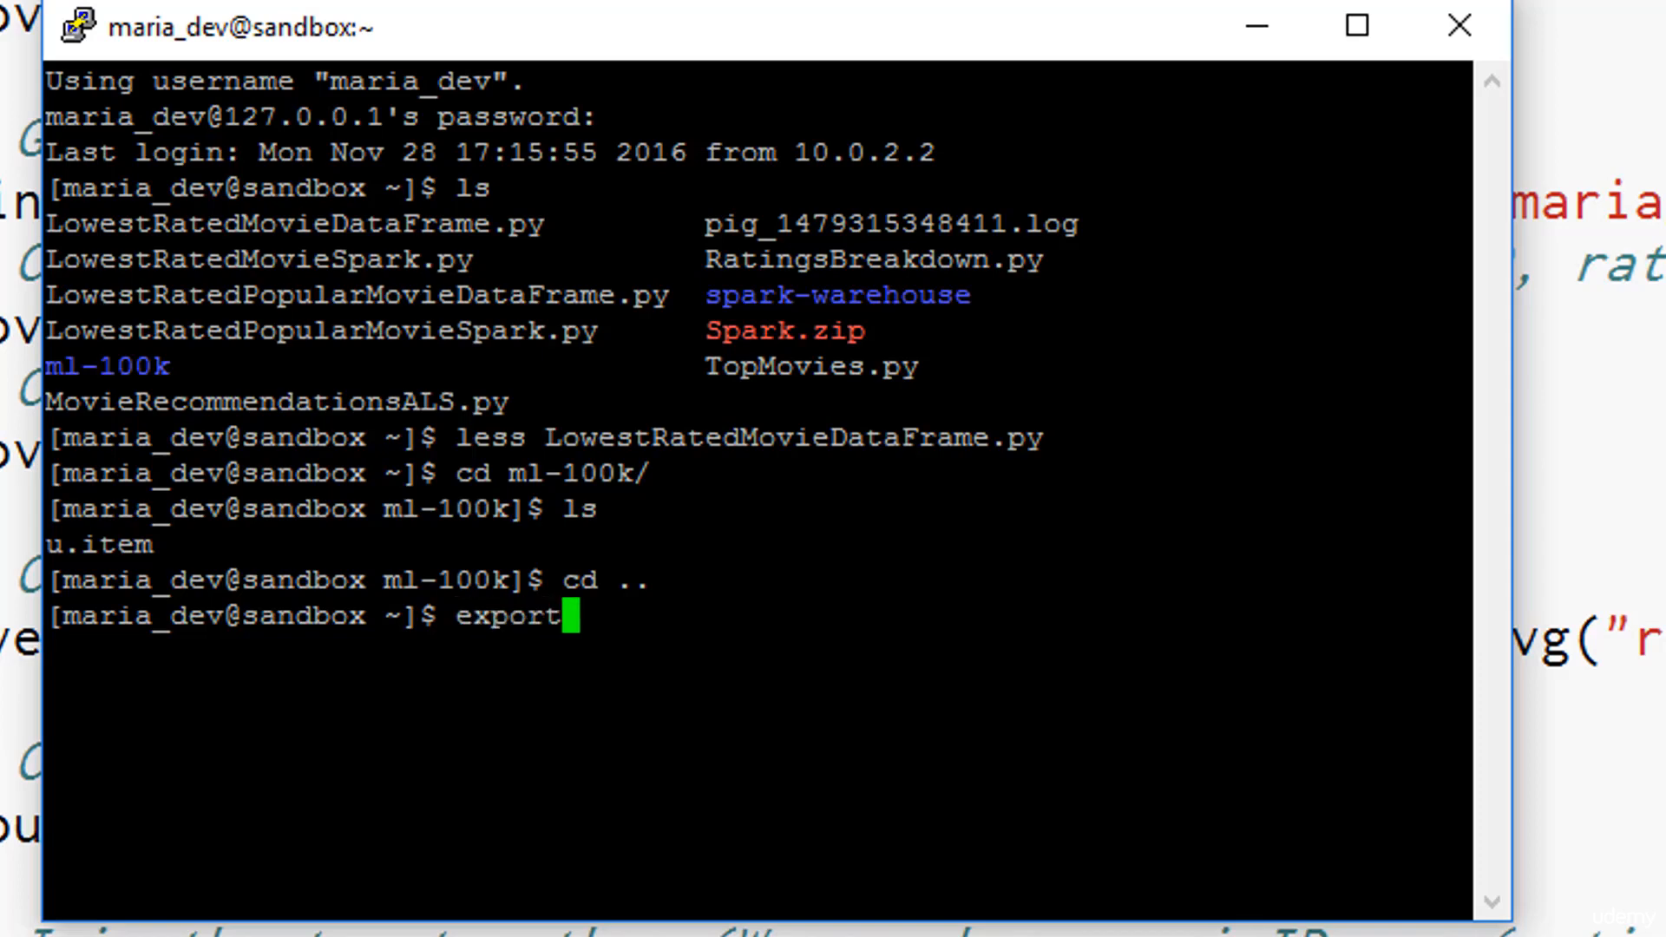
# Step: Export SPARK_MAJOR_VERSION=2 for the shell session
pyautogui.write('SPARK')
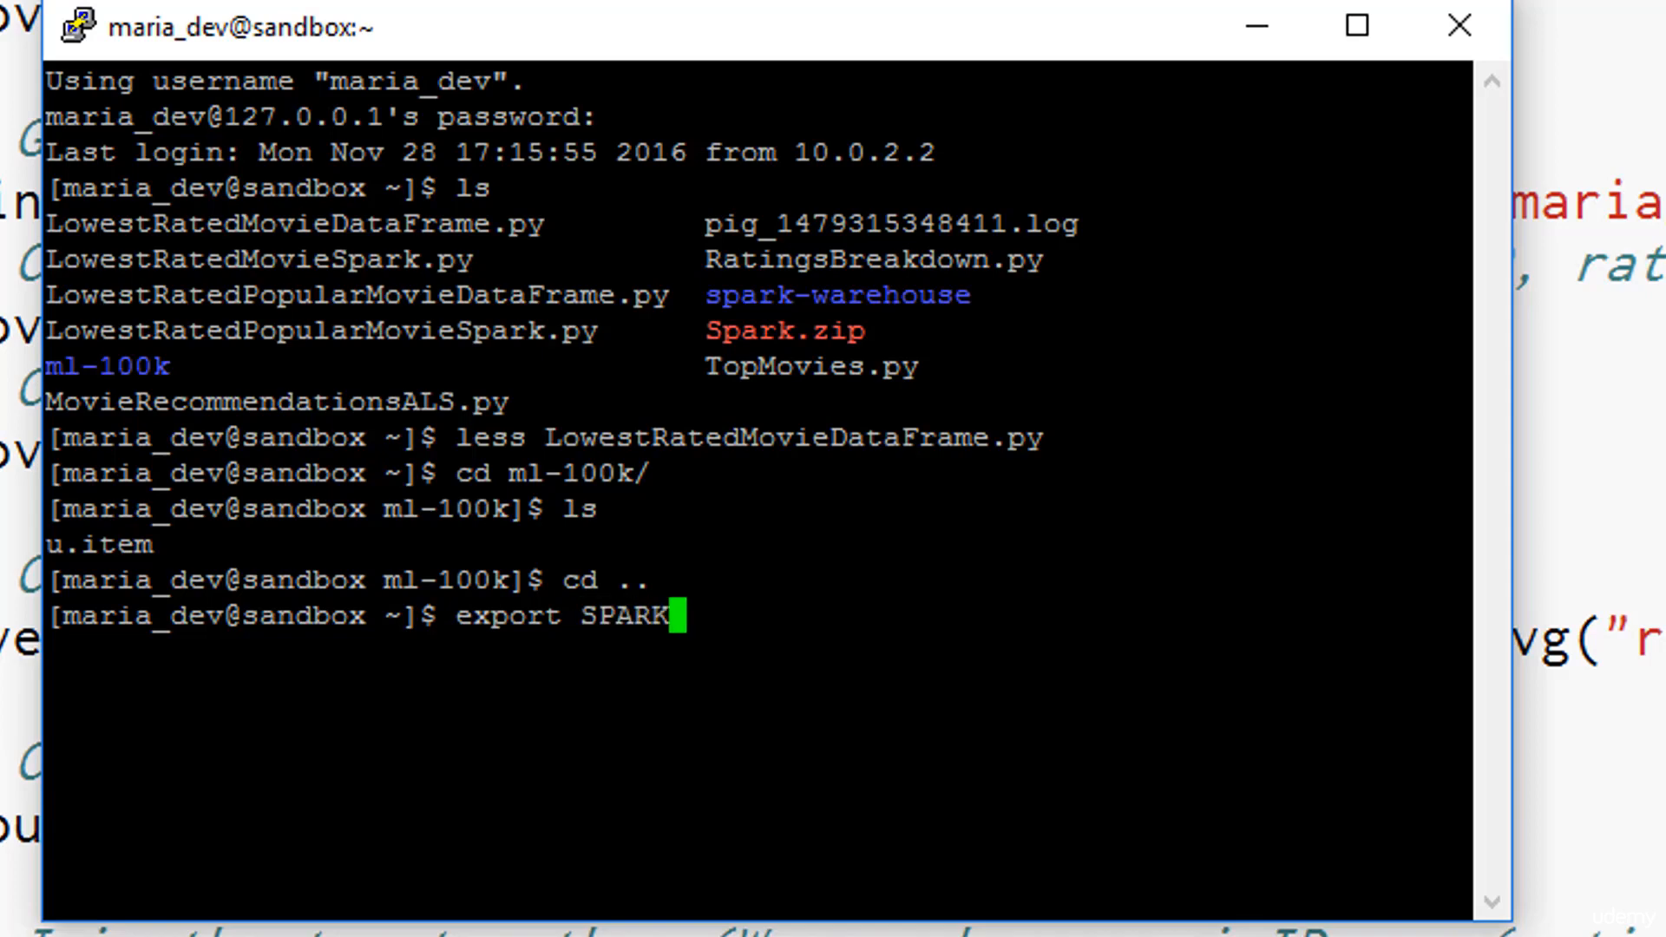
pyautogui.write('_MAJOR')
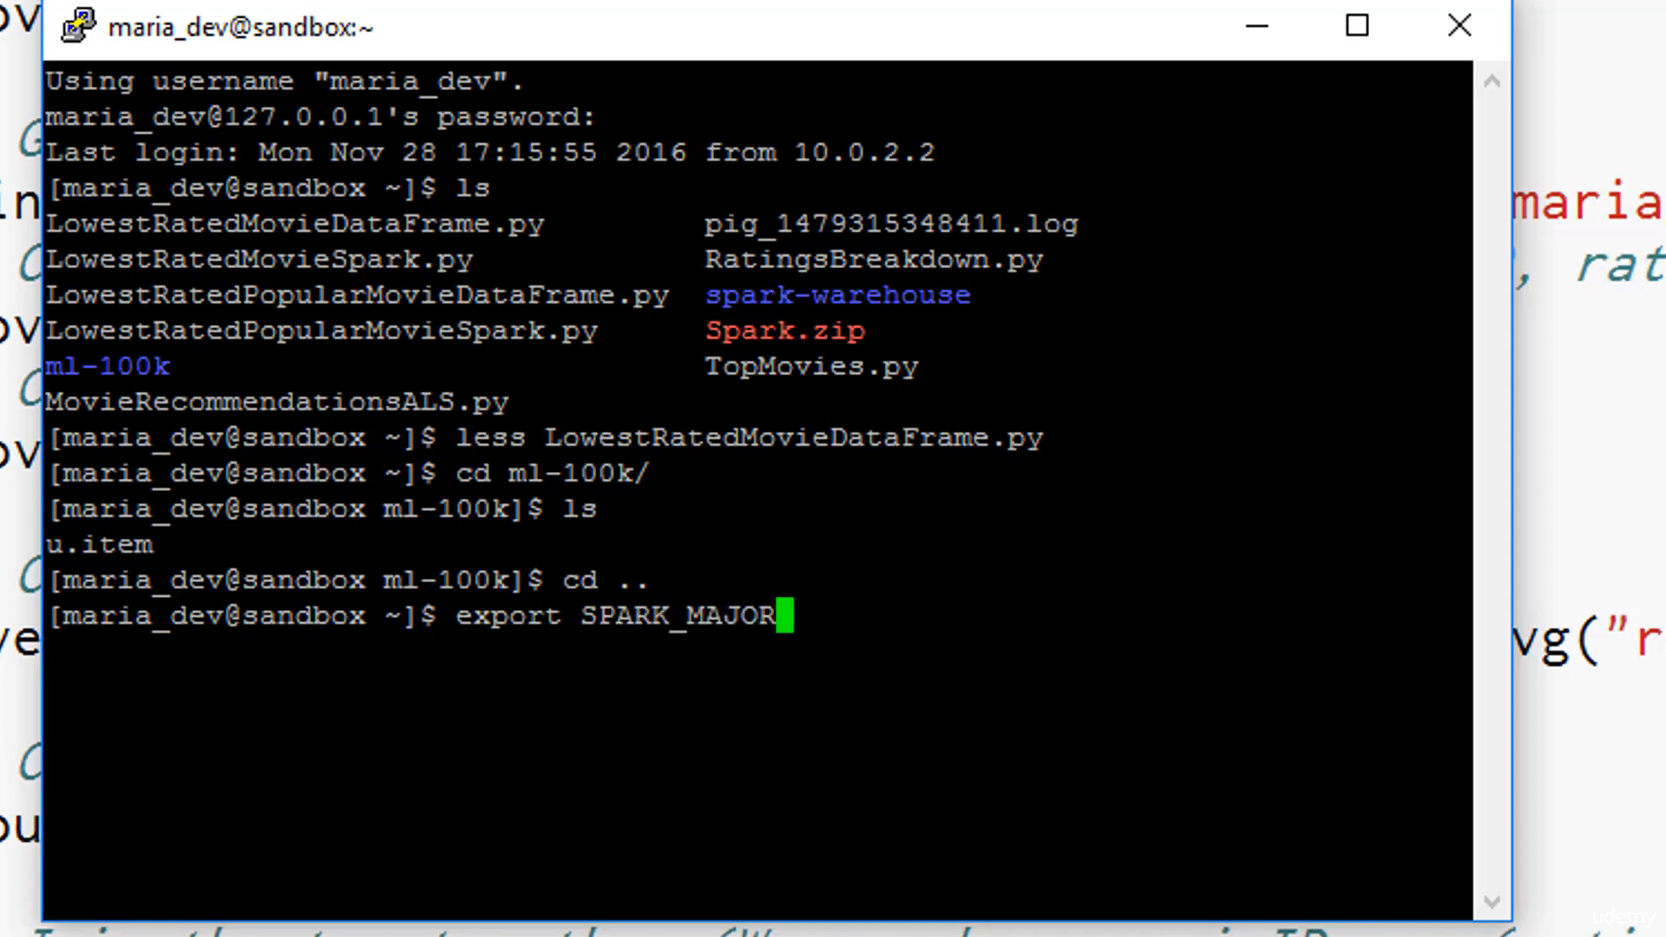
pyautogui.write('_VERSION=')
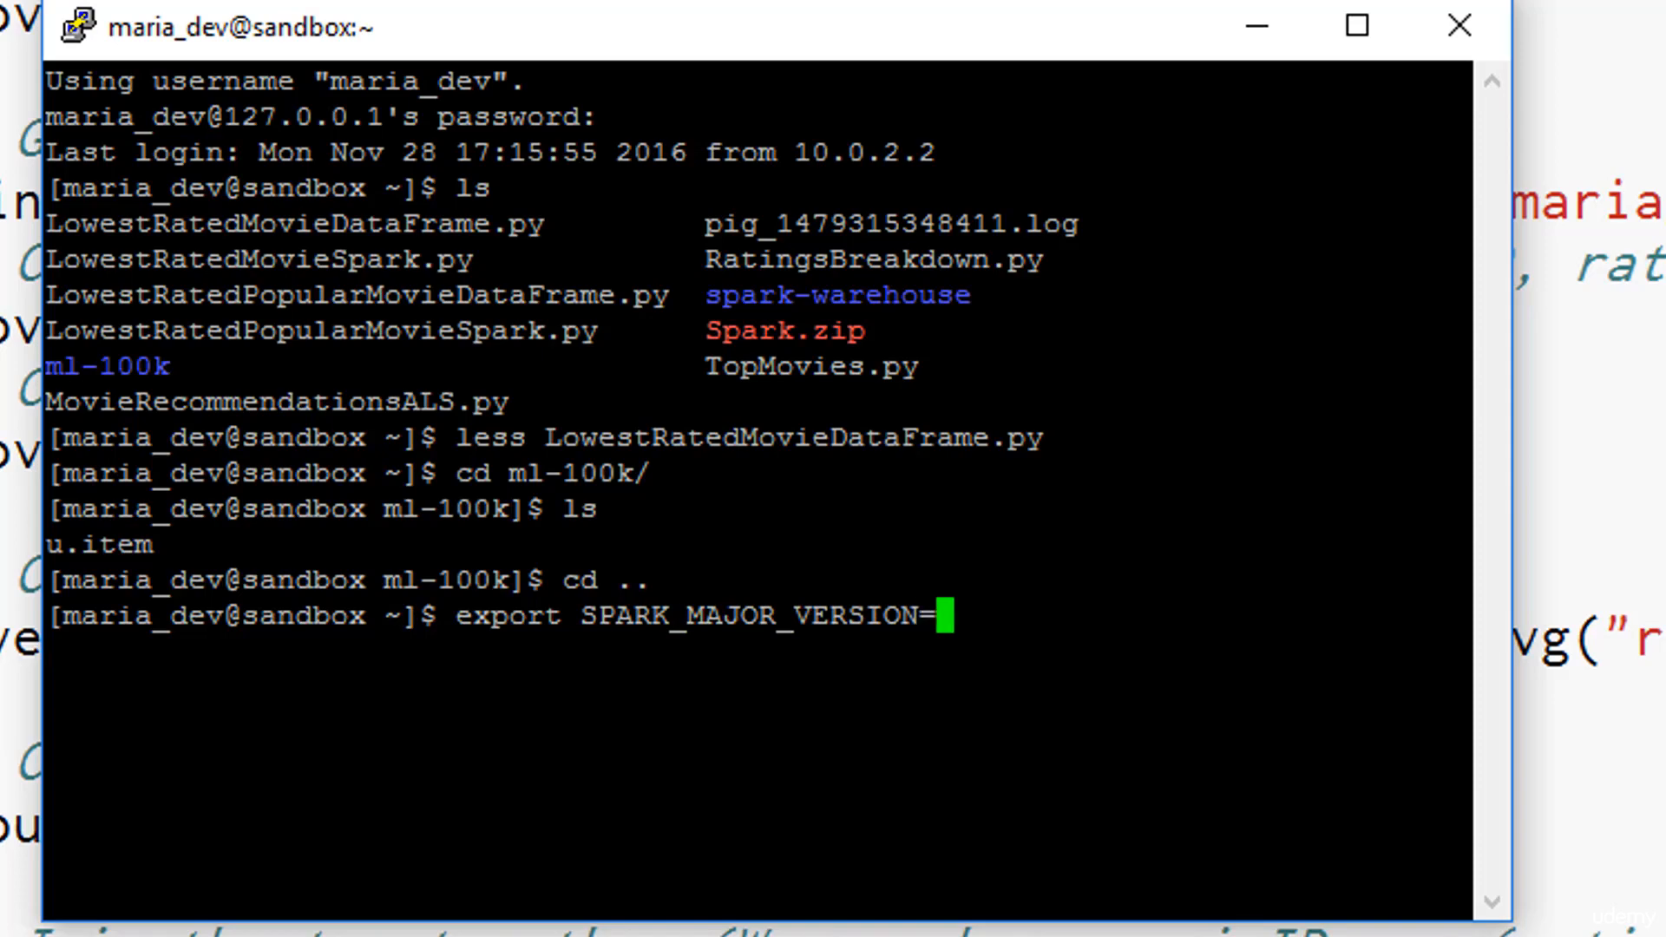
pyautogui.write('2')
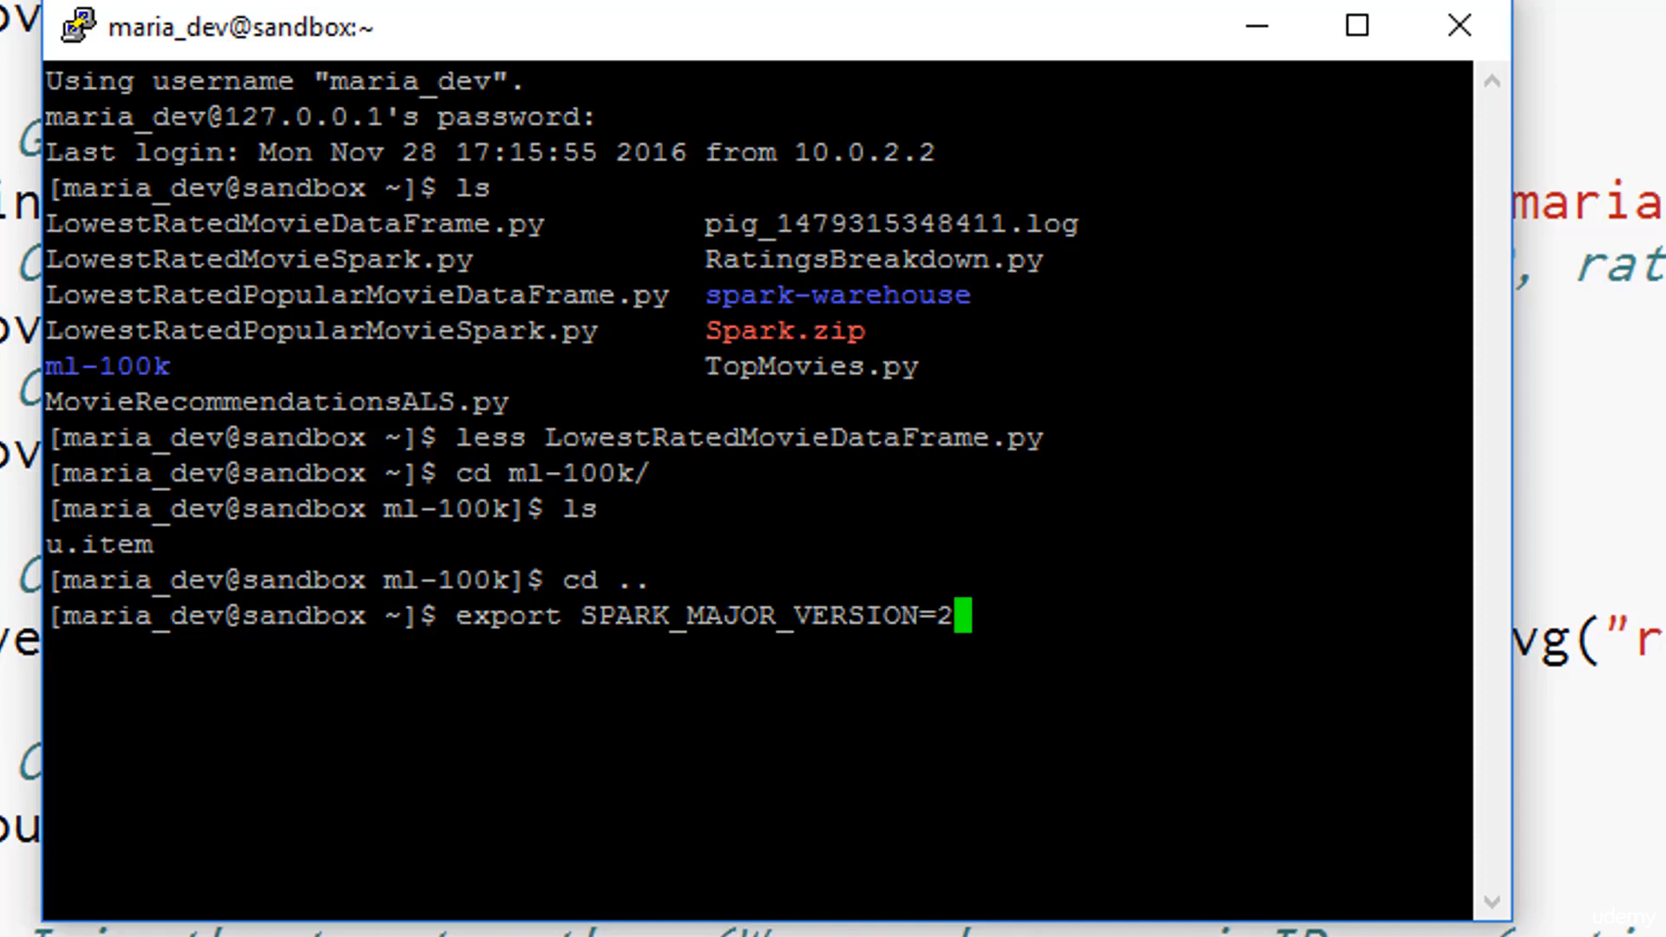
pyautogui.press('Return')
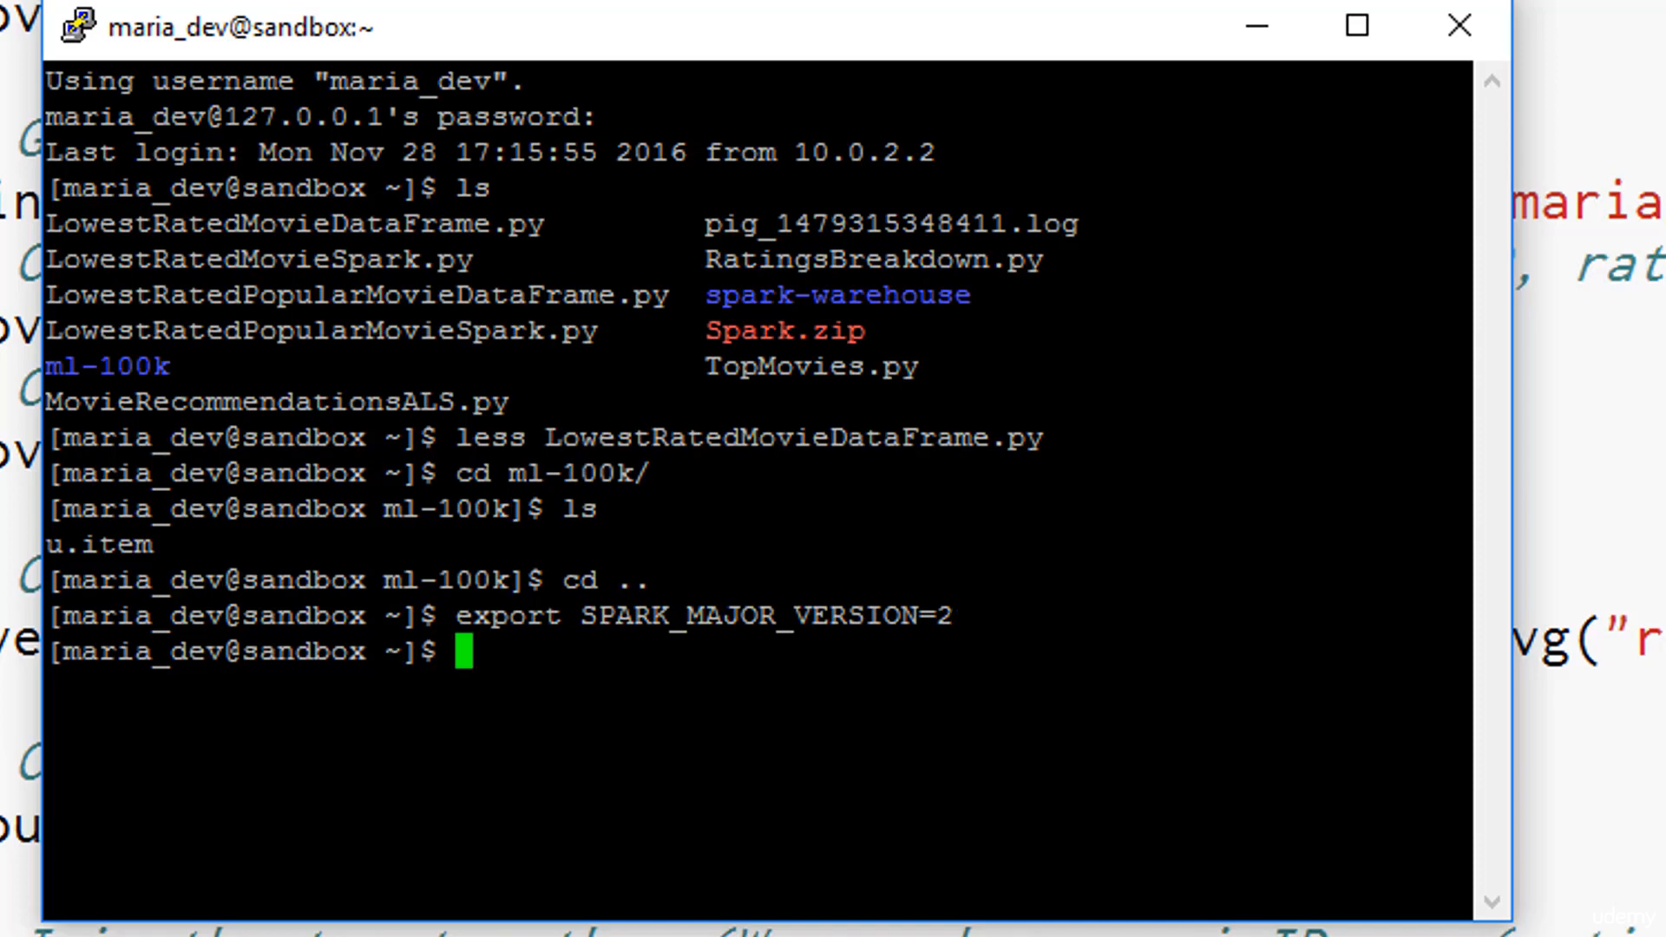
# Step: Run spark-submit LowestRatedMovieDataFrame.py and view the ten lowest-rated movies output
pyautogui.write('spark')
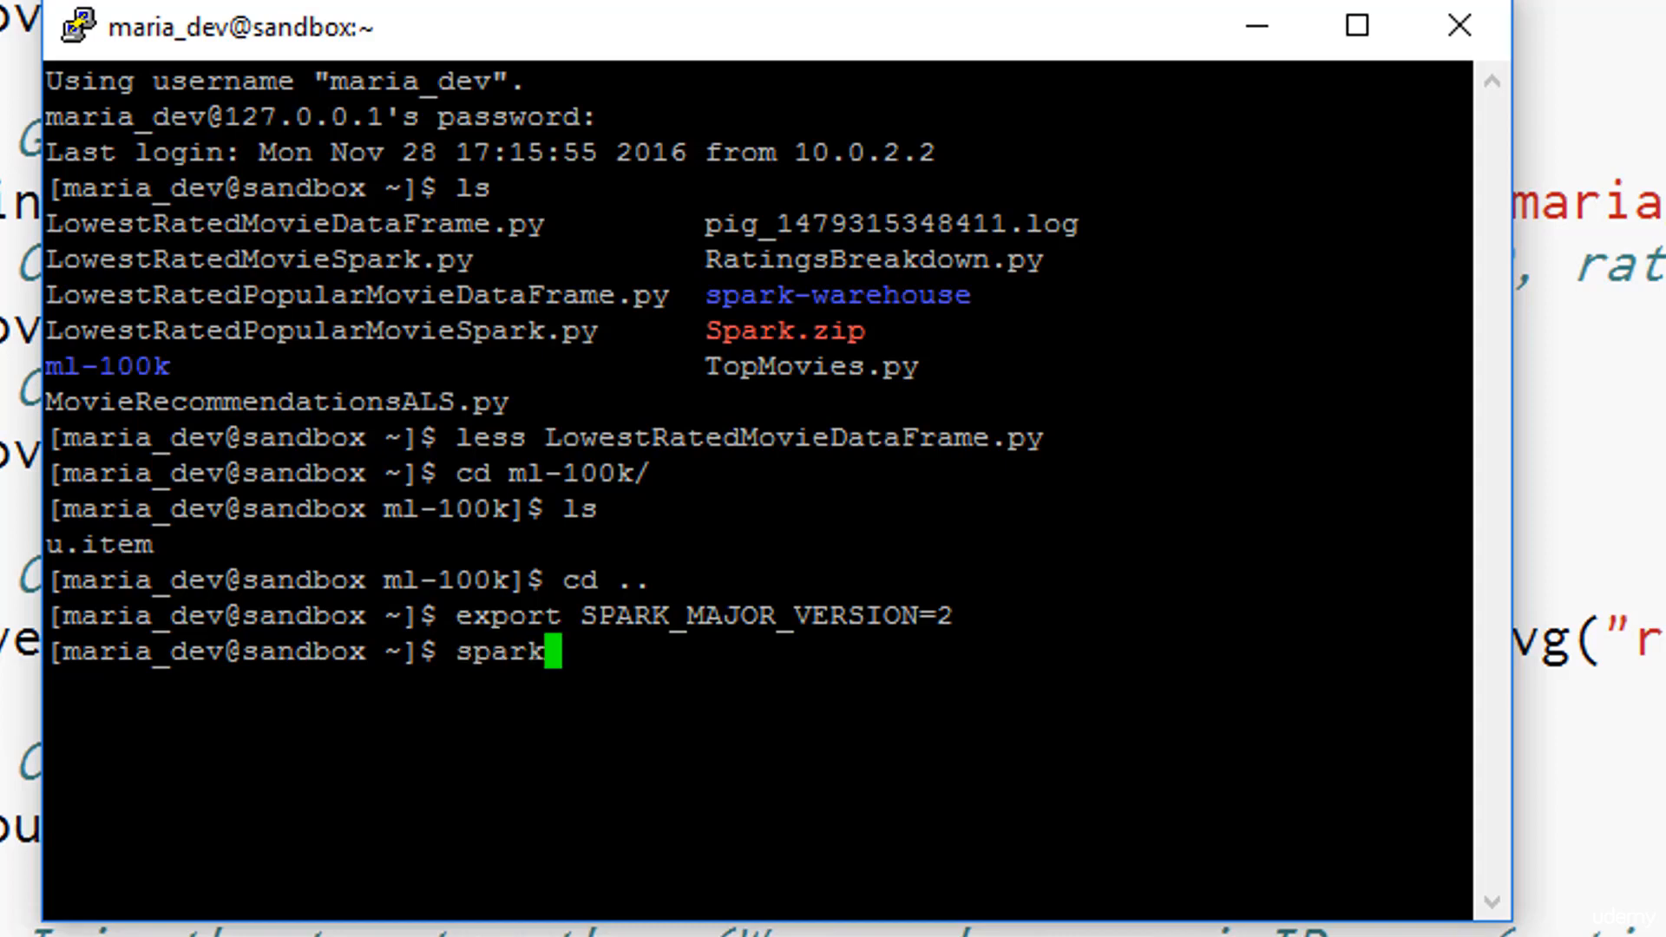
pyautogui.write('-submit LowestRated')
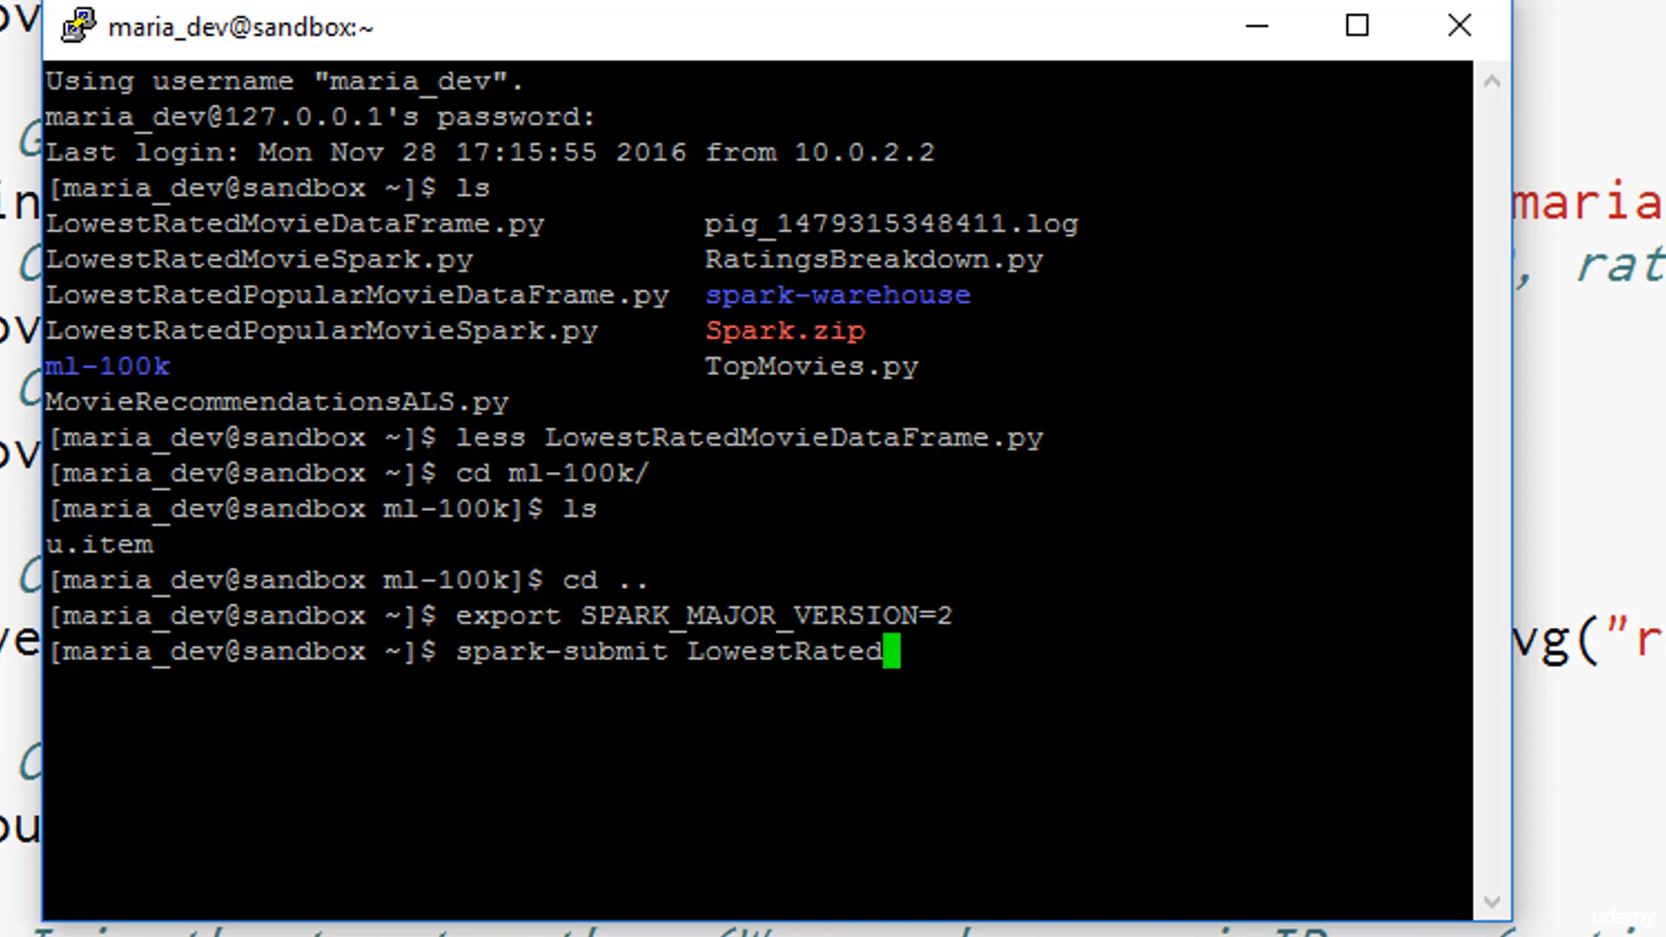
pyautogui.write('MovieDataFrame.py')
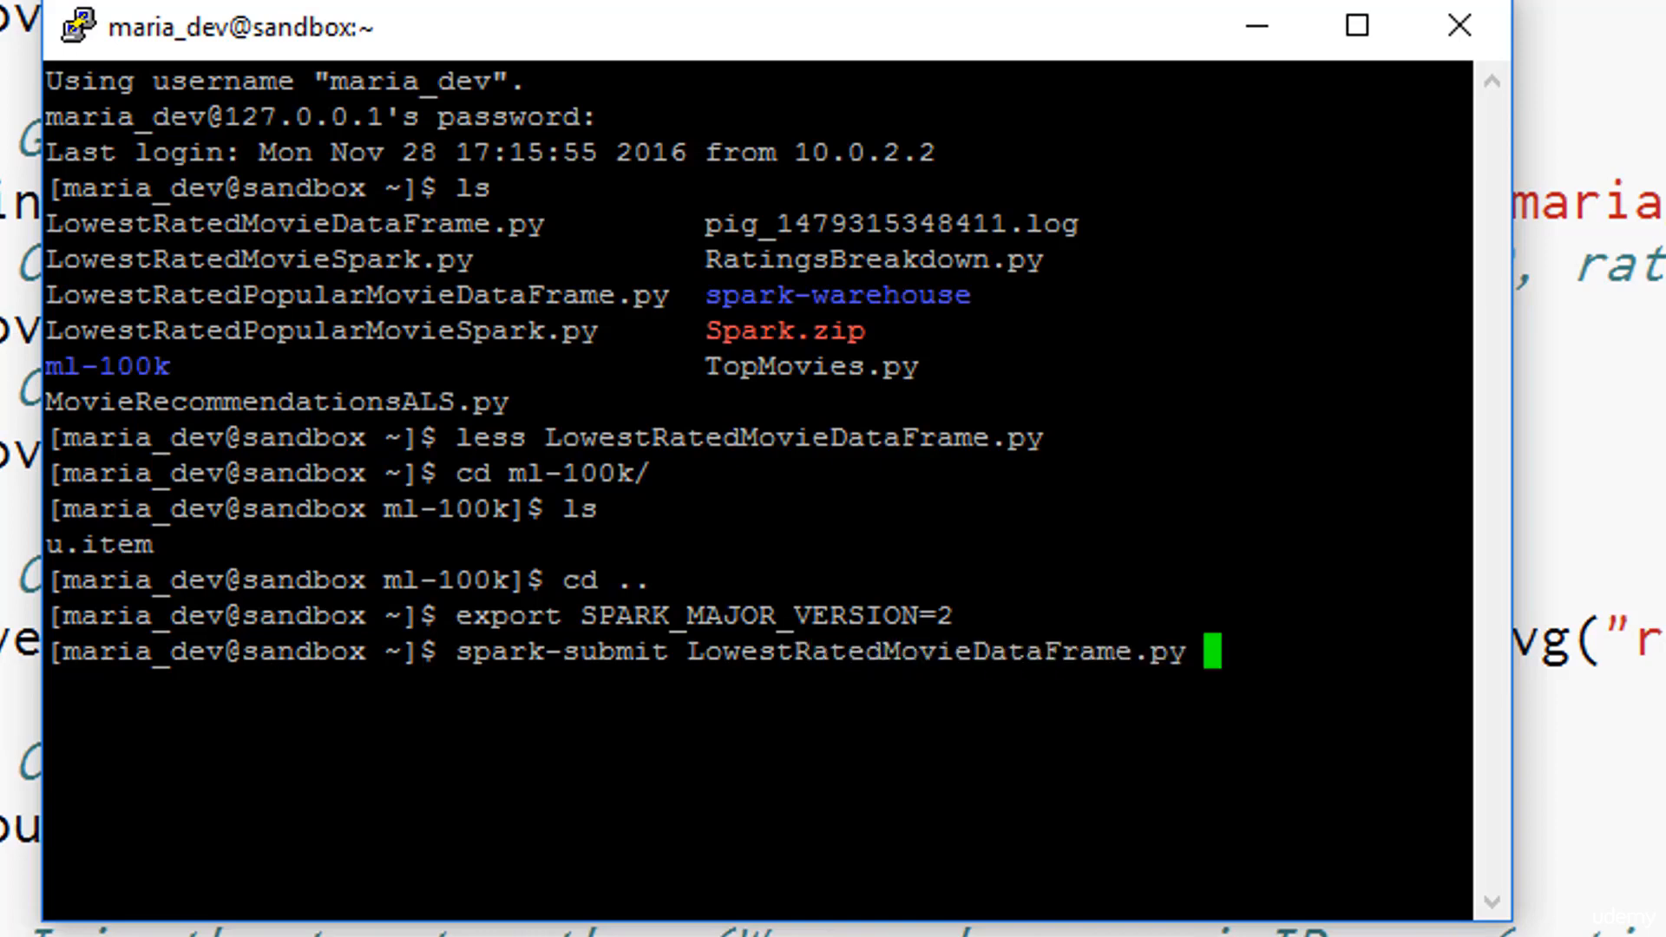
pyautogui.press('Return')
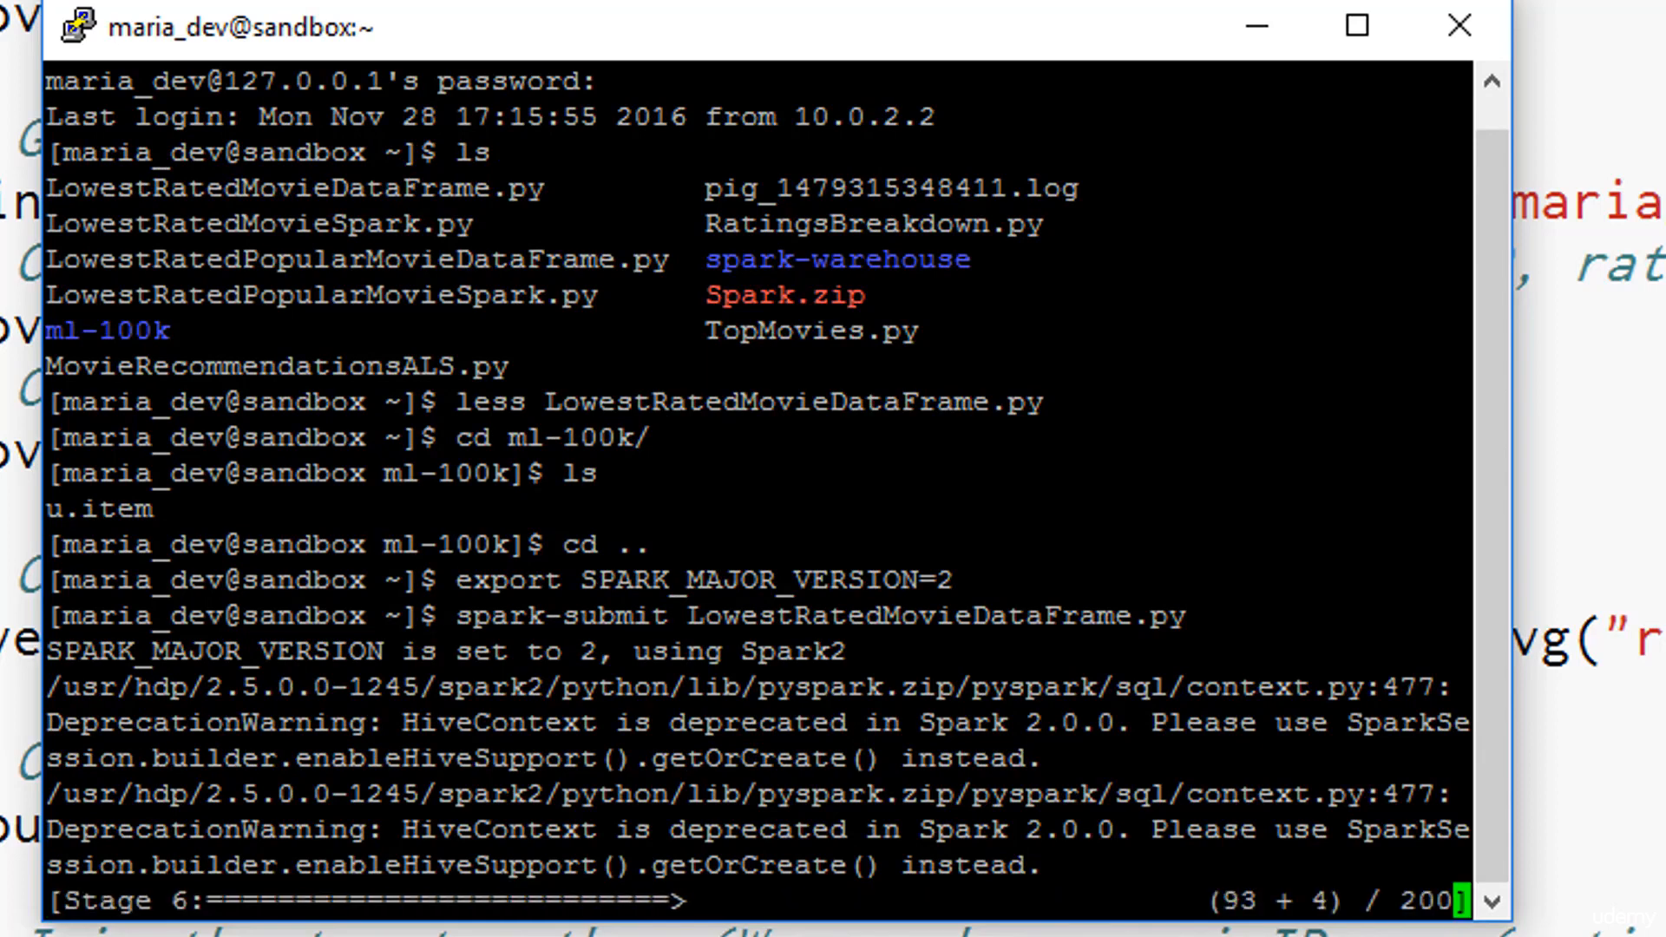
pyautogui.scroll(-3)
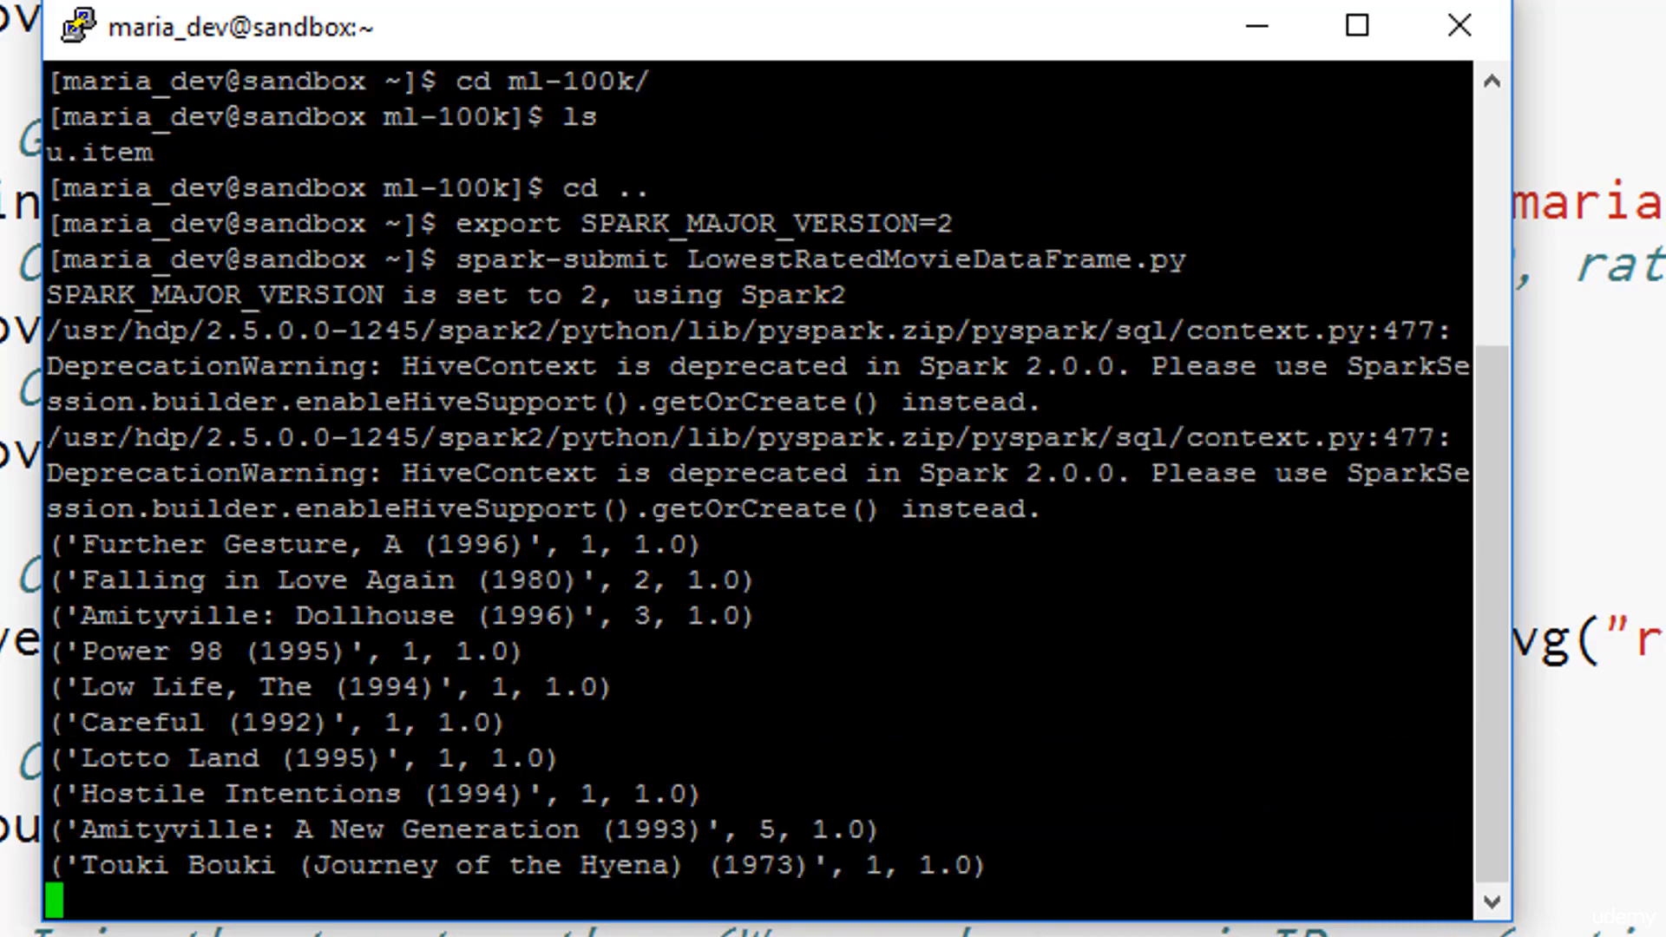